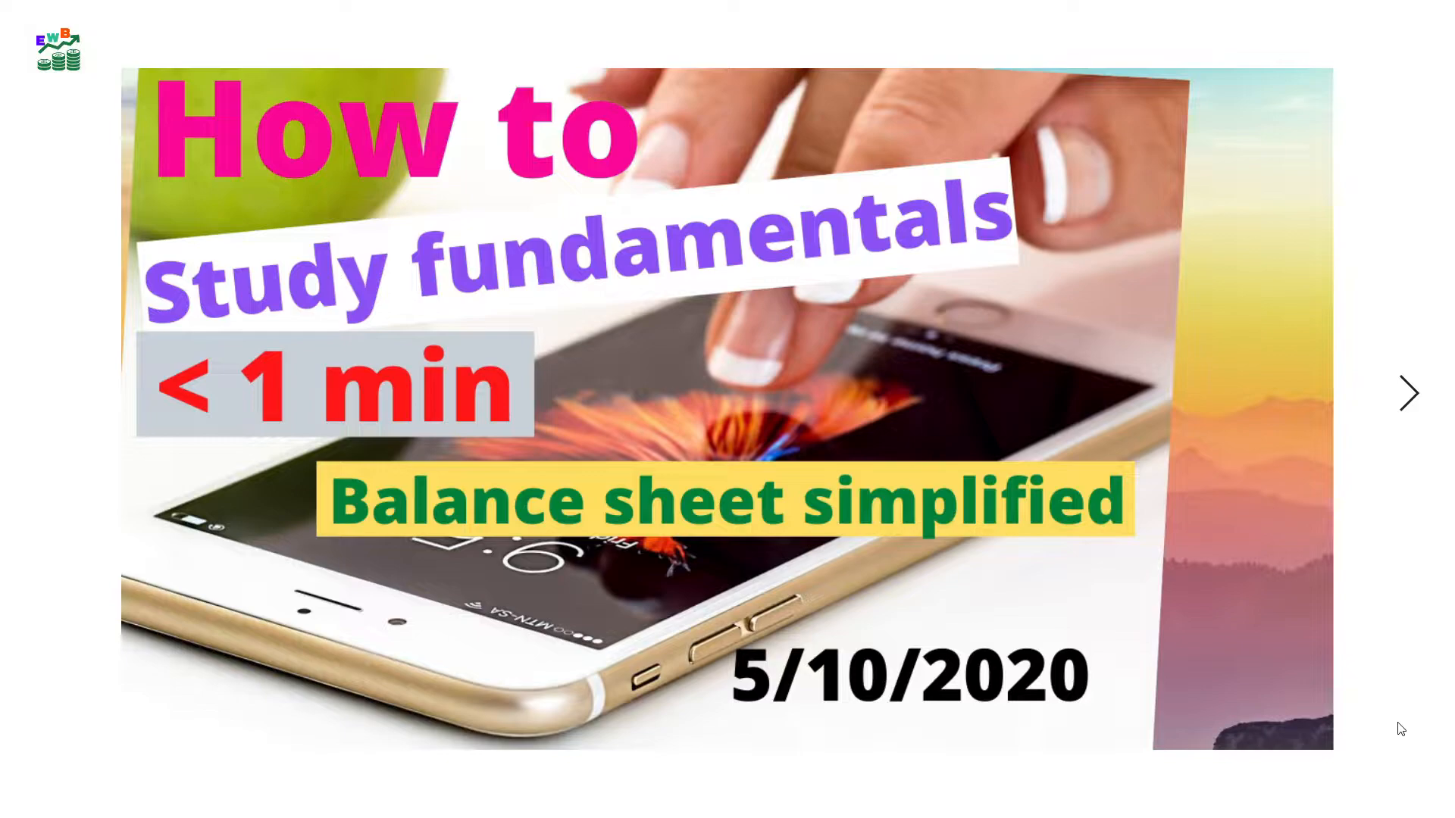
# Bring the E*TRADE Pro window with the TSLA 1 Min and Daily charts to the front.
pyautogui.click(1408, 392)
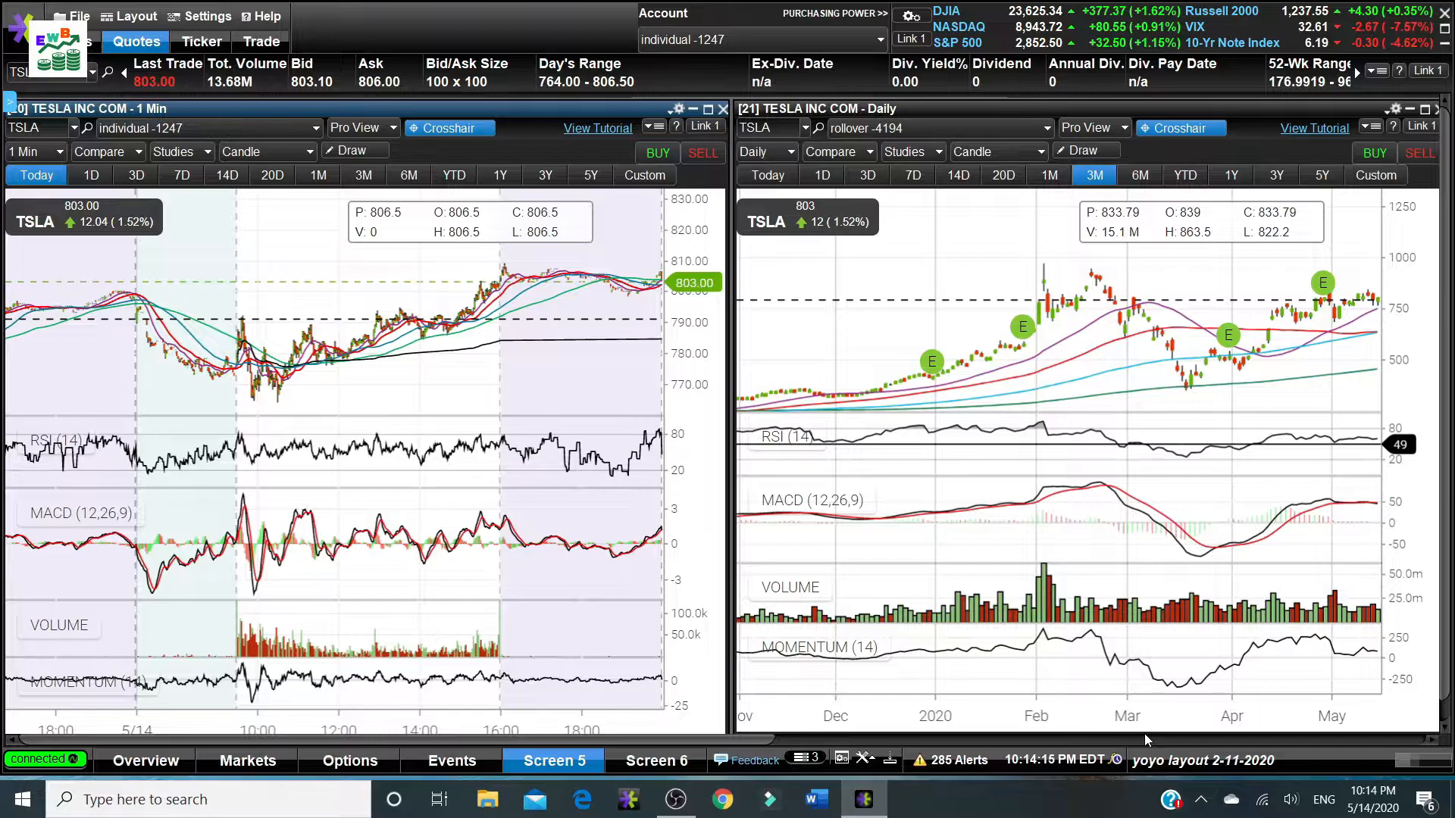
pyautogui.moveTo(1173, 559)
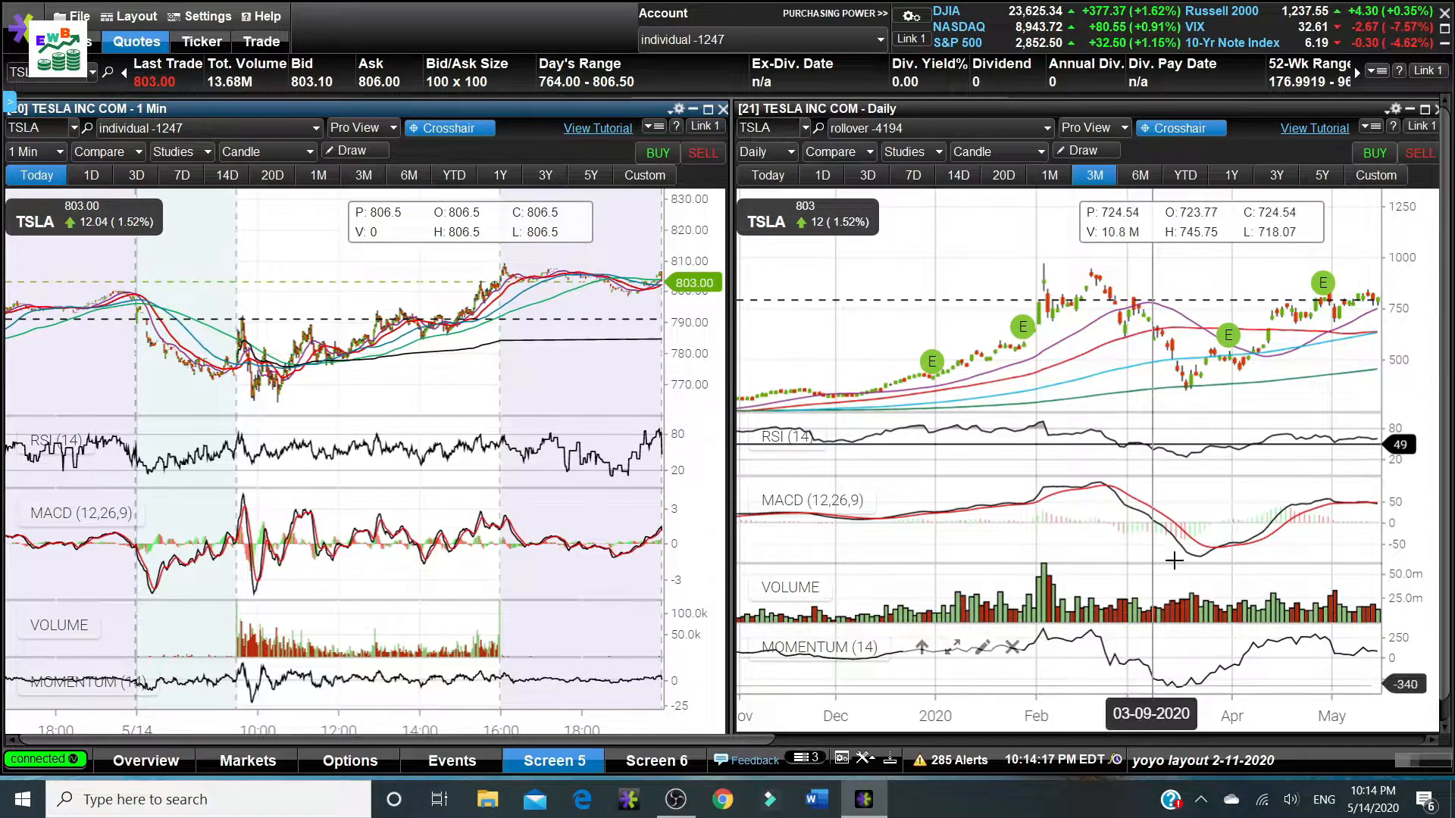
pyautogui.moveTo(1073, 341)
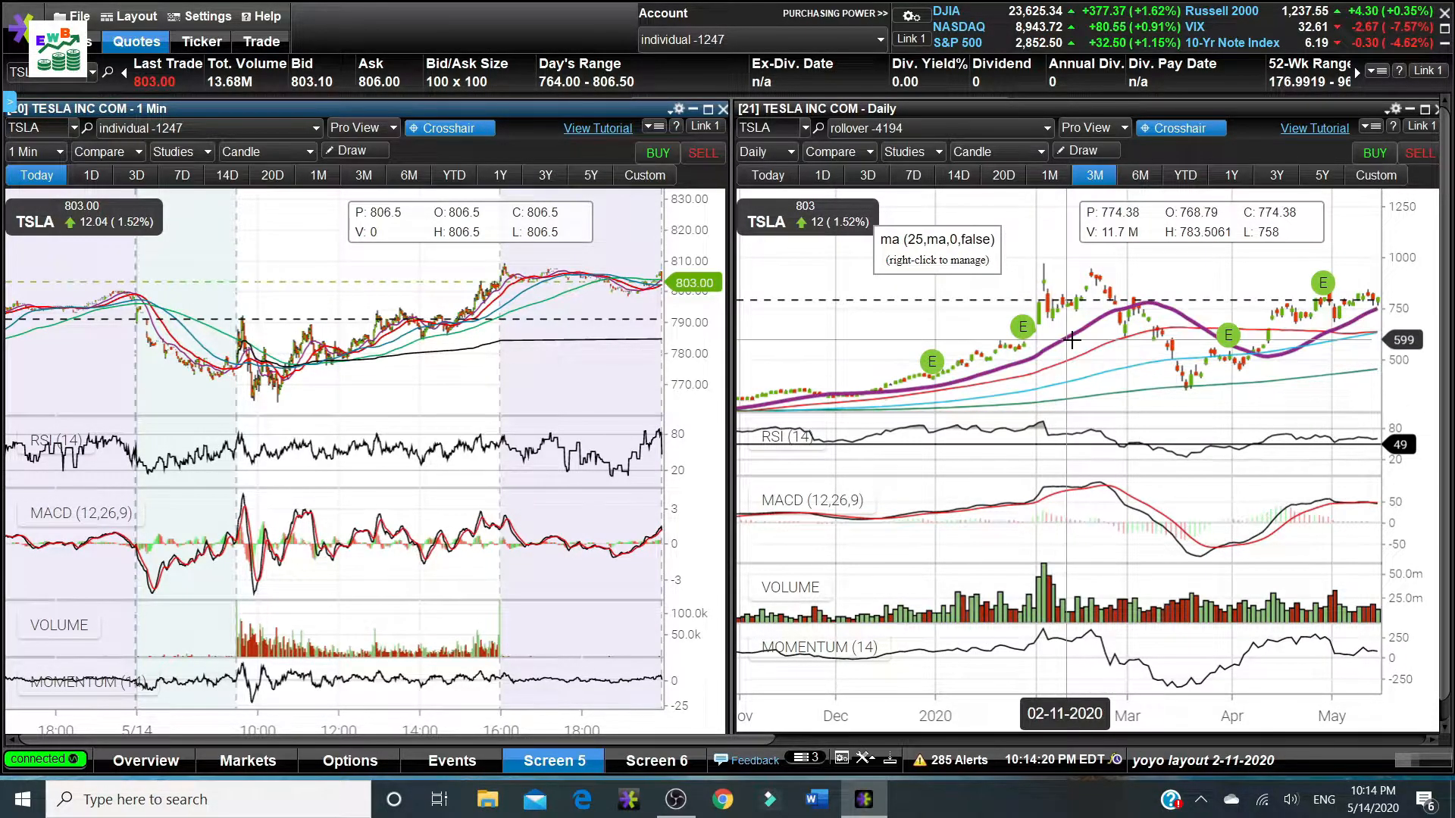
pyautogui.moveTo(1076, 332)
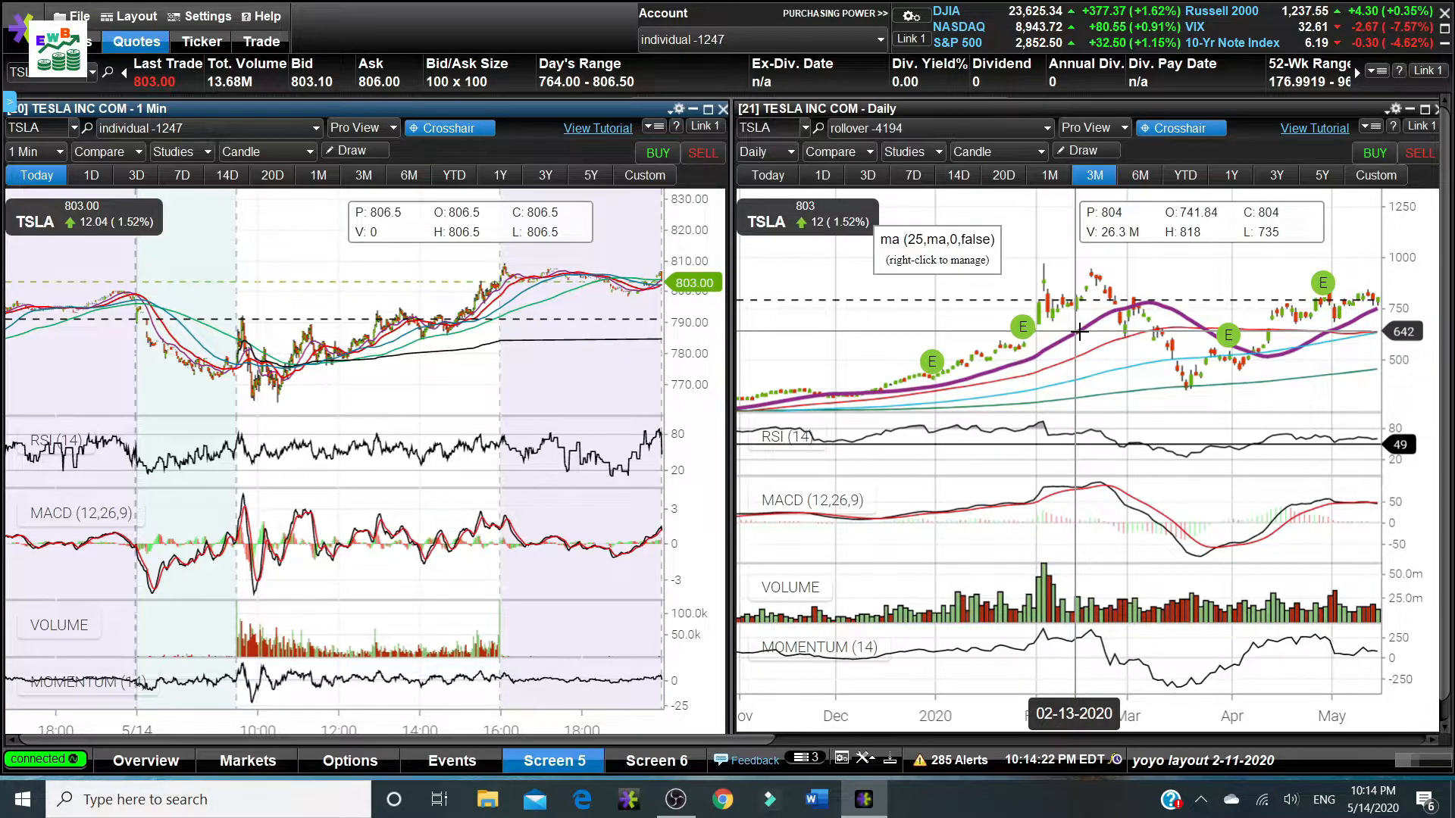
pyautogui.moveTo(1117, 374)
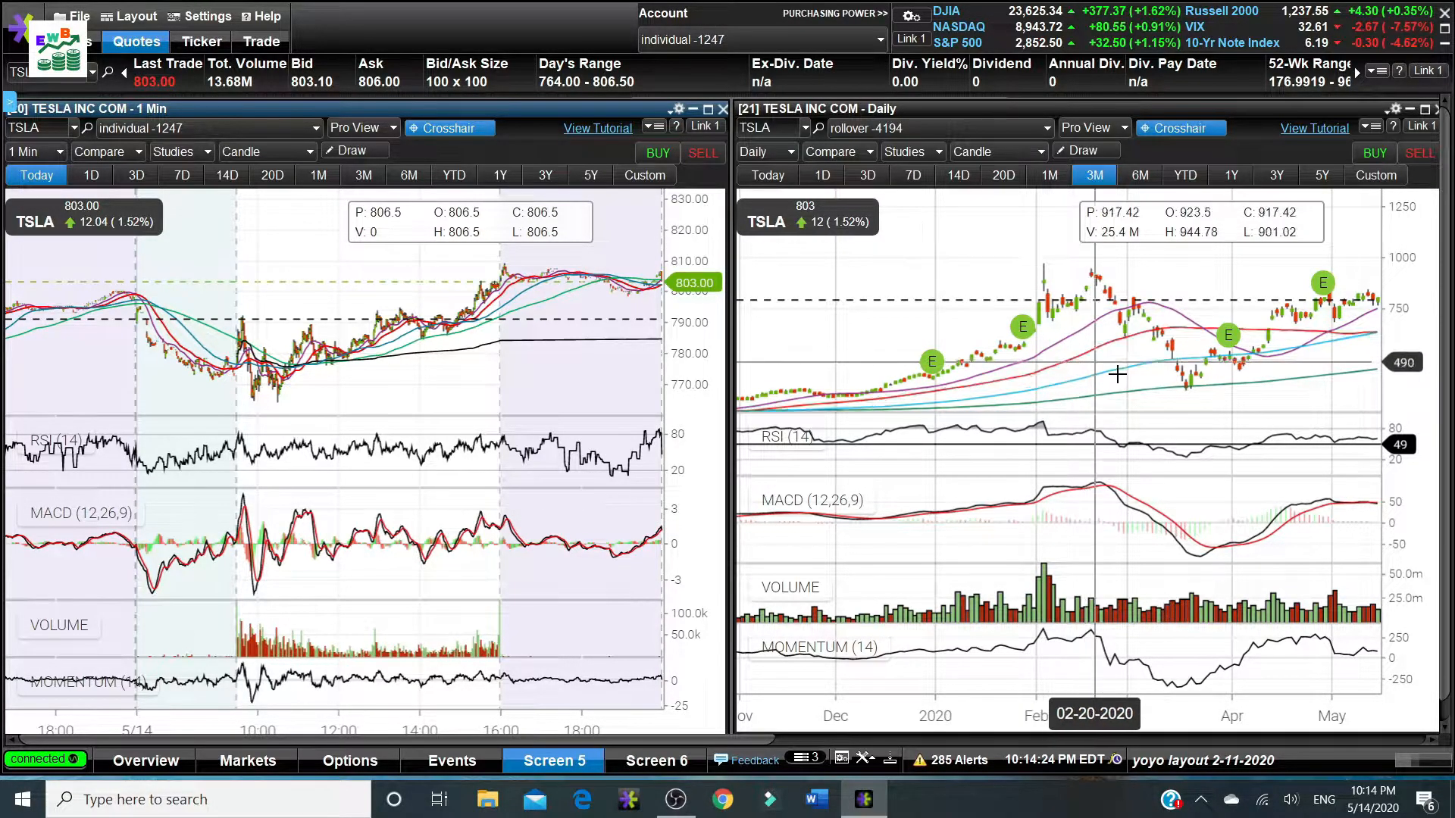
pyautogui.moveTo(1150, 397)
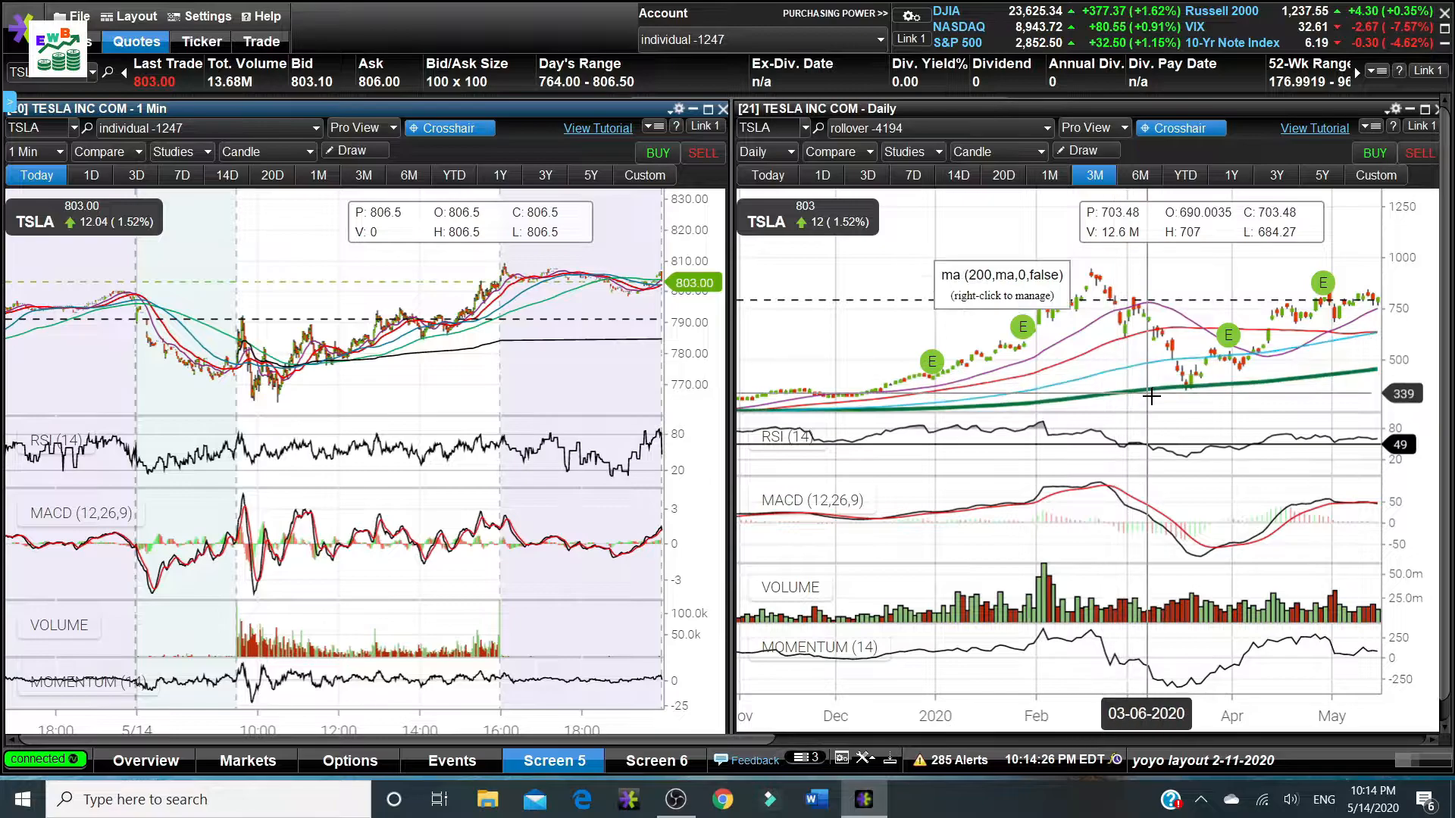
pyautogui.moveTo(949, 322)
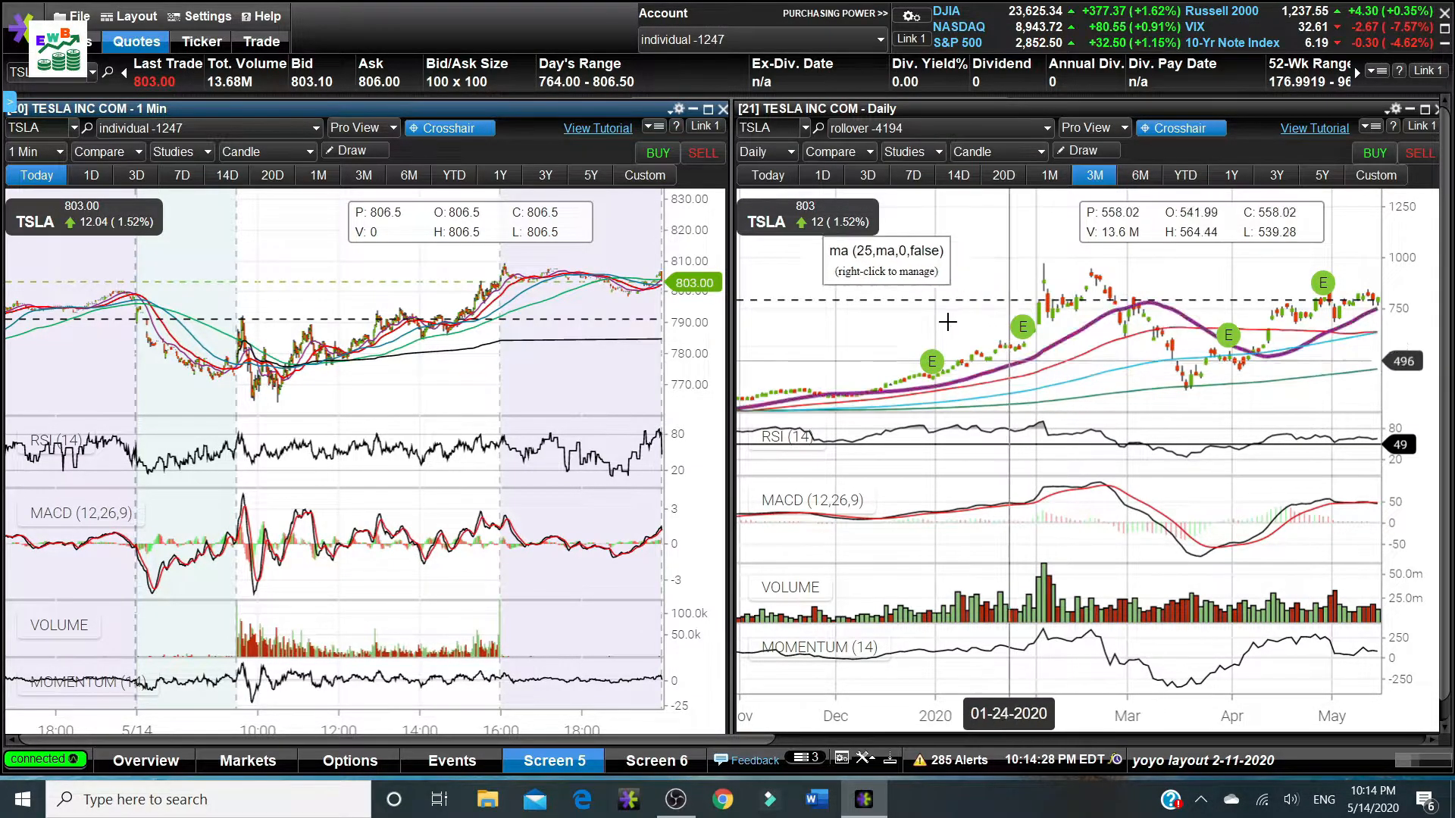
pyautogui.moveTo(1303, 415)
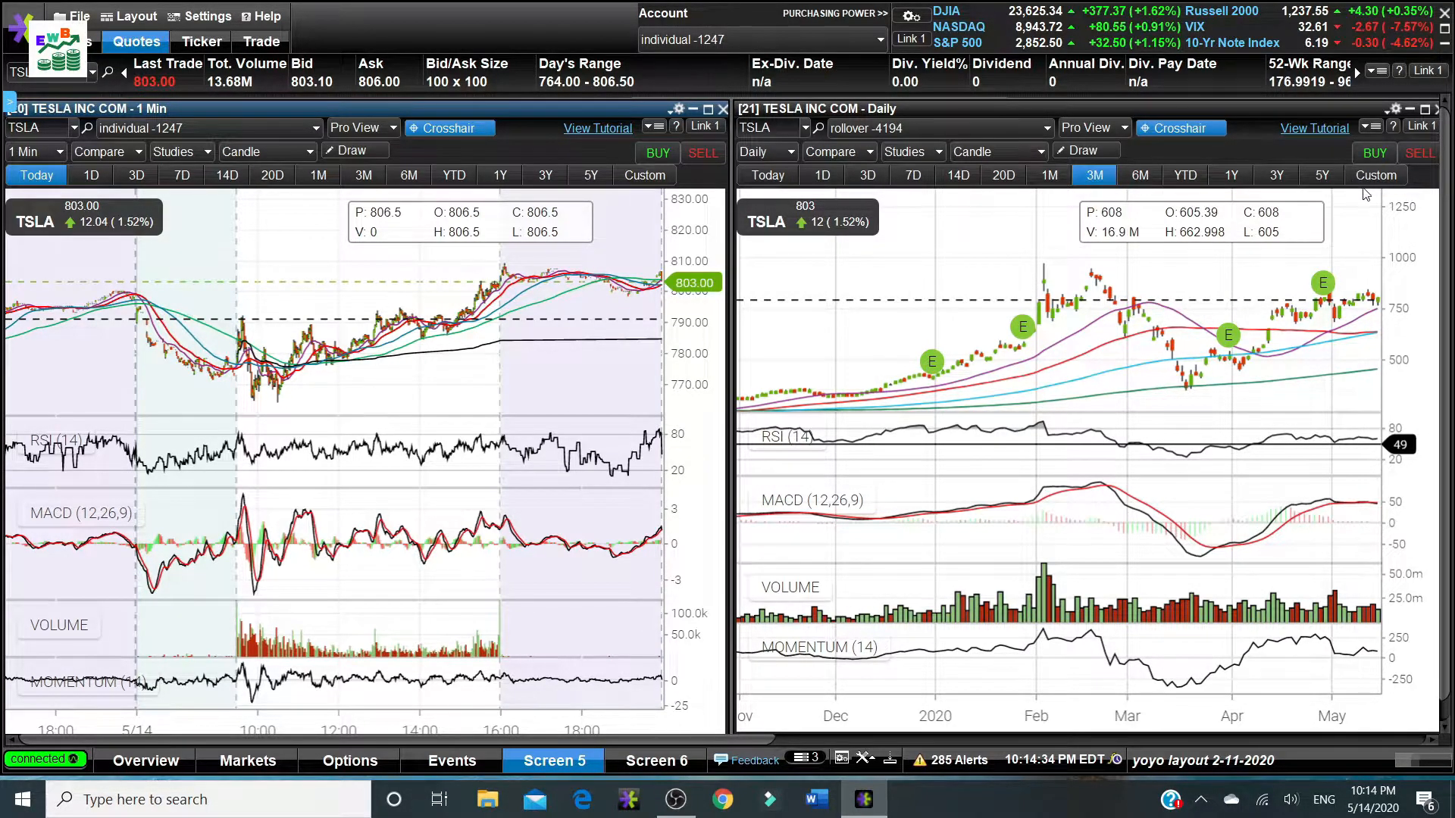
pyautogui.moveTo(1079, 300)
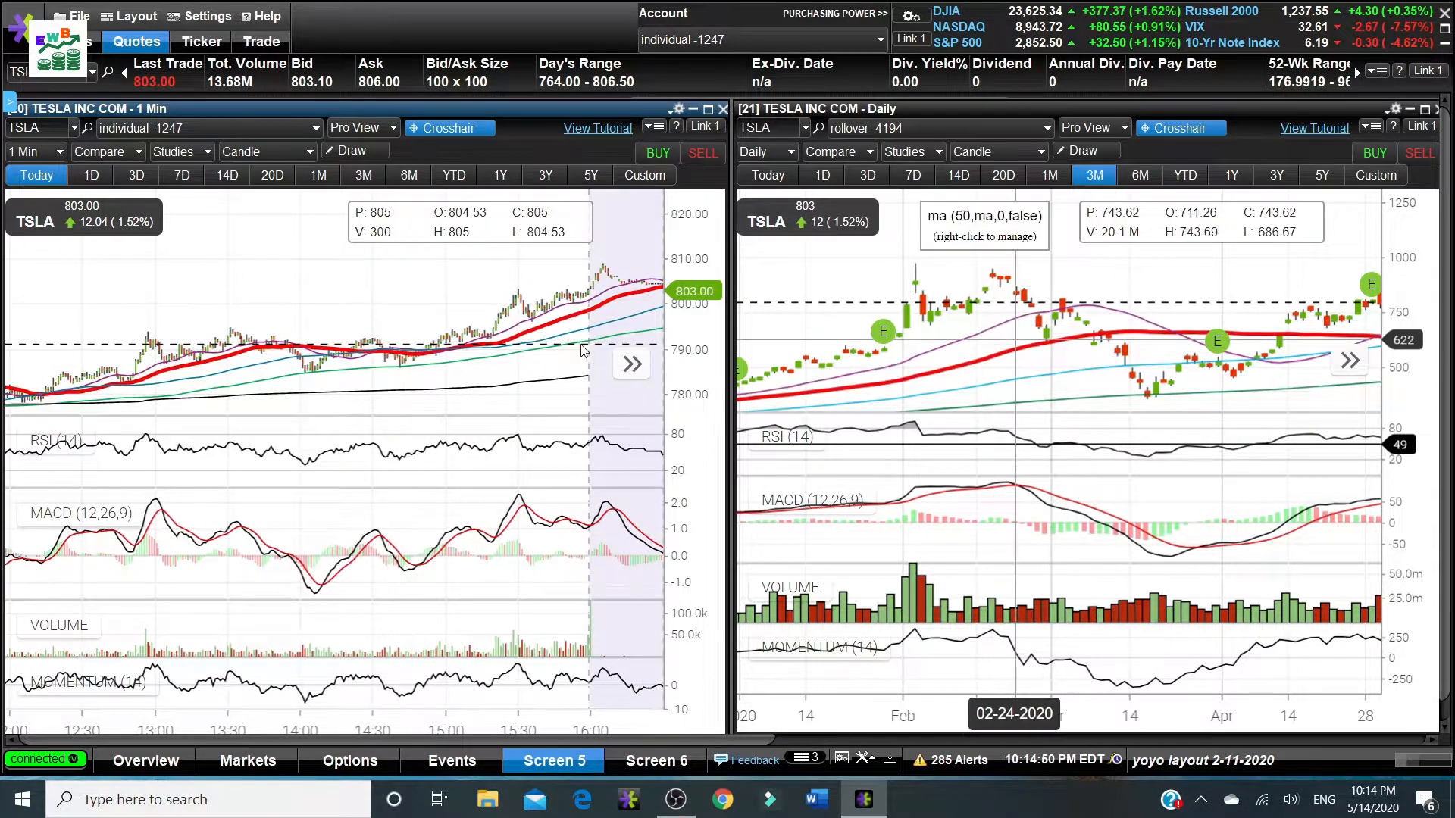
pyautogui.moveTo(479, 359)
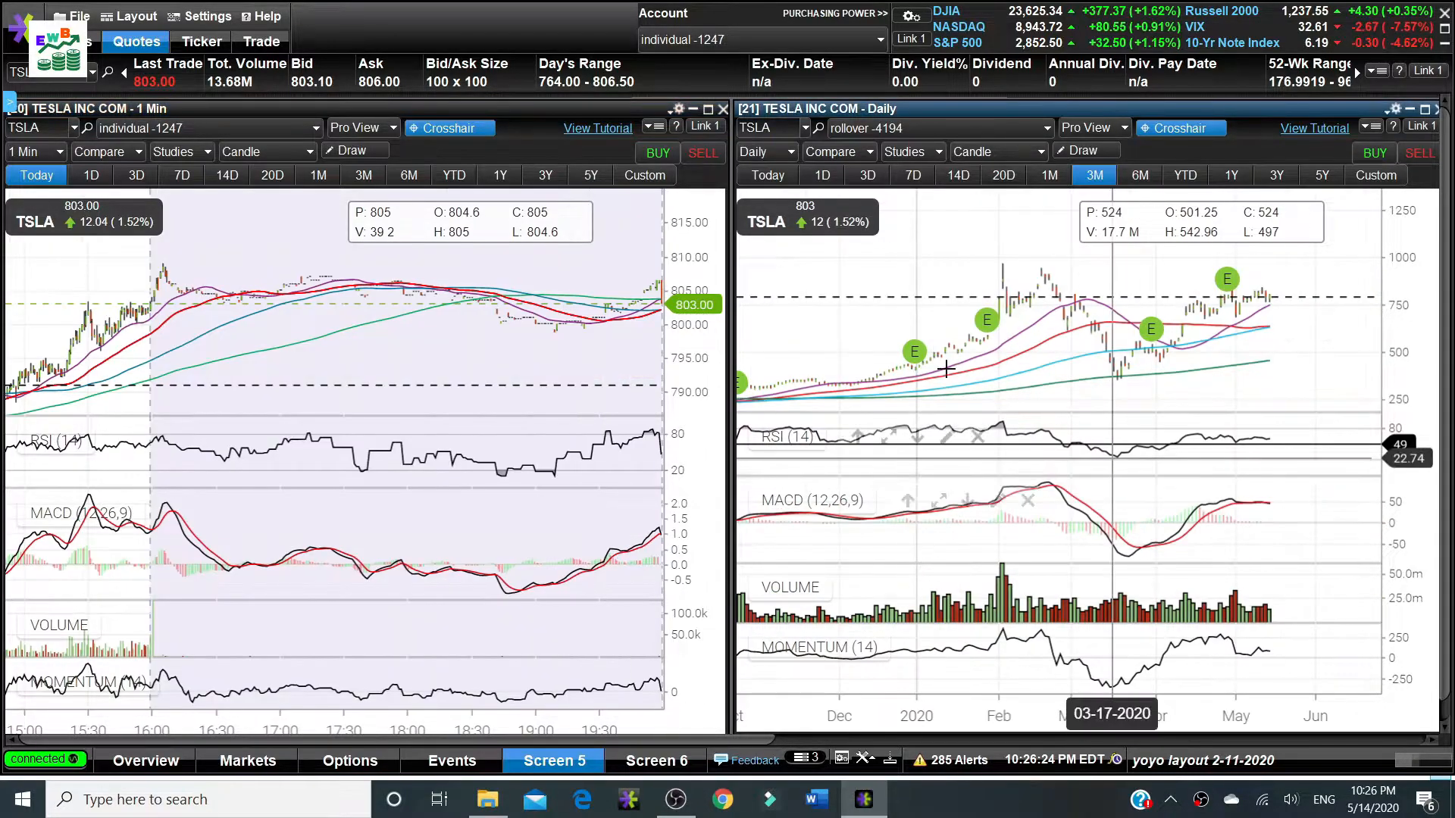
pyautogui.moveTo(819, 365)
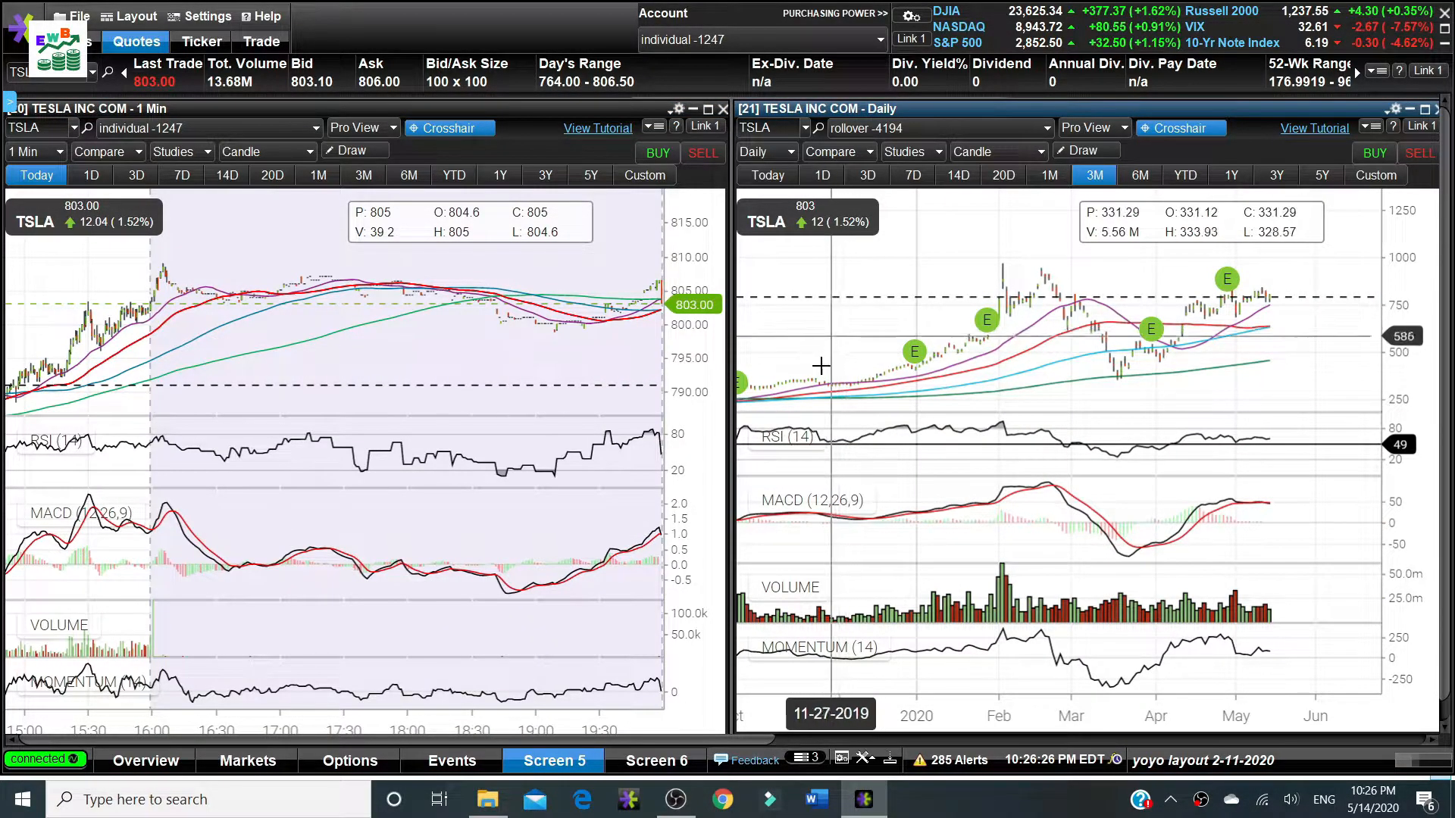
pyautogui.moveTo(819, 336)
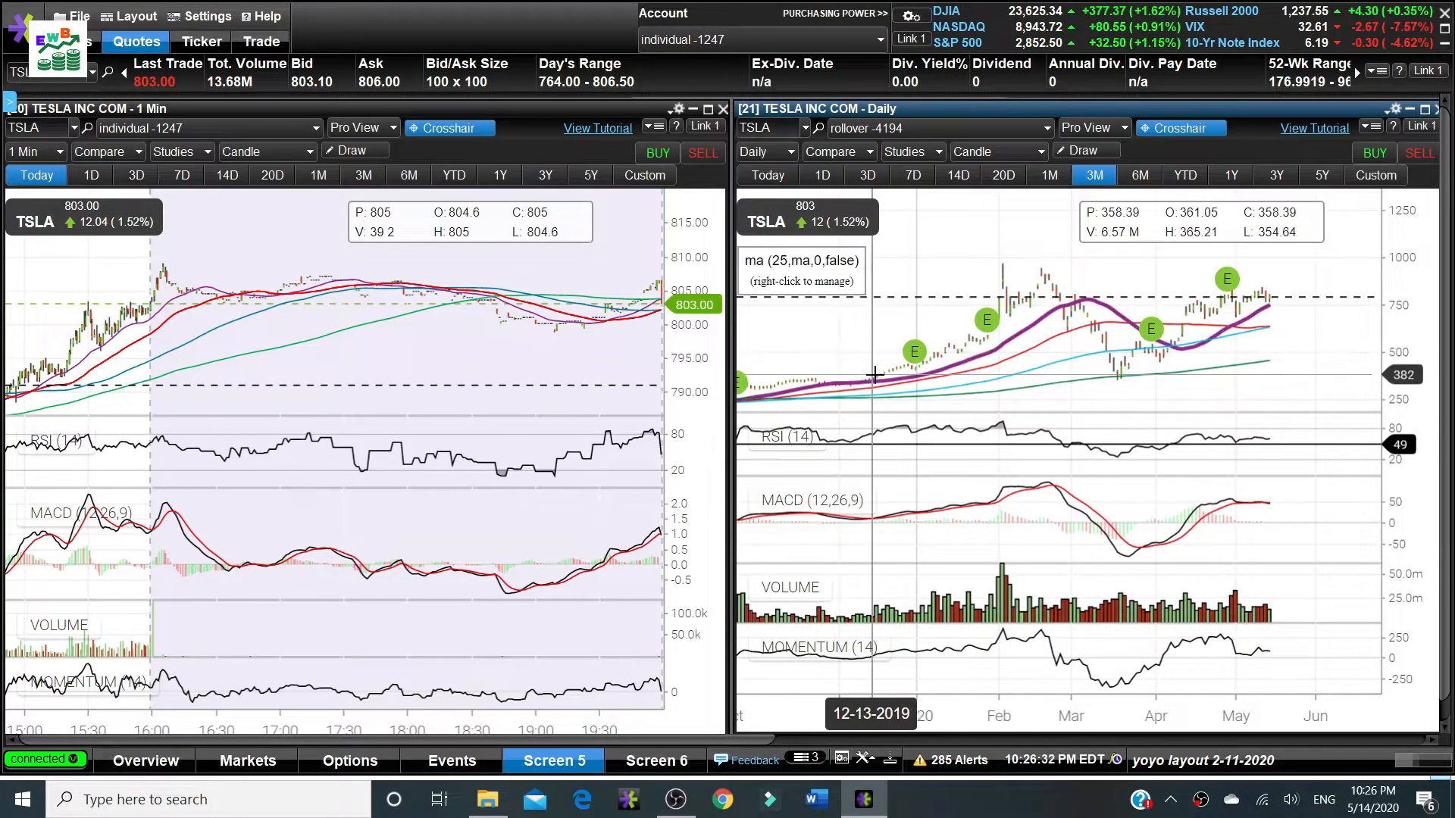
pyautogui.moveTo(918, 389)
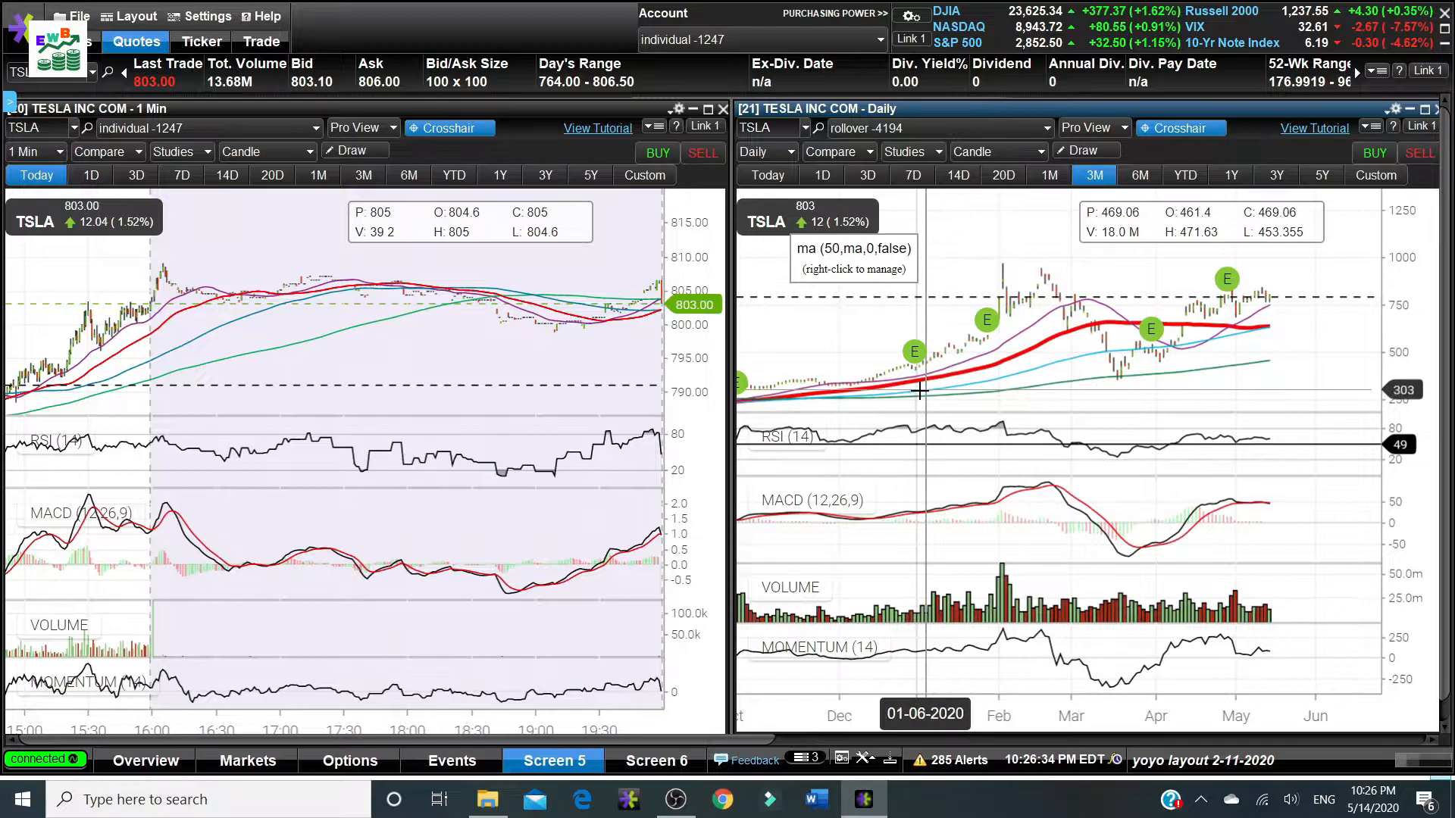
pyautogui.moveTo(1044, 319)
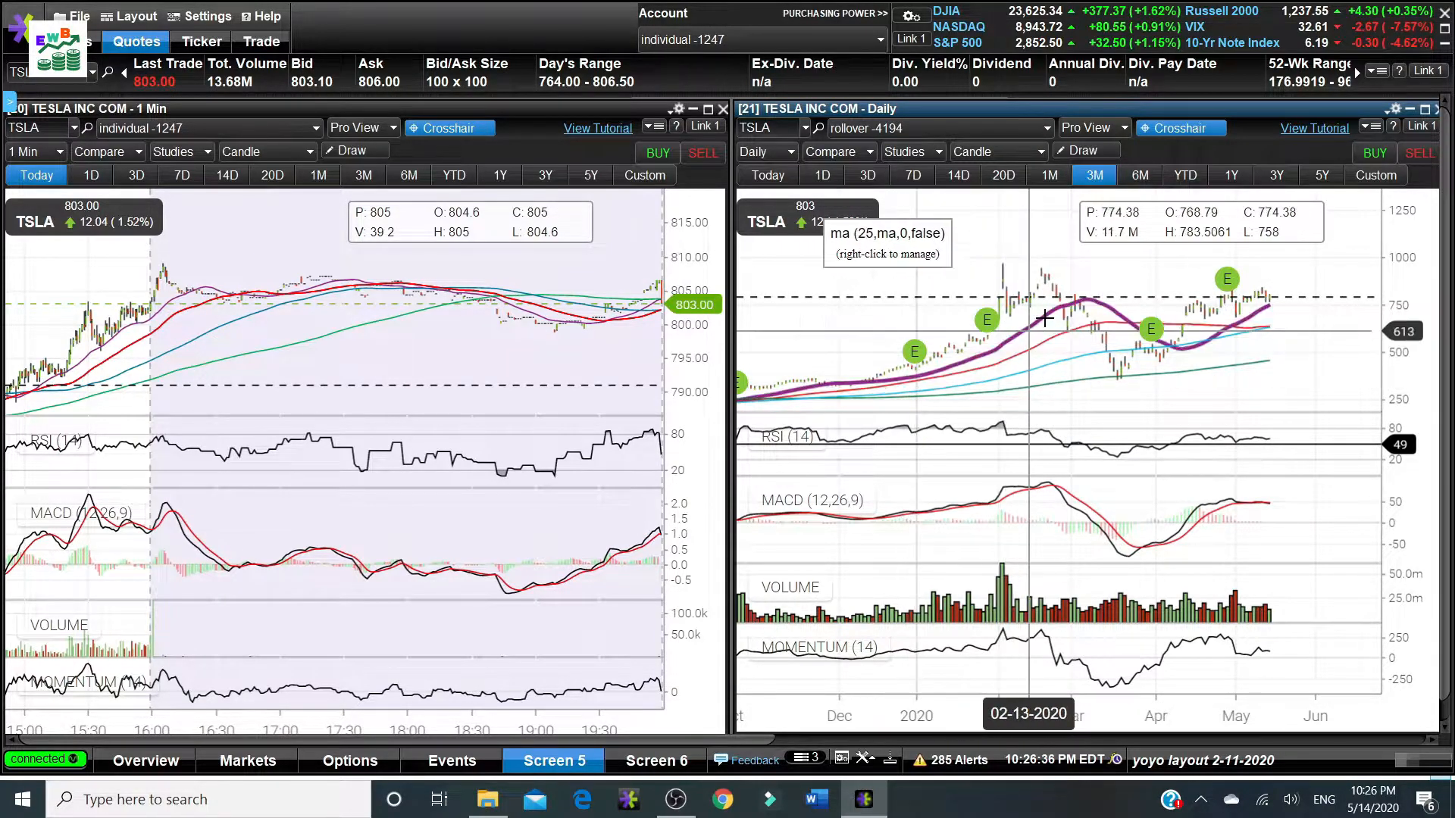
pyautogui.moveTo(1094, 297)
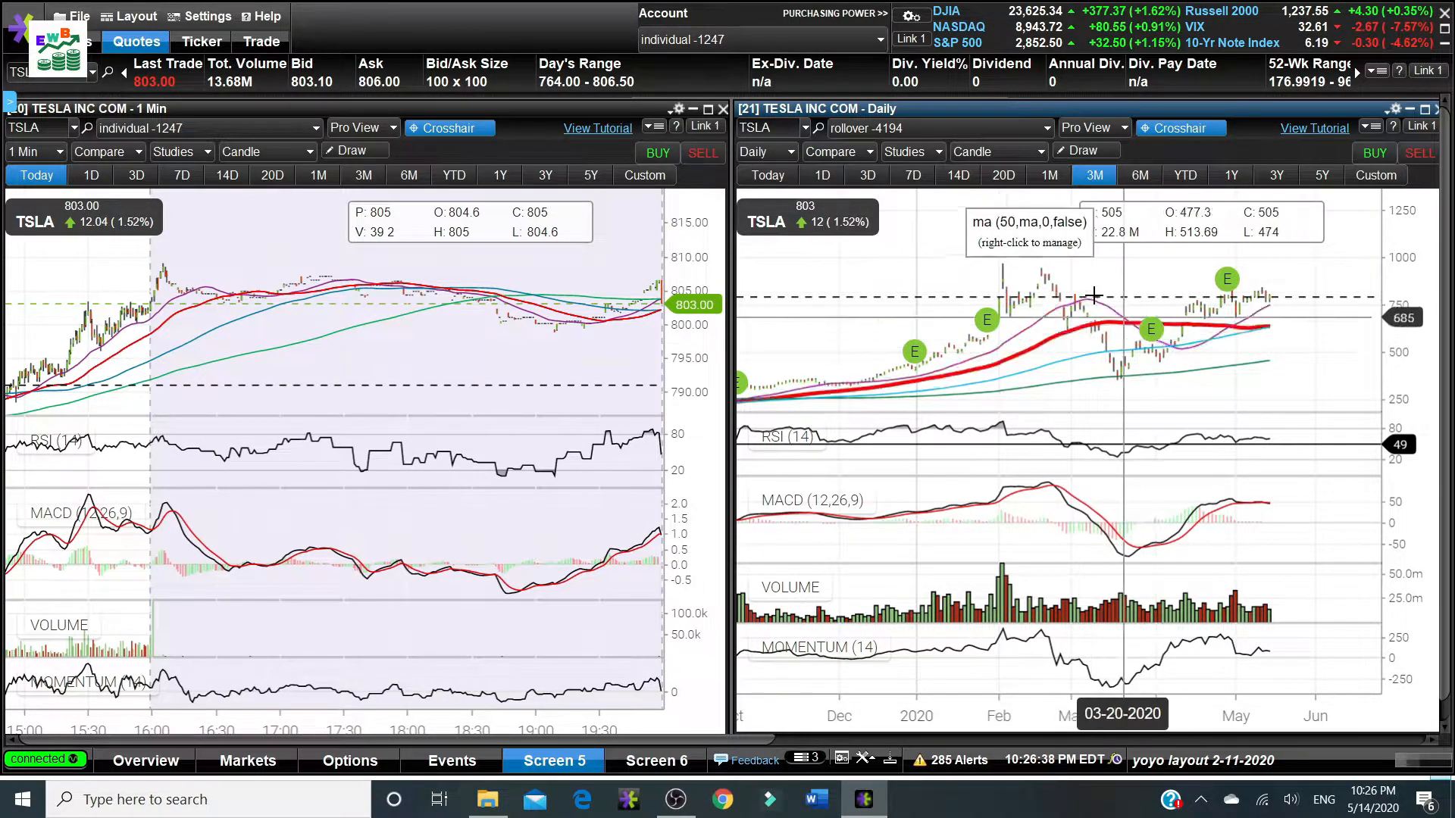
pyautogui.moveTo(862, 379)
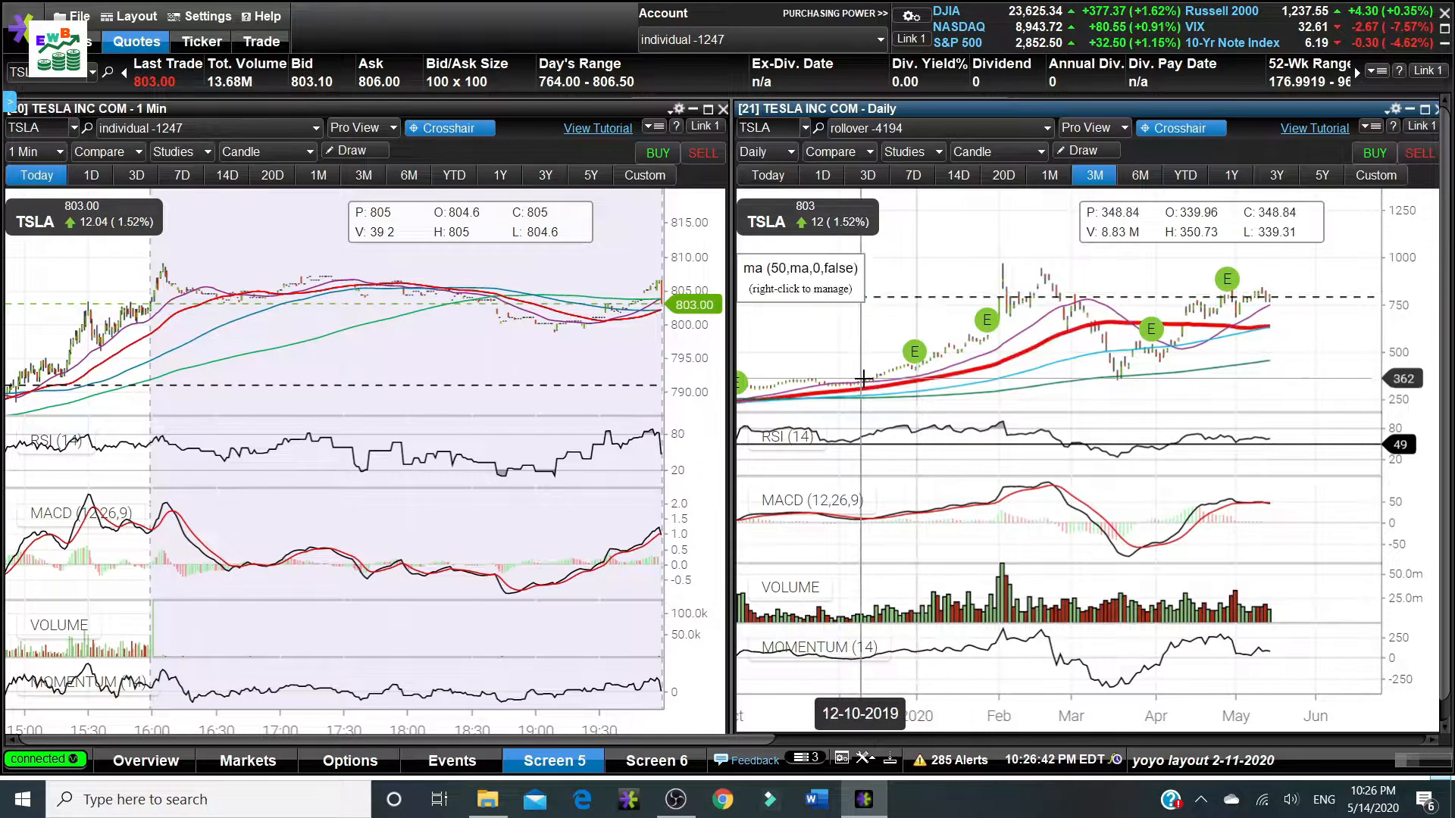
pyautogui.moveTo(1024, 302)
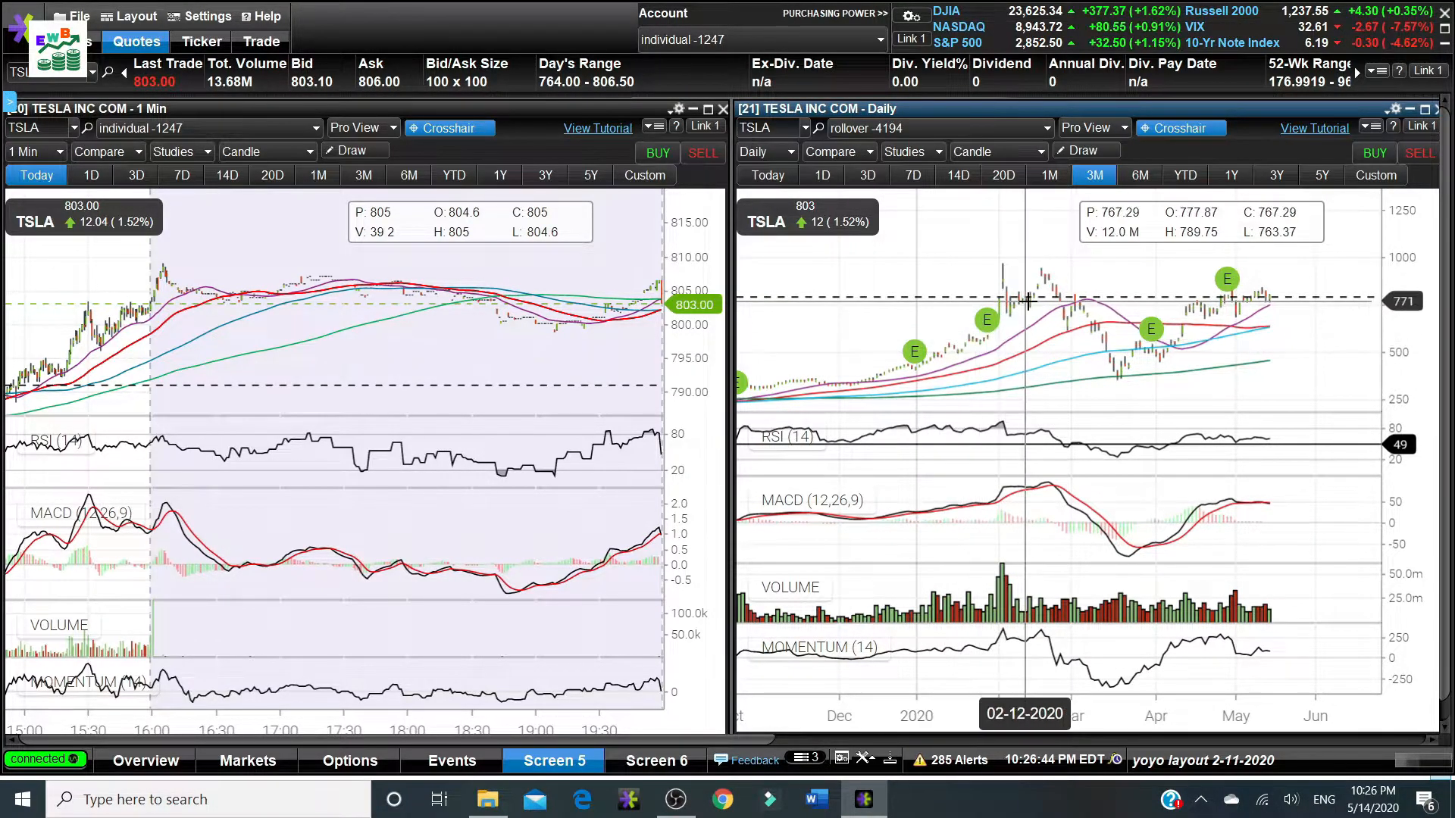
pyautogui.moveTo(867, 389)
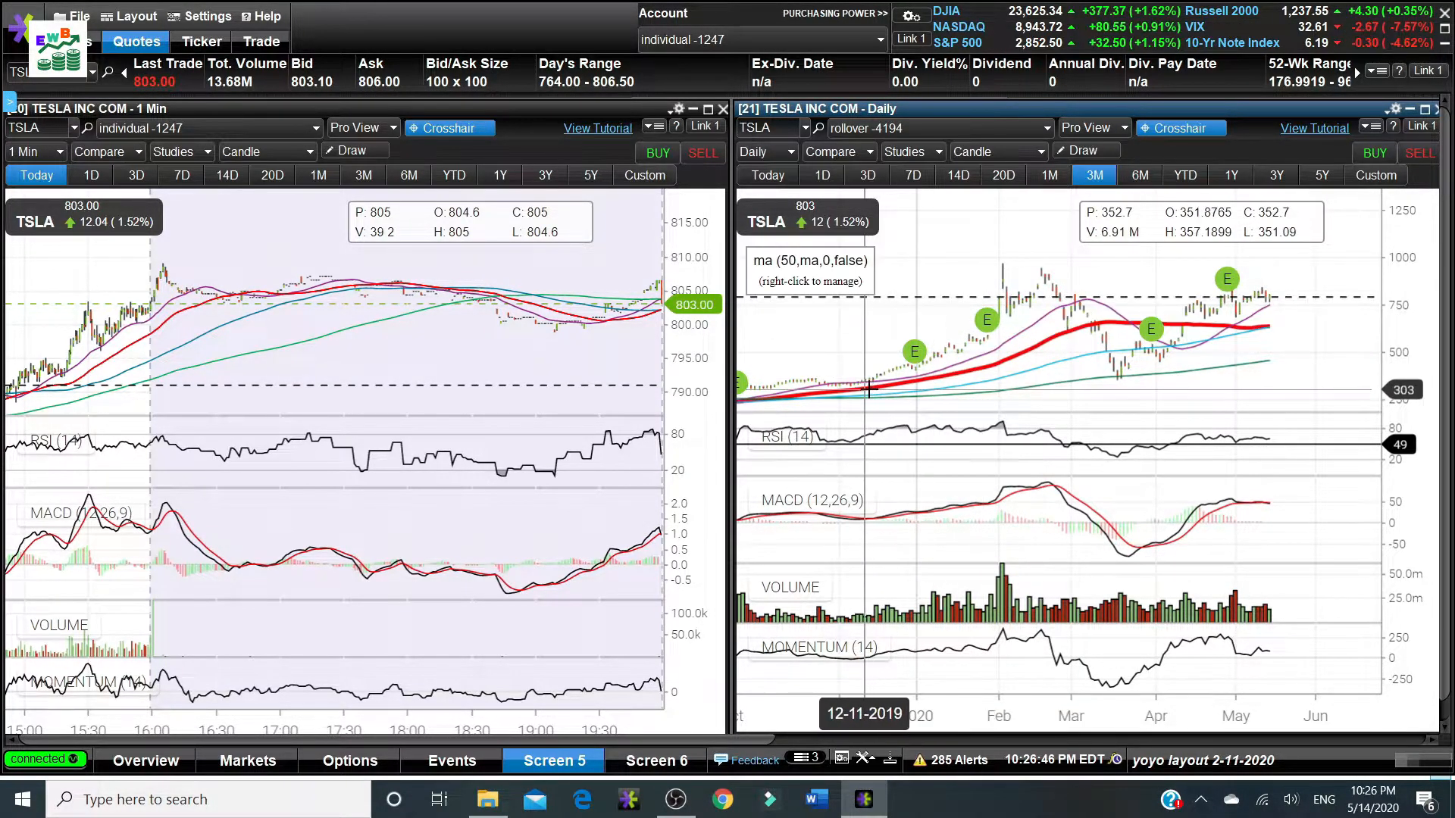
pyautogui.moveTo(1046, 289)
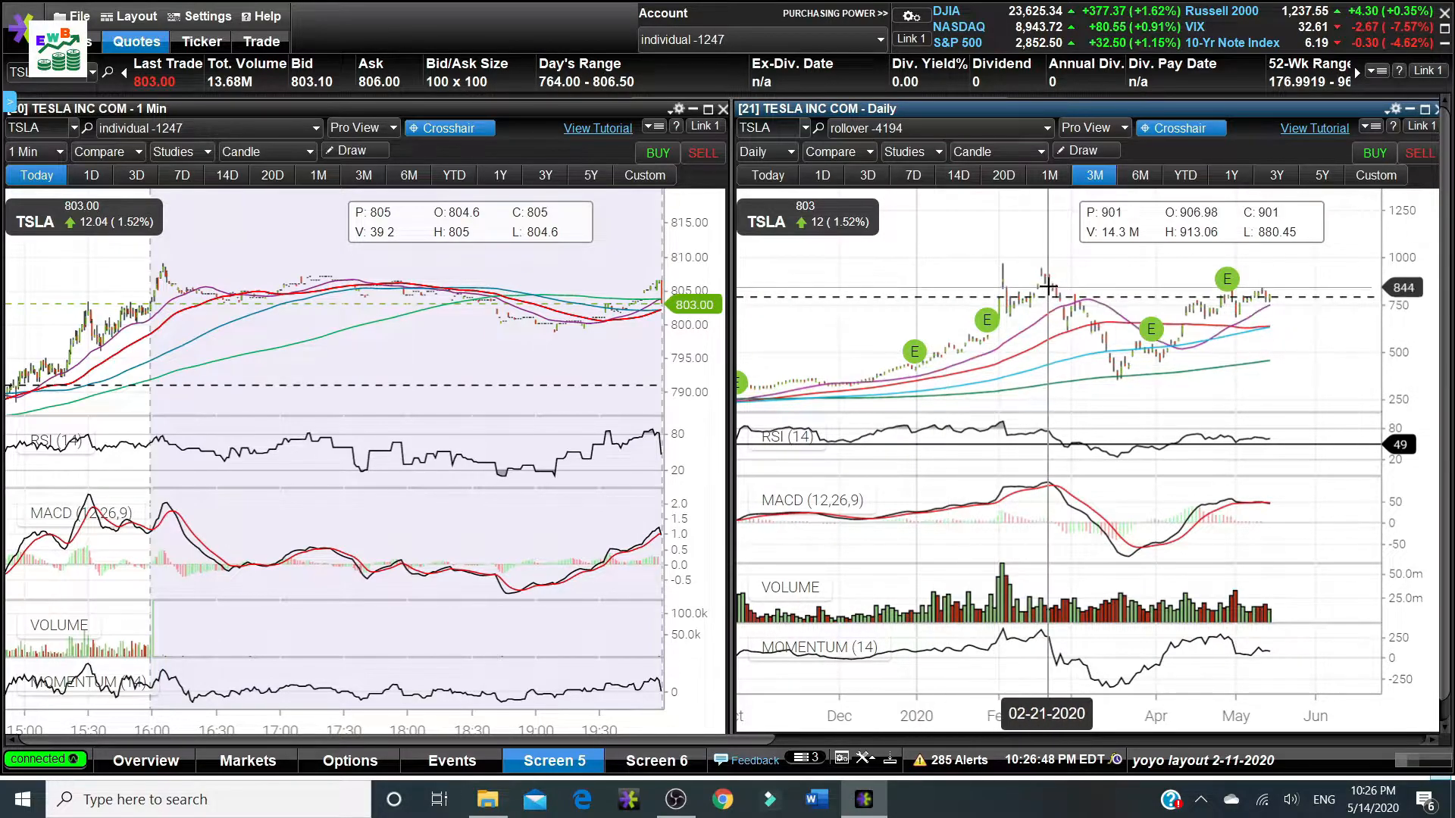
pyautogui.moveTo(843, 378)
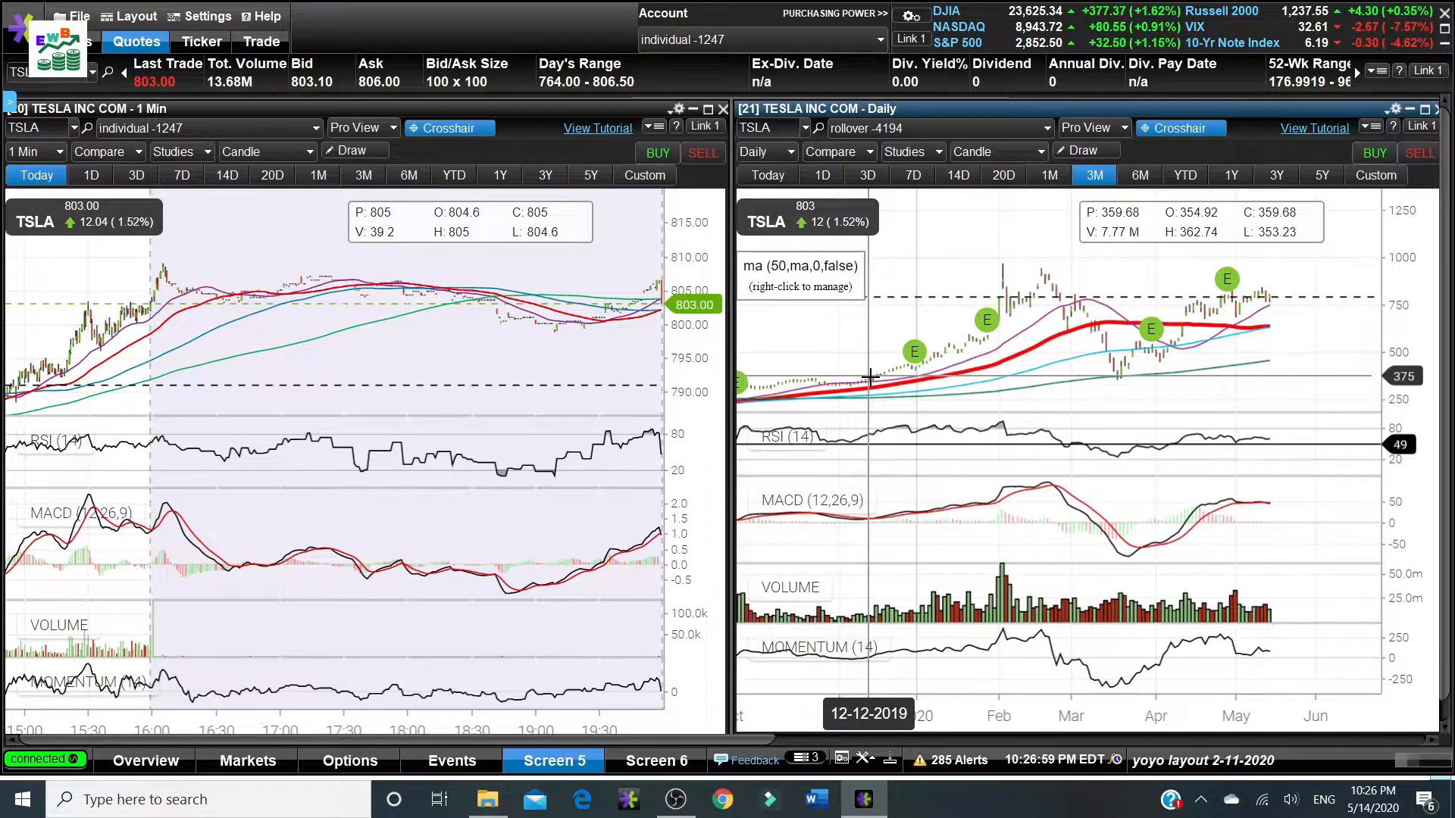
pyautogui.moveTo(993, 324)
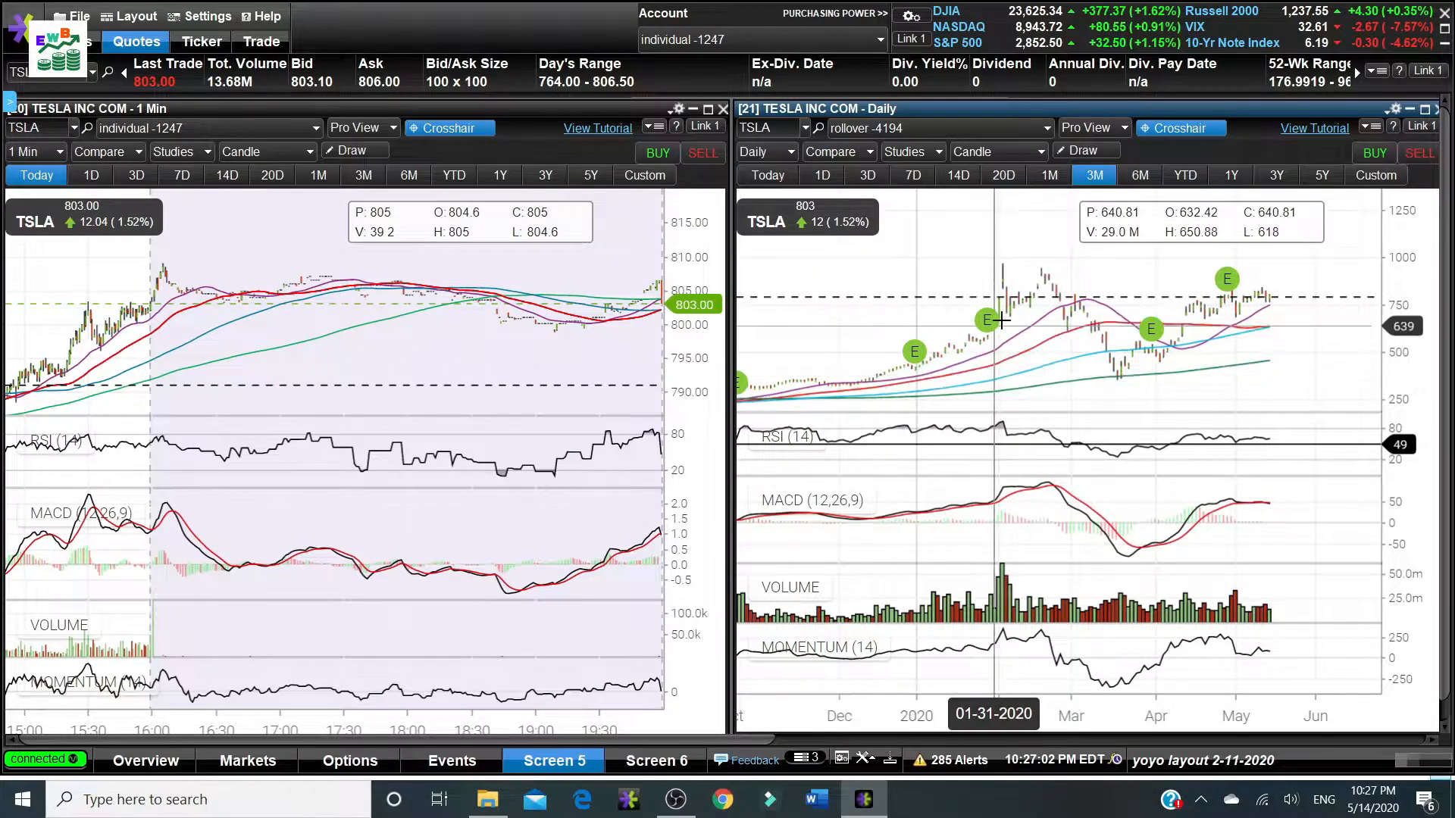
pyautogui.moveTo(1047, 270)
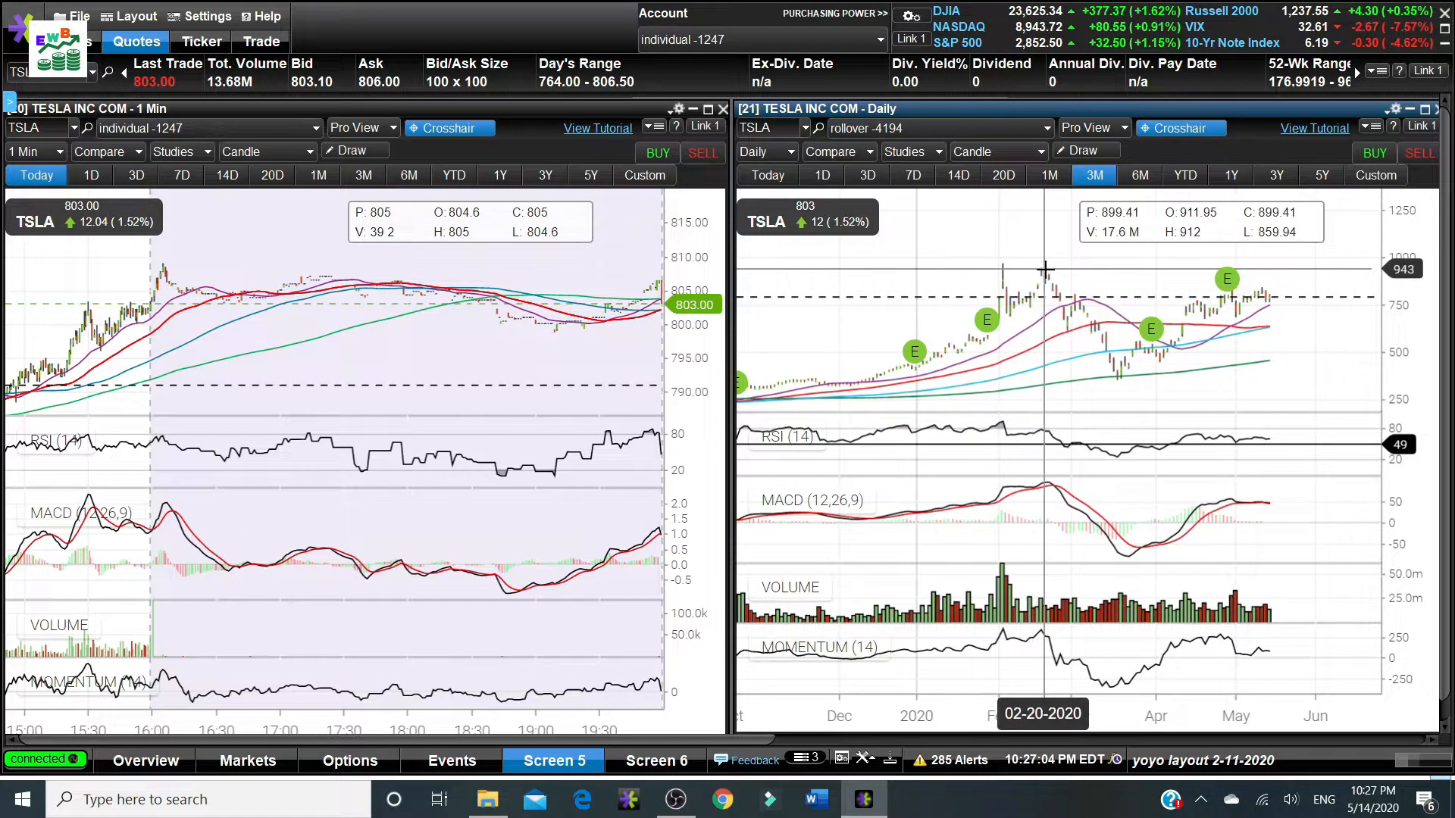
pyautogui.moveTo(1112, 367)
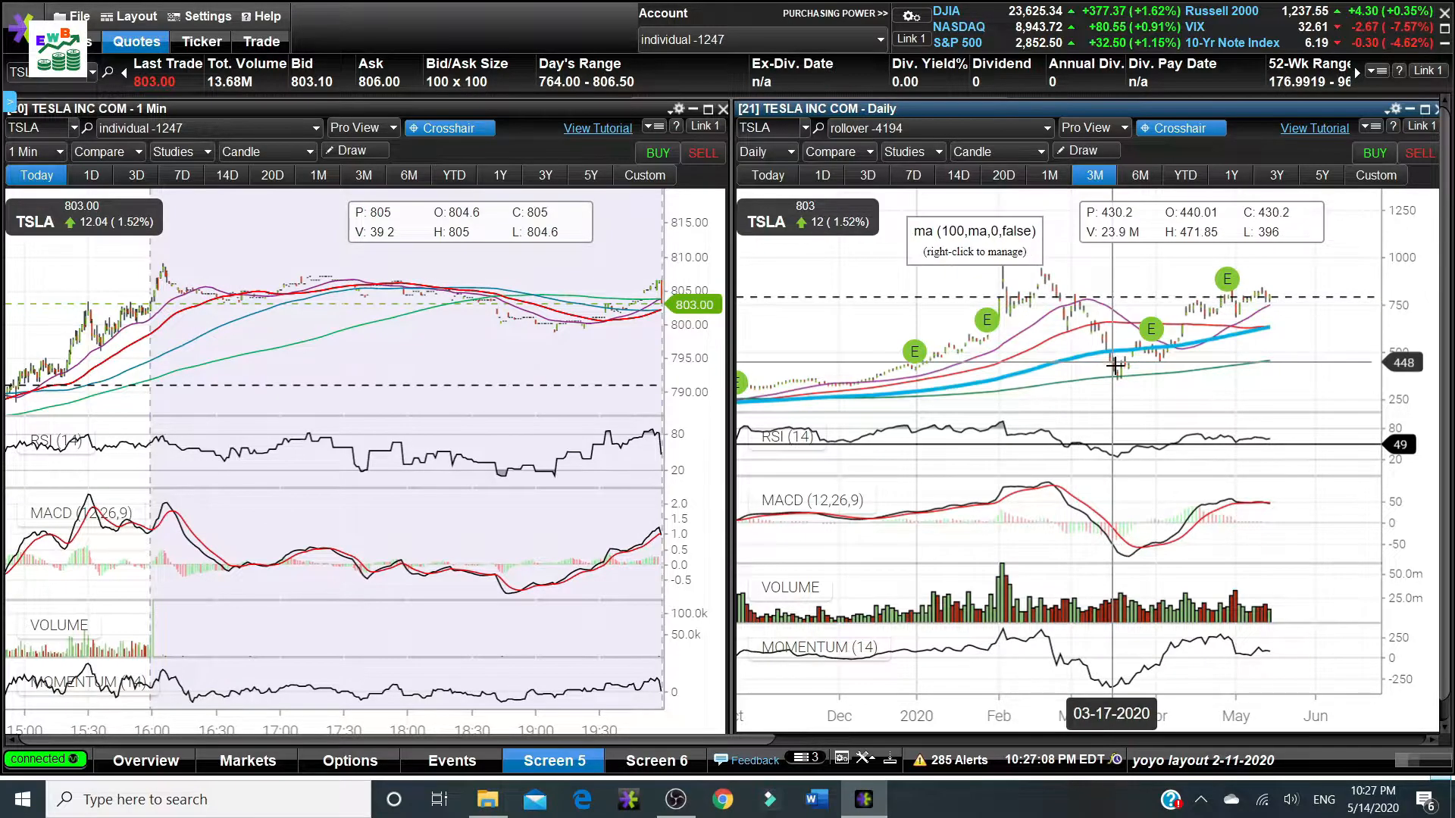
pyautogui.moveTo(1056, 284)
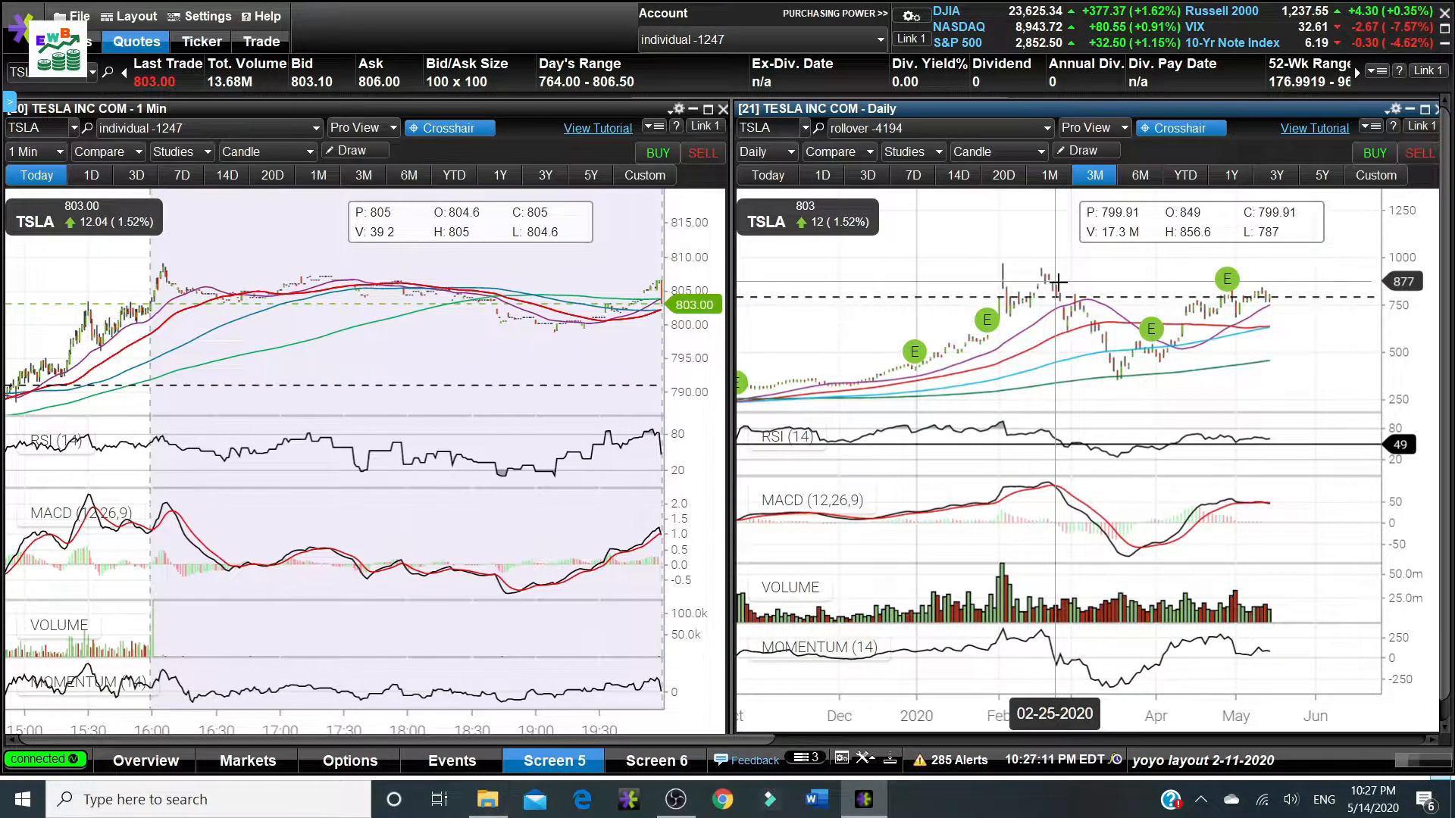
pyautogui.moveTo(1062, 292)
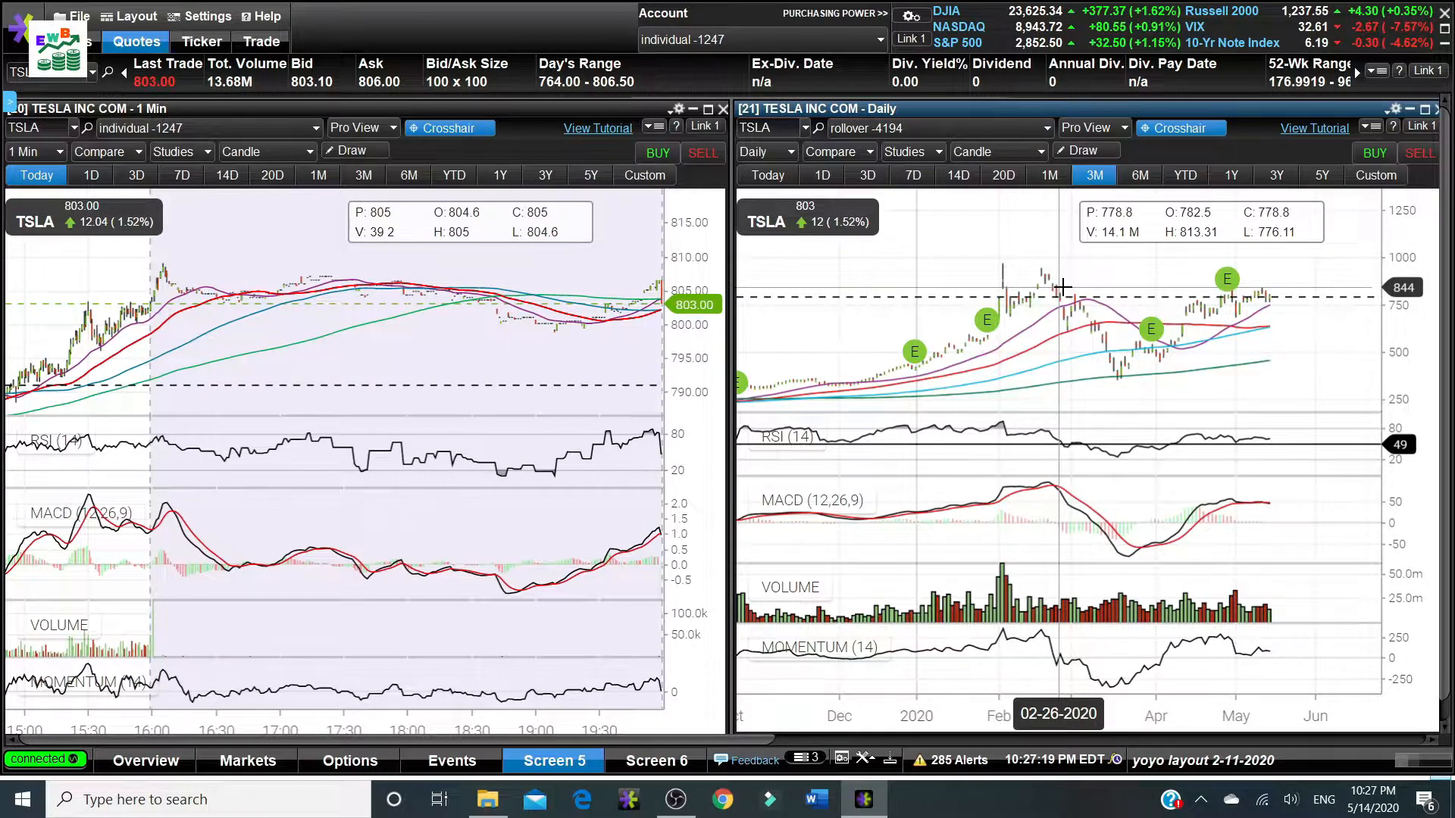
pyautogui.moveTo(1039, 292)
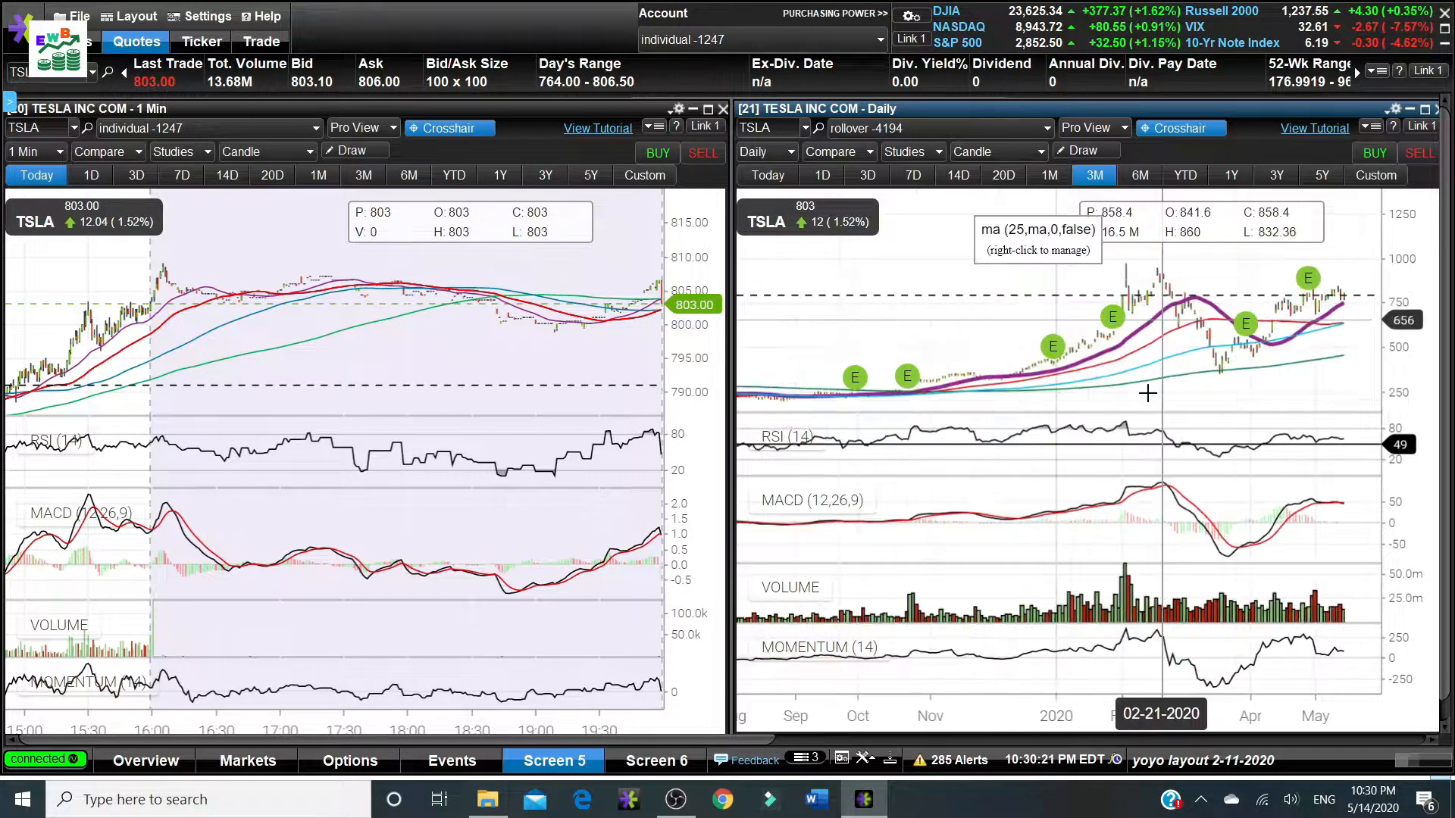
pyautogui.moveTo(1166, 315)
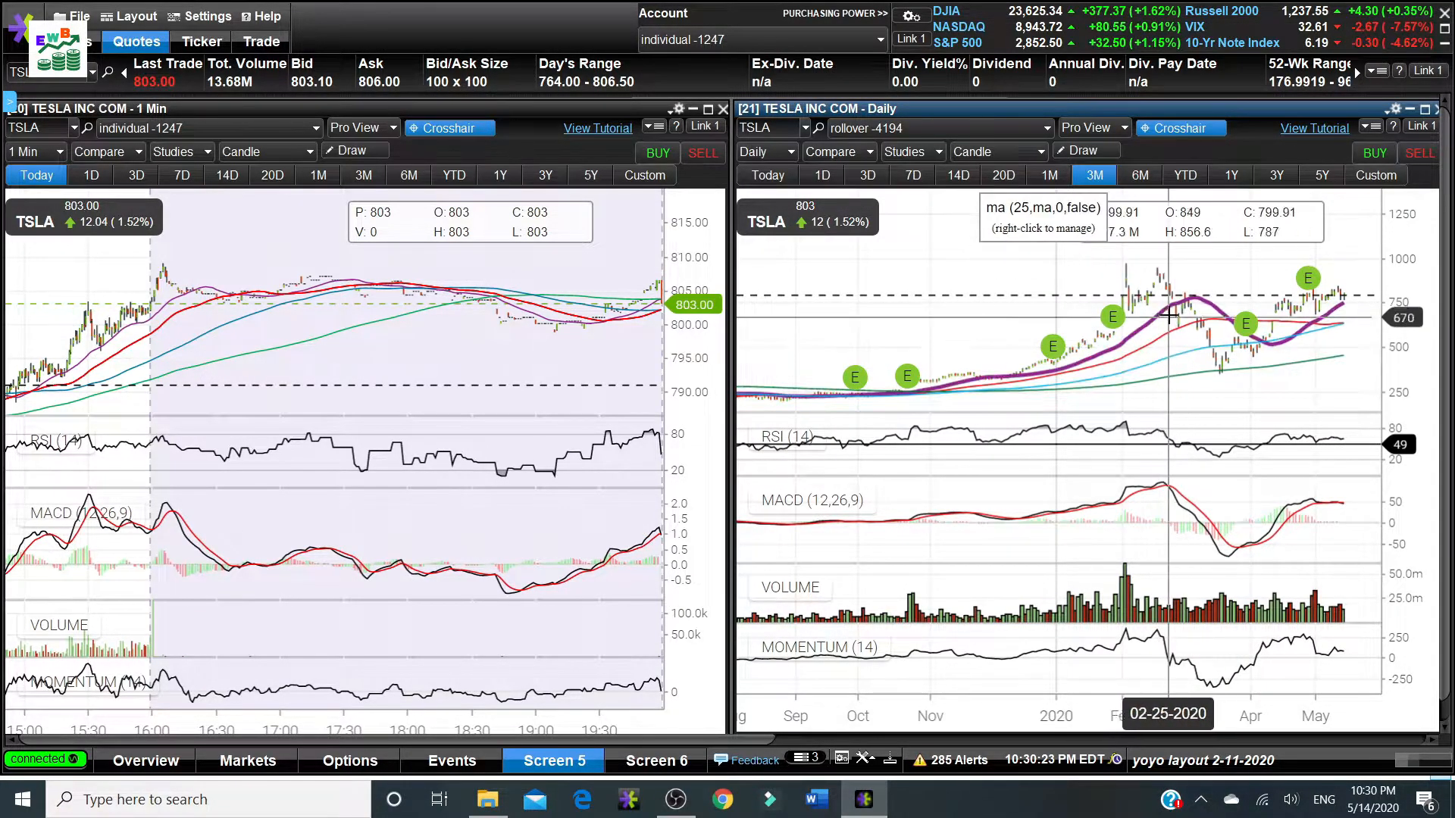
pyautogui.moveTo(1160, 311)
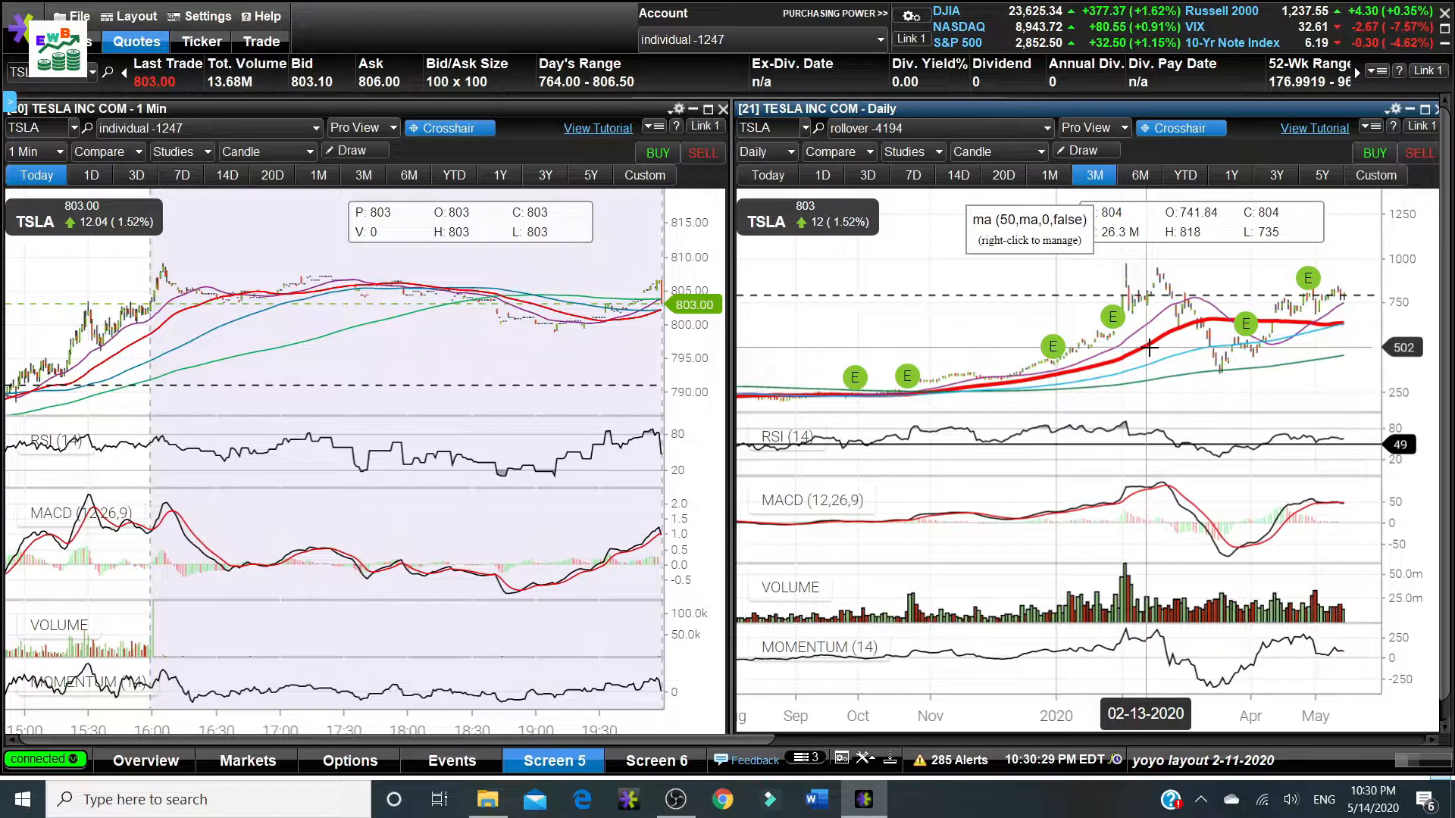
pyautogui.moveTo(1145, 367)
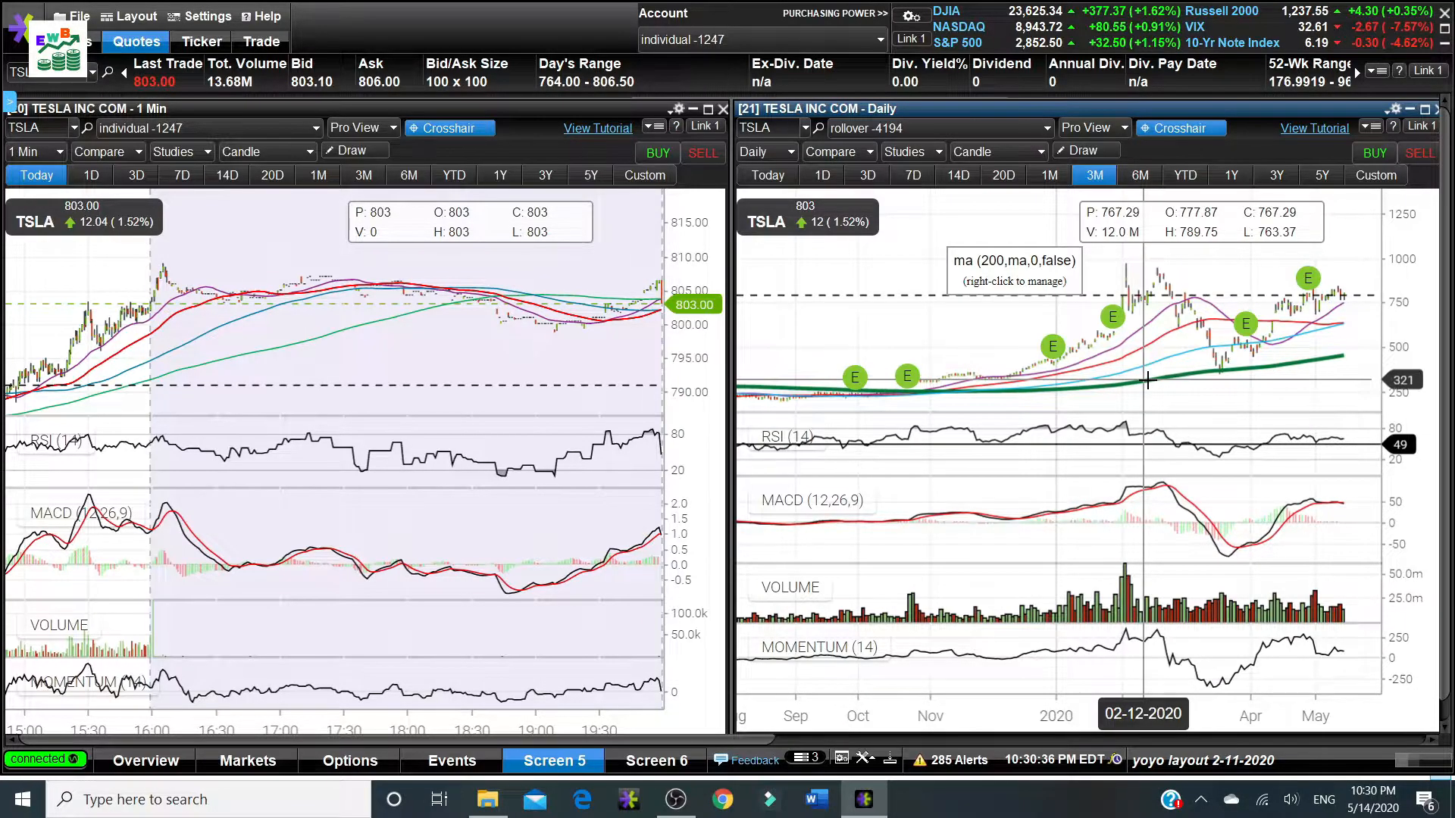
pyautogui.moveTo(1039, 381)
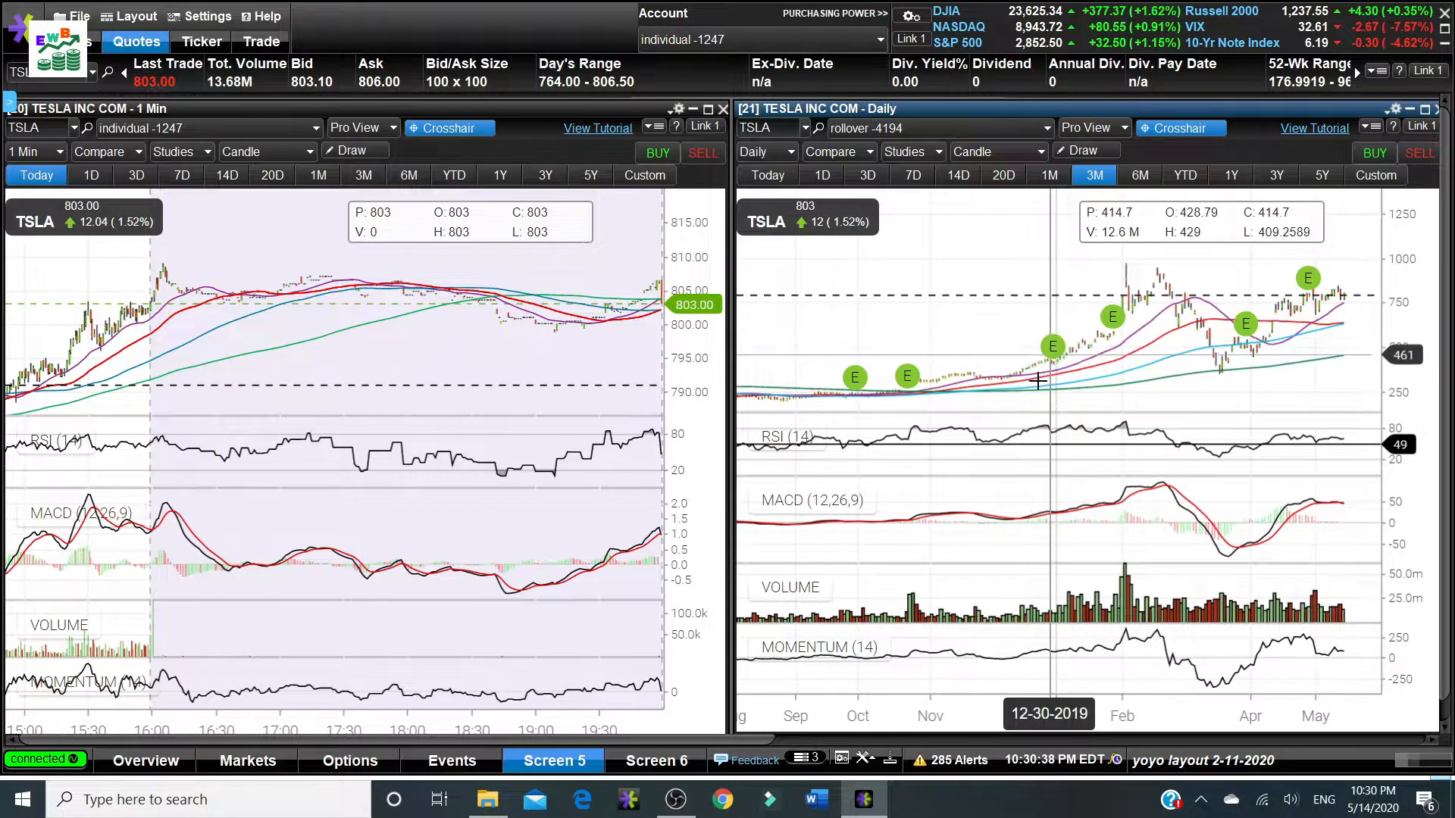
pyautogui.moveTo(1188, 295)
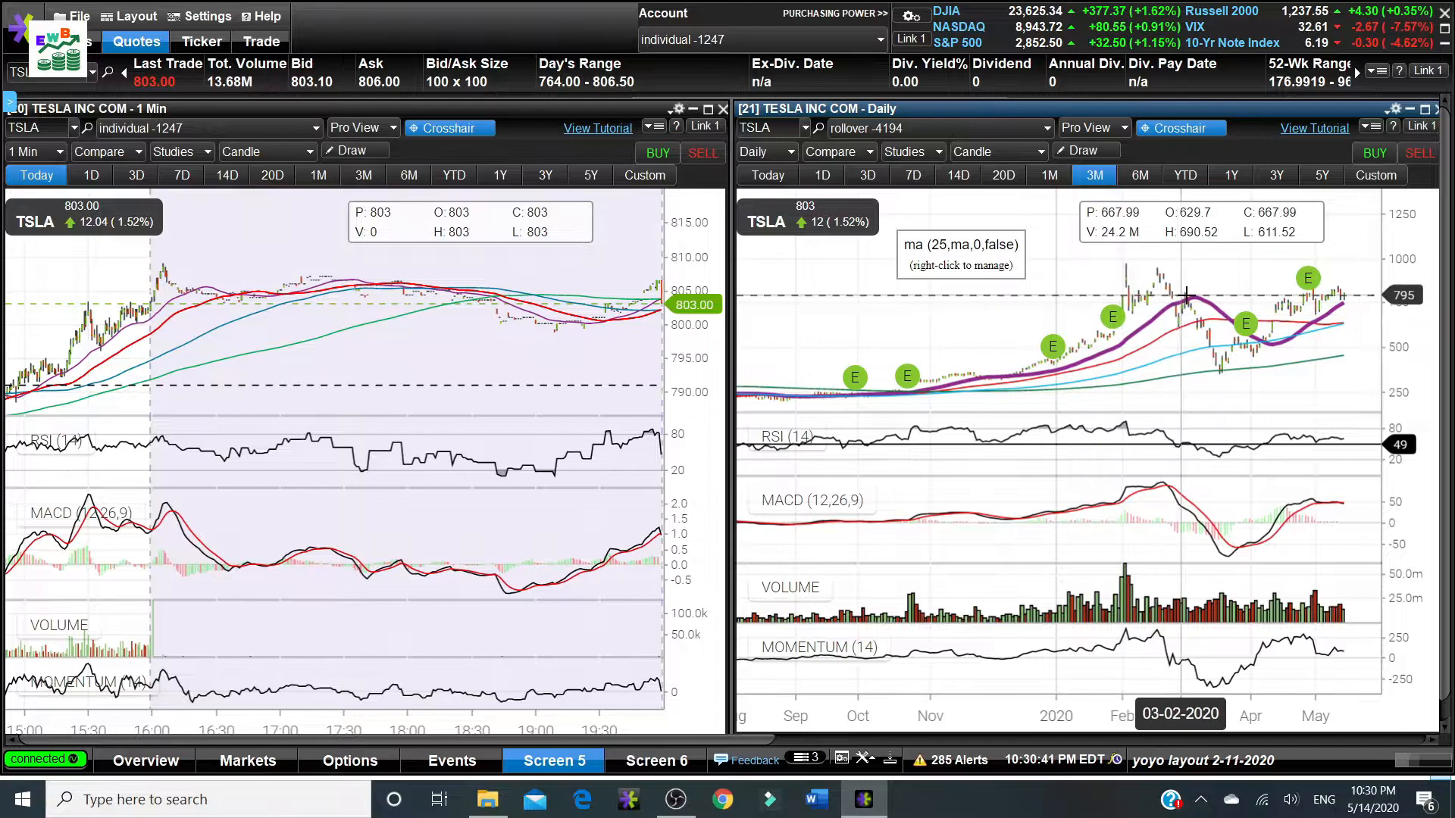
pyautogui.moveTo(1117, 348)
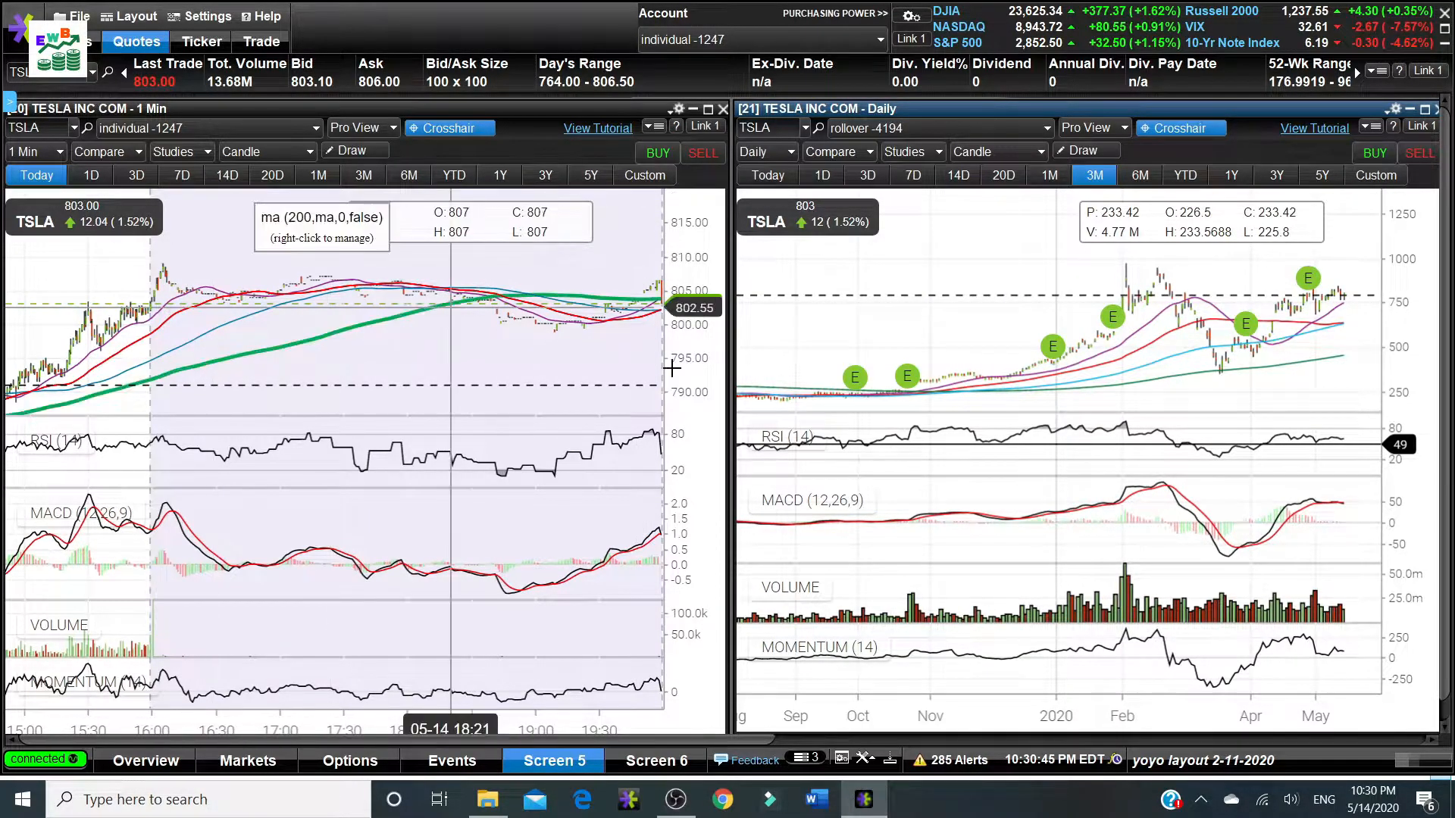
pyautogui.moveTo(1139, 324)
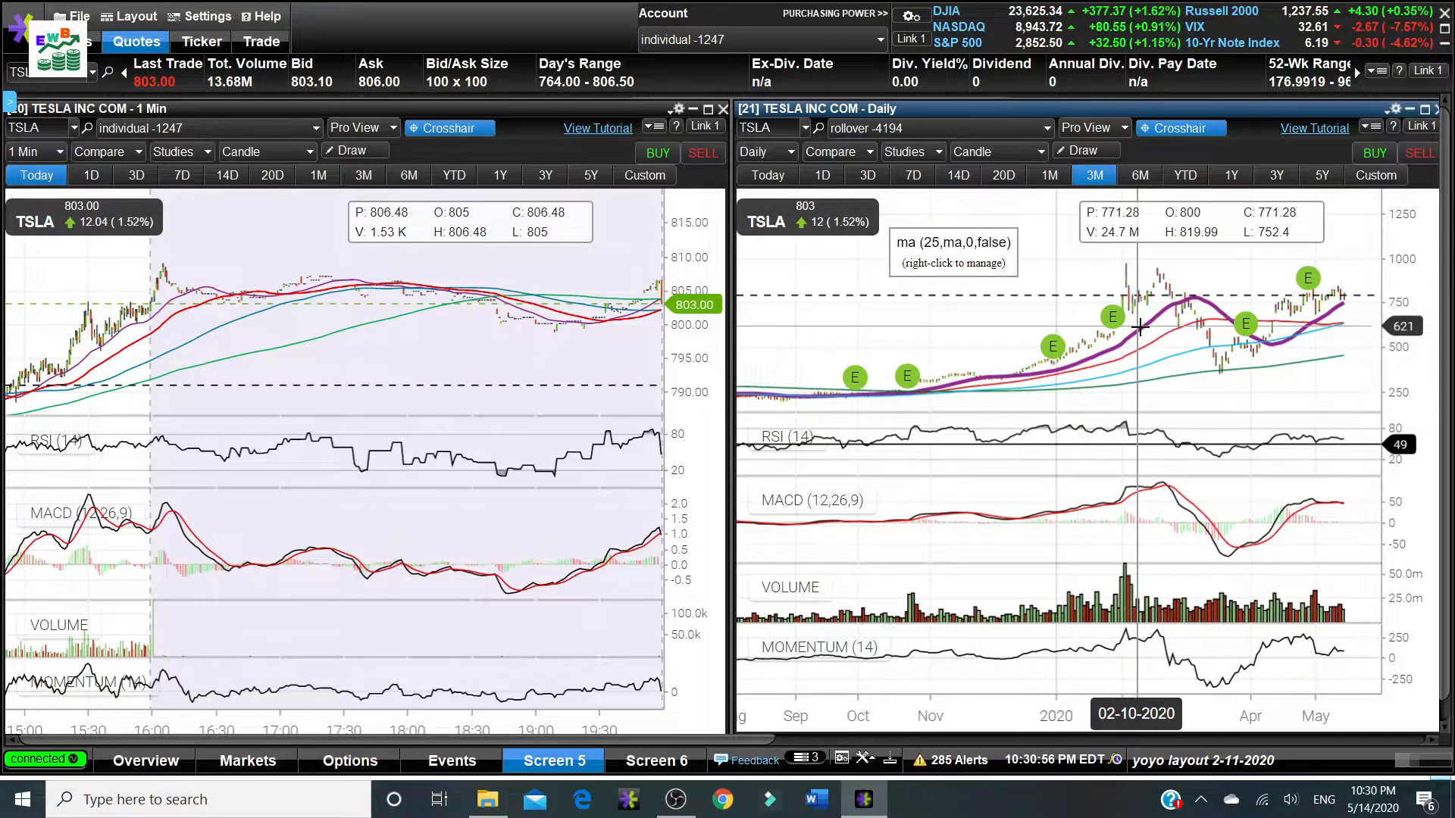
pyautogui.moveTo(1158, 310)
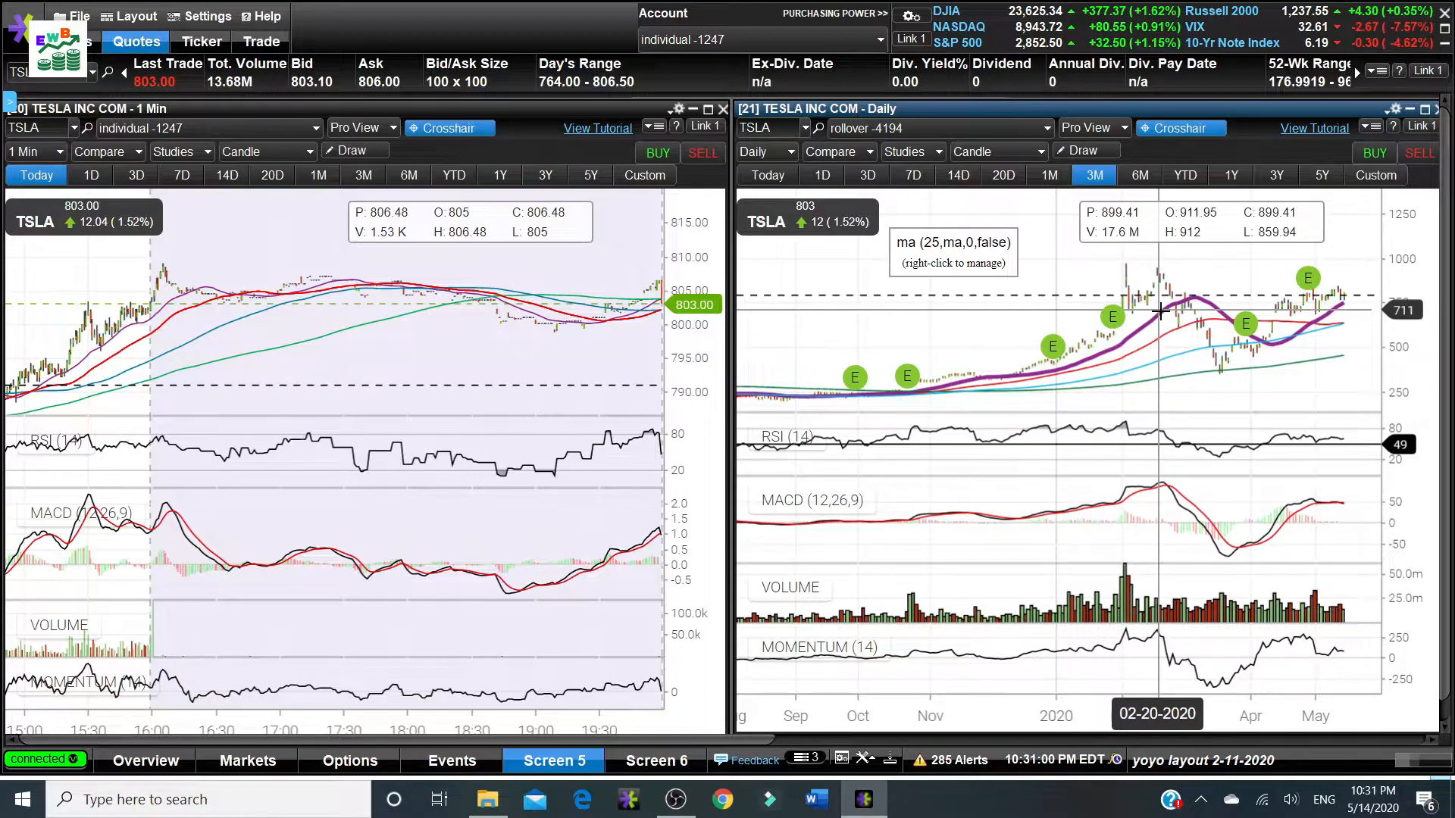
pyautogui.moveTo(1133, 297)
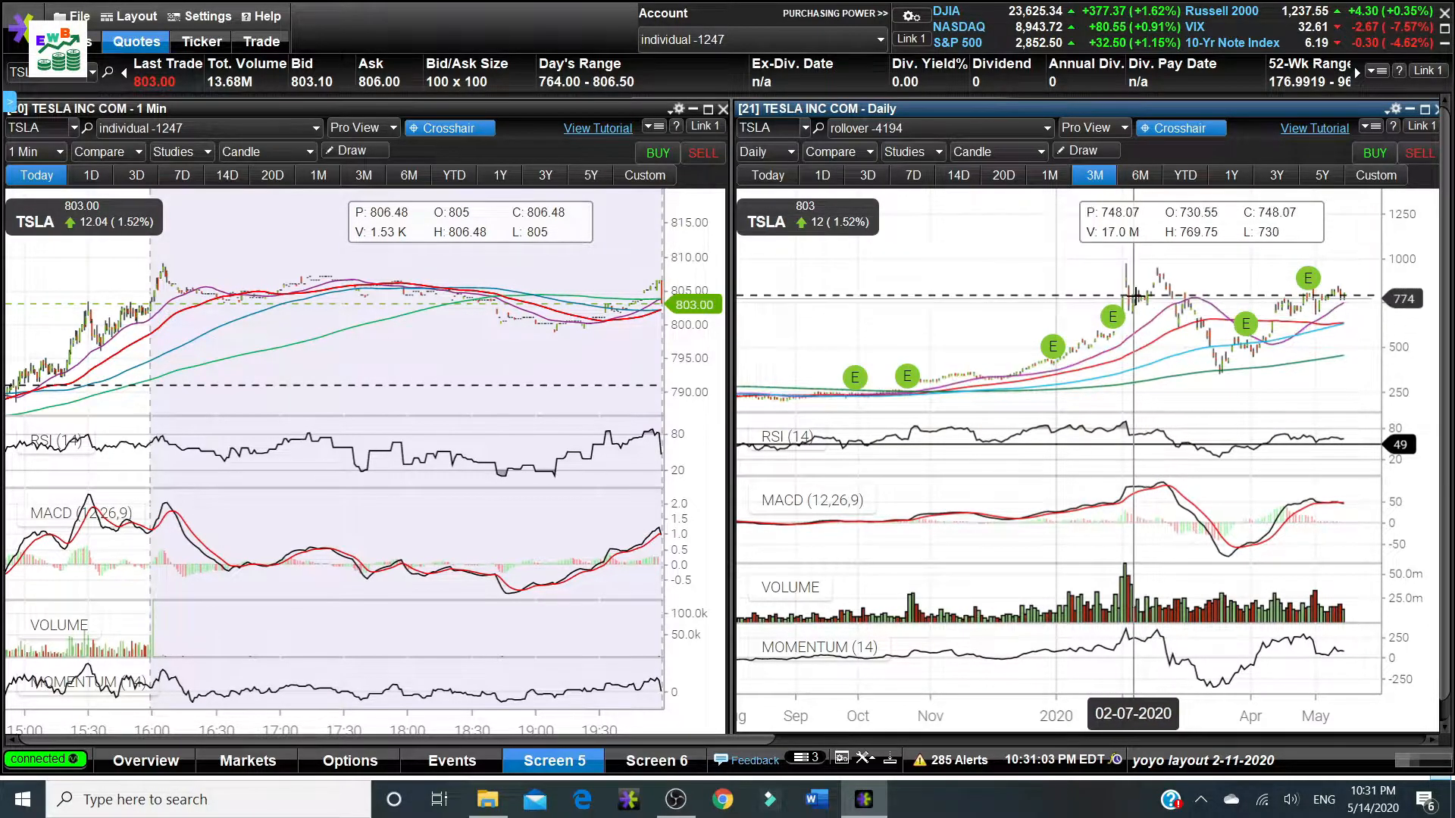
pyautogui.moveTo(1067, 350)
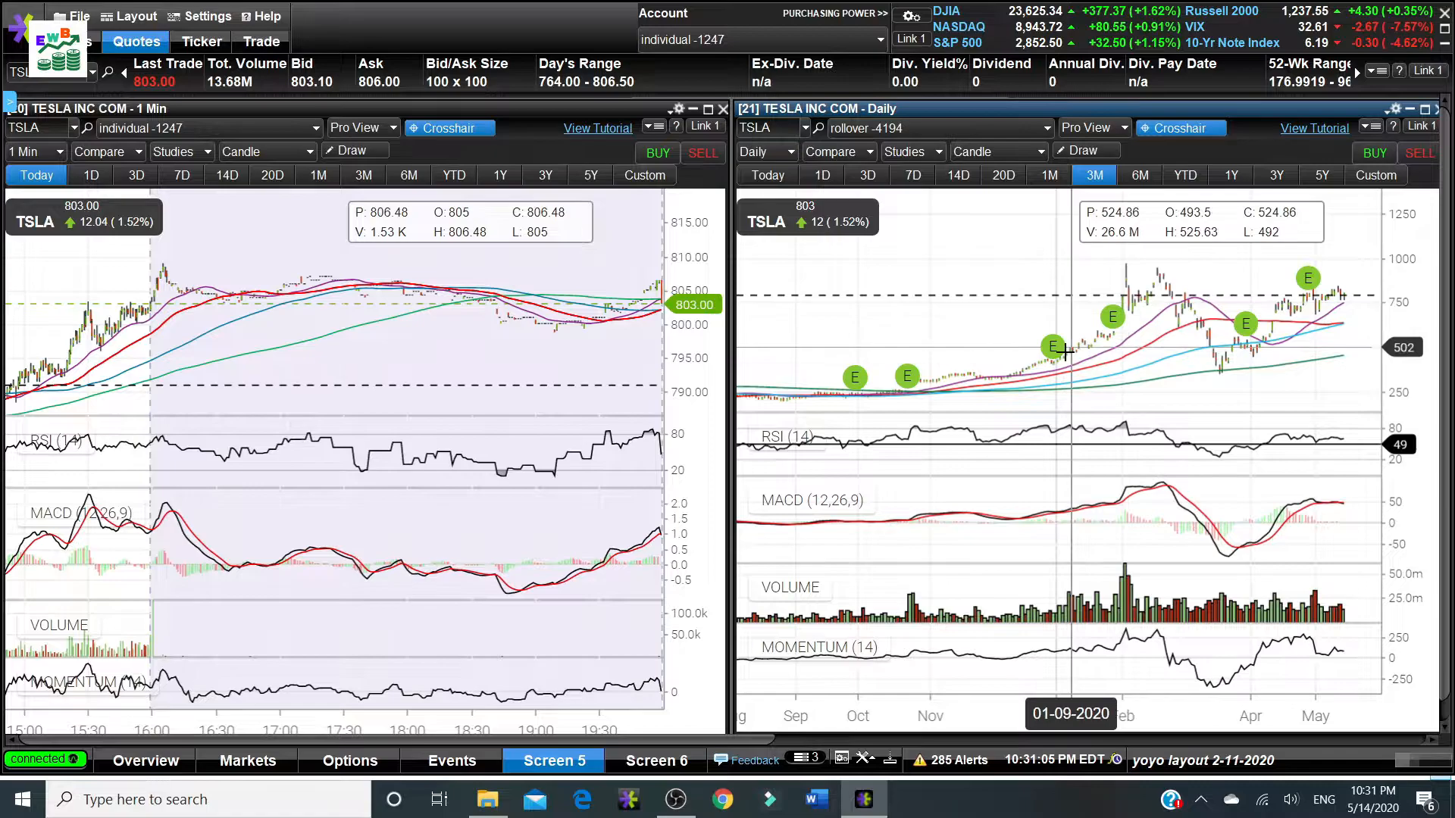
pyautogui.moveTo(1163, 324)
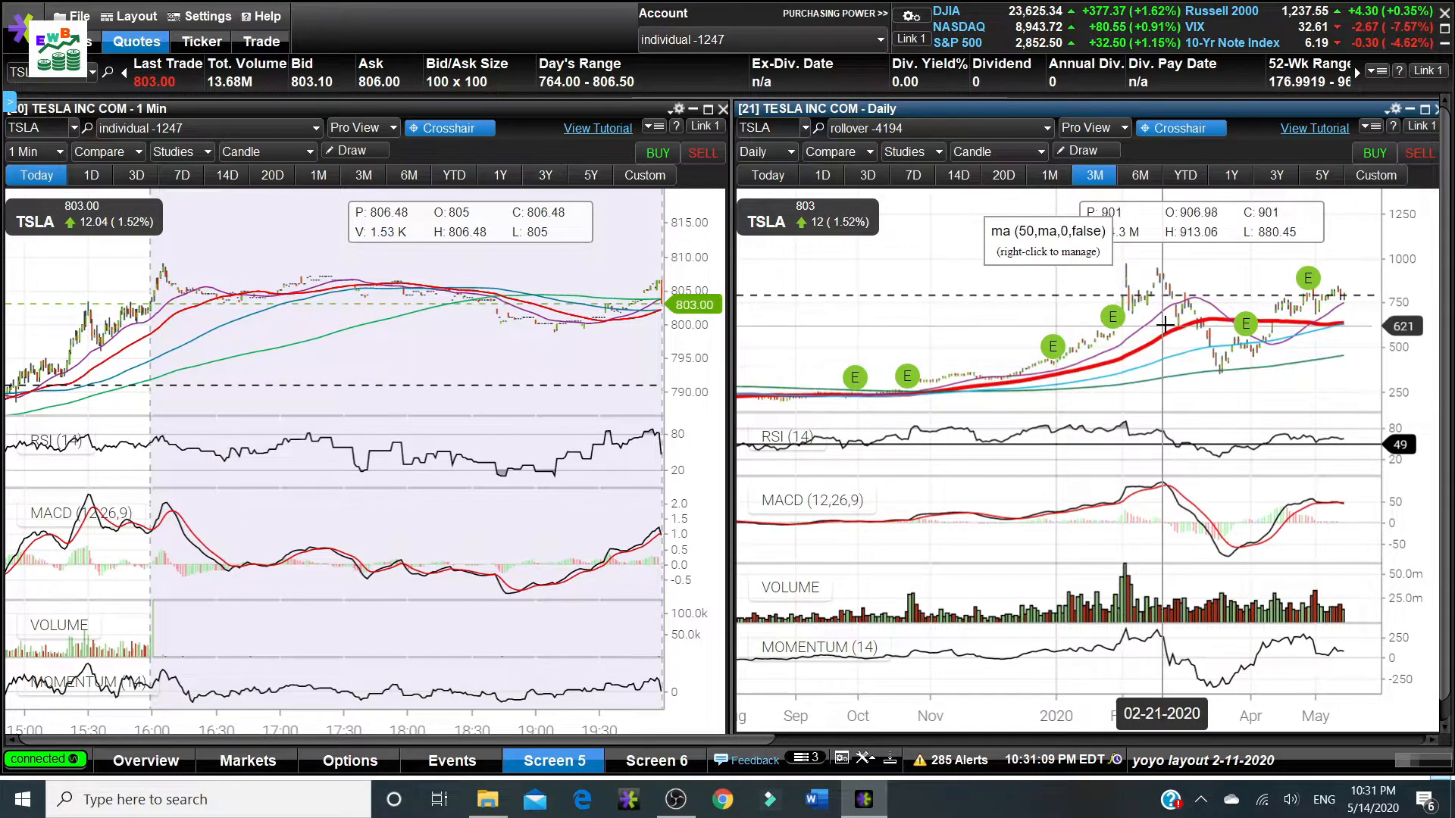
pyautogui.moveTo(1155, 318)
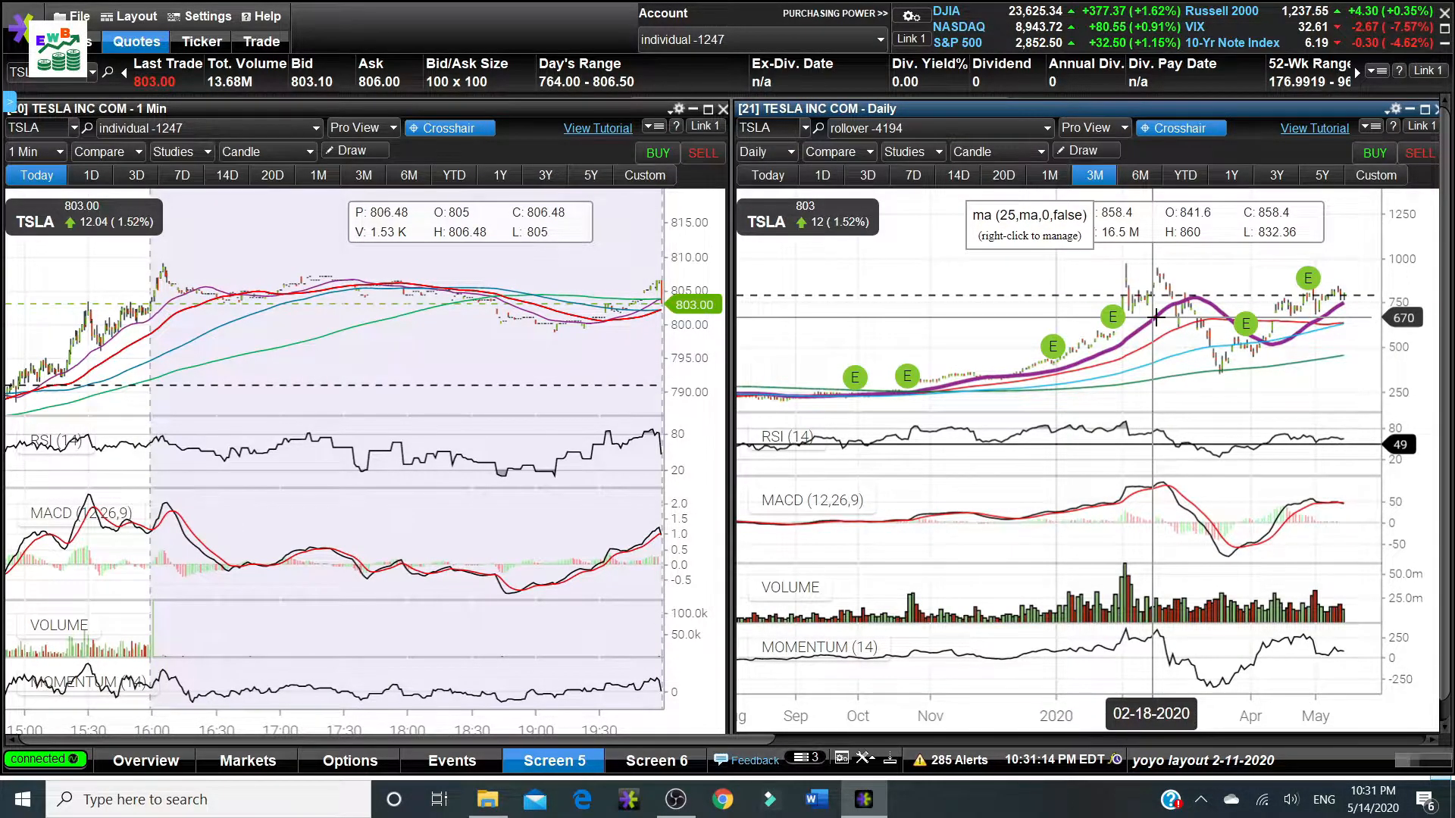
pyautogui.moveTo(1154, 311)
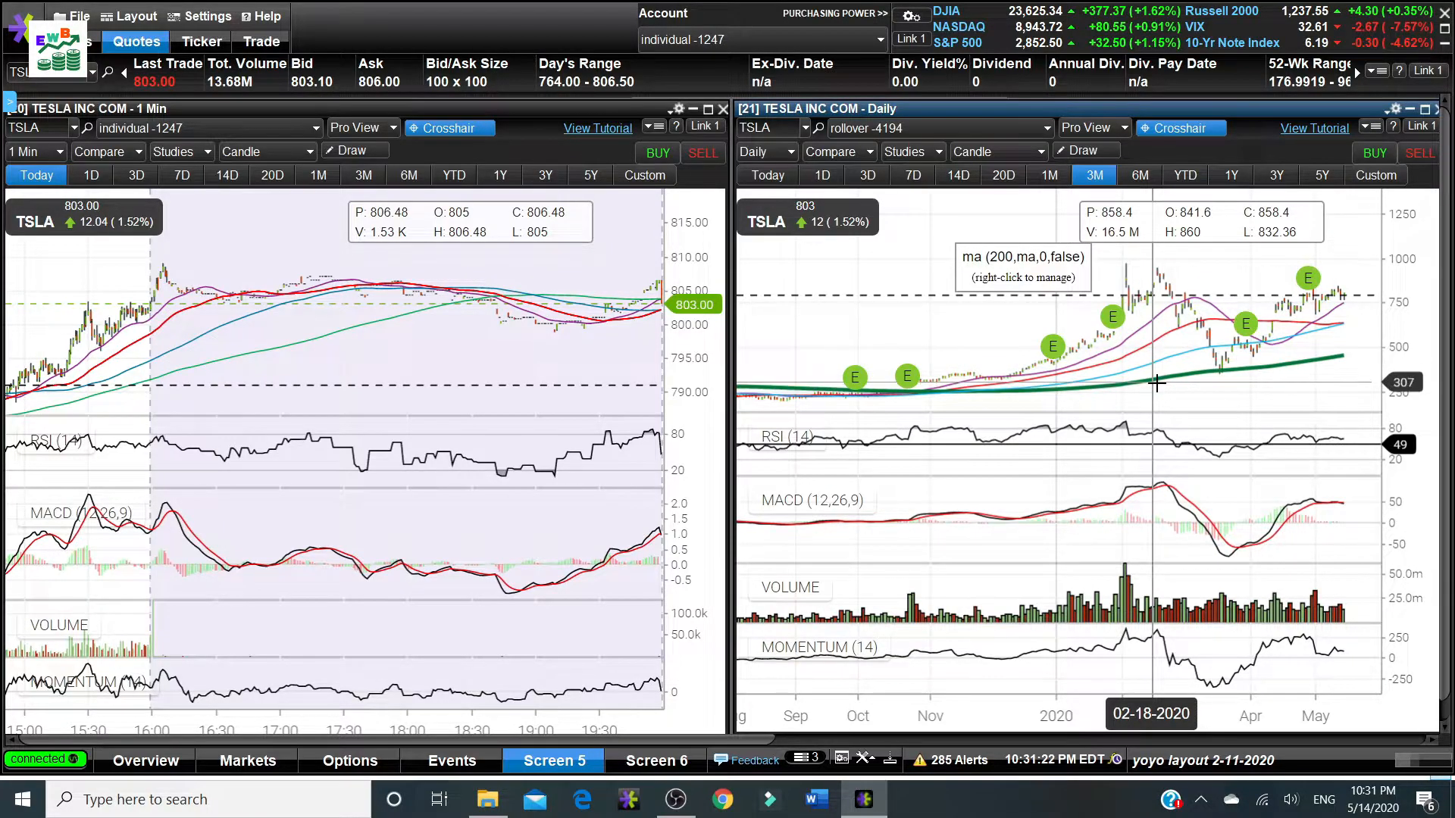
pyautogui.moveTo(1156, 383)
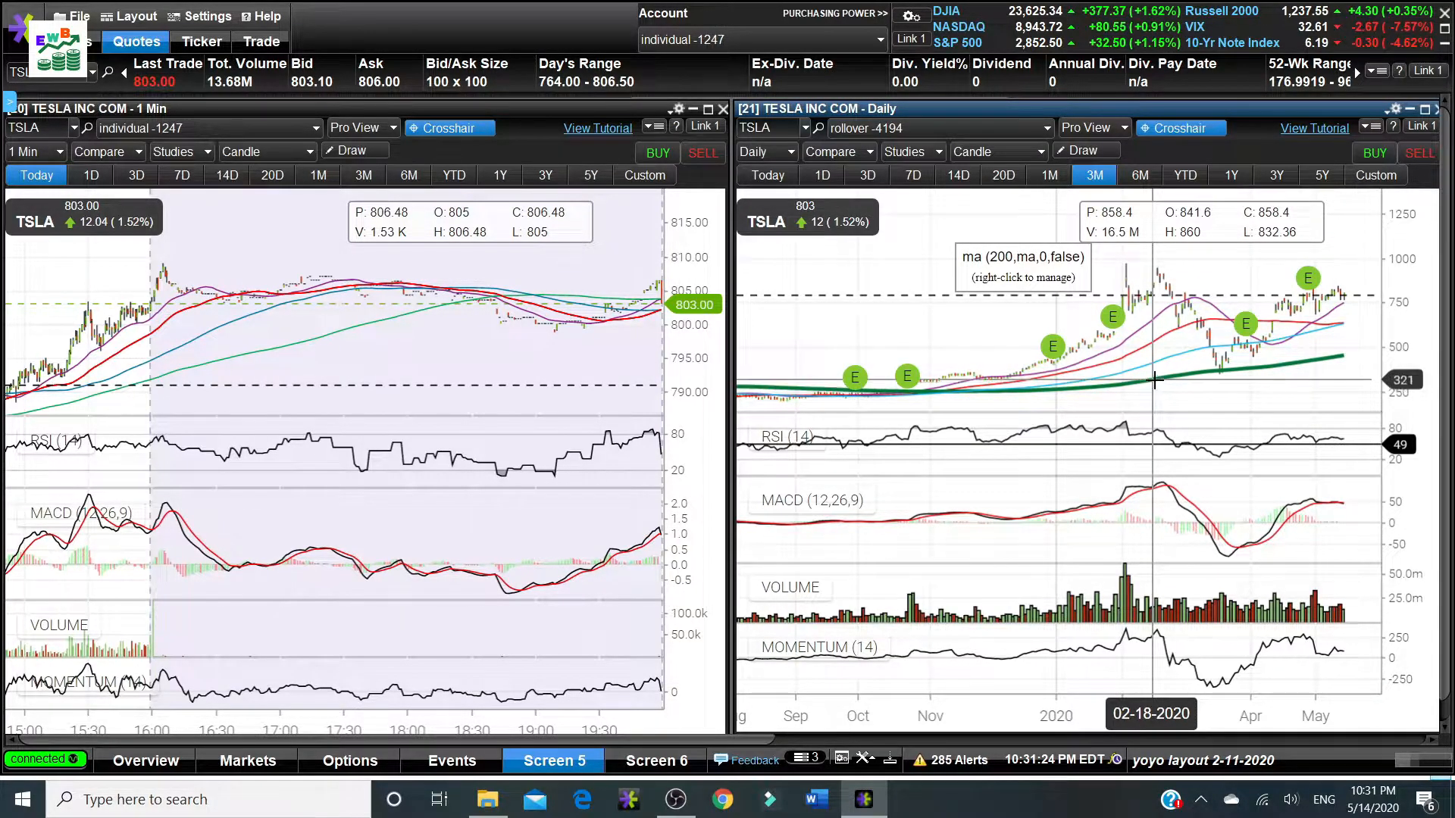
pyautogui.moveTo(987, 312)
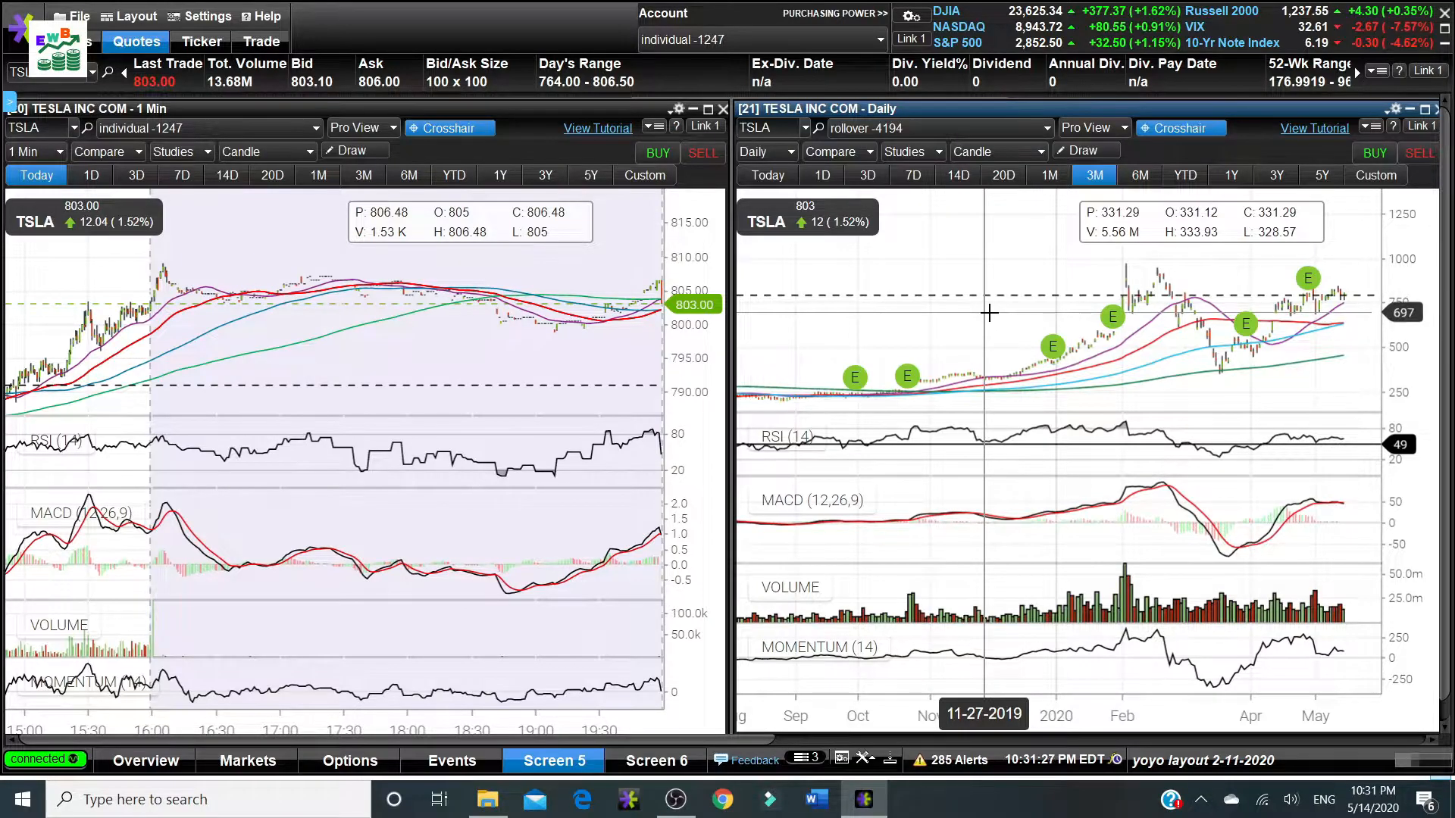
# Scroll the 1-minute TSLA chart back to the May 13 session.
pyautogui.hscroll(-3)
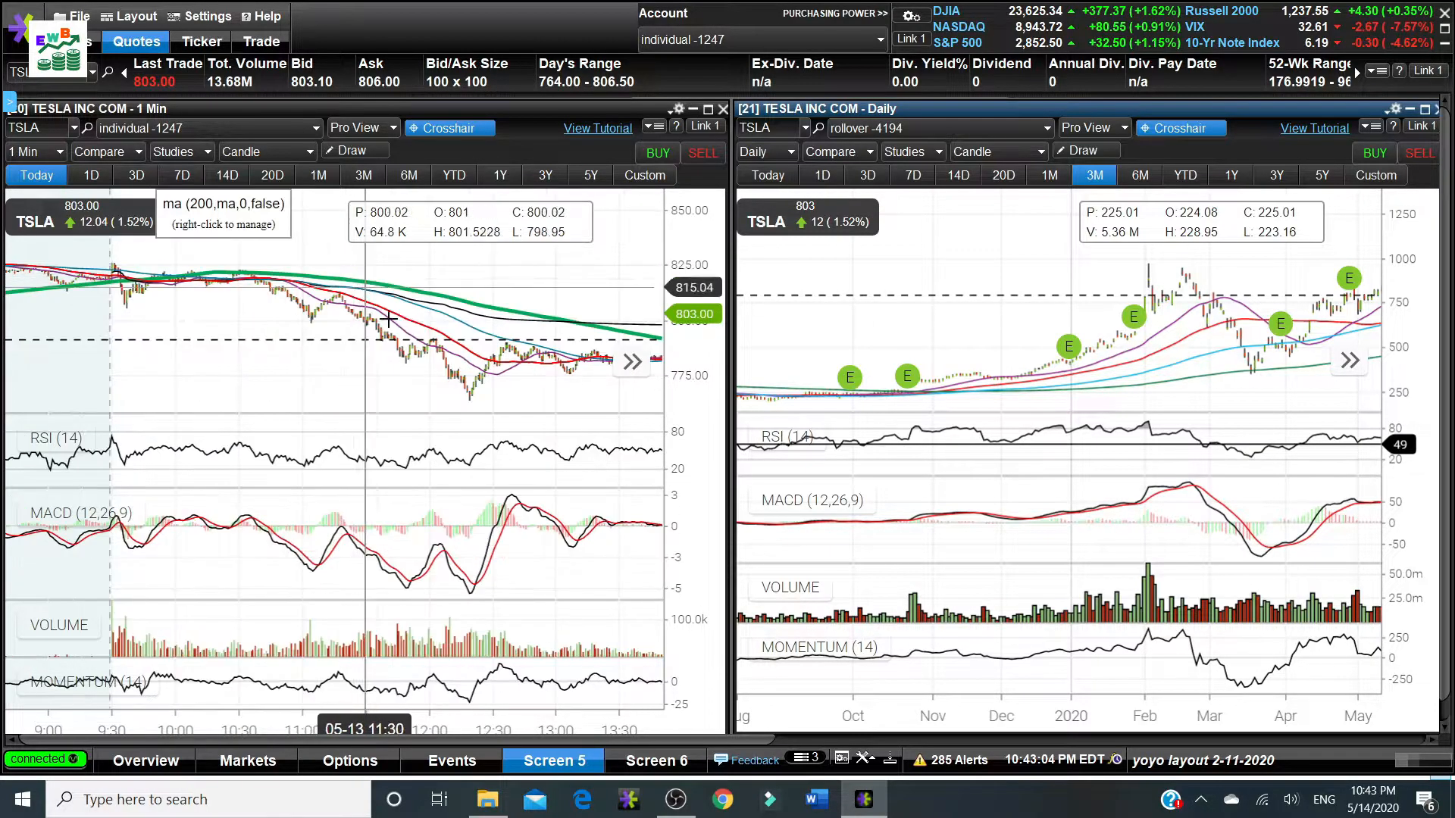
pyautogui.moveTo(415, 304)
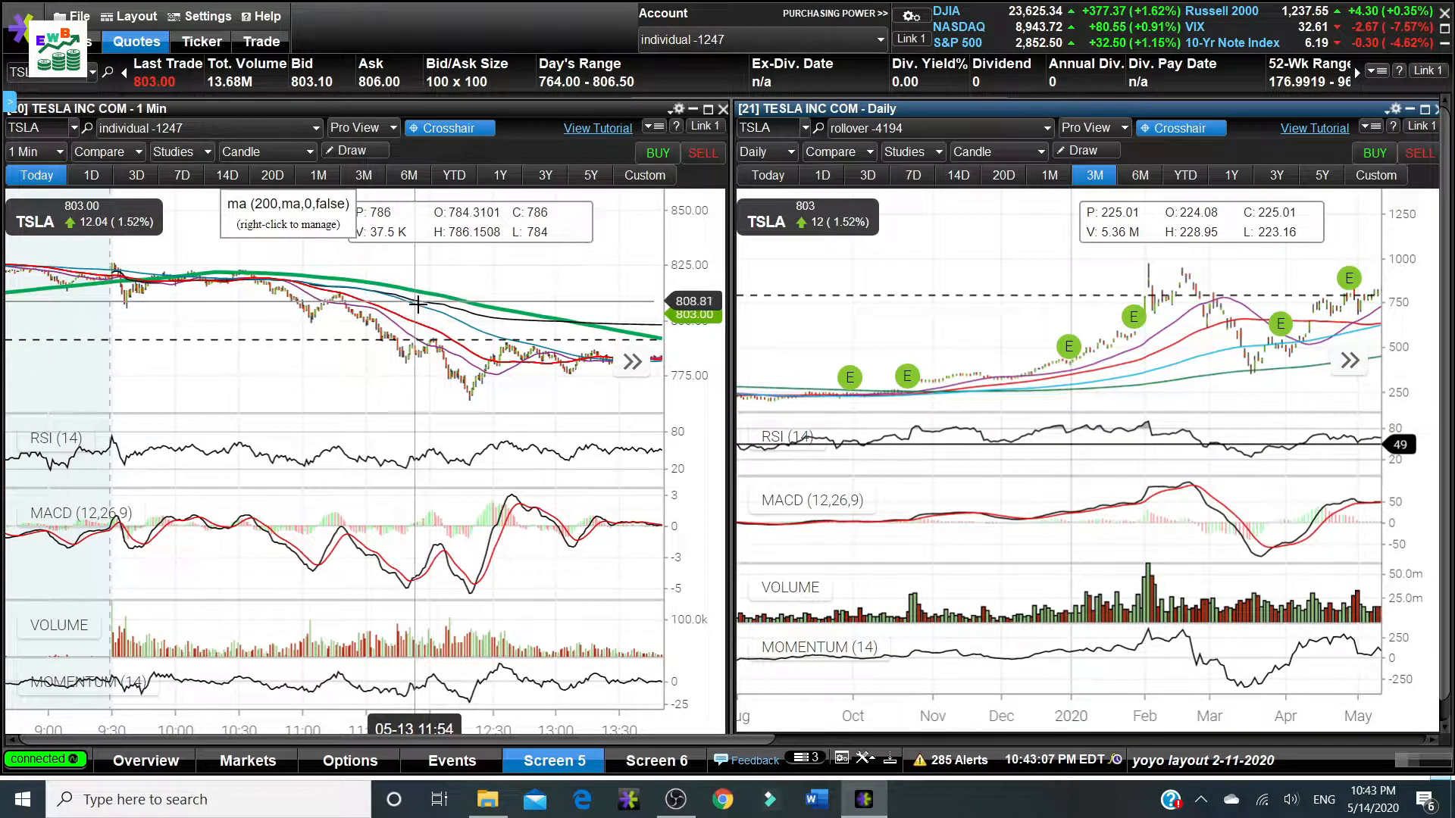
pyautogui.moveTo(1162, 304)
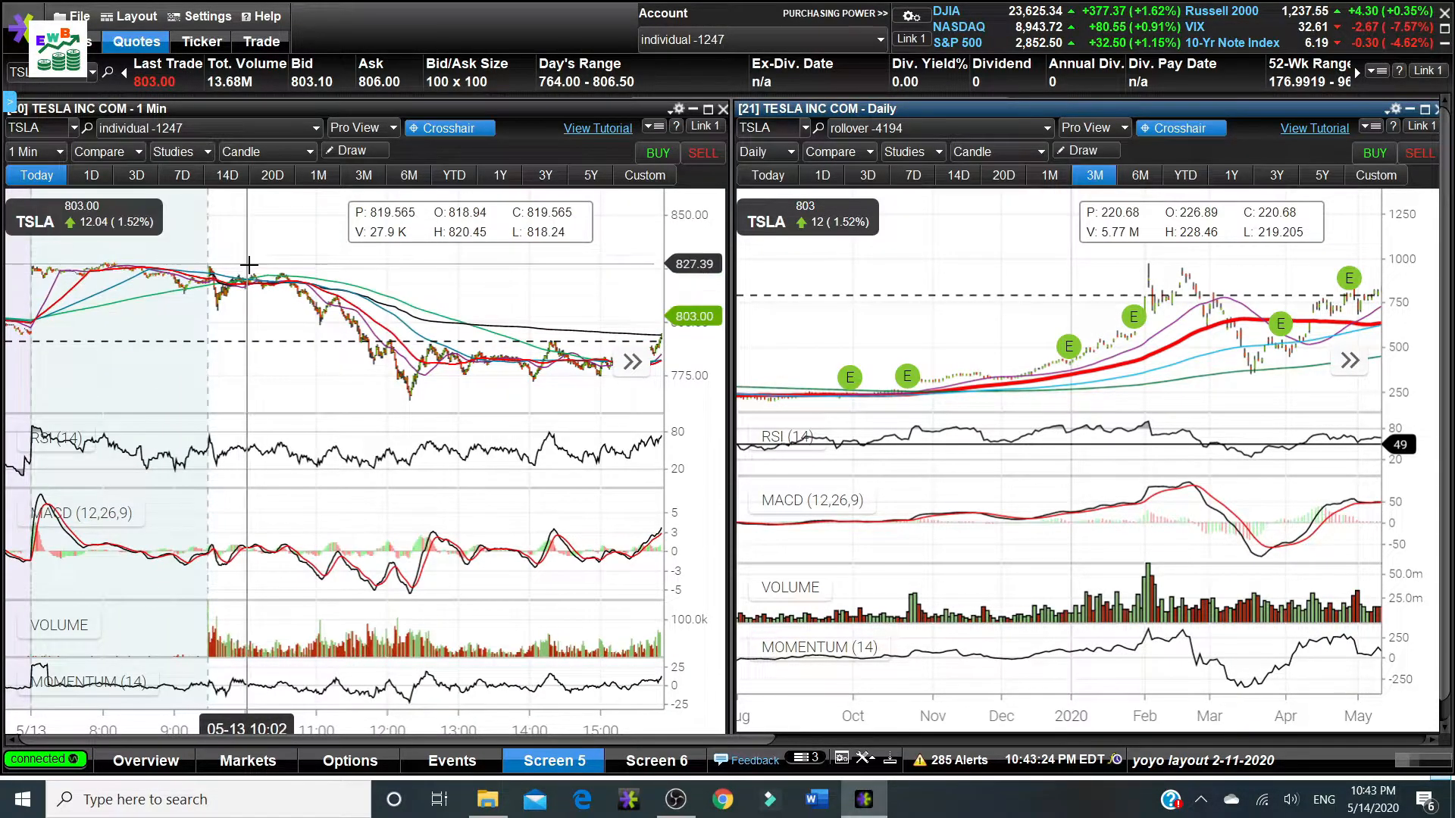
pyautogui.moveTo(299, 279)
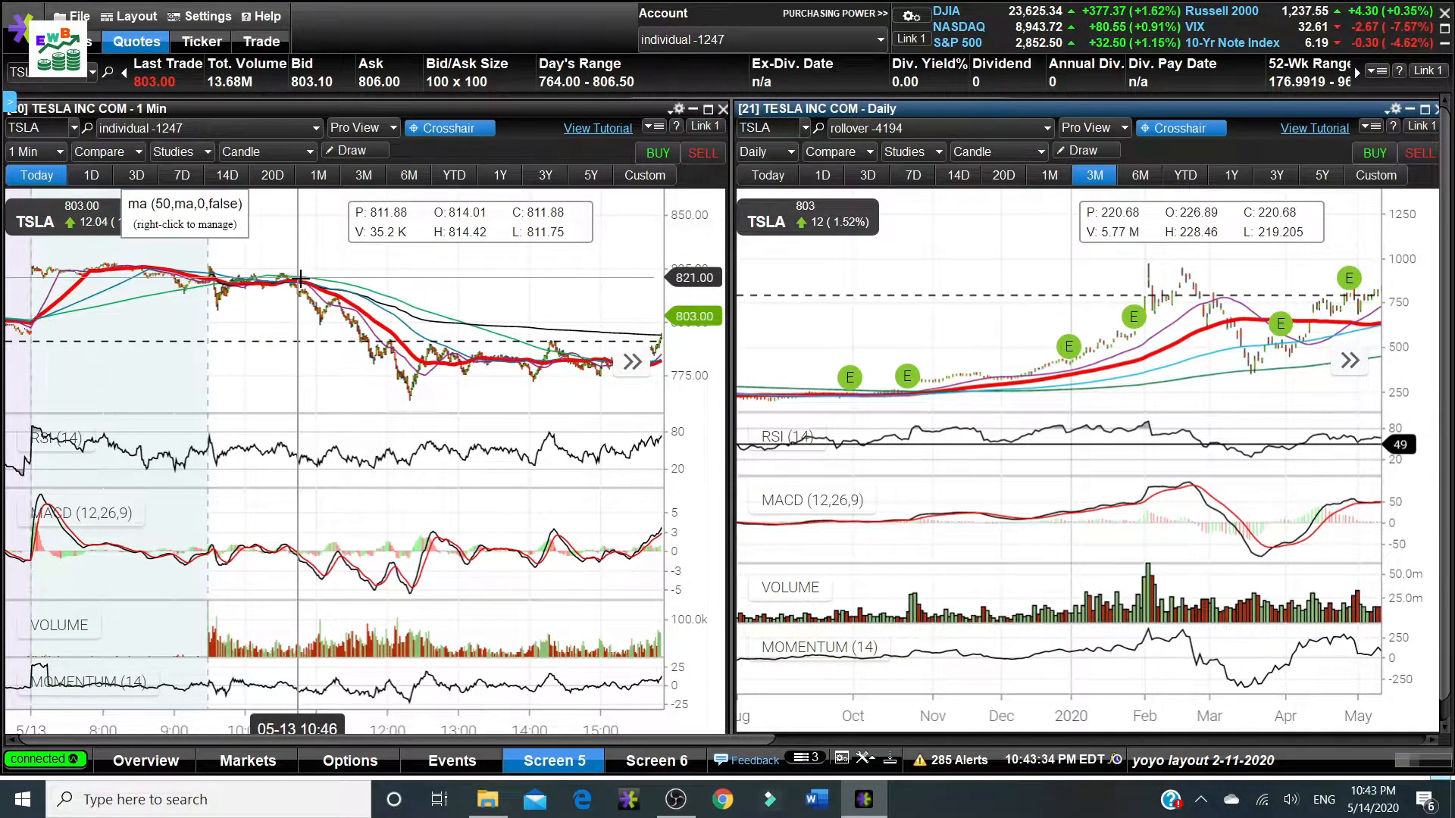
pyautogui.moveTo(398, 381)
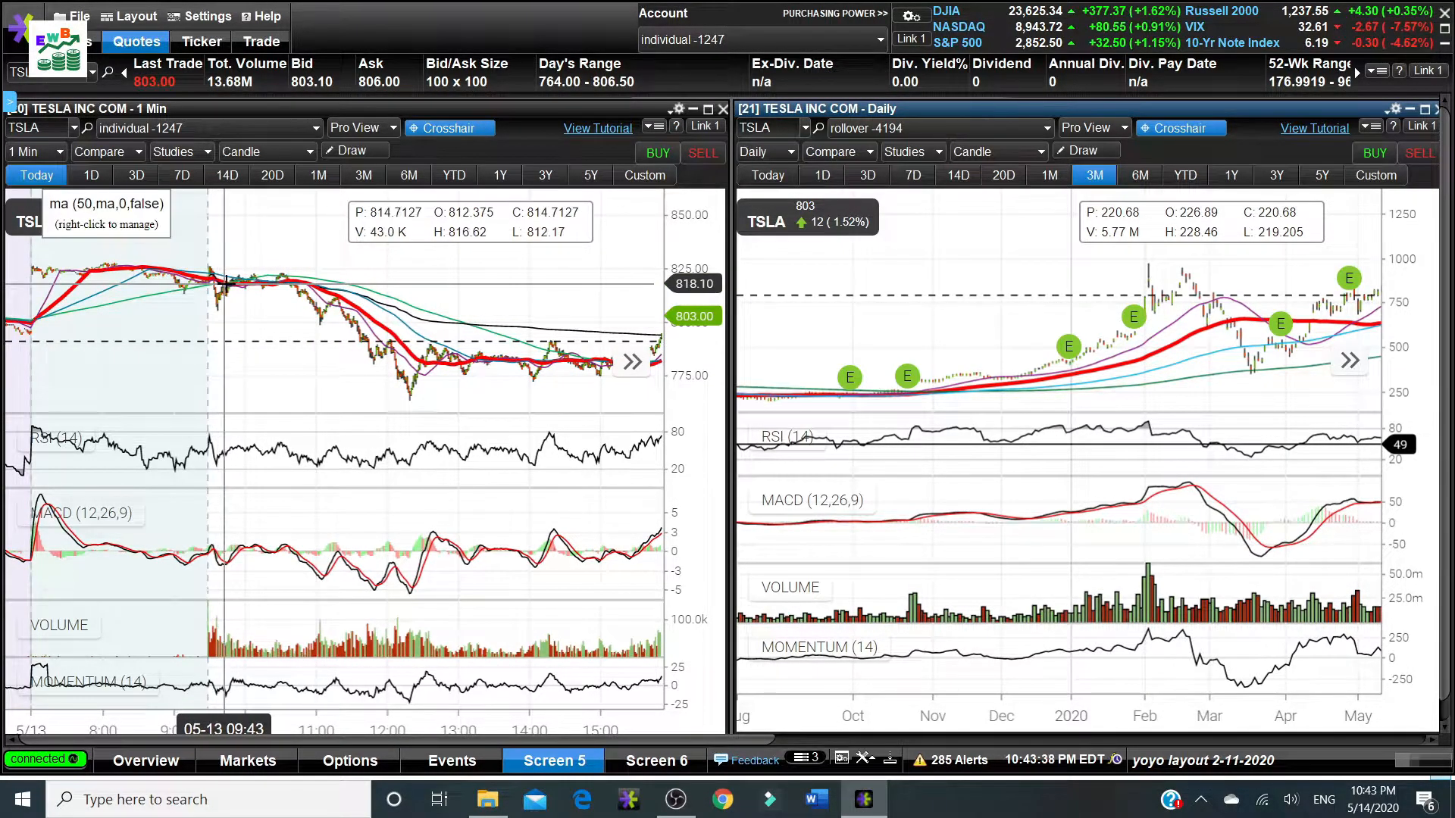
pyautogui.moveTo(258, 289)
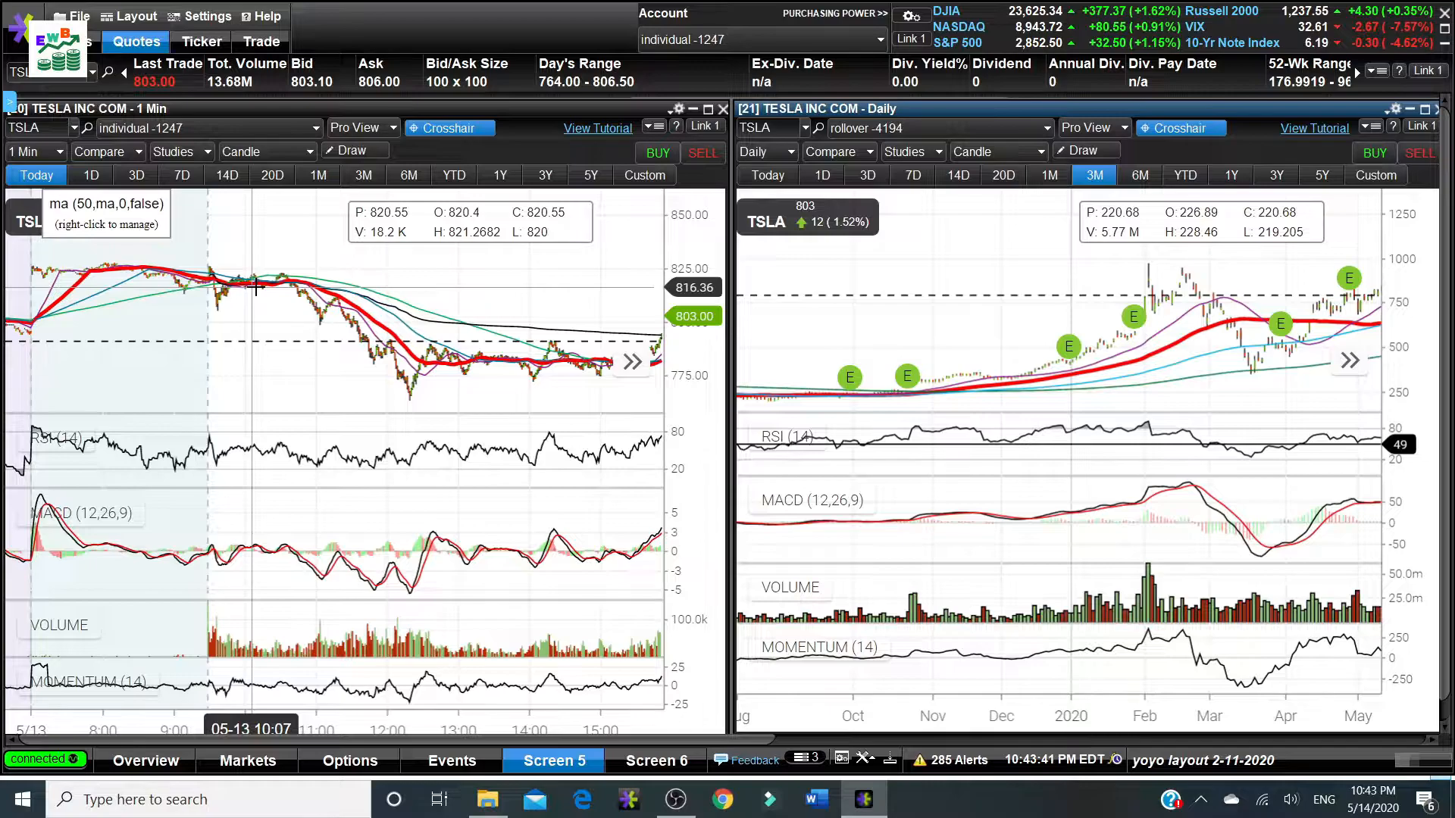
pyautogui.moveTo(302, 303)
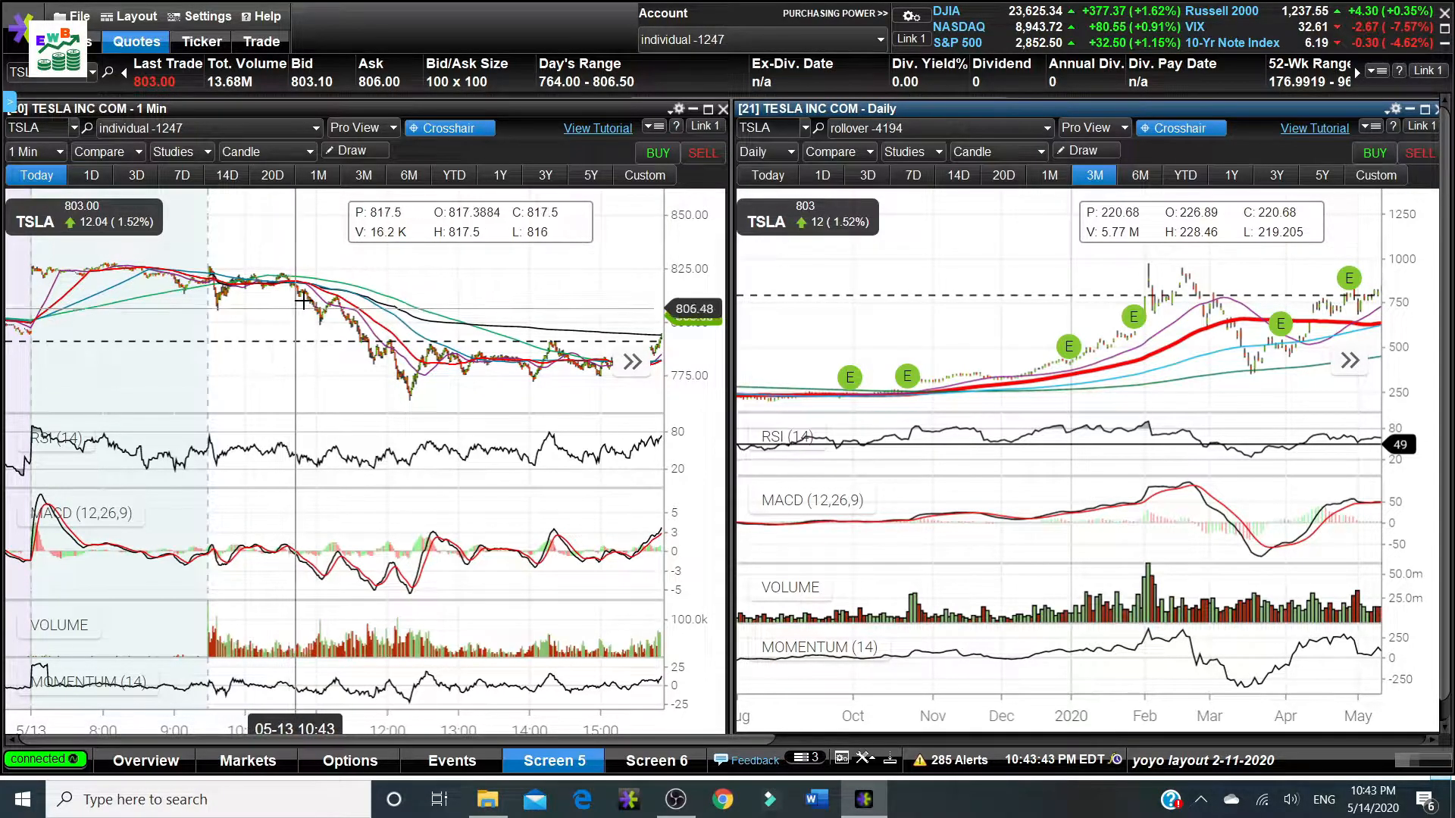
pyautogui.moveTo(394, 366)
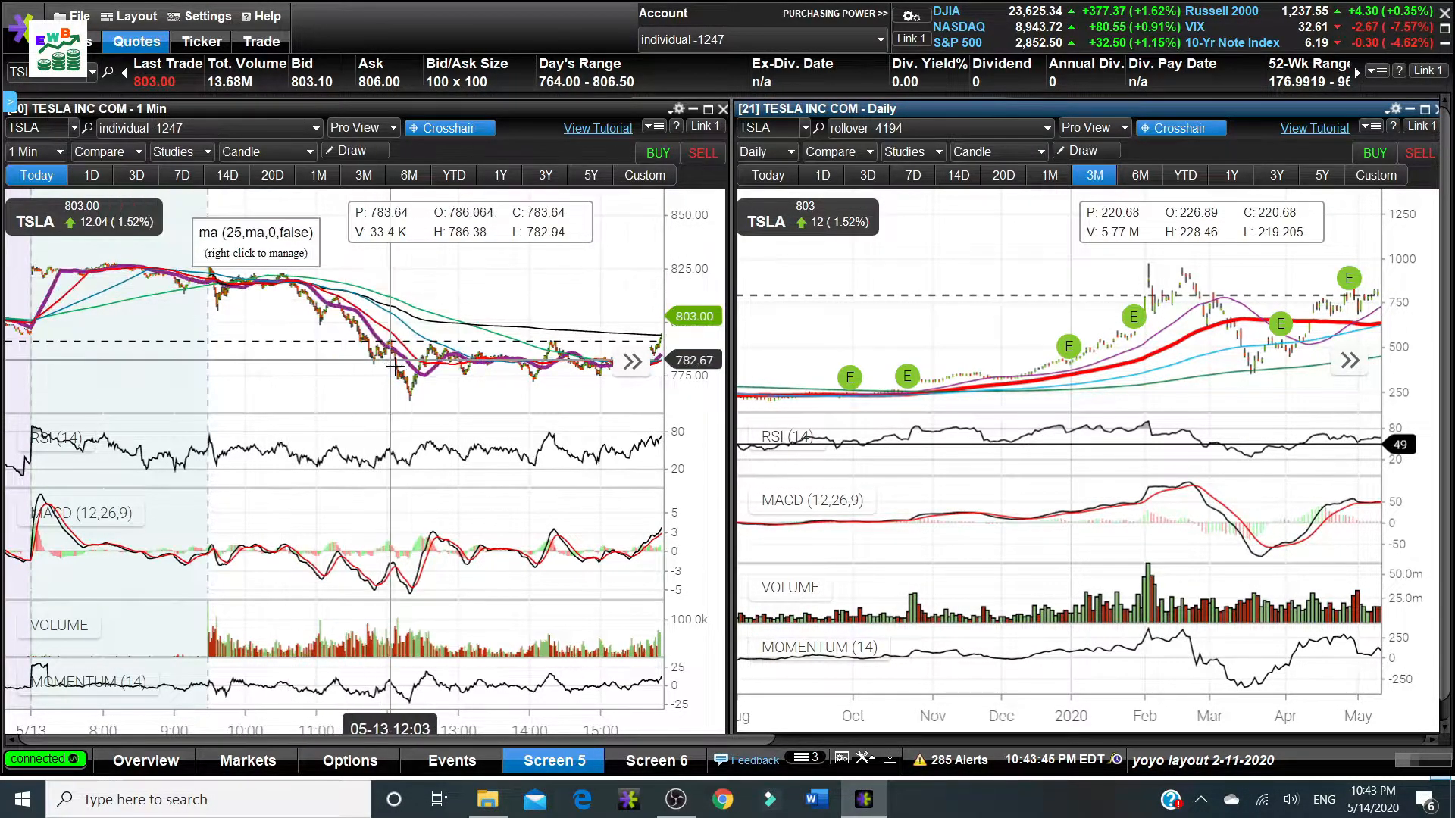
pyautogui.moveTo(283, 278)
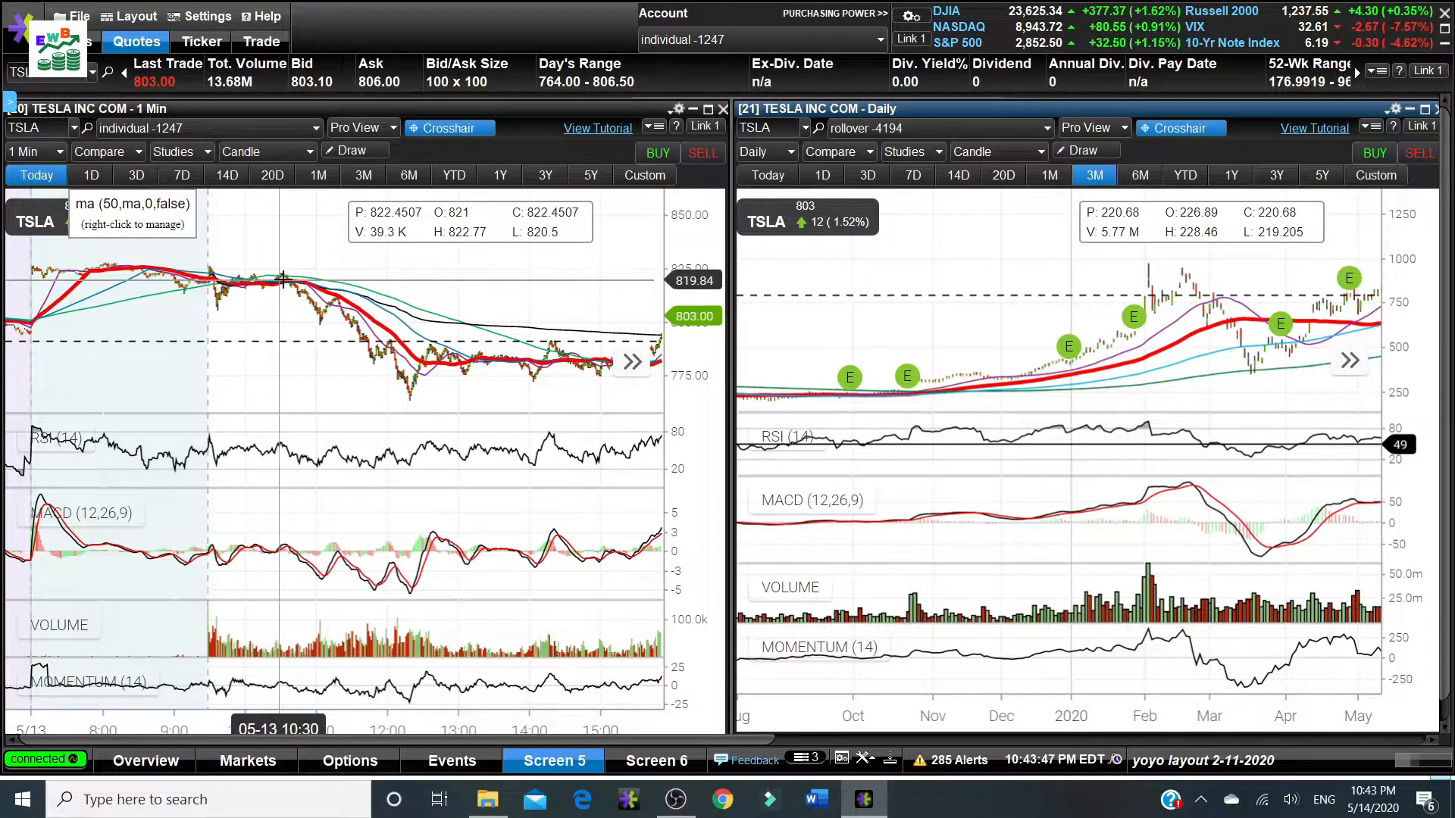
pyautogui.moveTo(246, 347)
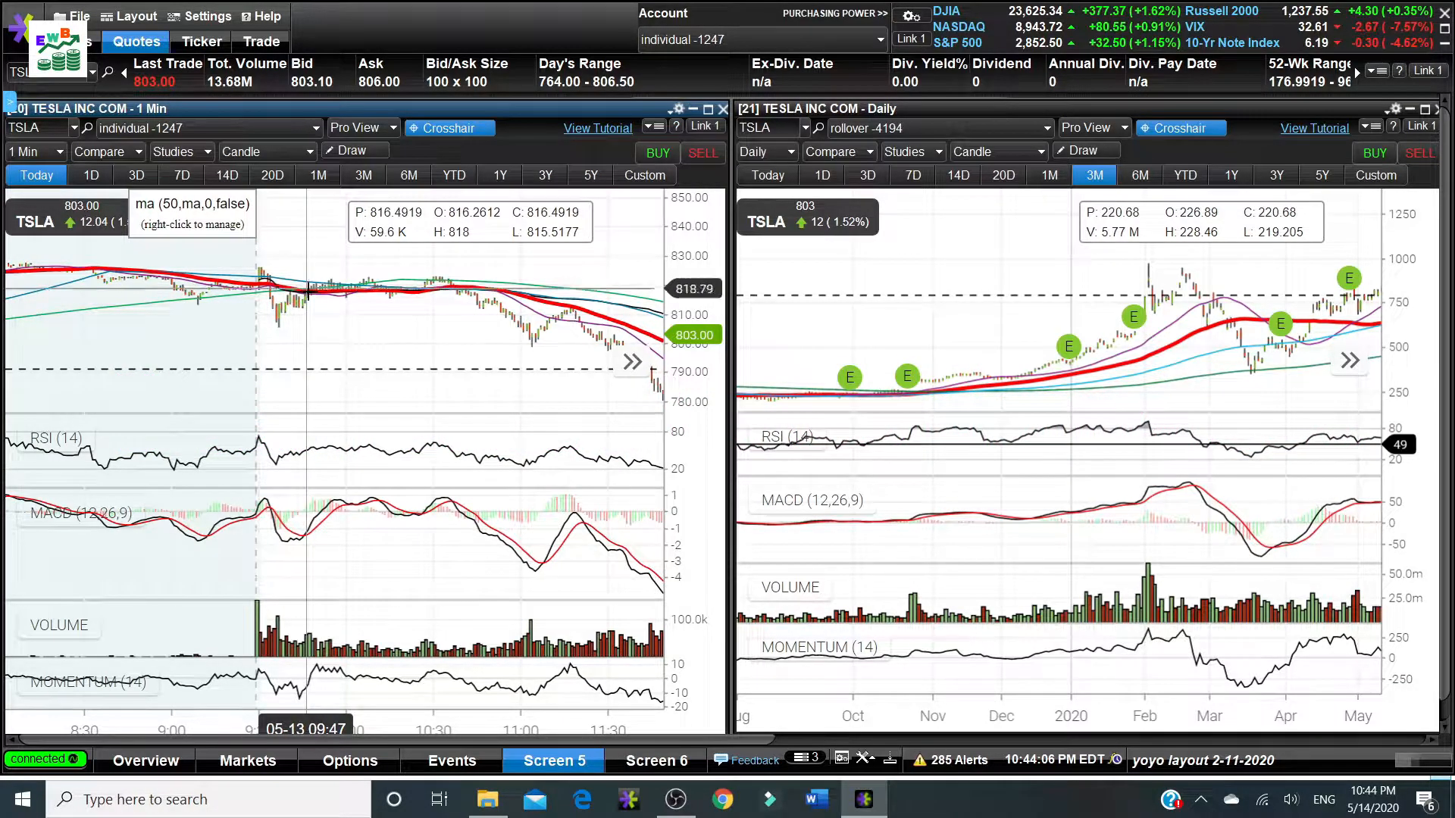
pyautogui.moveTo(449, 381)
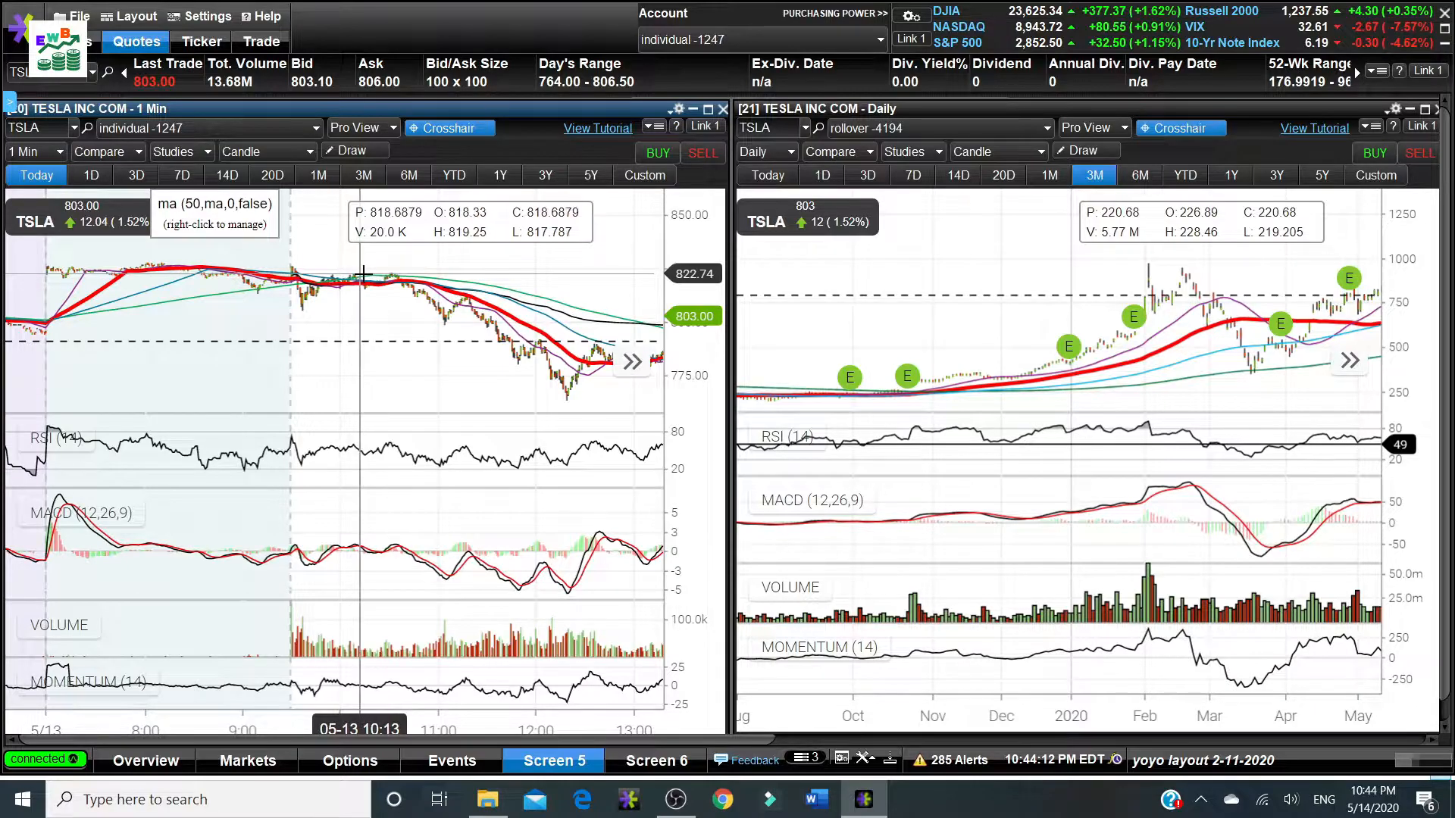
pyautogui.moveTo(424, 279)
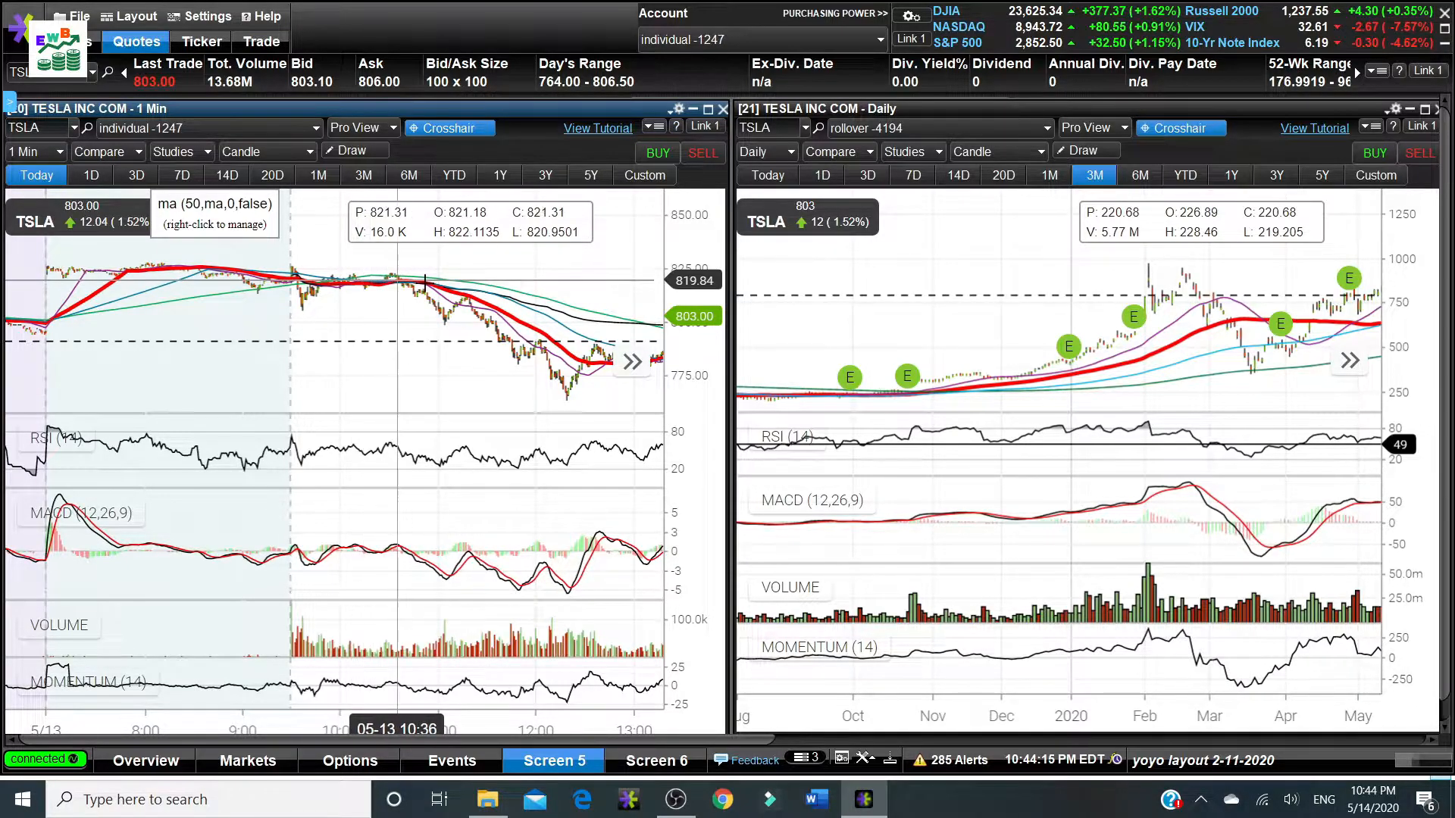
pyautogui.moveTo(502, 282)
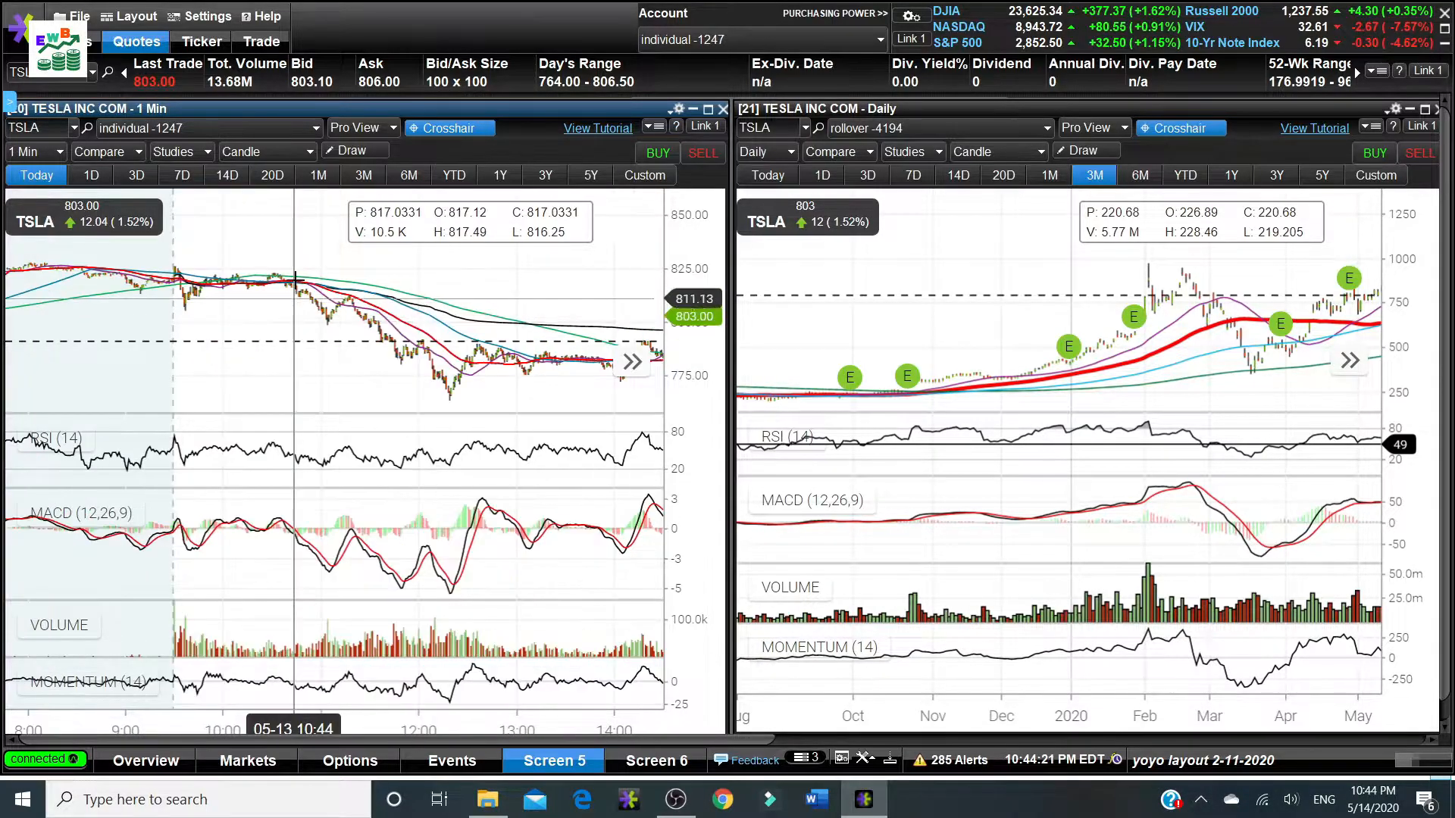
pyautogui.moveTo(395, 355)
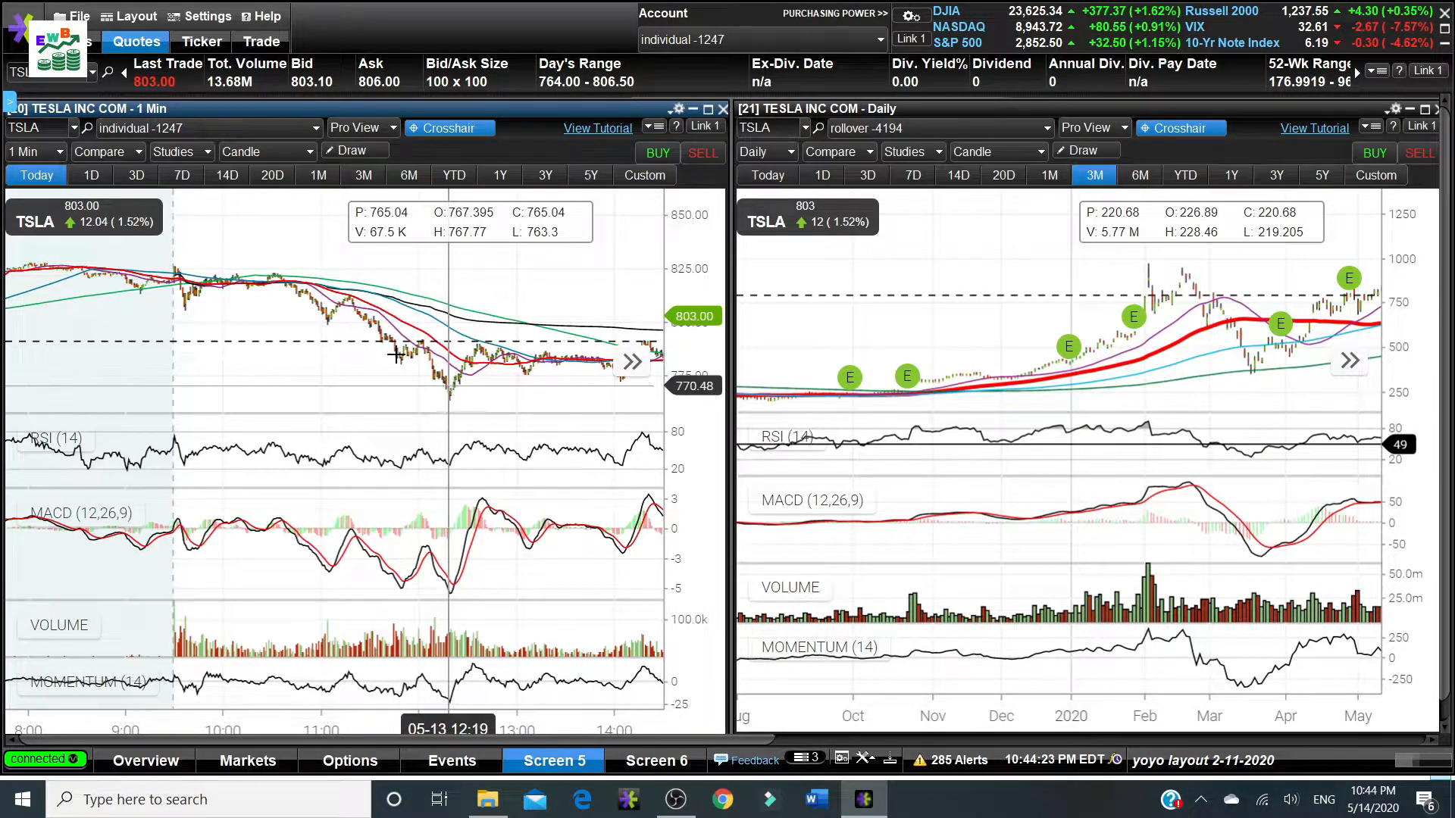
pyautogui.moveTo(322, 306)
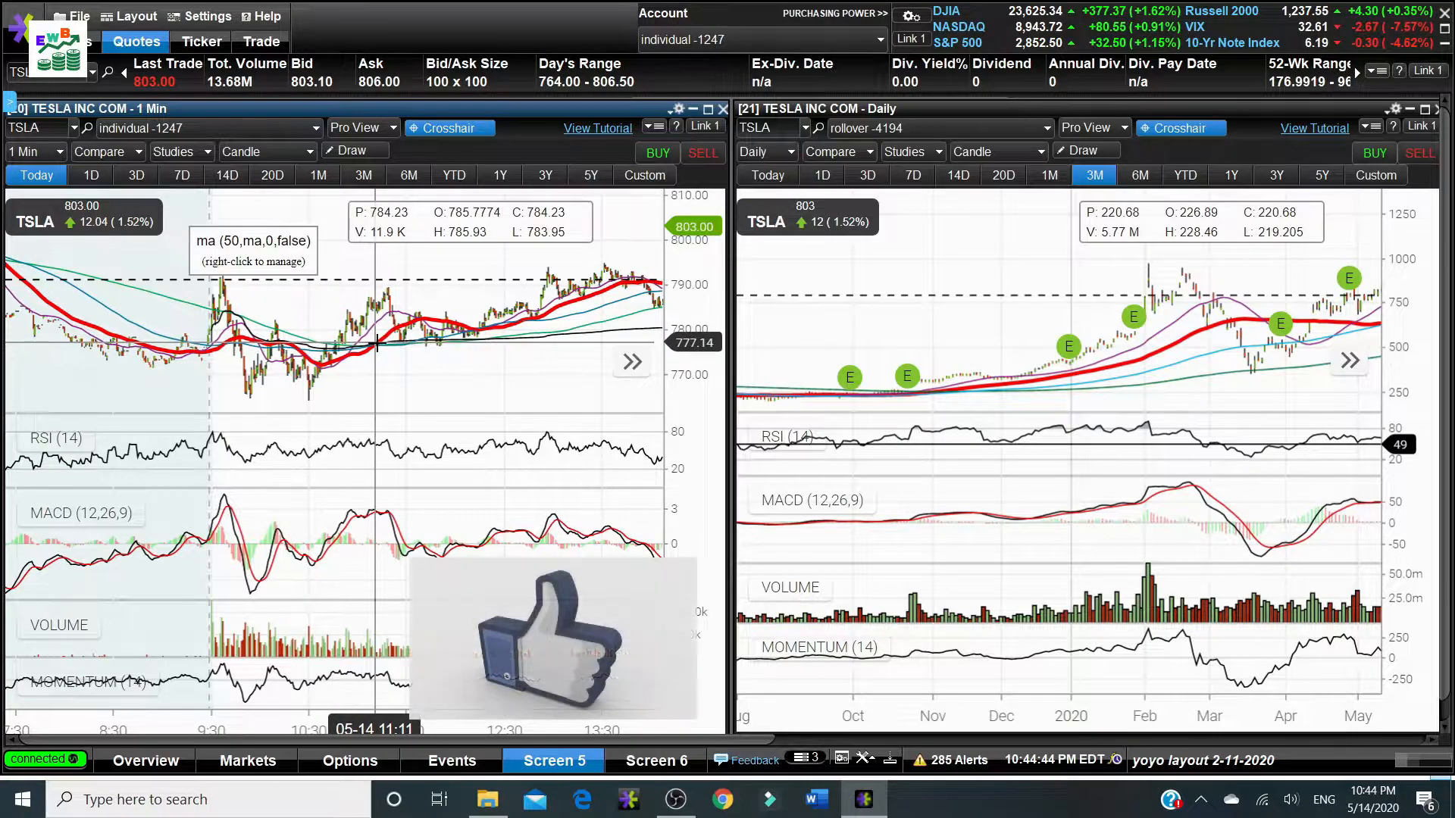
pyautogui.moveTo(346, 367)
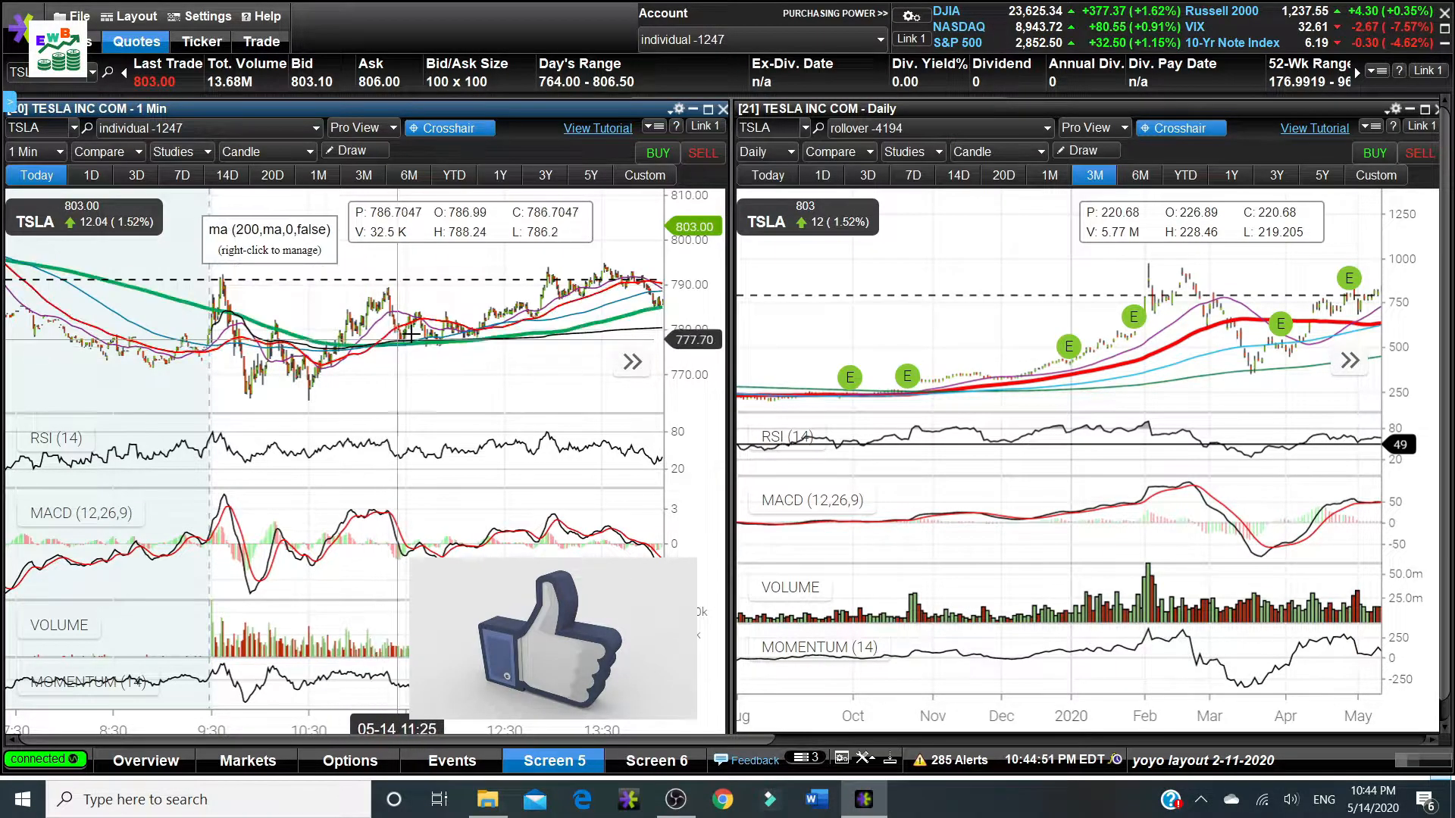
pyautogui.moveTo(376, 350)
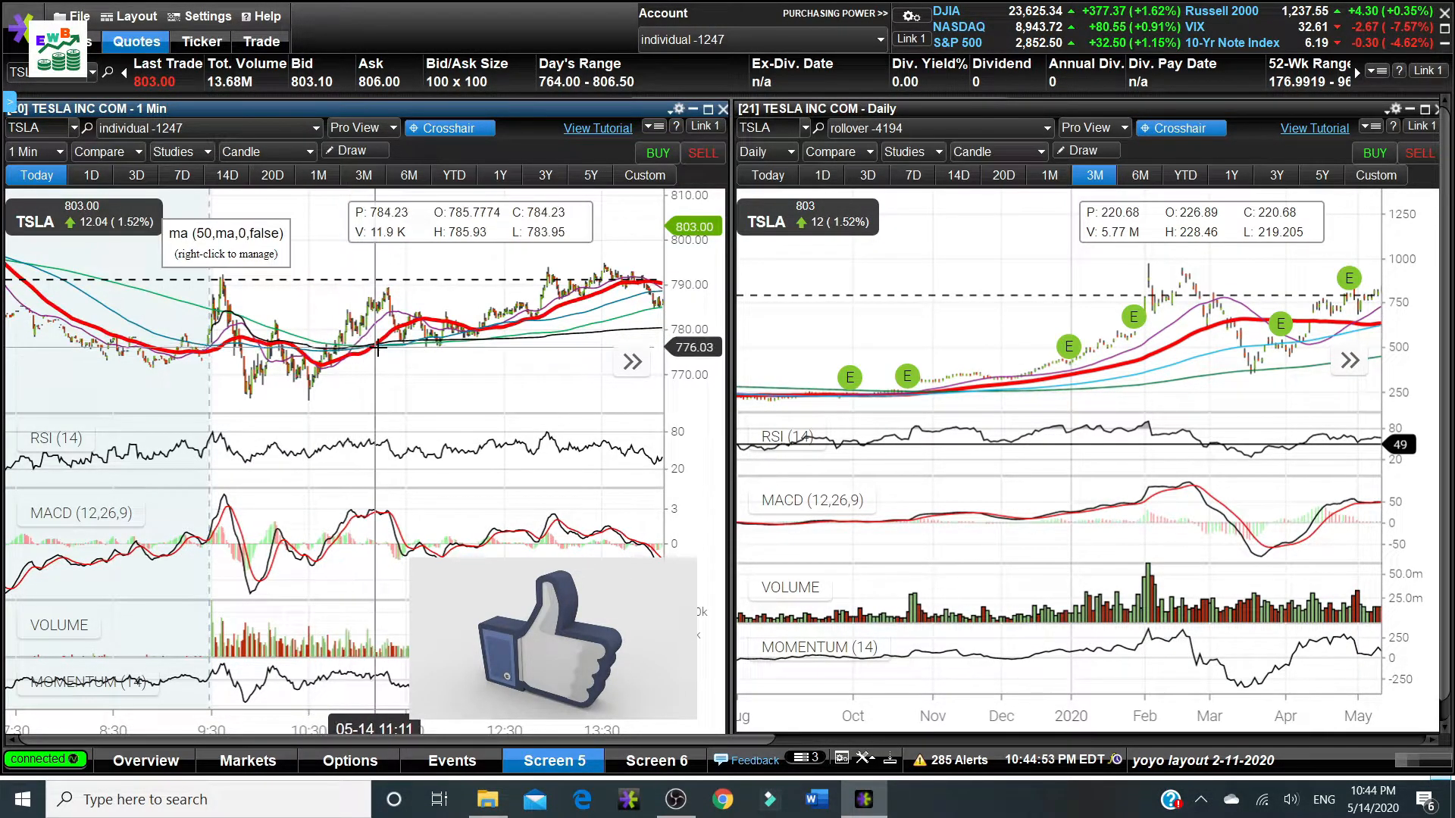
pyautogui.moveTo(353, 350)
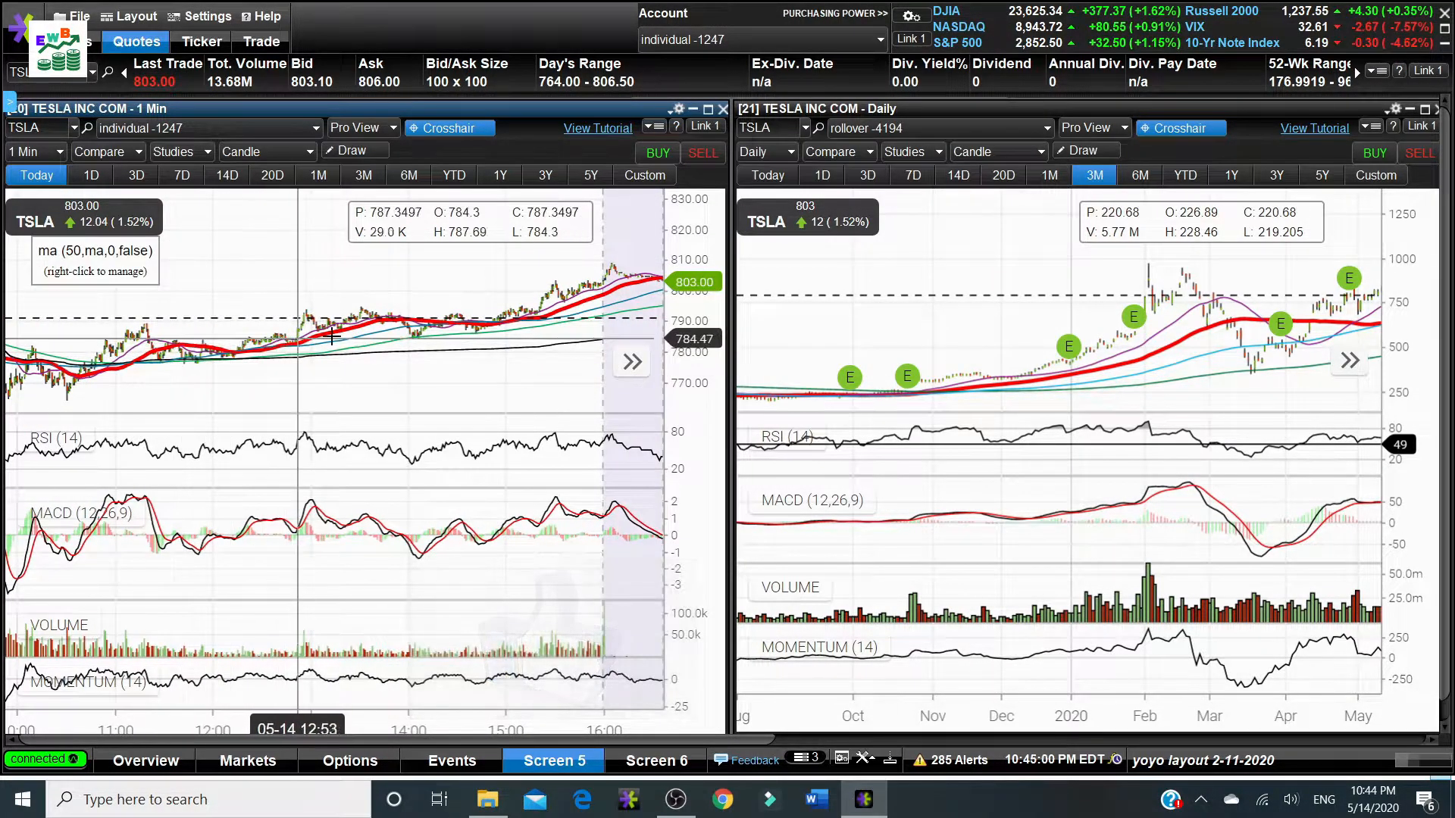
pyautogui.moveTo(337, 337)
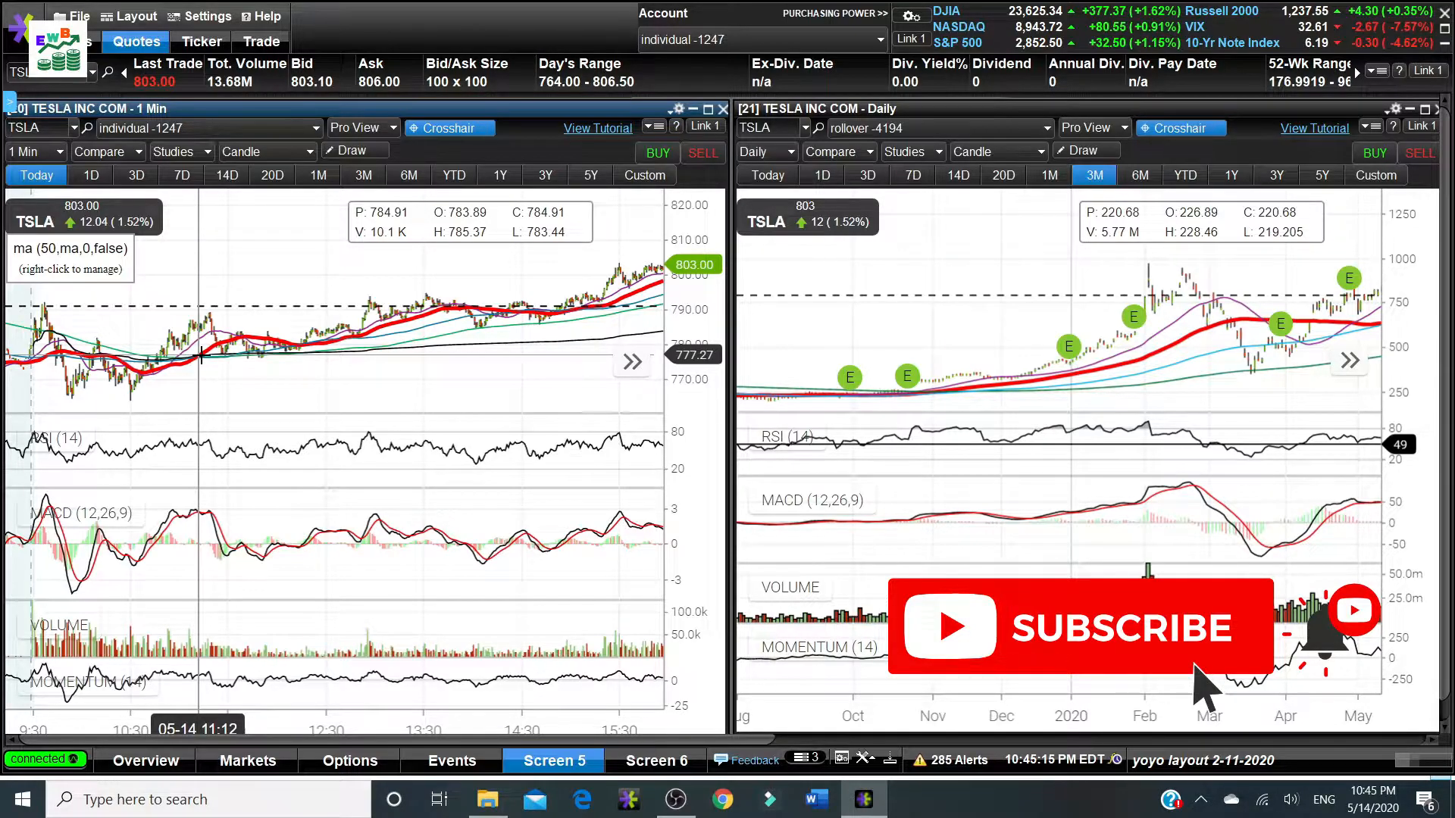
pyautogui.moveTo(238, 334)
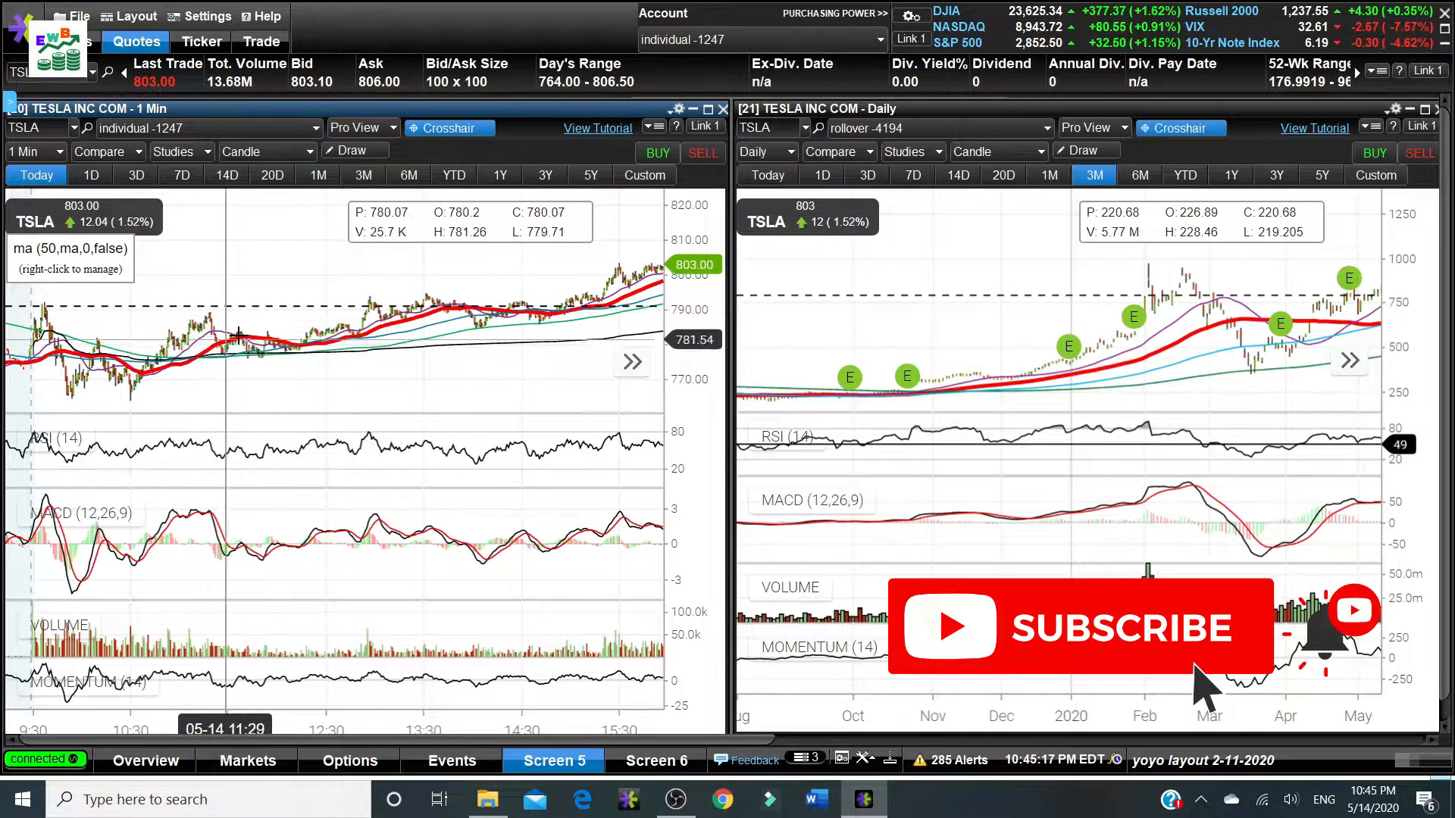
pyautogui.moveTo(331, 288)
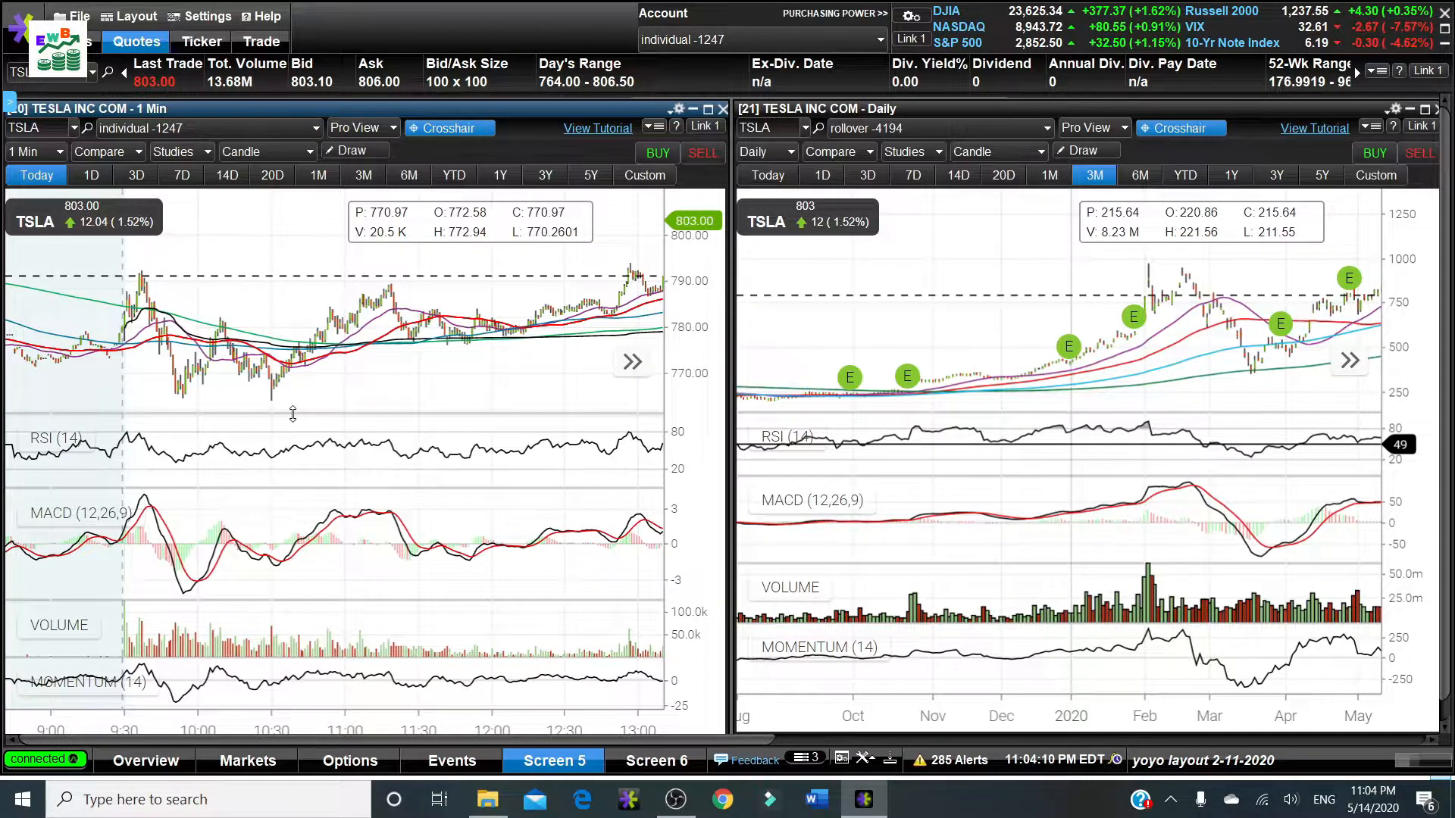
pyautogui.moveTo(292, 403)
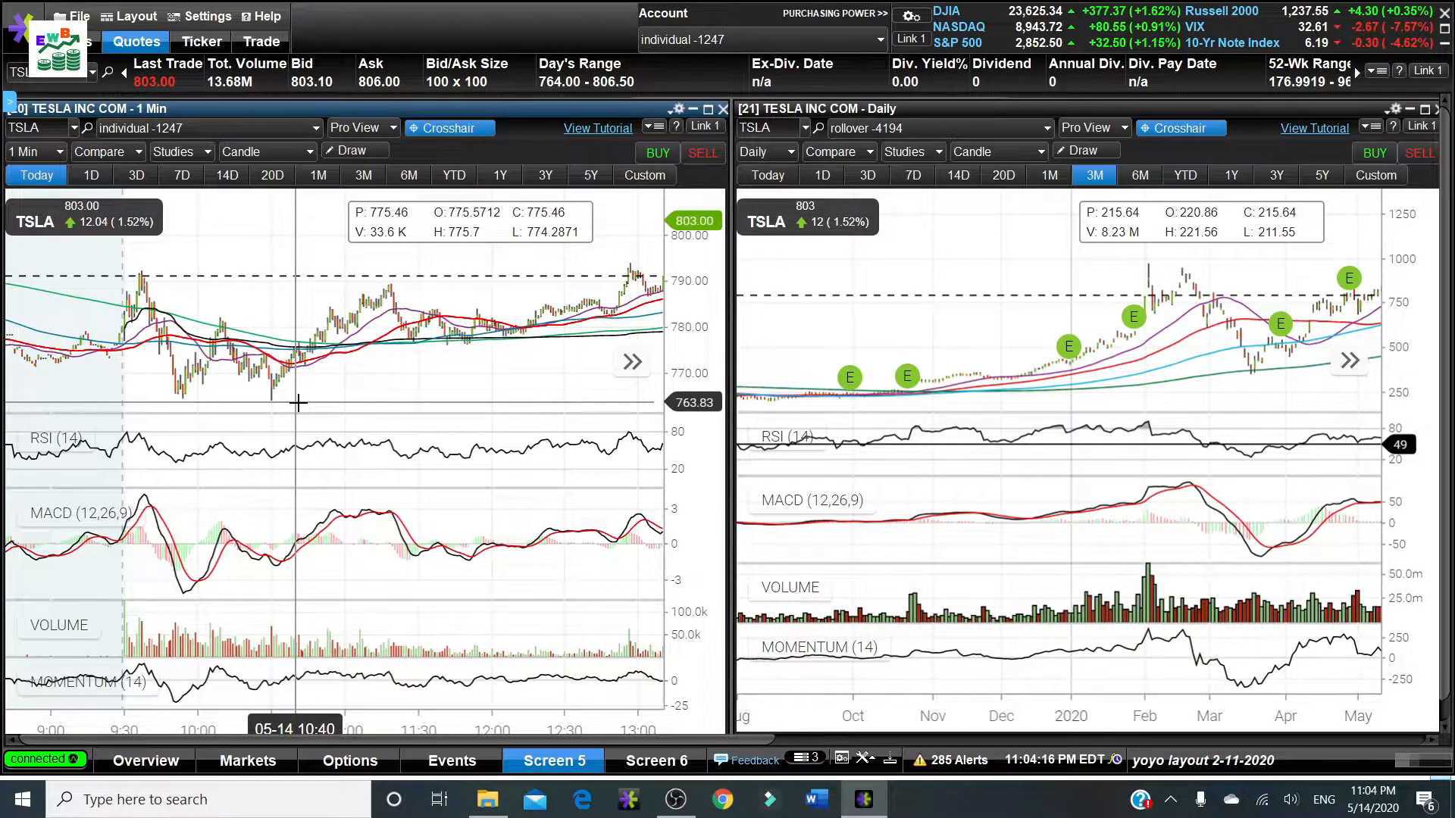
pyautogui.moveTo(301, 399)
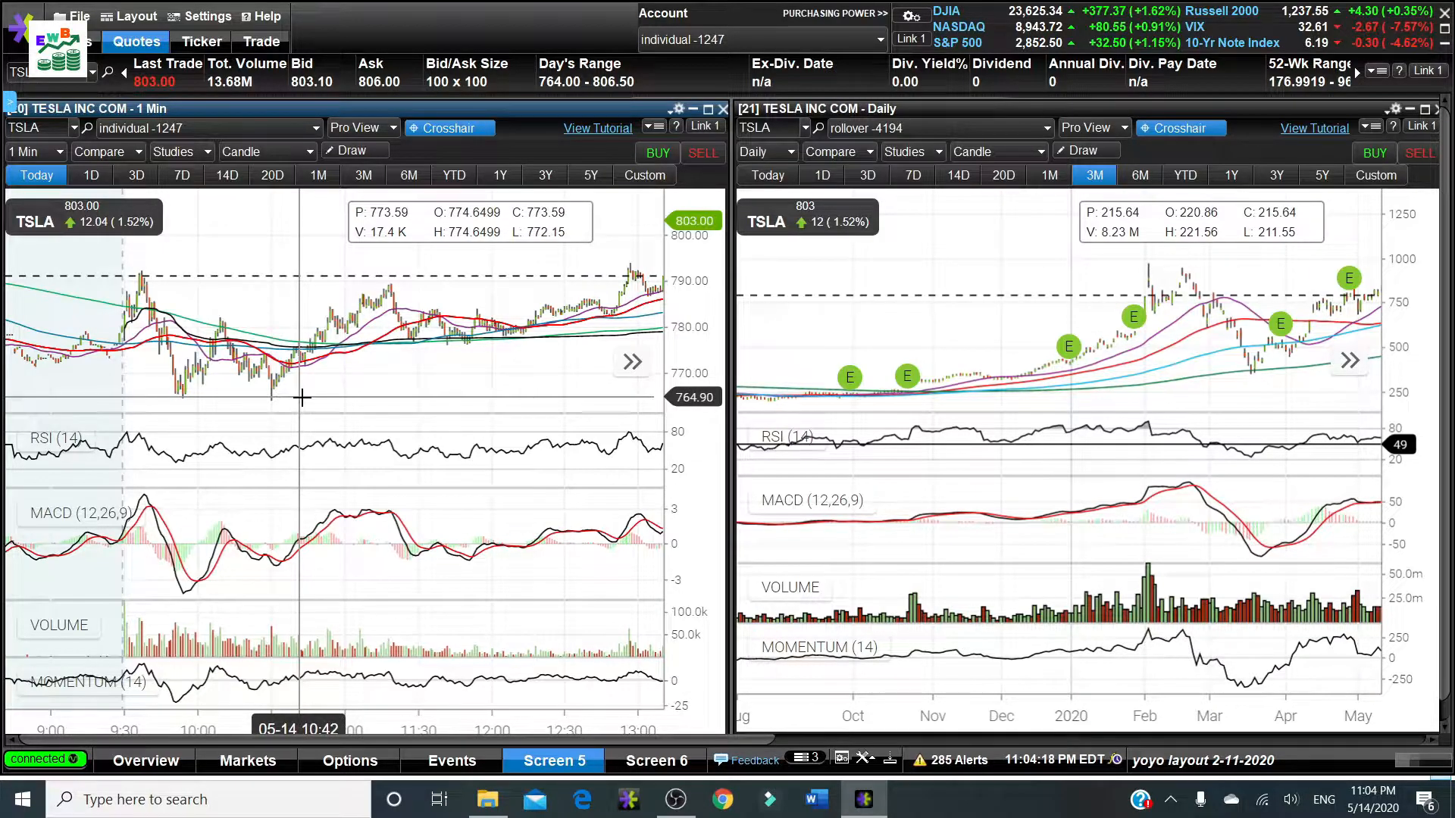
pyautogui.moveTo(313, 377)
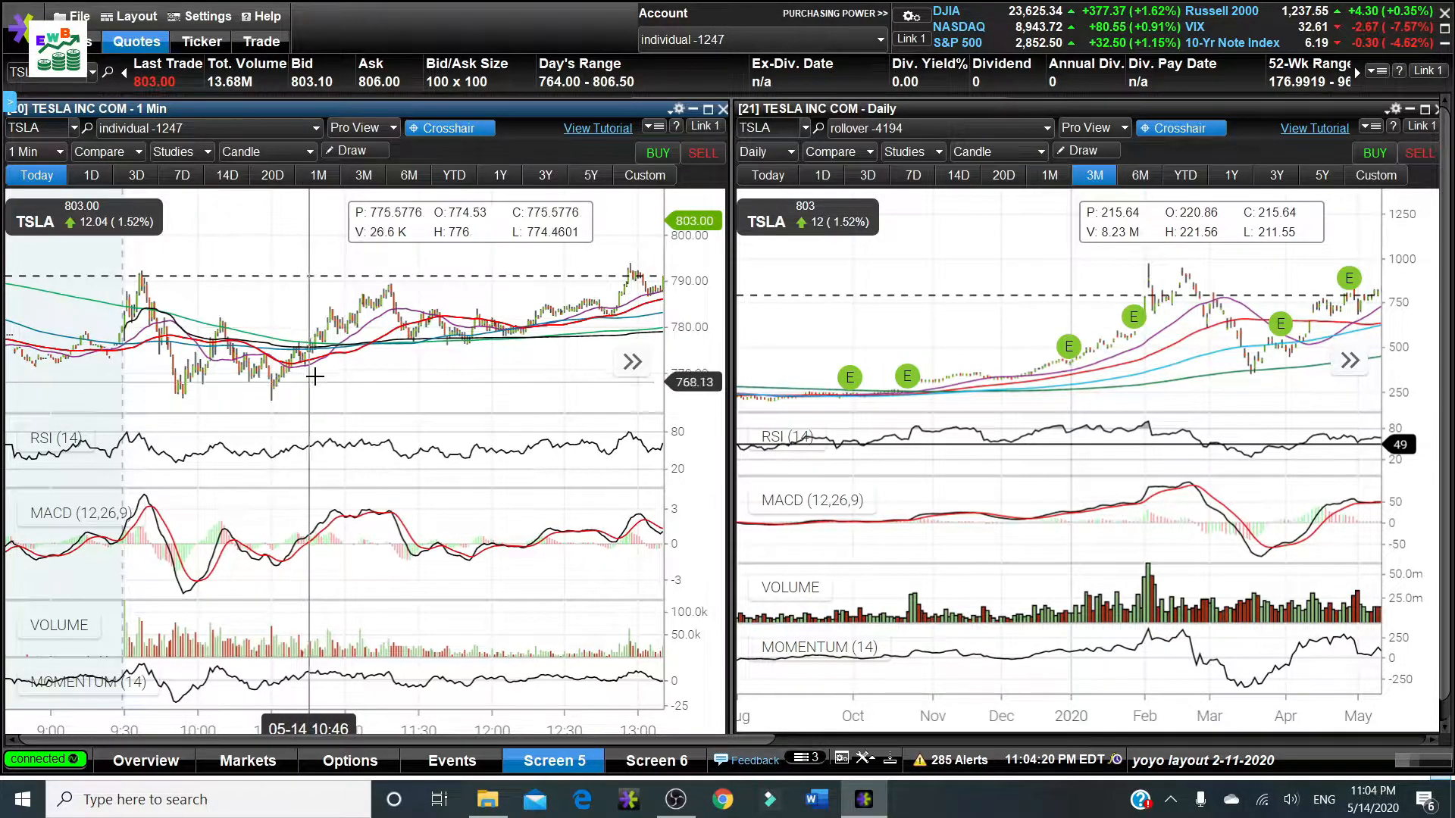
pyautogui.moveTo(250, 325)
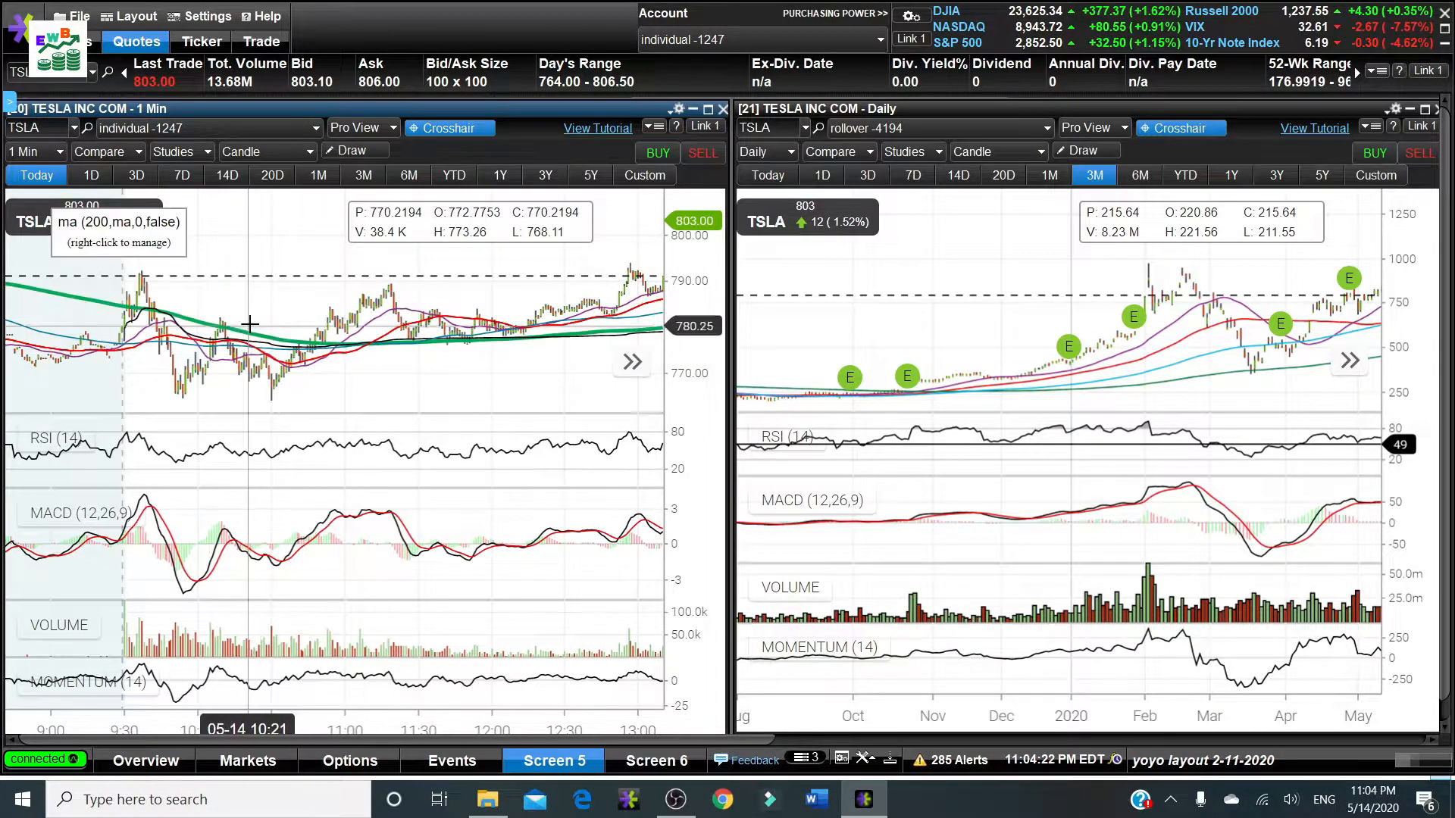
pyautogui.moveTo(282, 383)
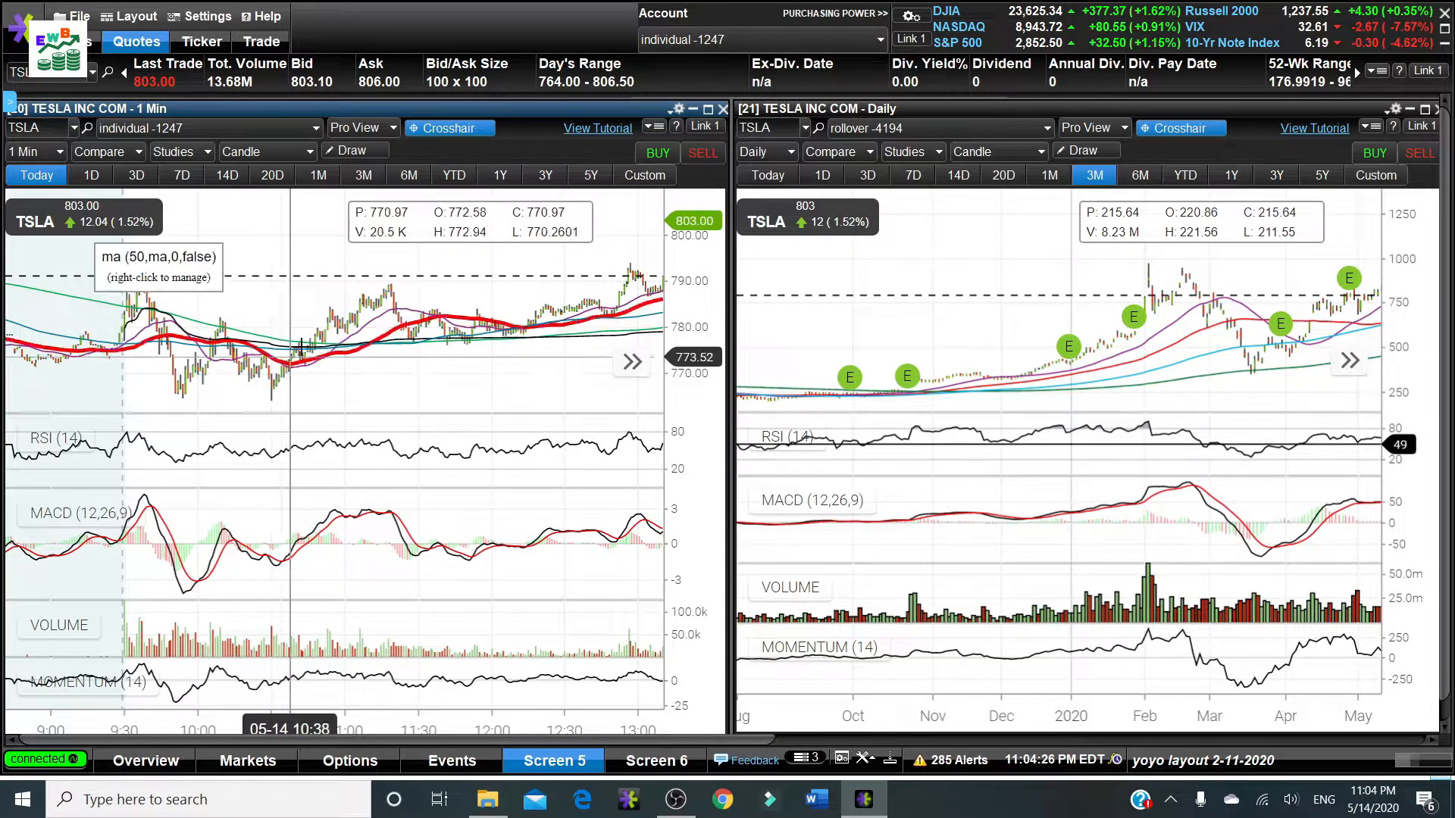
pyautogui.moveTo(281, 361)
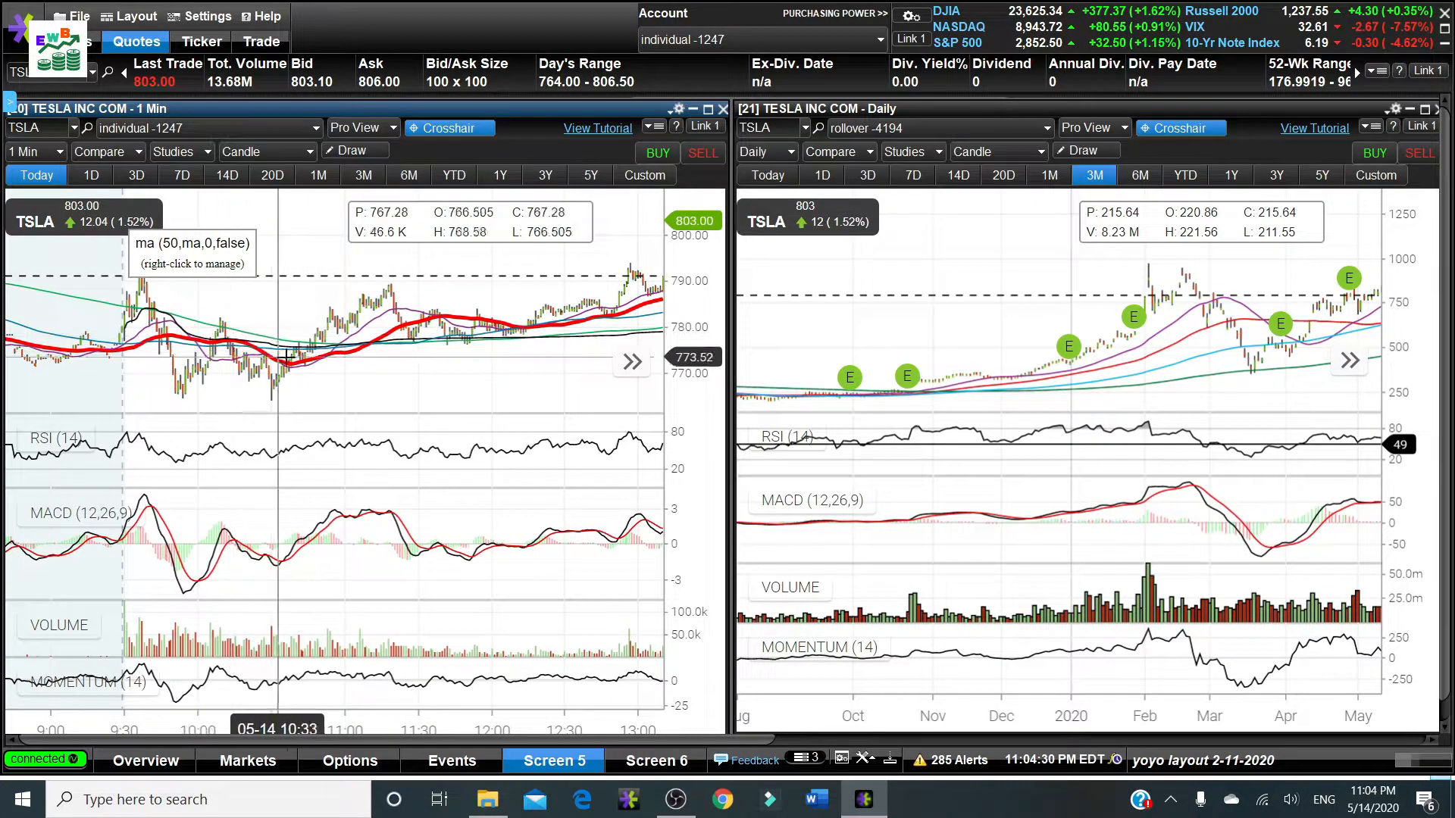
pyautogui.moveTo(267, 357)
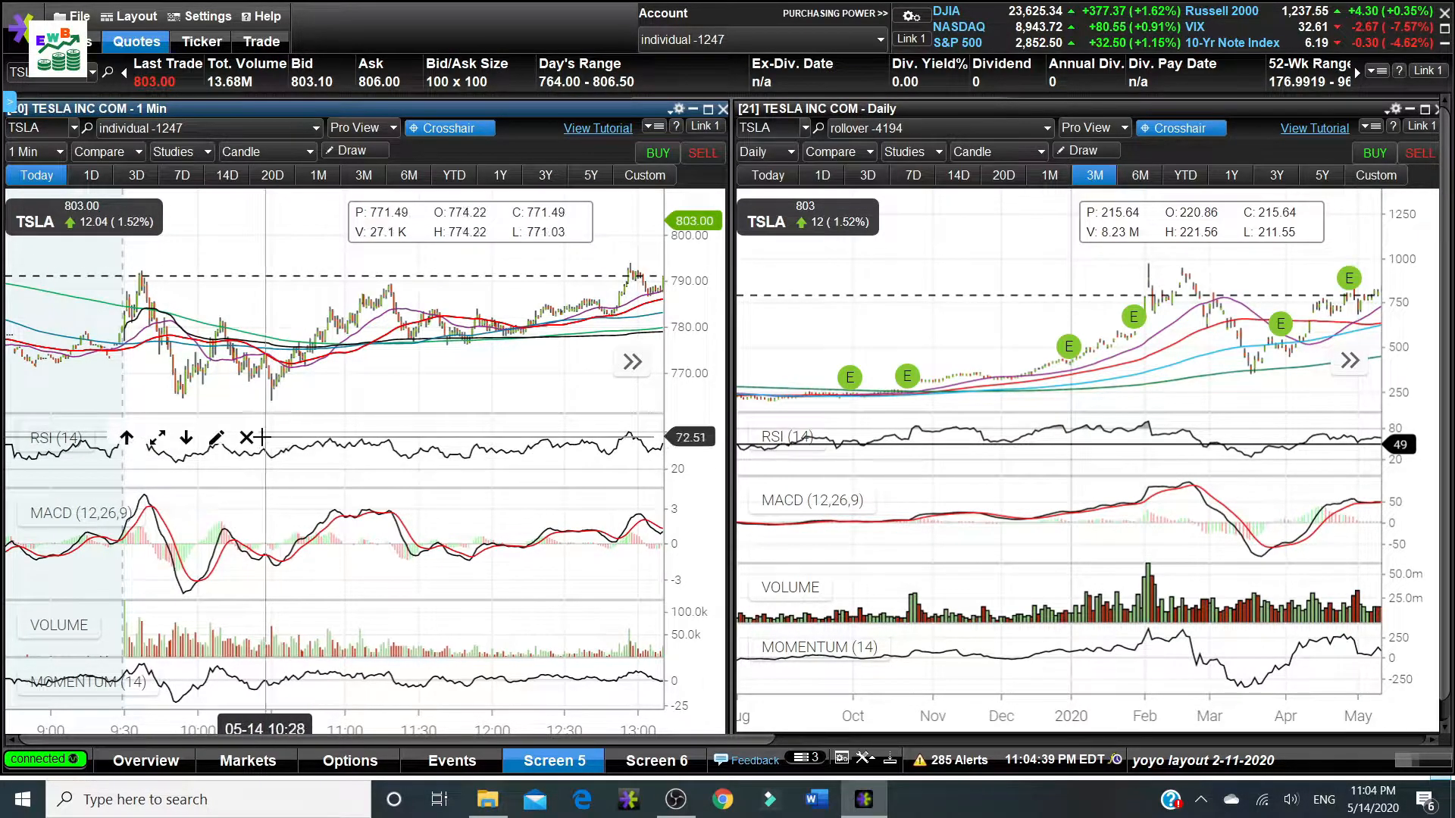
pyautogui.moveTo(231, 376)
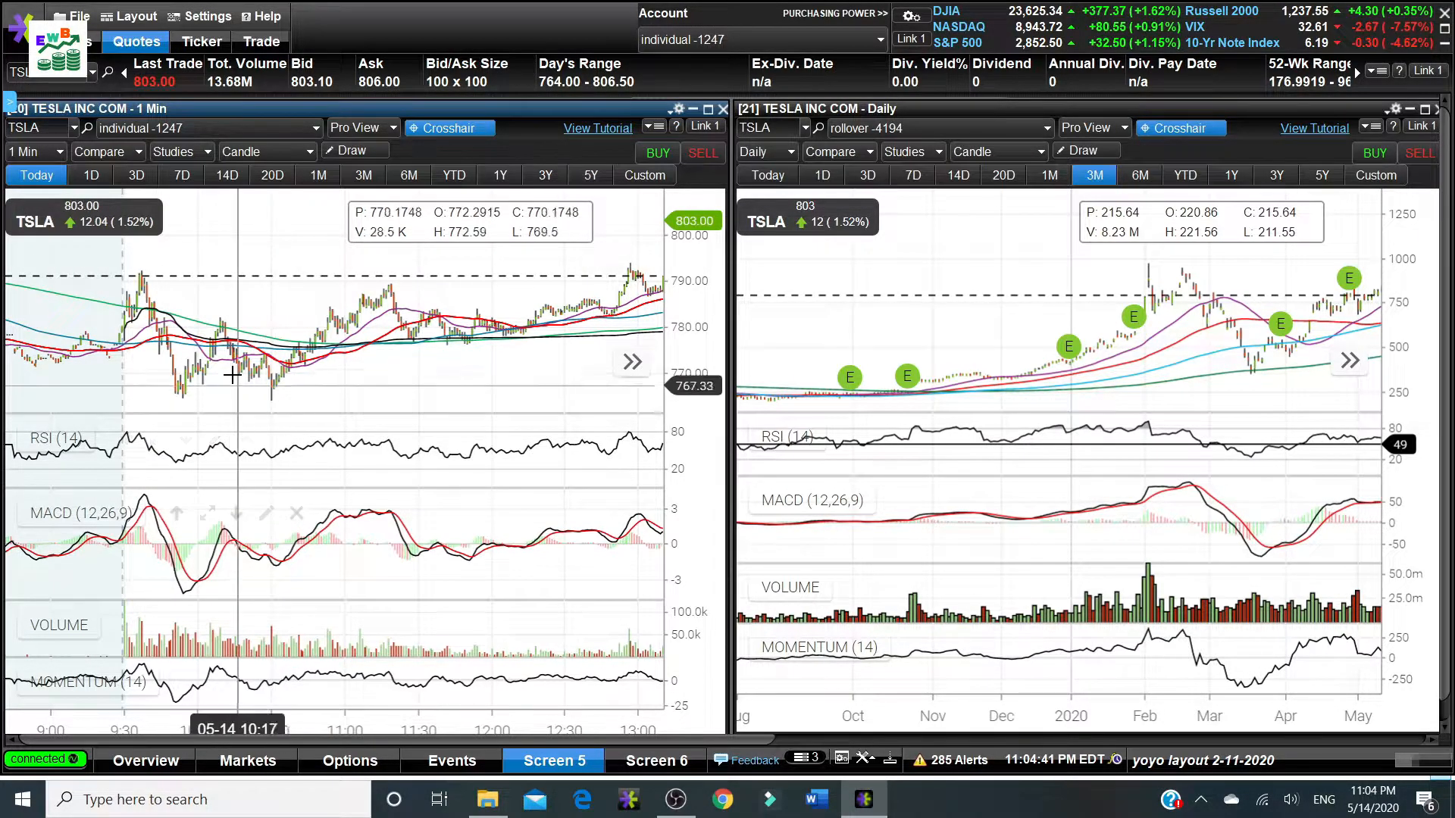
pyautogui.moveTo(212, 312)
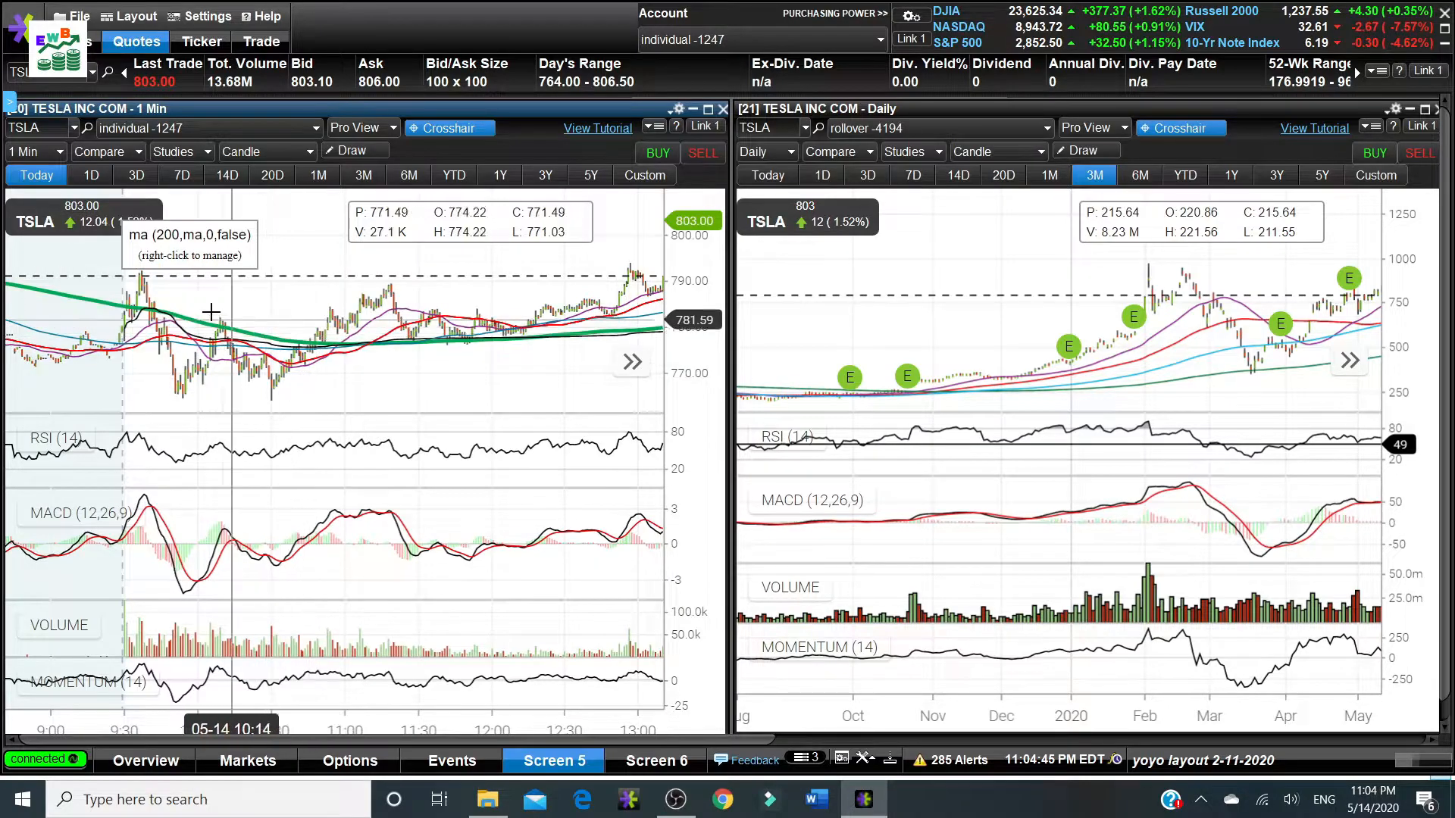
pyautogui.moveTo(210, 317)
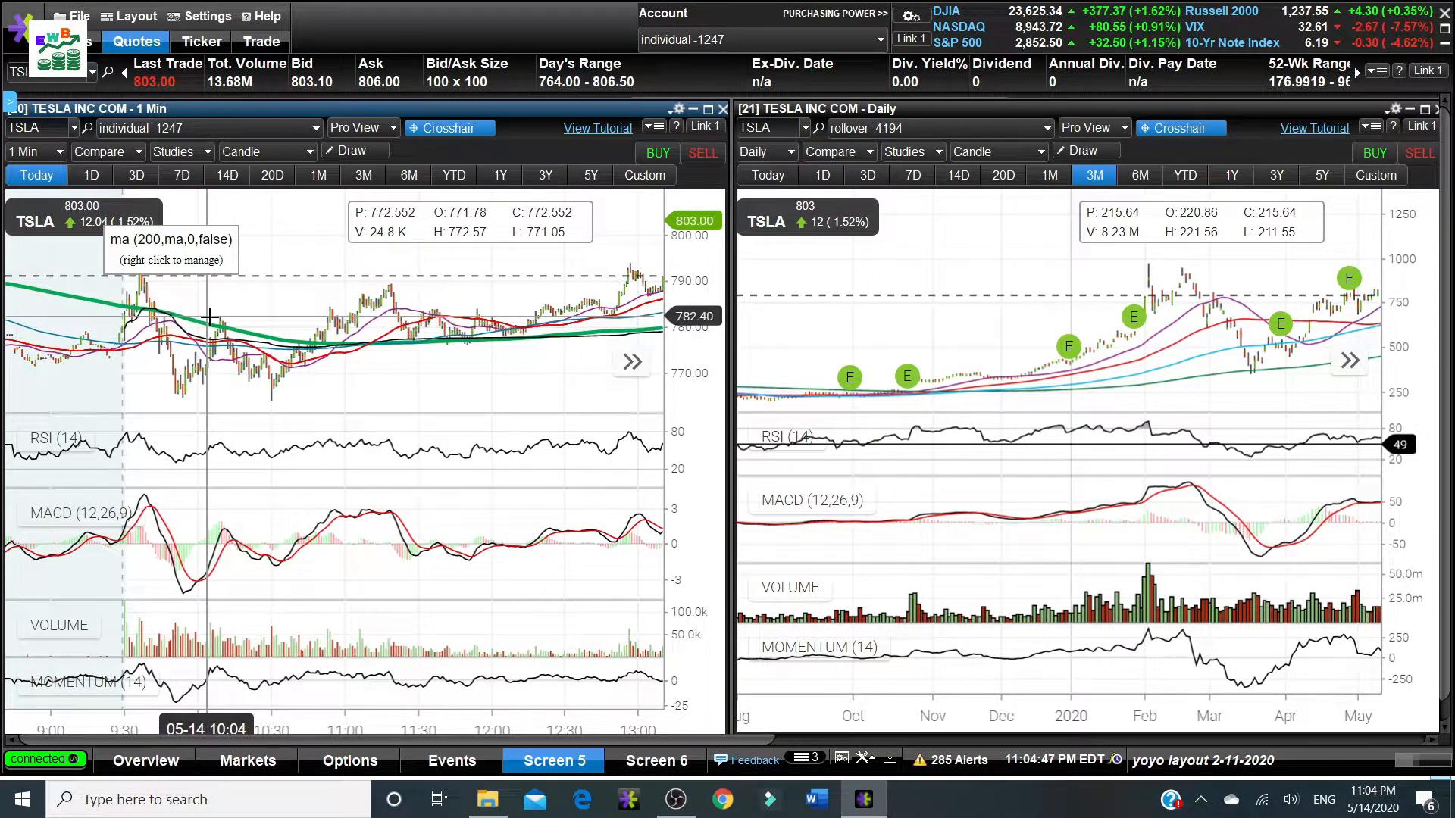
pyautogui.moveTo(312, 394)
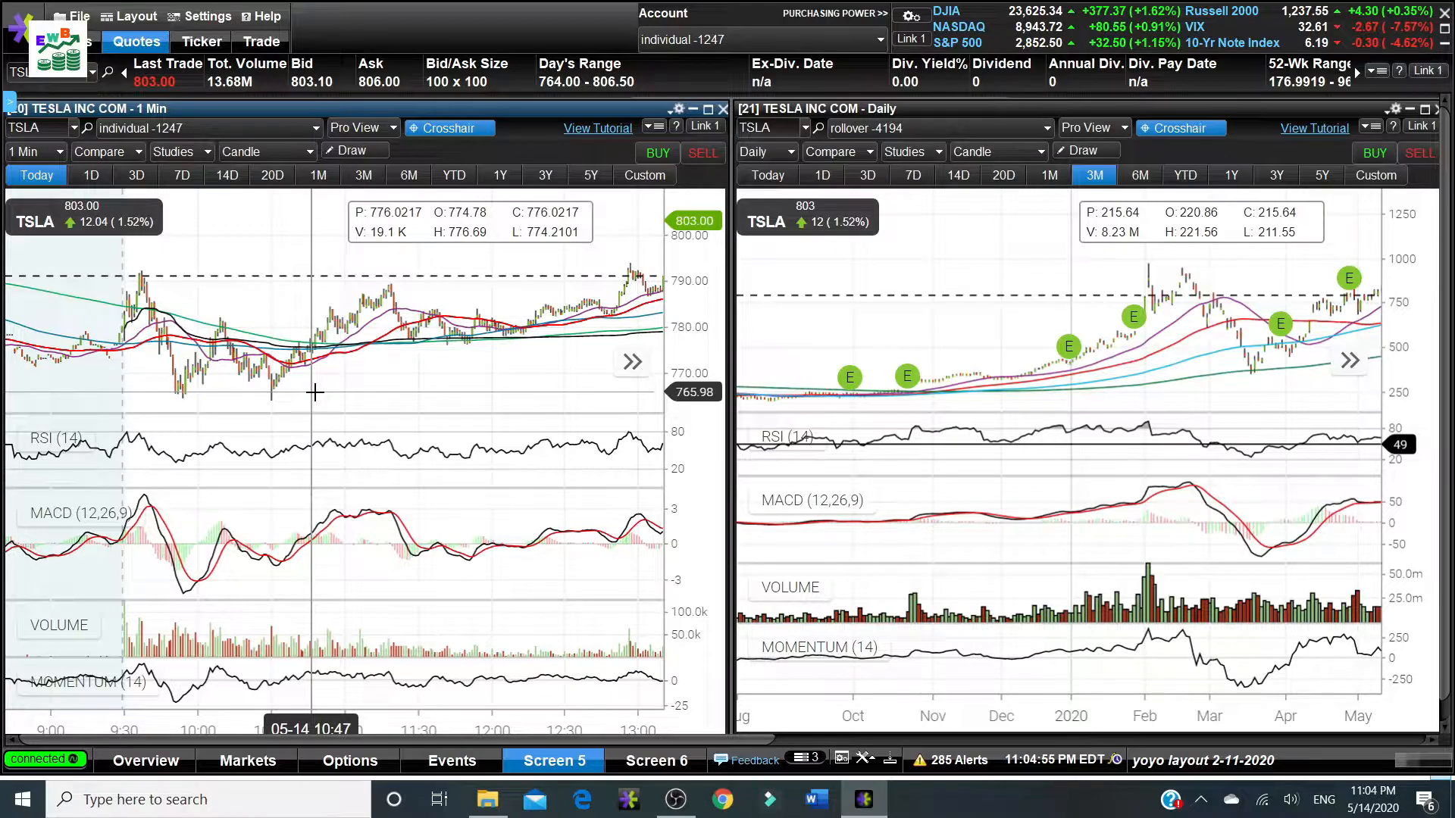
pyautogui.moveTo(292, 333)
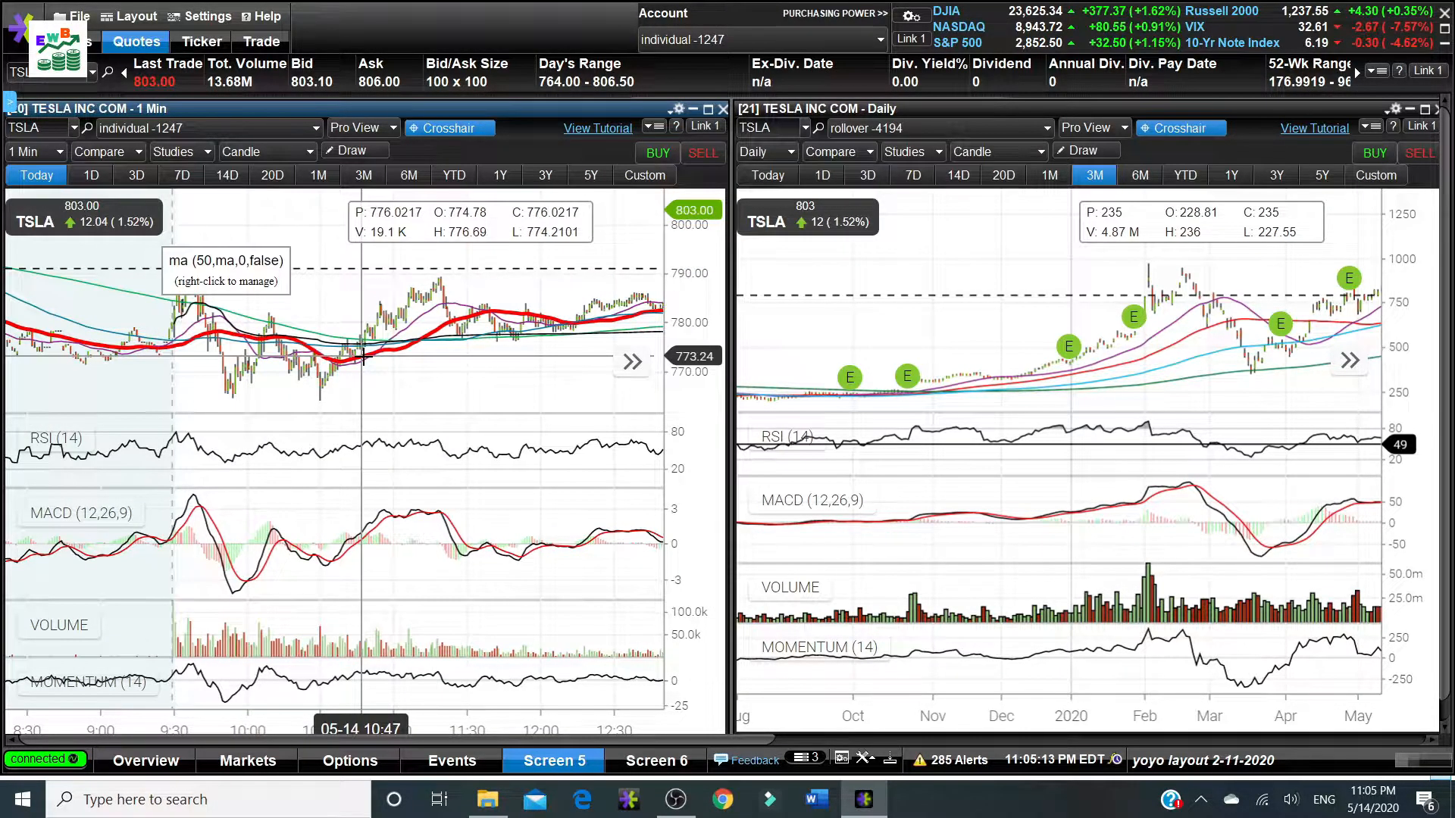
pyautogui.moveTo(362, 397)
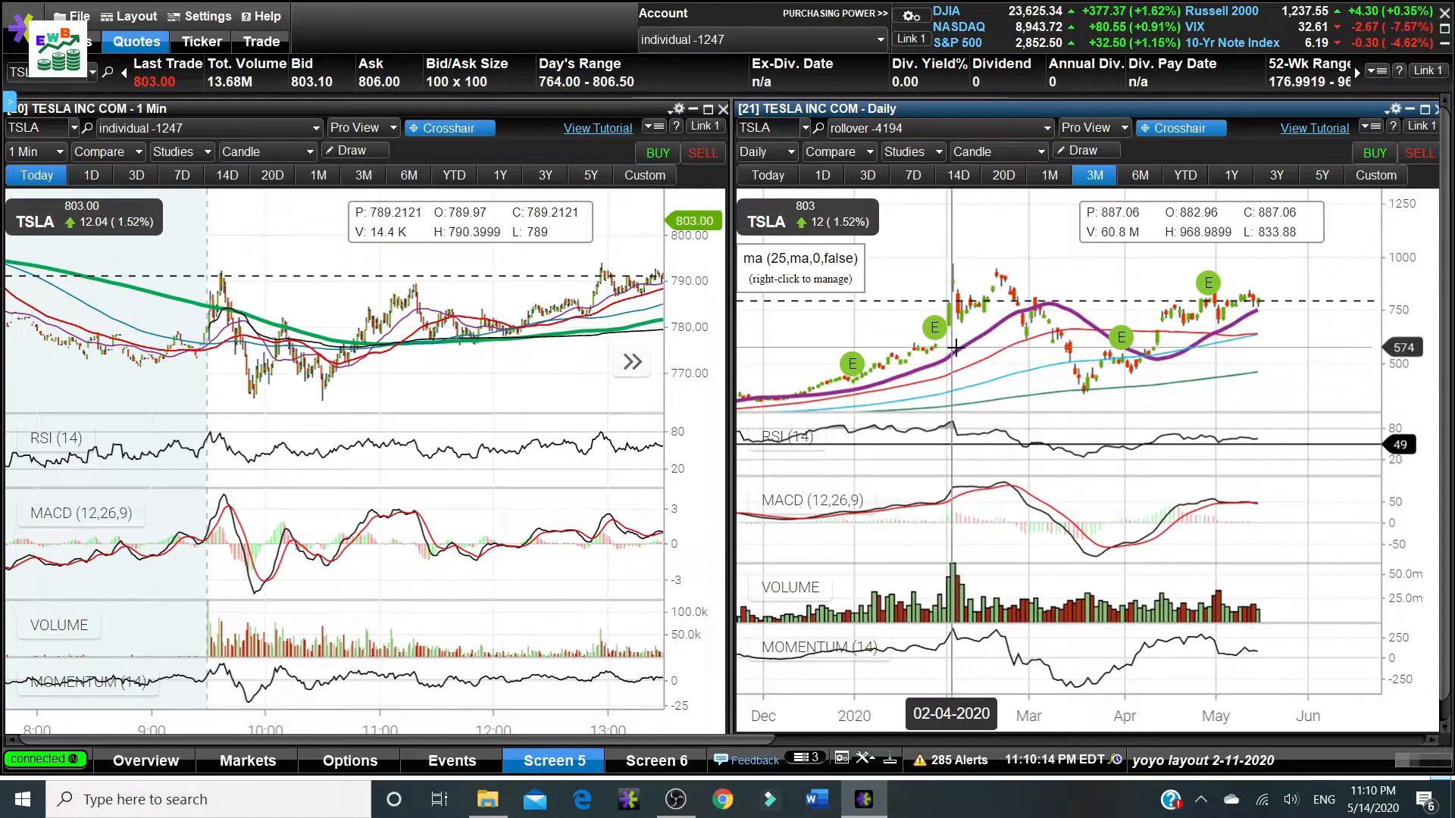
pyautogui.moveTo(986, 336)
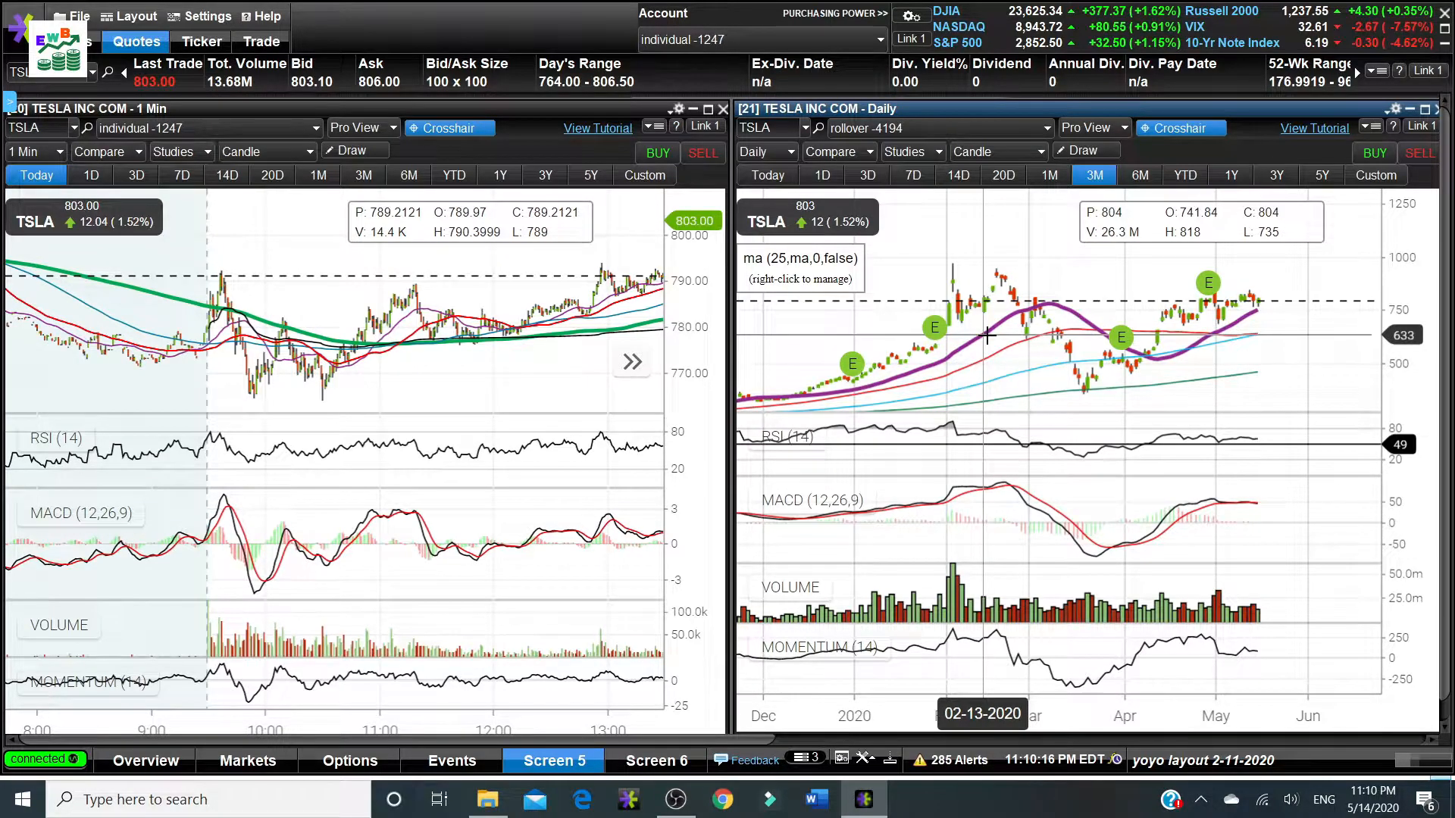
pyautogui.moveTo(982, 332)
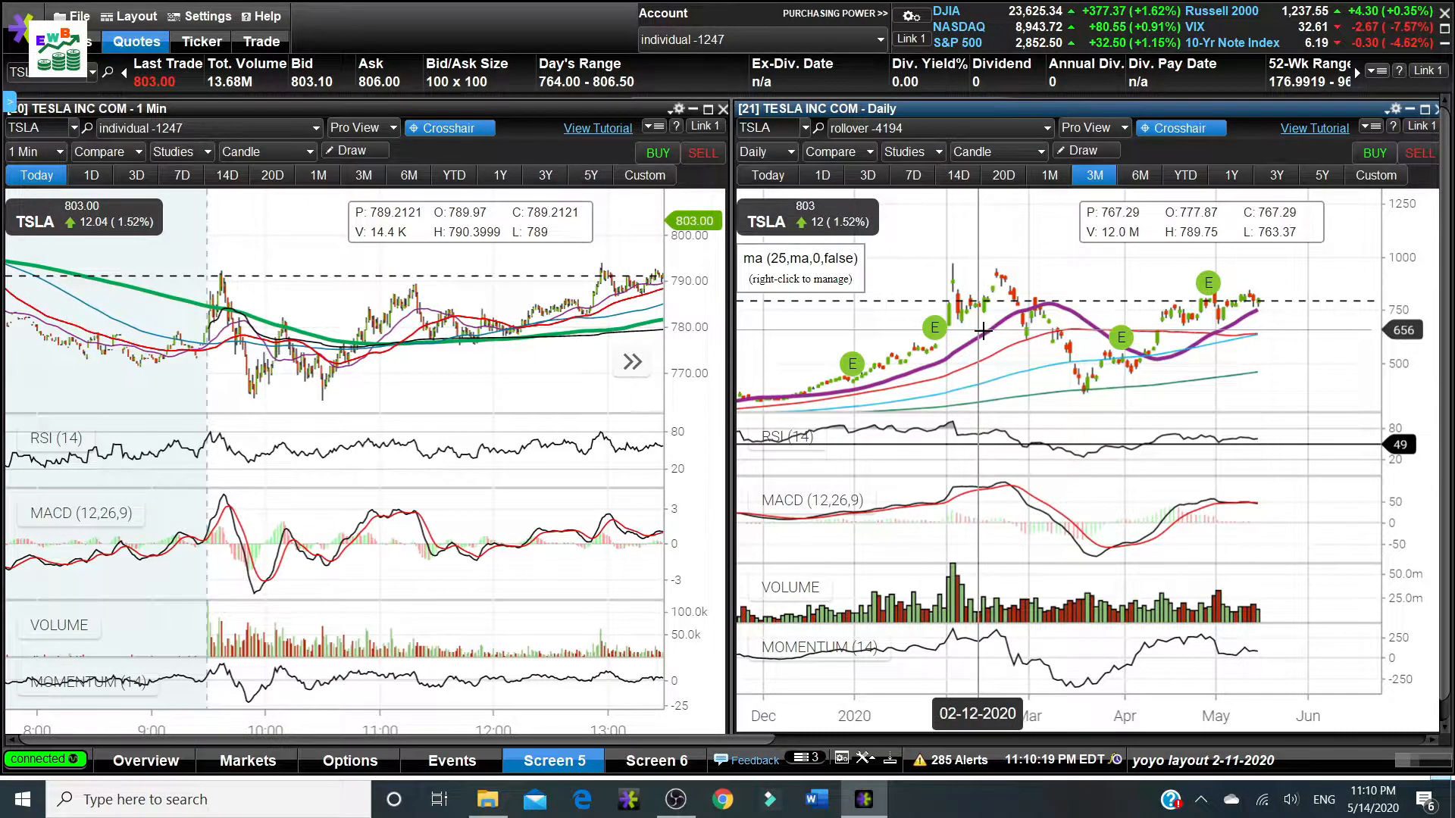
pyautogui.moveTo(994, 323)
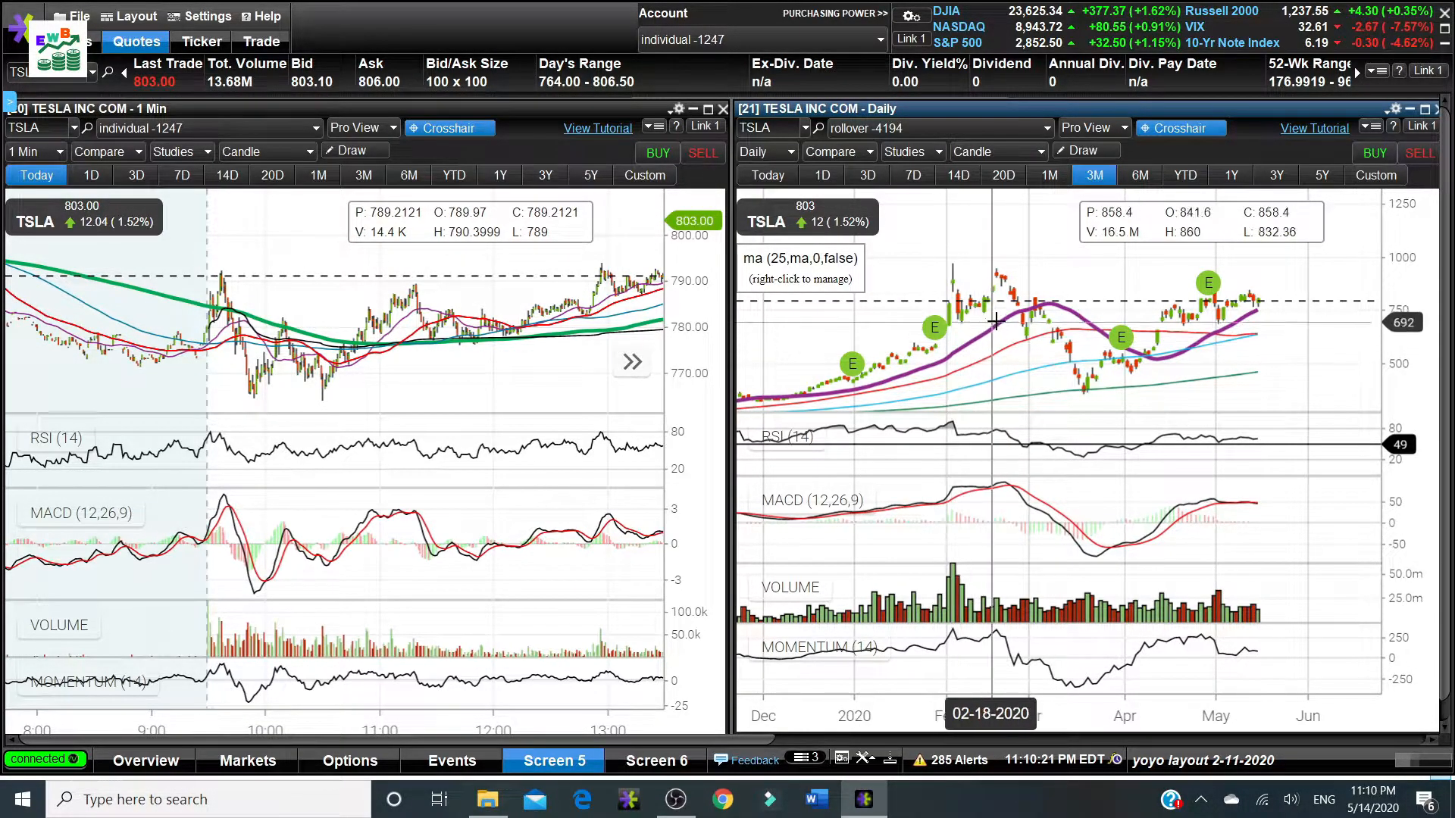
pyautogui.moveTo(974, 324)
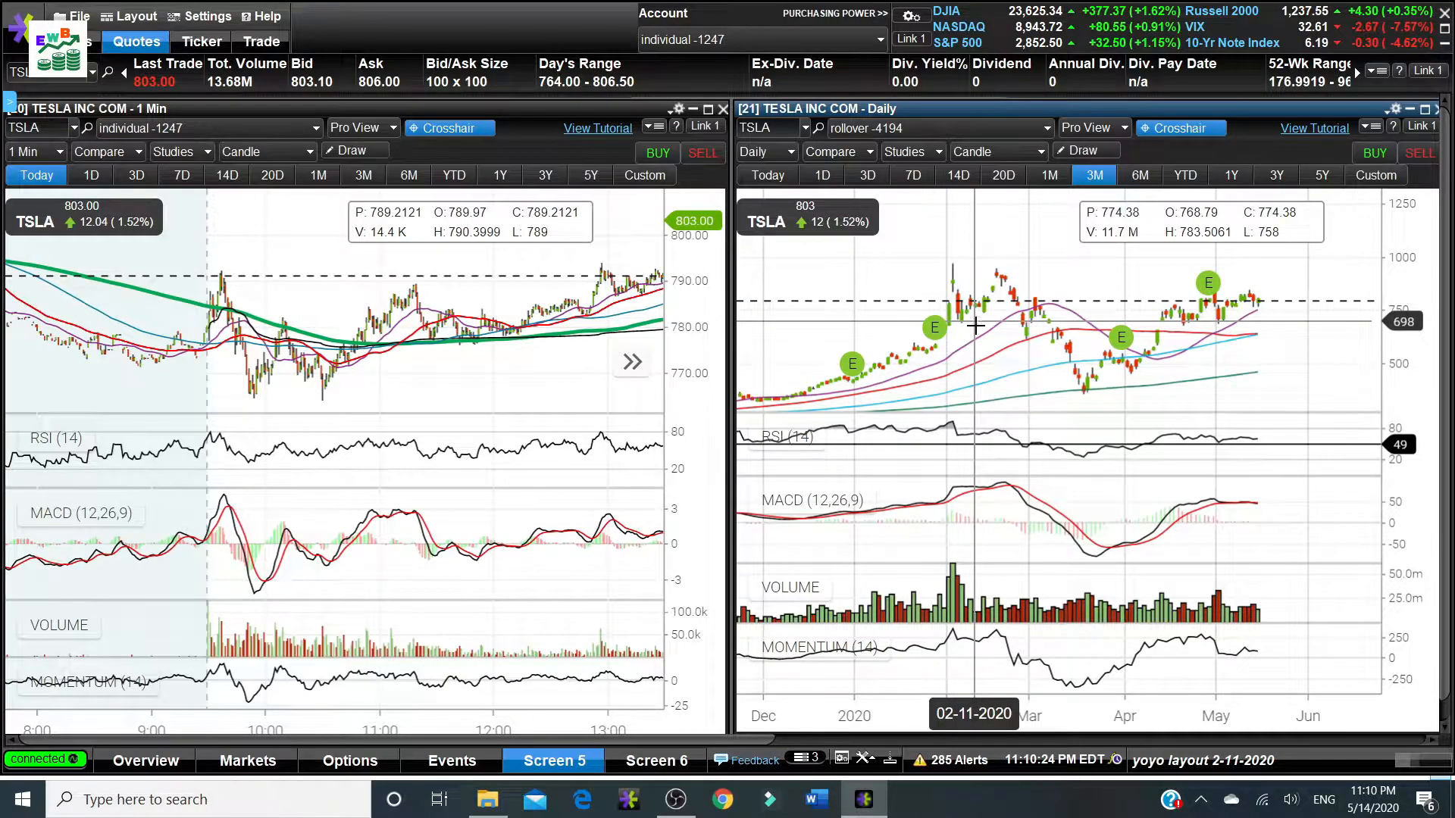
pyautogui.moveTo(950, 327)
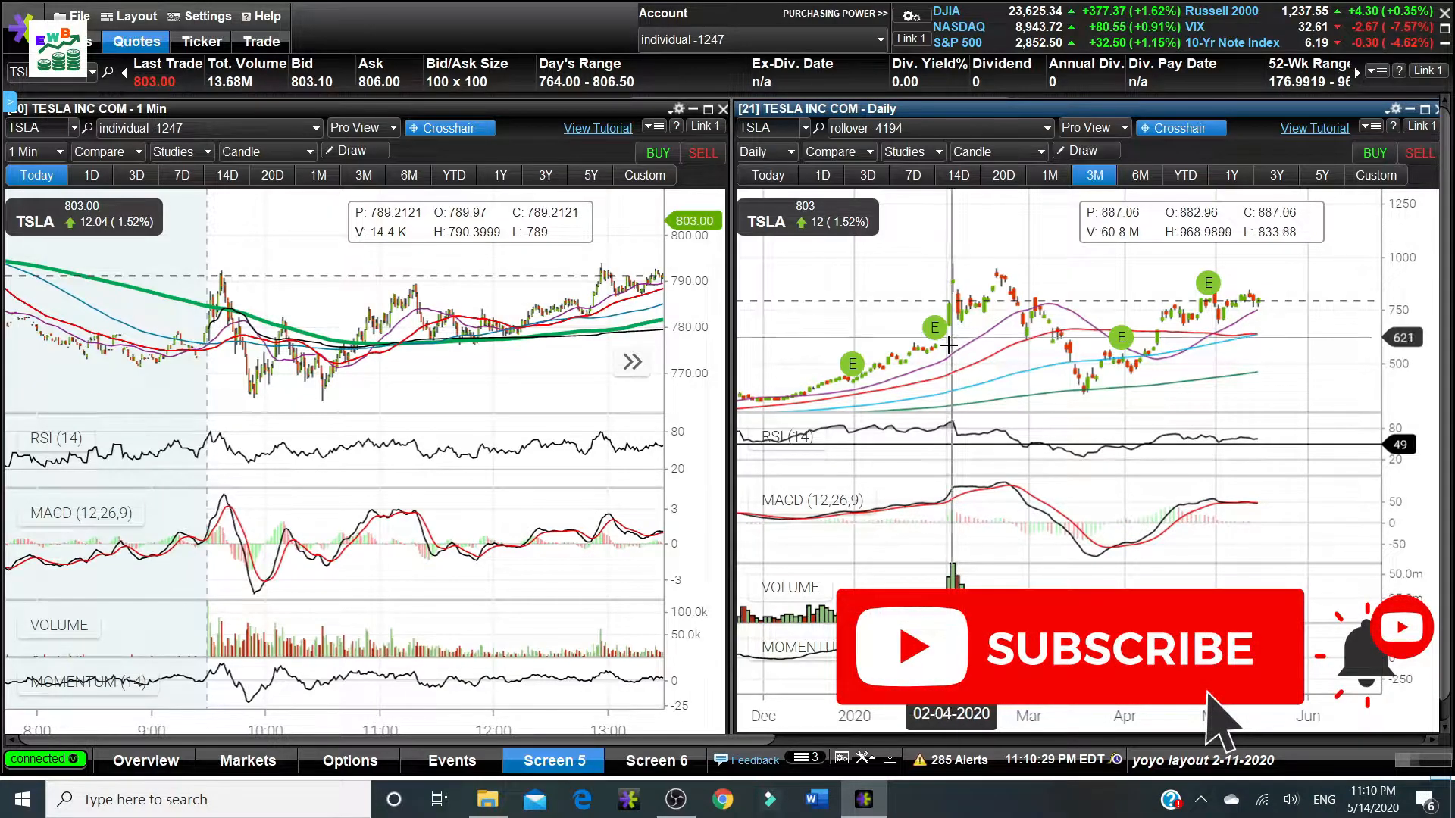
pyautogui.moveTo(972, 331)
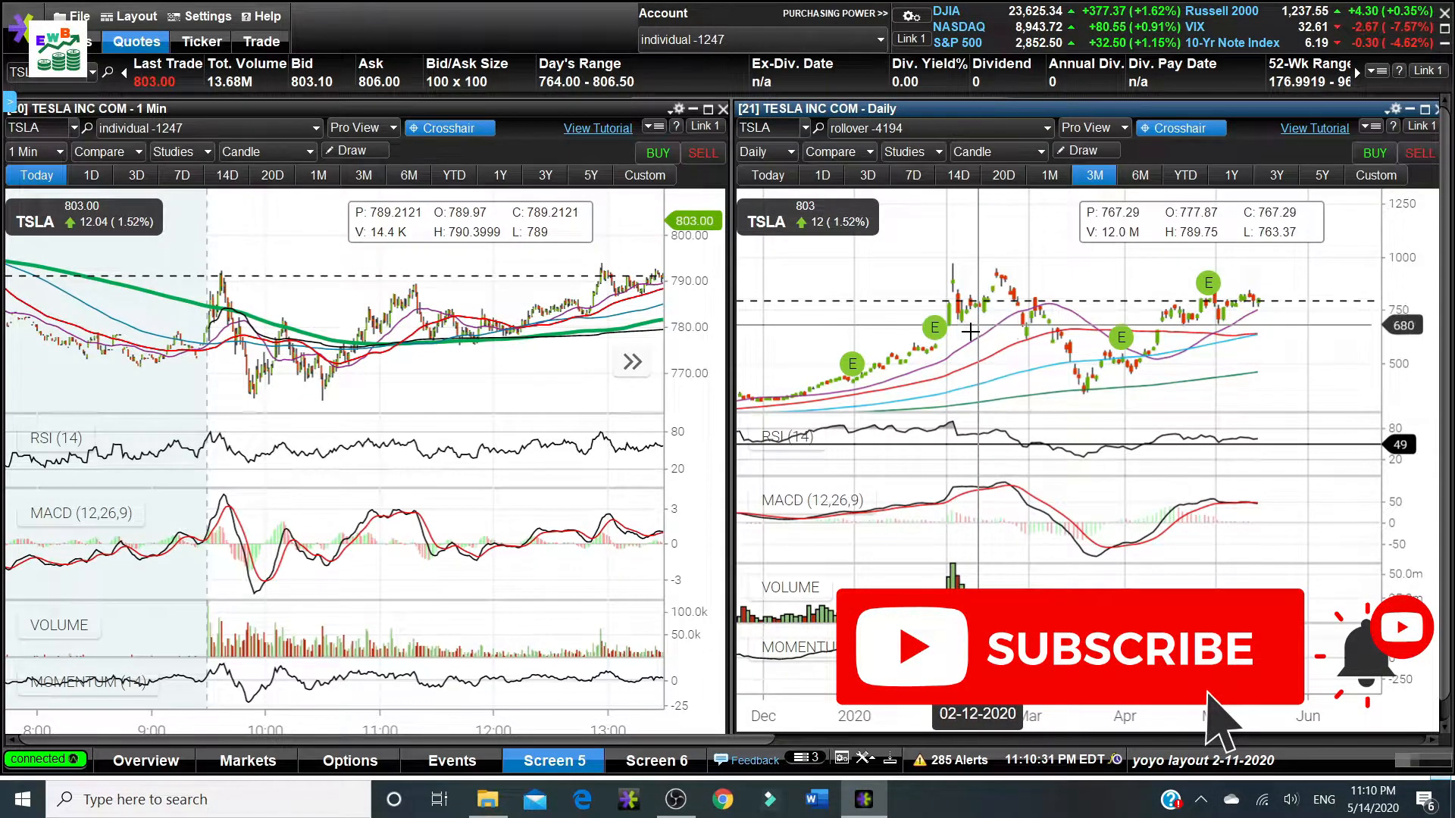
pyautogui.moveTo(965, 333)
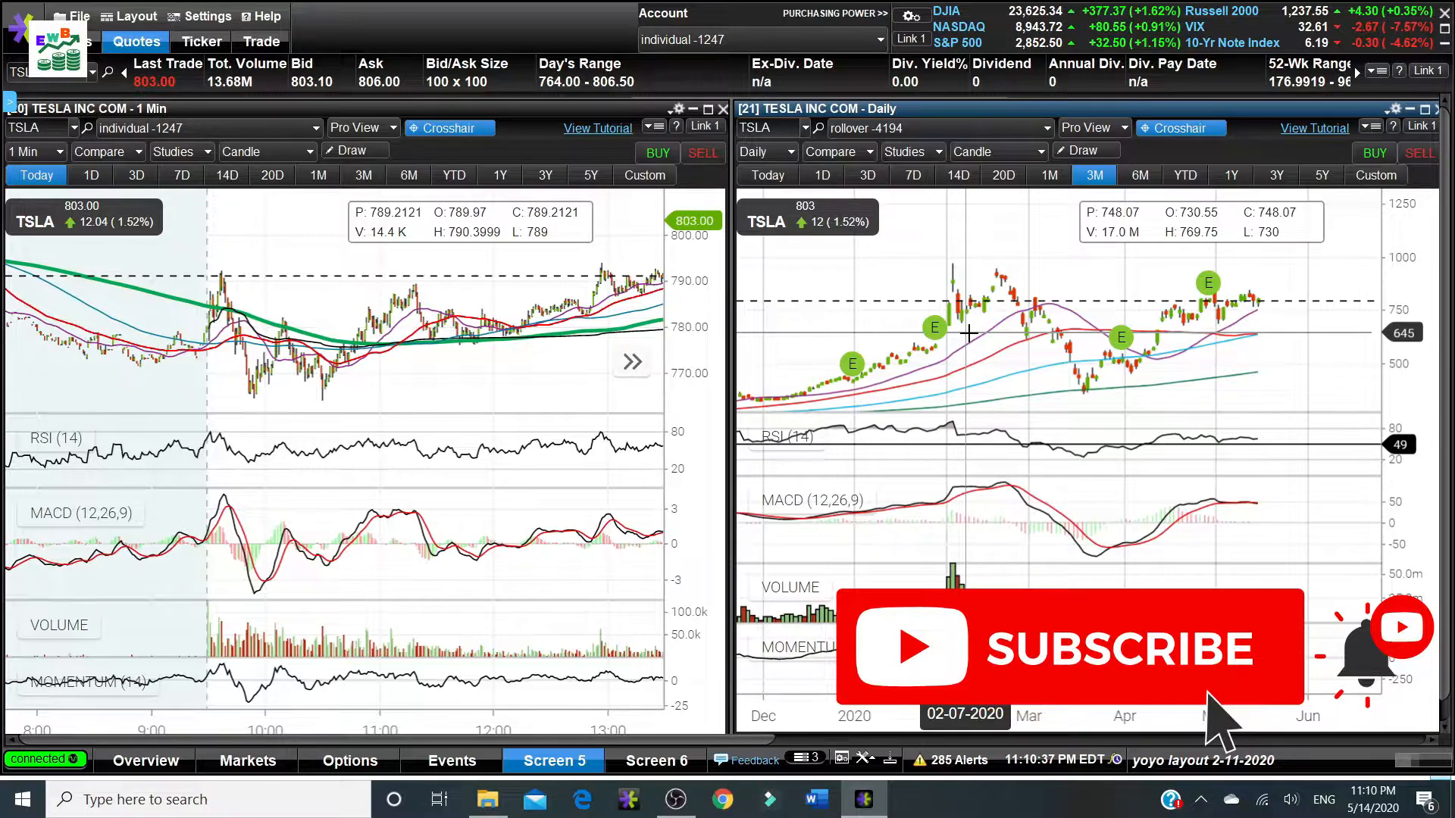
pyautogui.moveTo(974, 320)
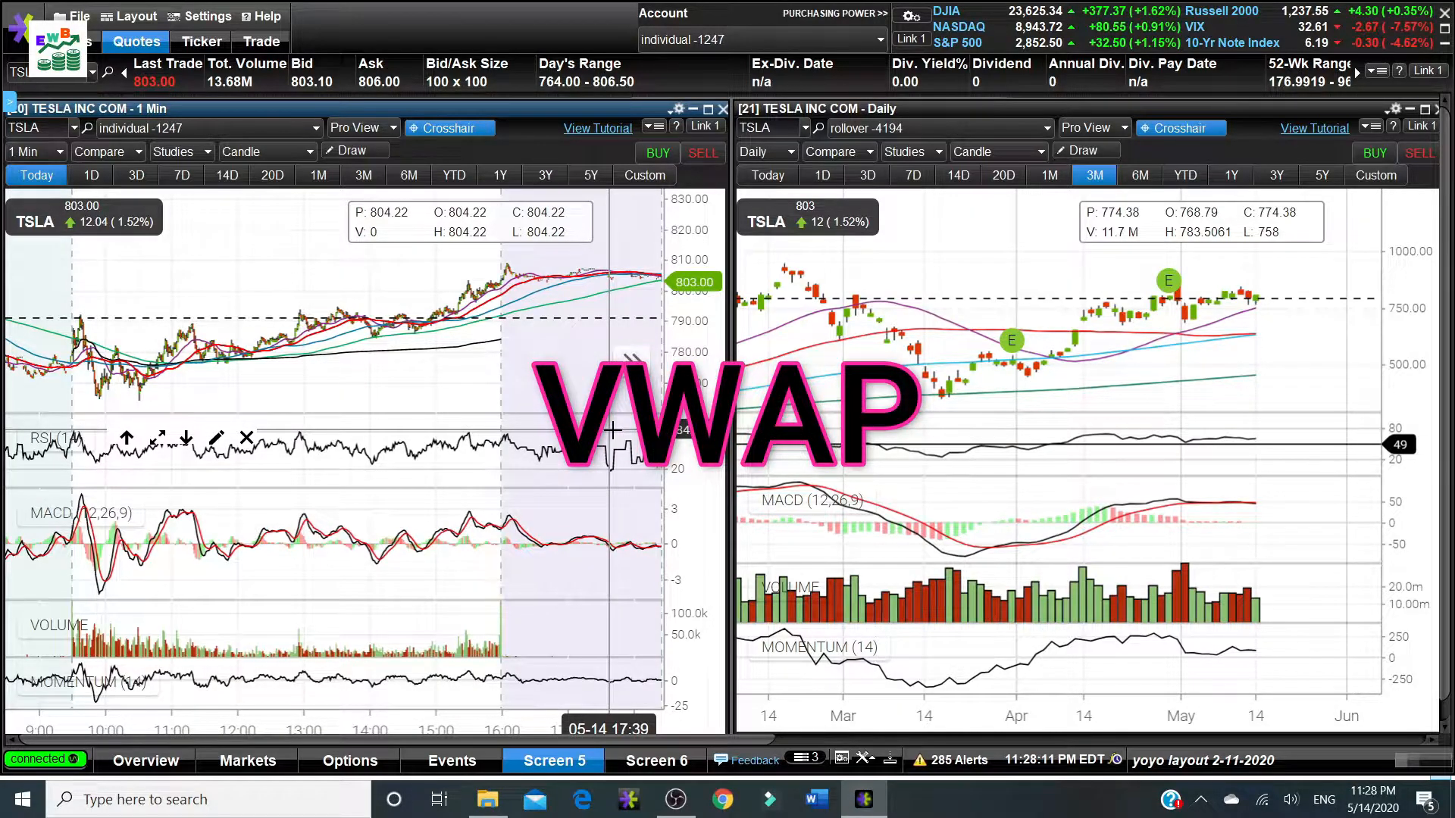
pyautogui.moveTo(254, 374)
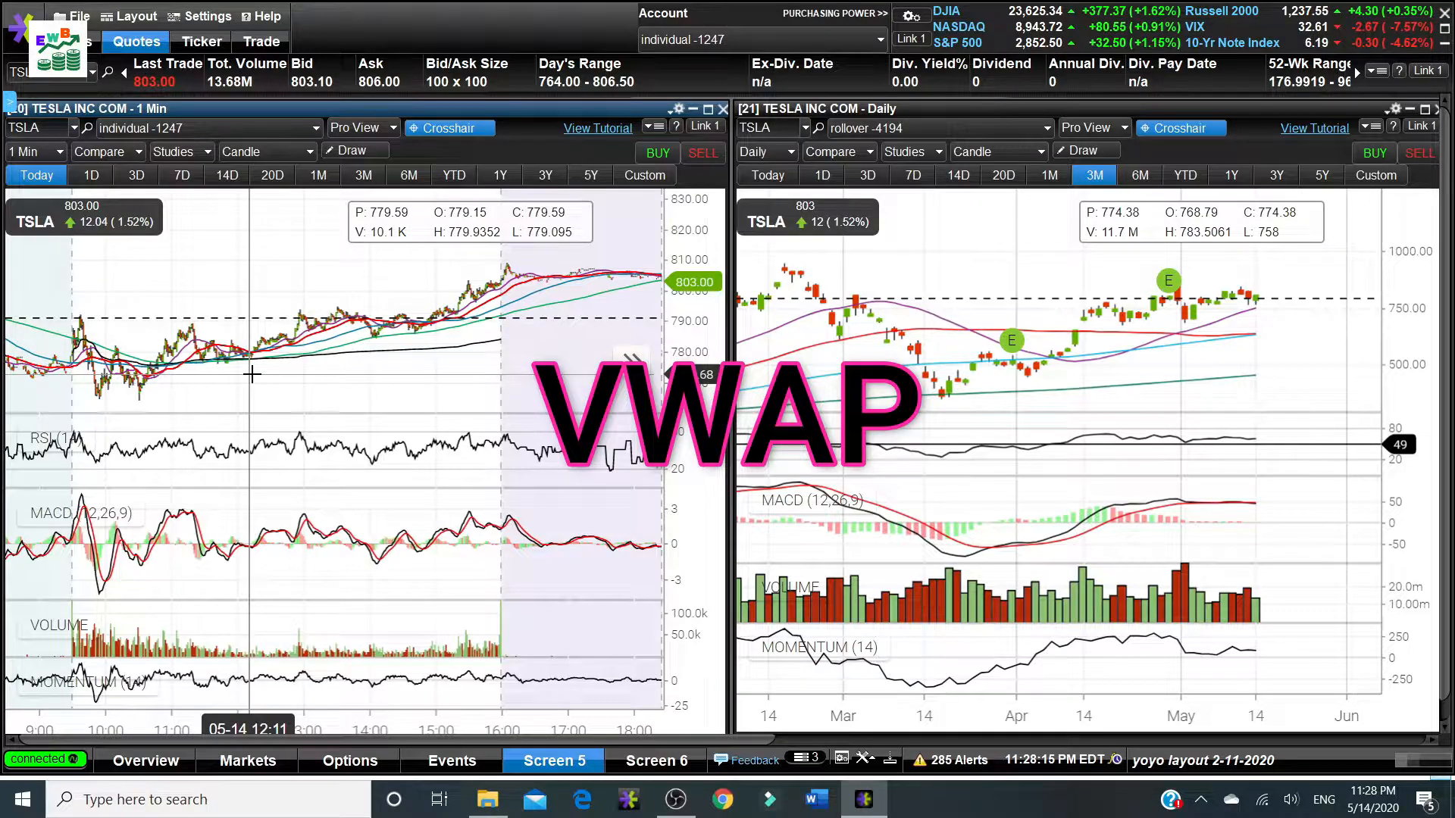
pyautogui.moveTo(245, 233)
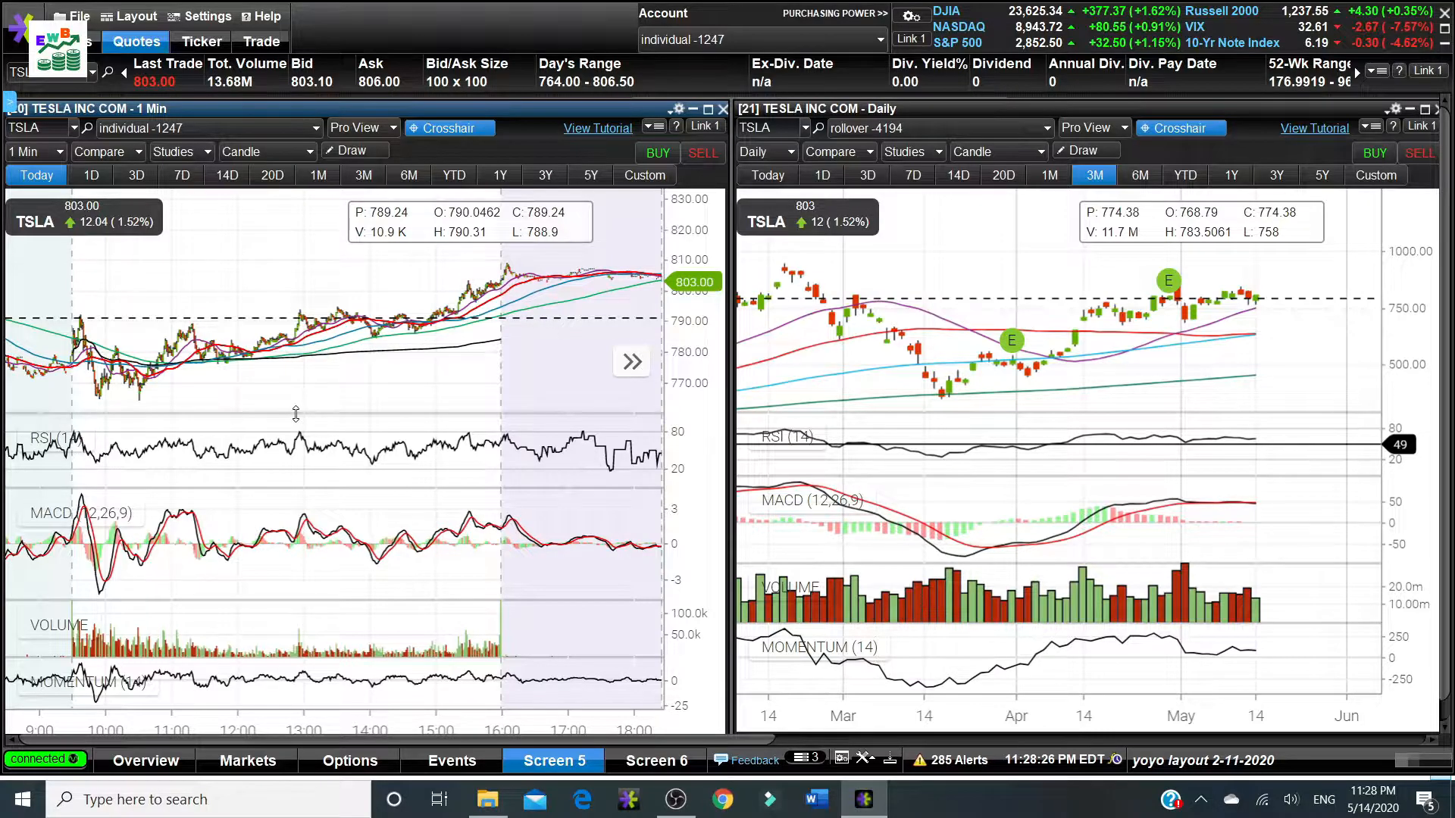
pyautogui.moveTo(171, 371)
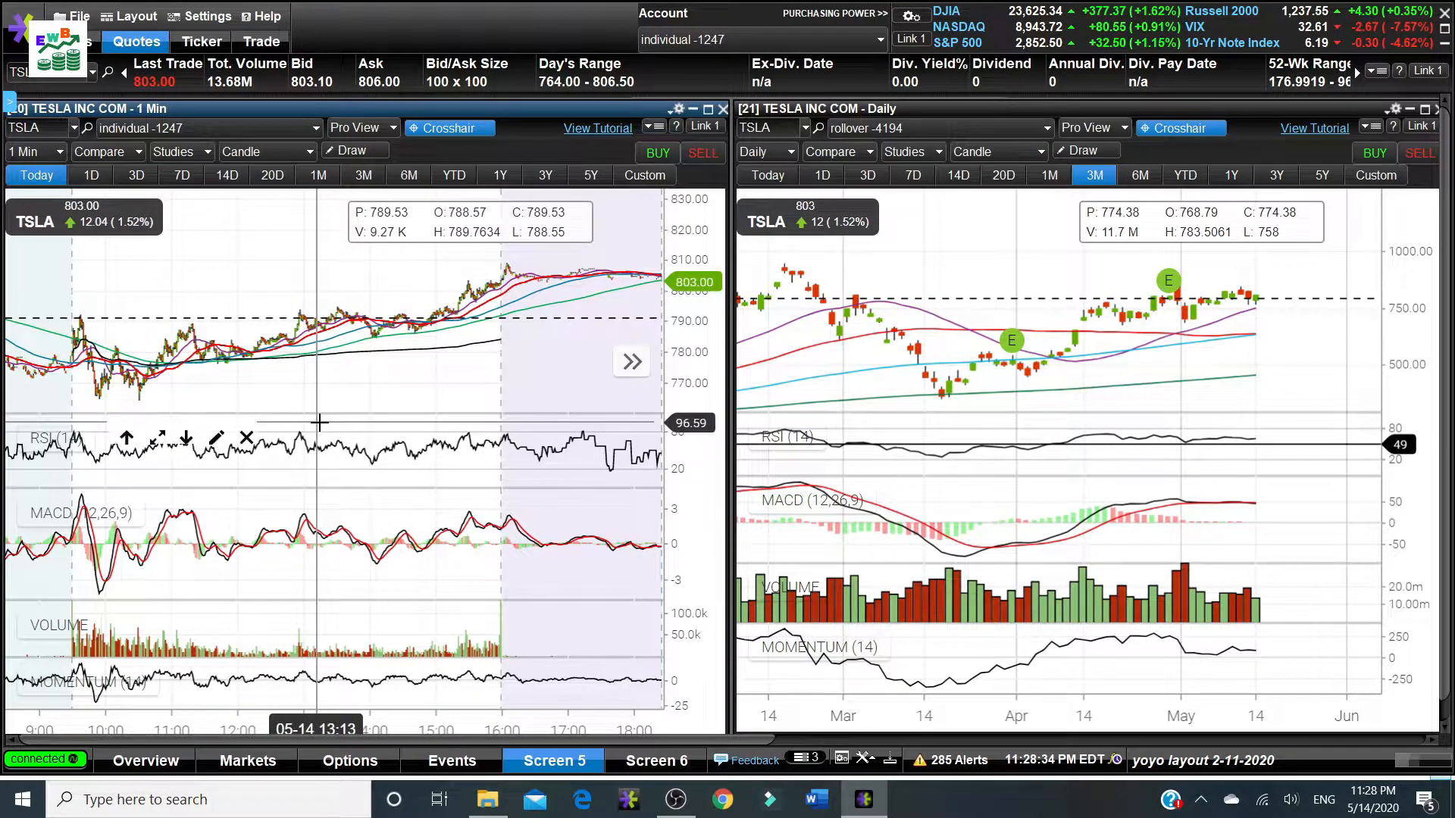
pyautogui.moveTo(264, 361)
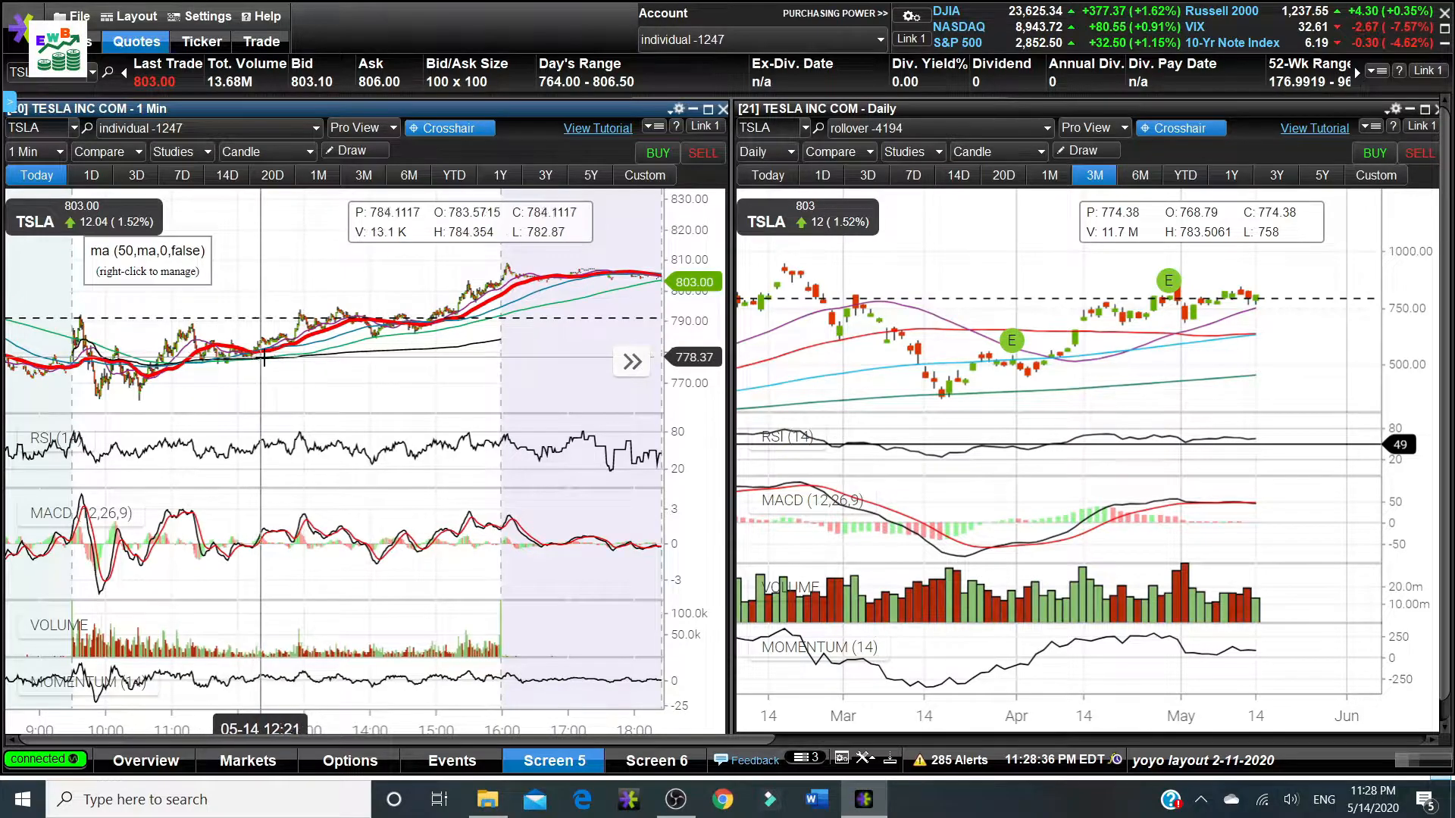
pyautogui.moveTo(348, 360)
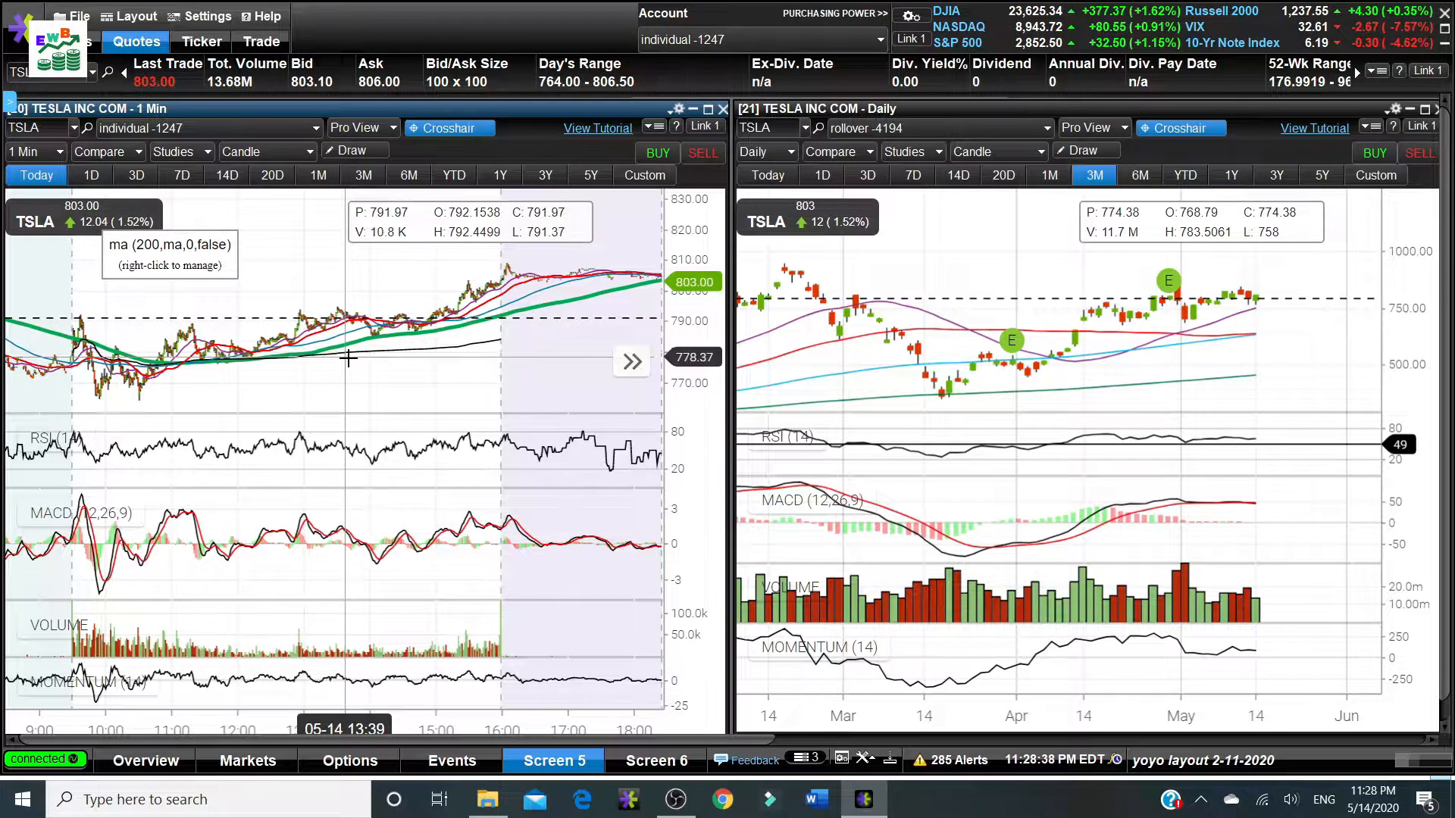
pyautogui.moveTo(333, 394)
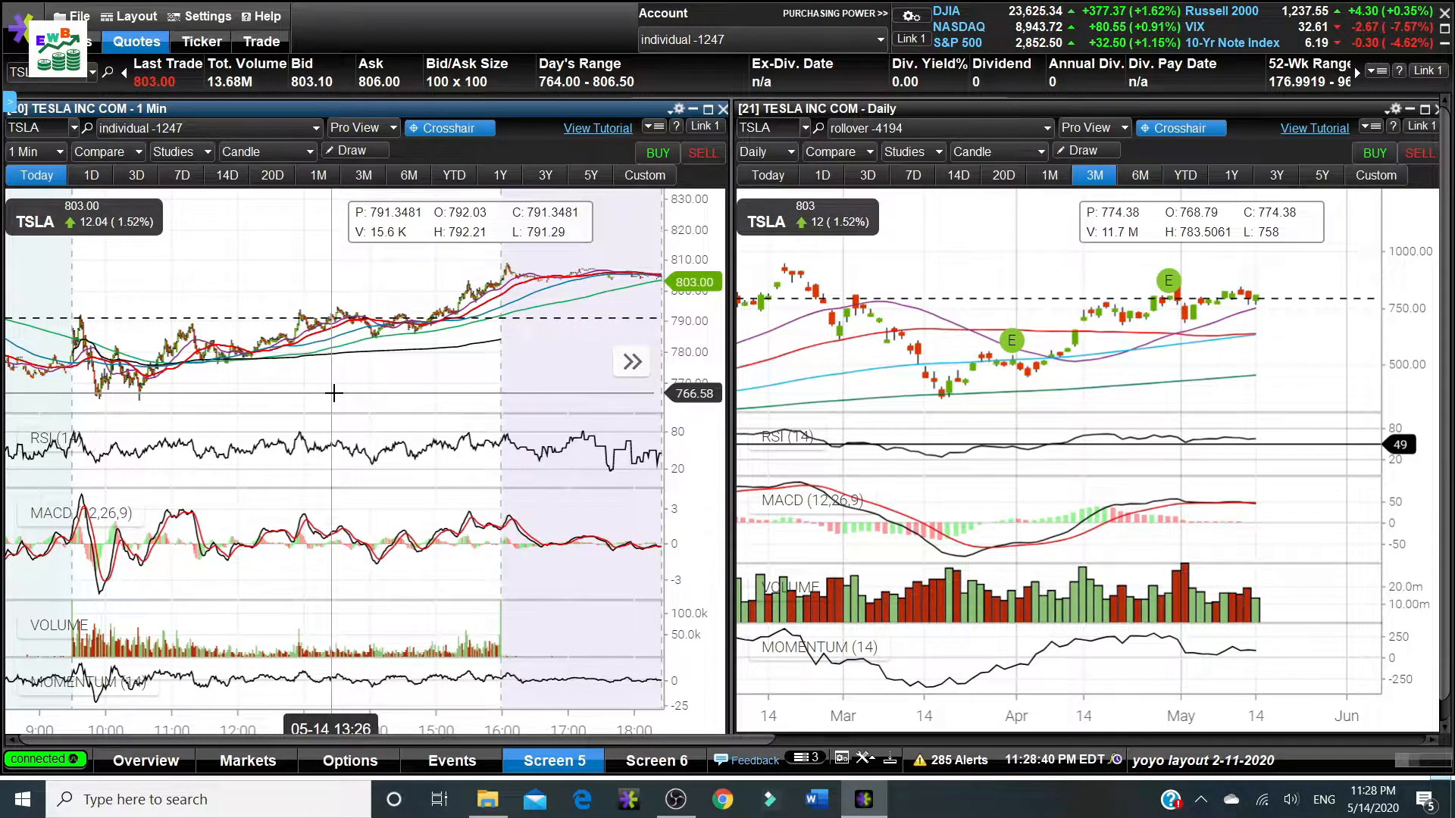
pyautogui.moveTo(963, 349)
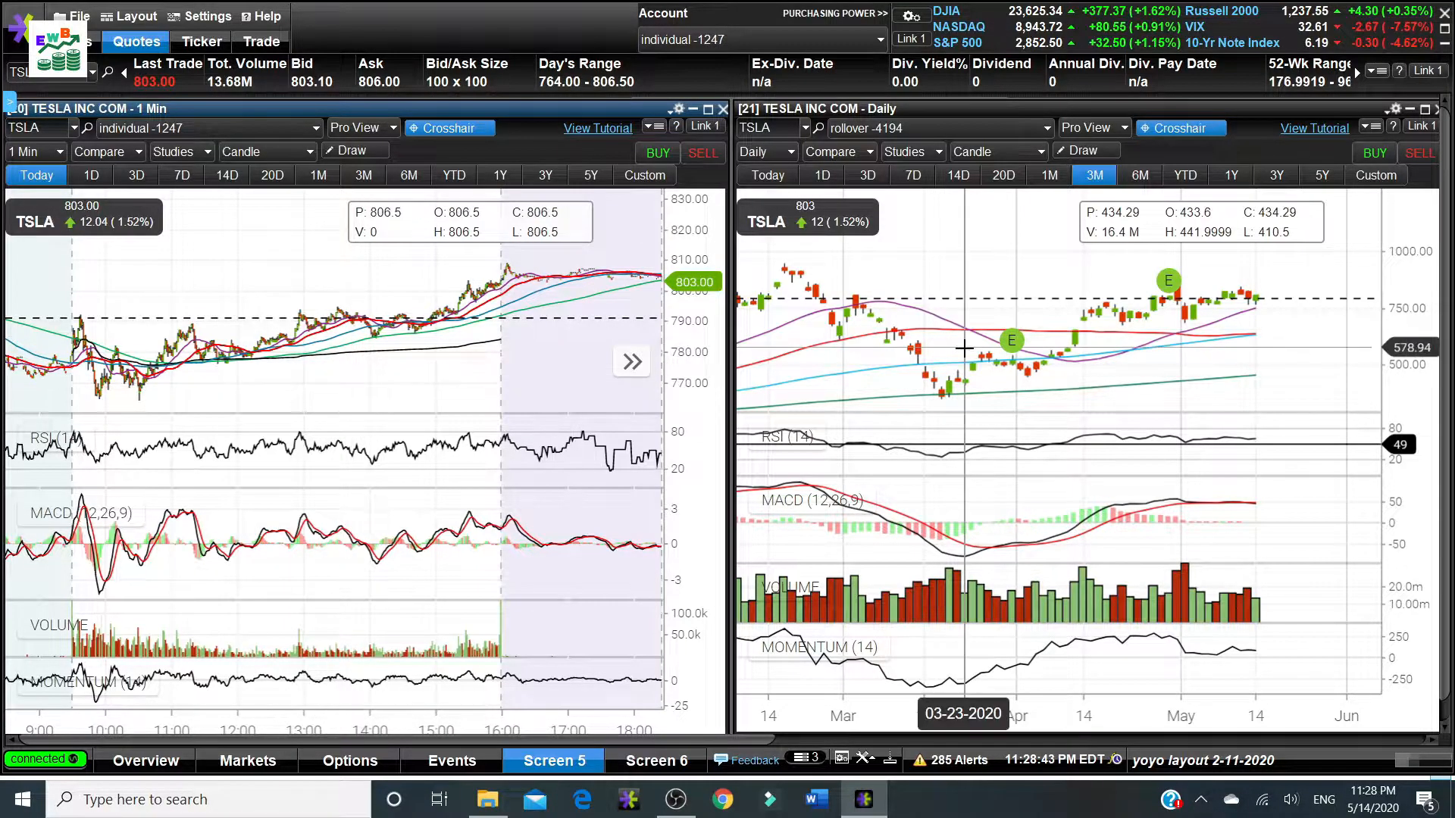
pyautogui.moveTo(988, 358)
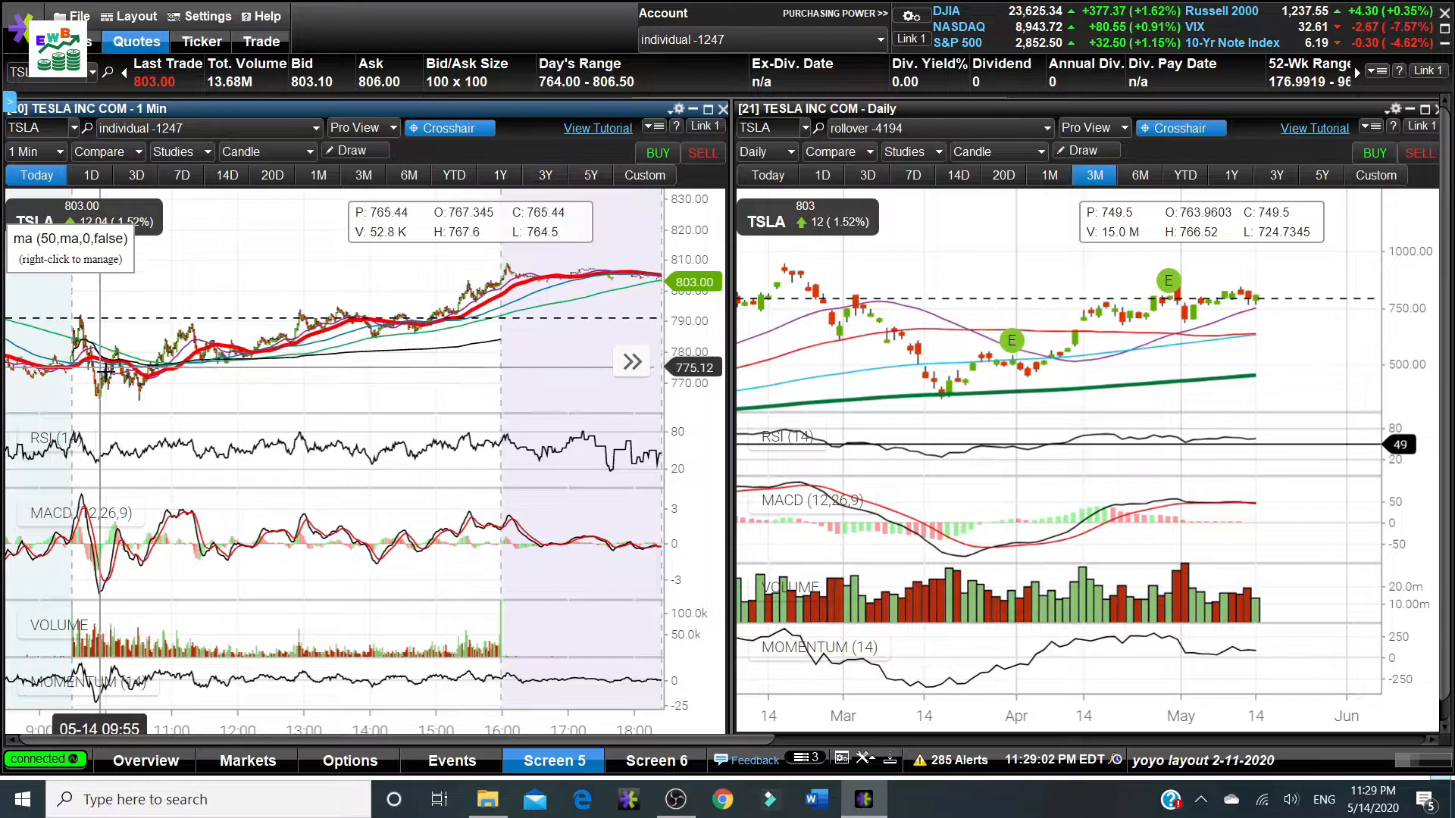
pyautogui.moveTo(134, 394)
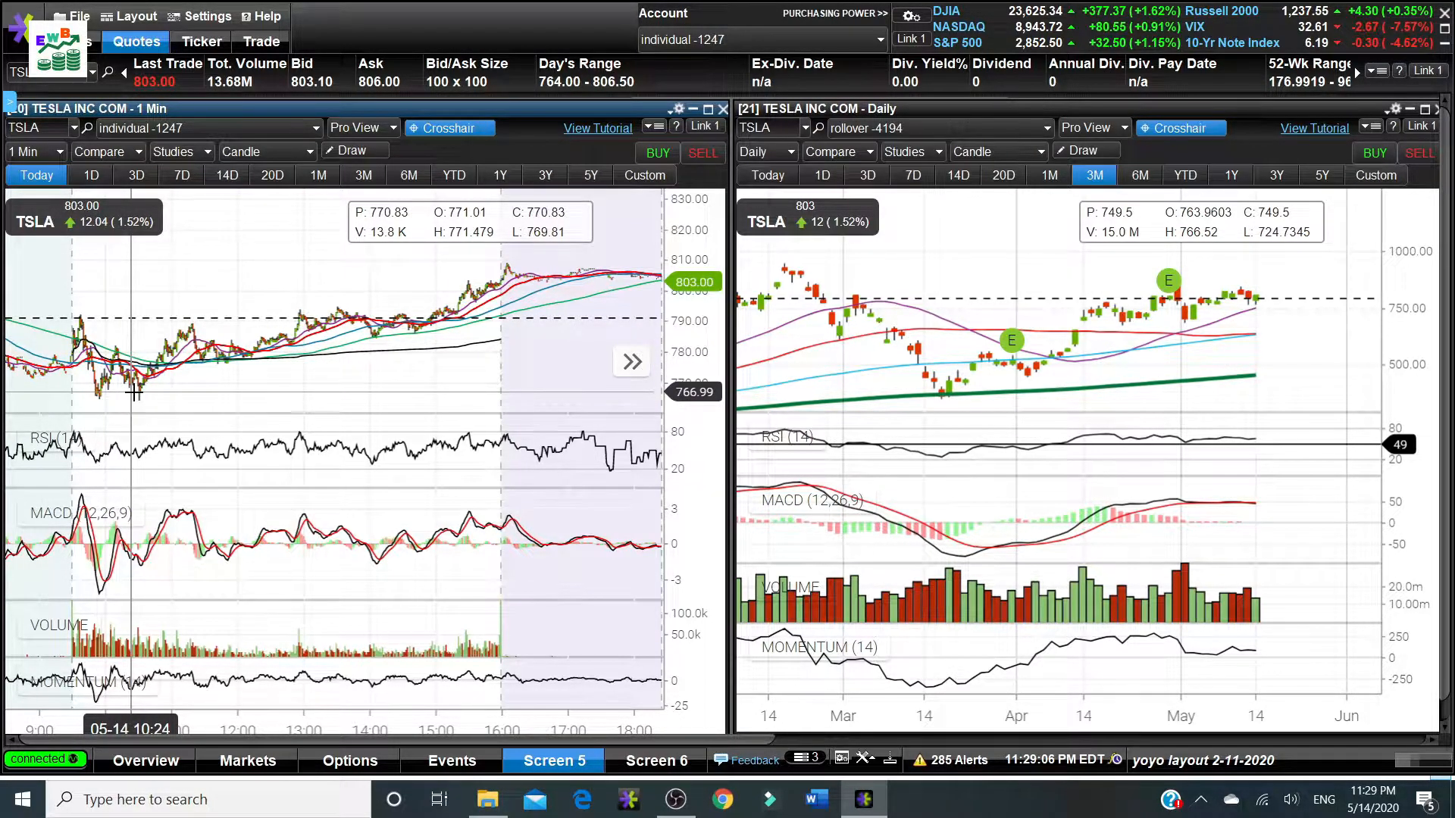
pyautogui.moveTo(201, 348)
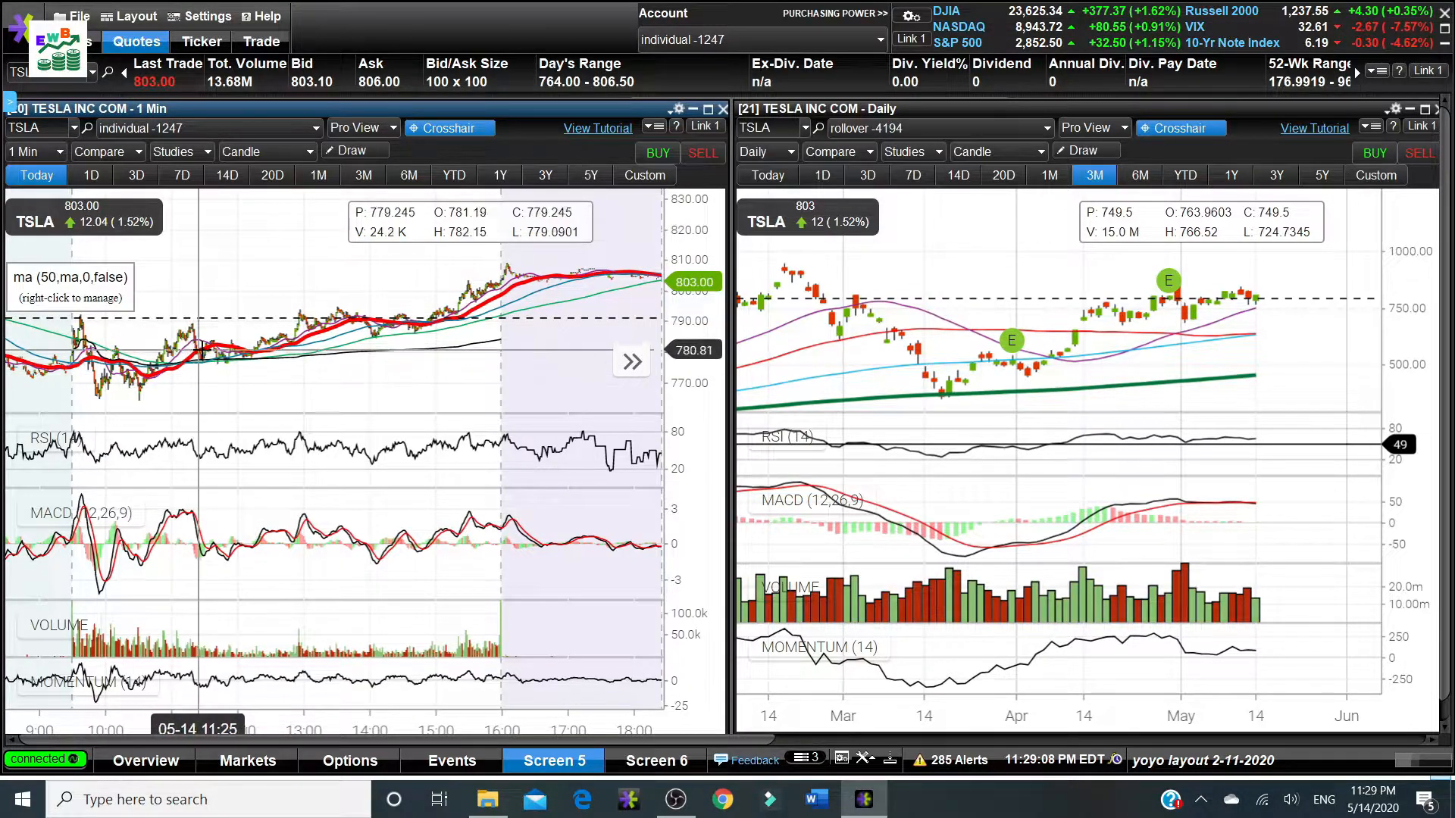
pyautogui.moveTo(283, 350)
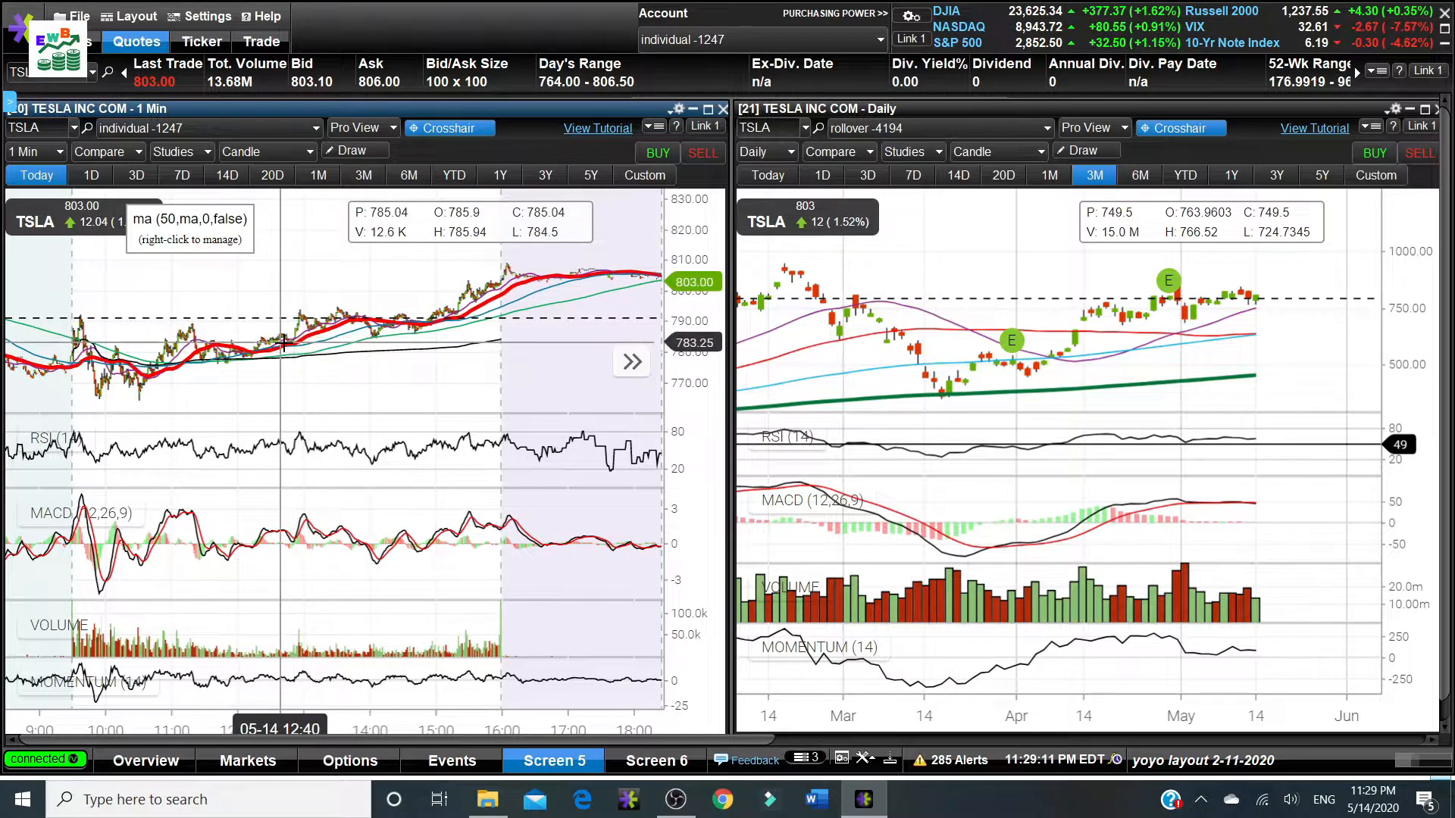
pyautogui.moveTo(408, 333)
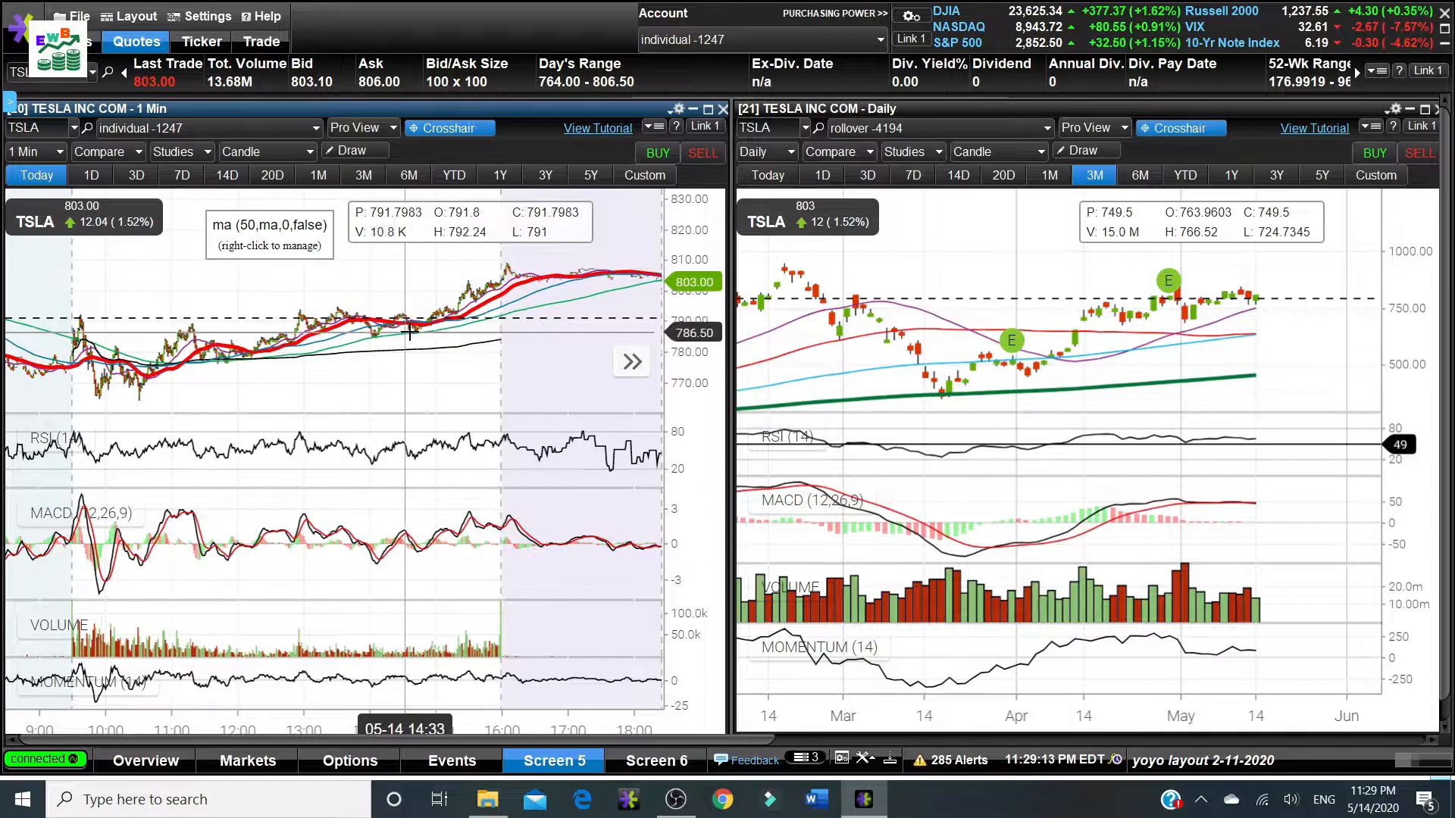
pyautogui.moveTo(218, 349)
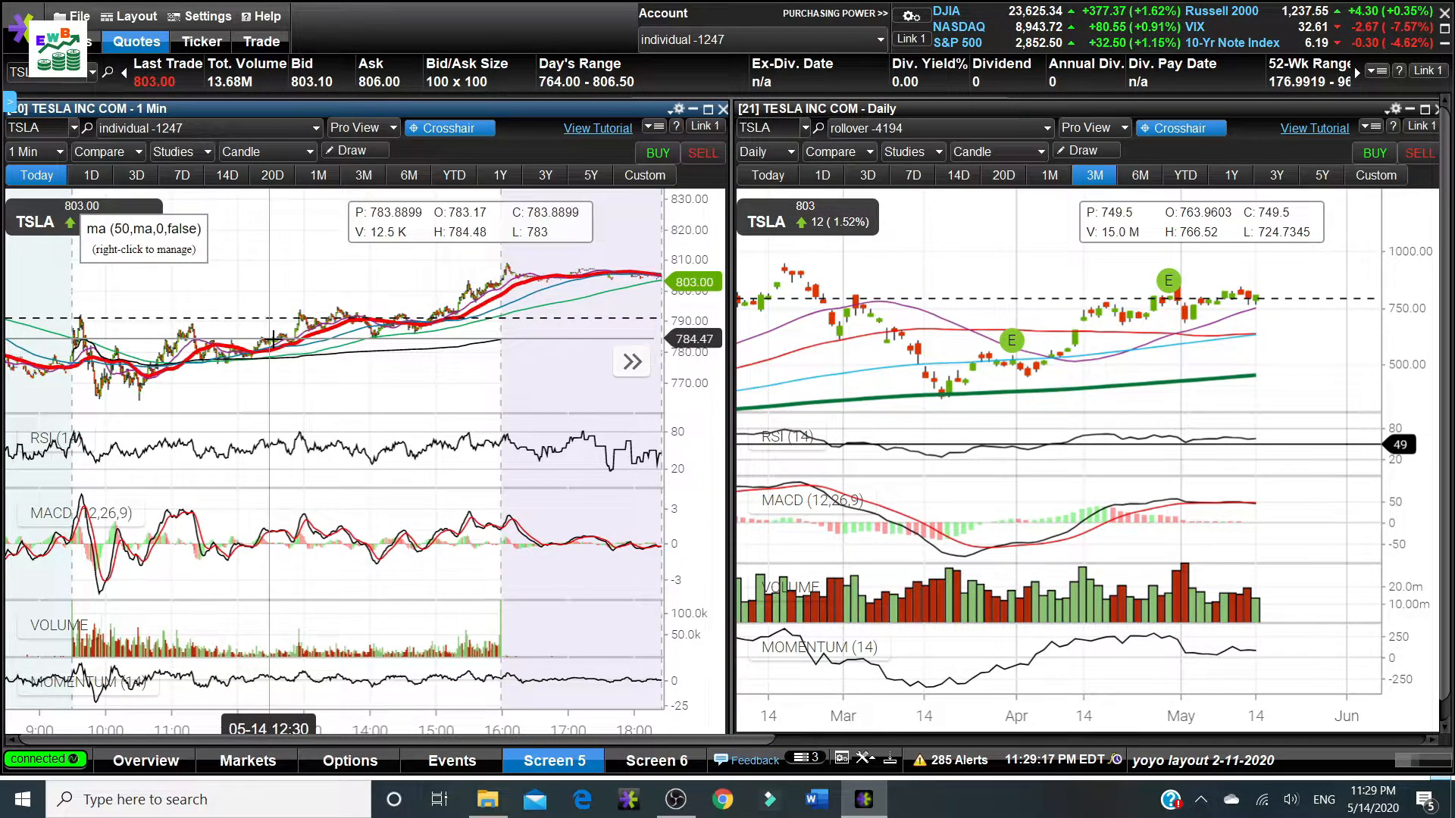
pyautogui.moveTo(228, 390)
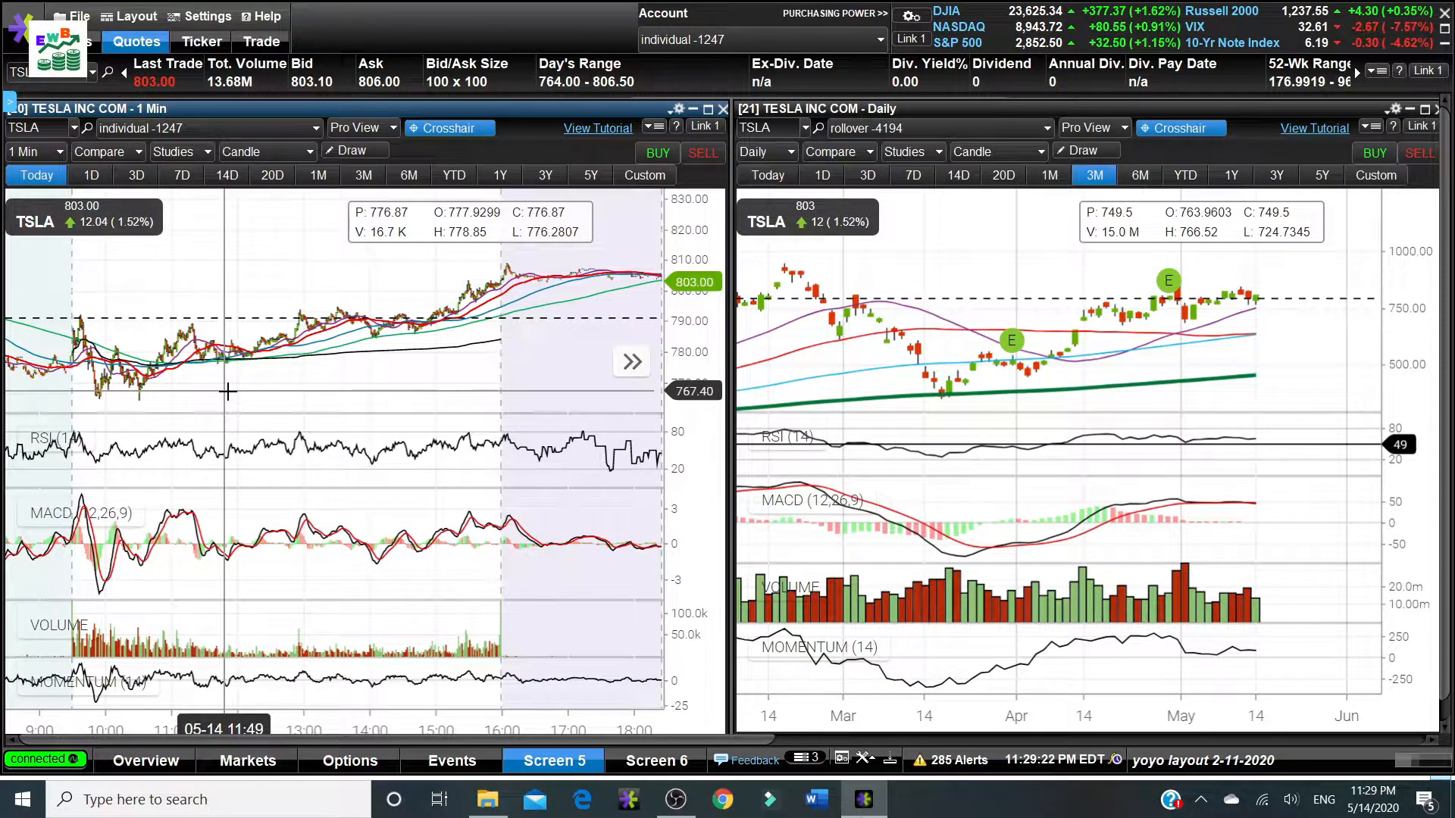
pyautogui.moveTo(158, 388)
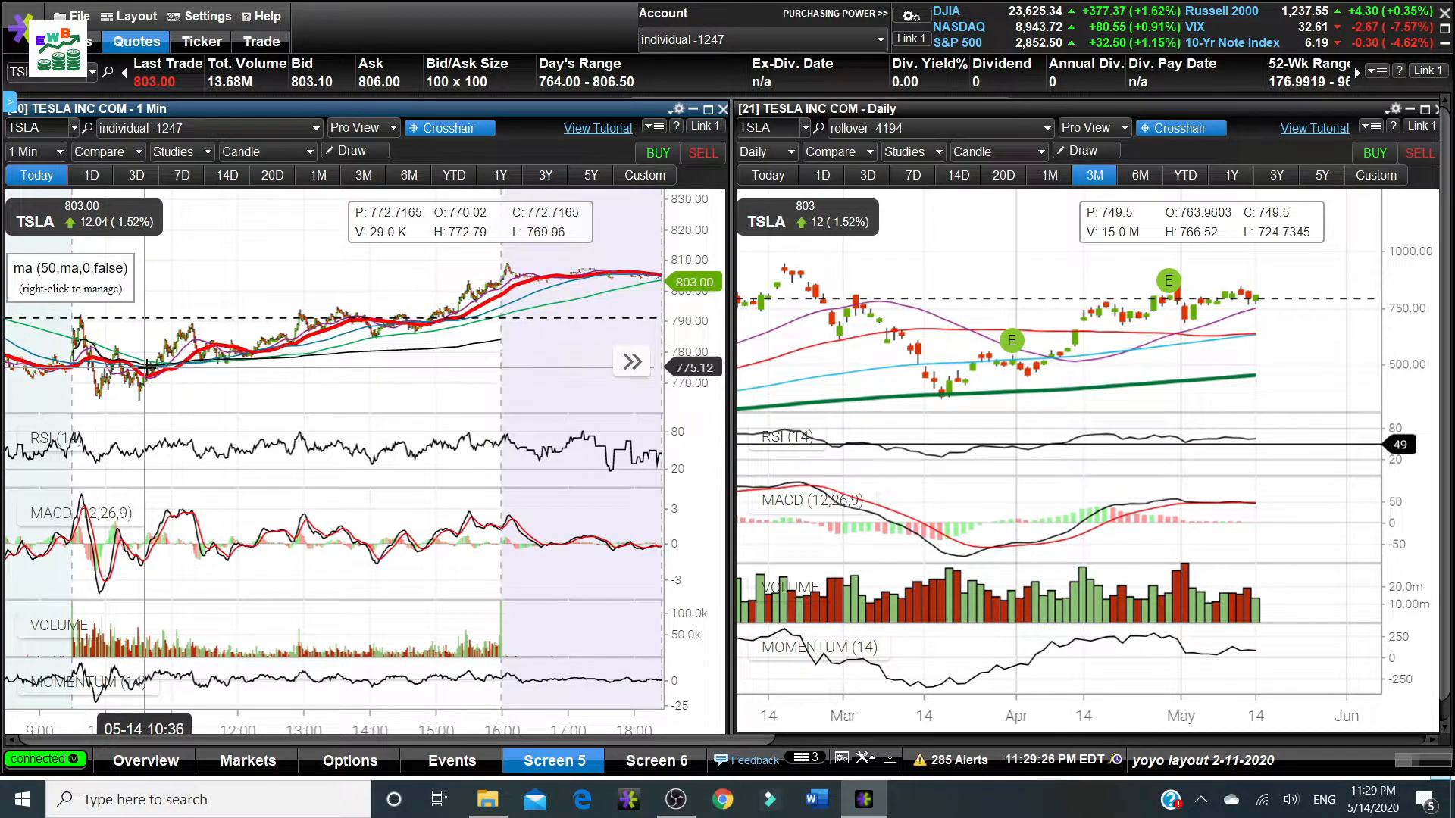
pyautogui.moveTo(139, 380)
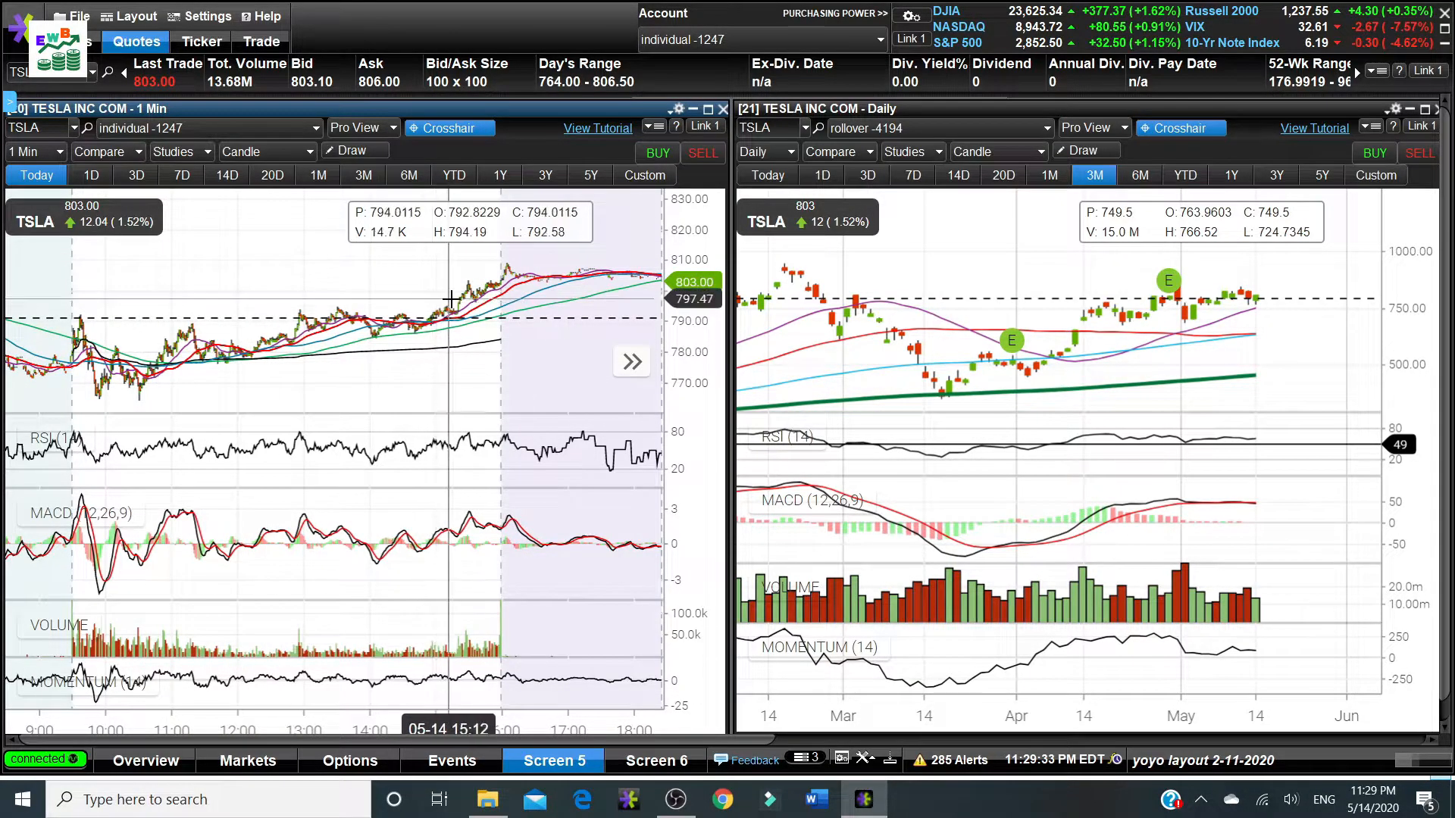
pyautogui.moveTo(473, 295)
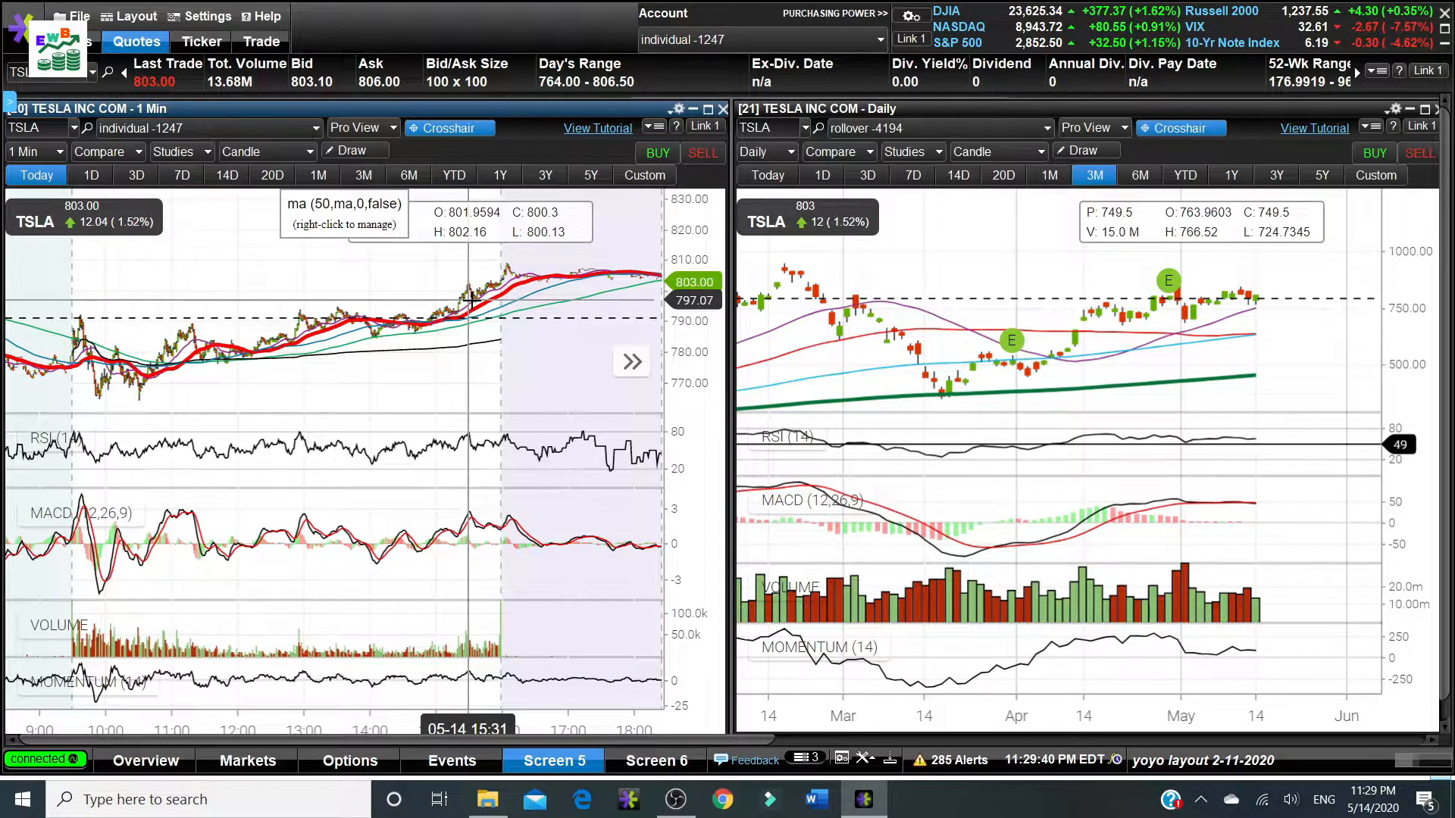
pyautogui.moveTo(137, 390)
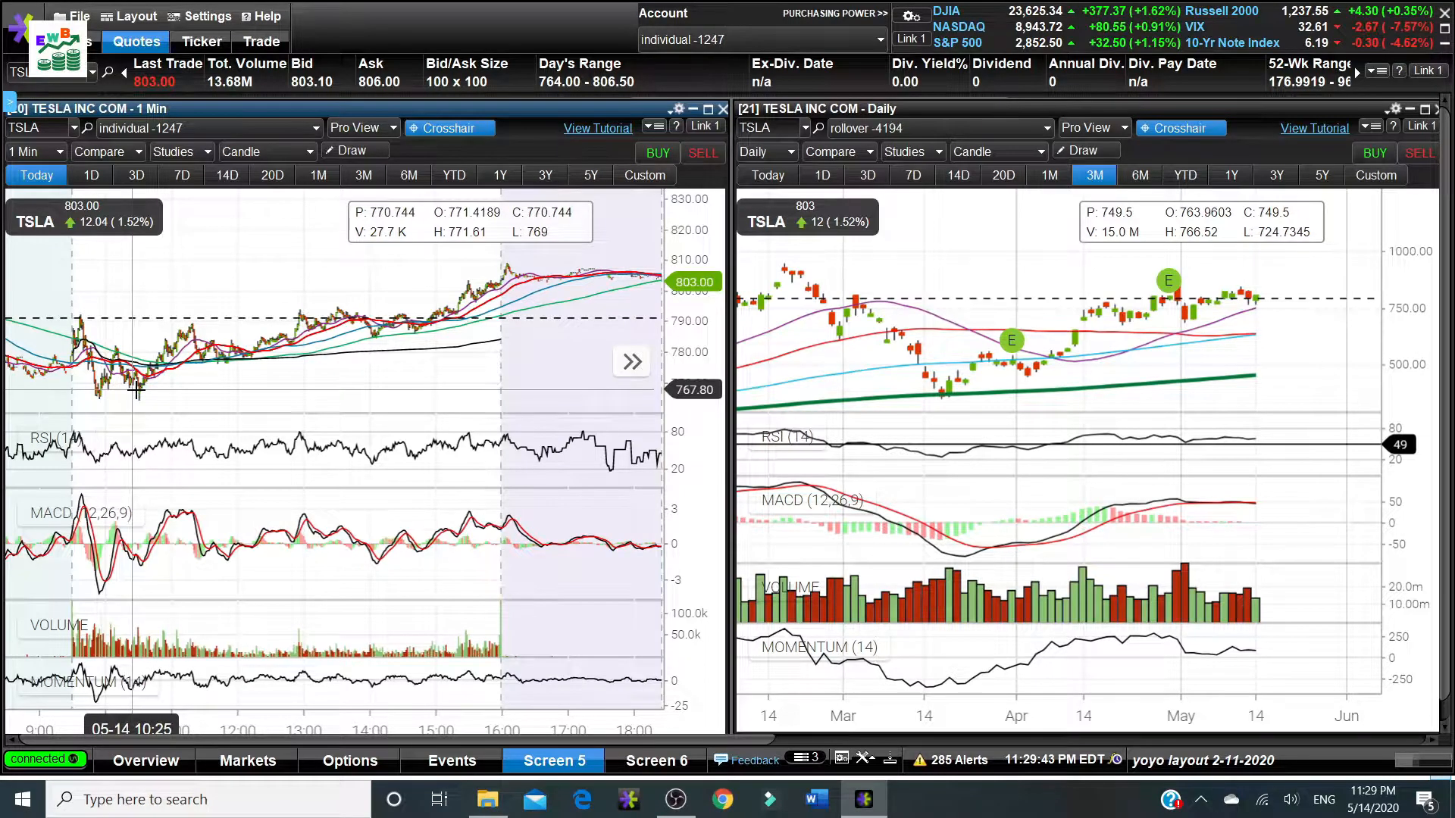
pyautogui.moveTo(450, 308)
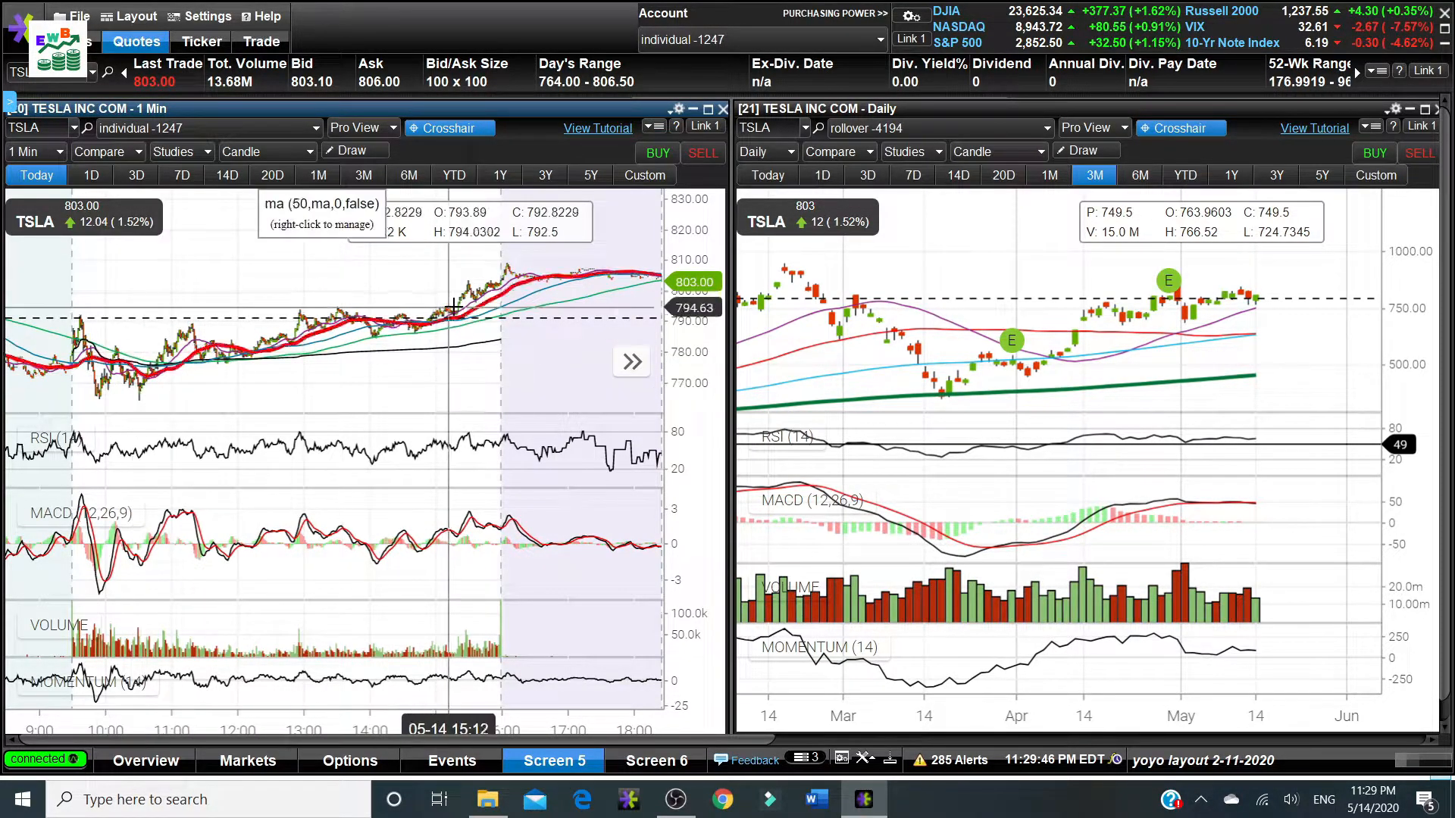
pyautogui.moveTo(403, 374)
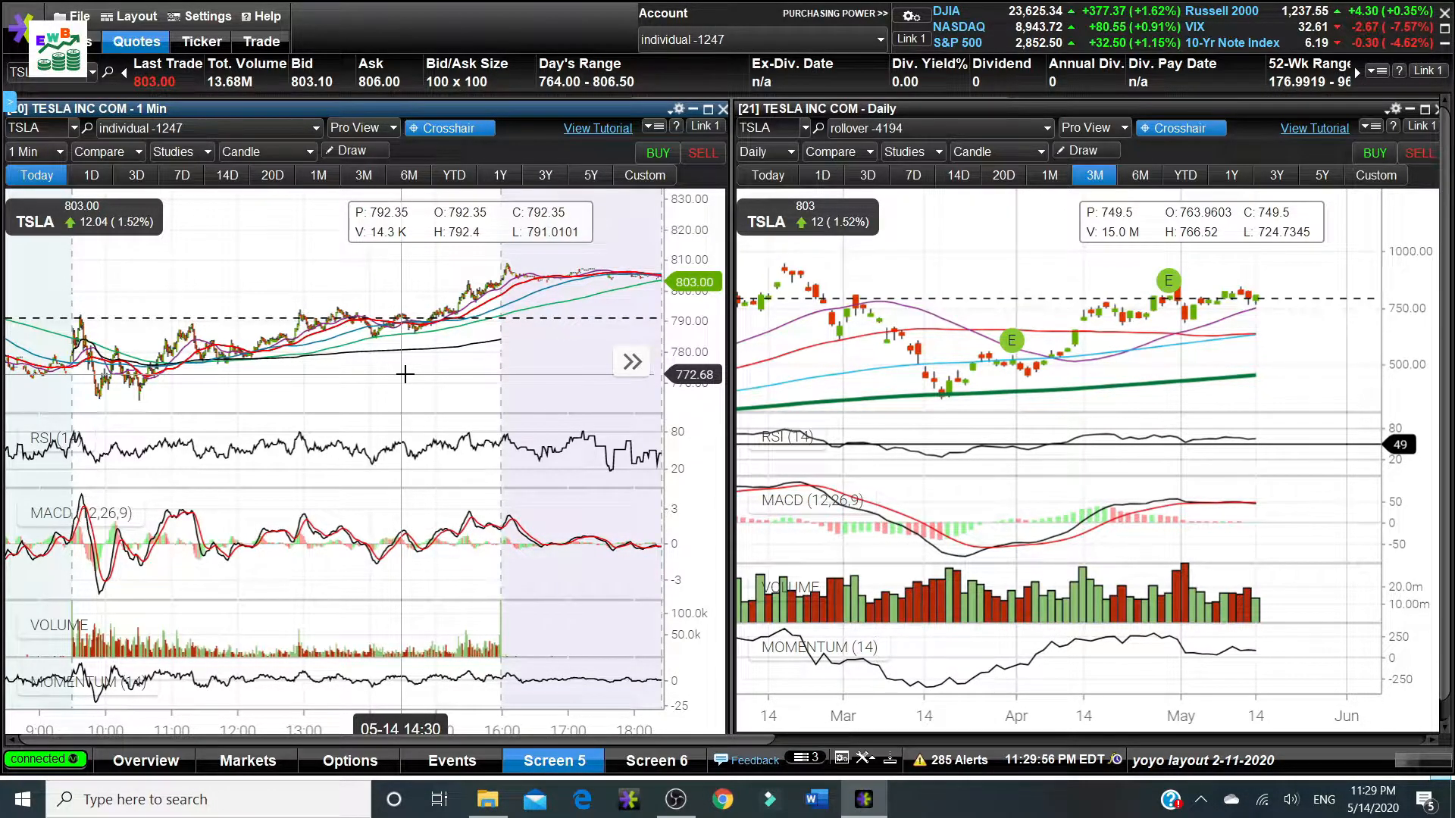
pyautogui.moveTo(413, 377)
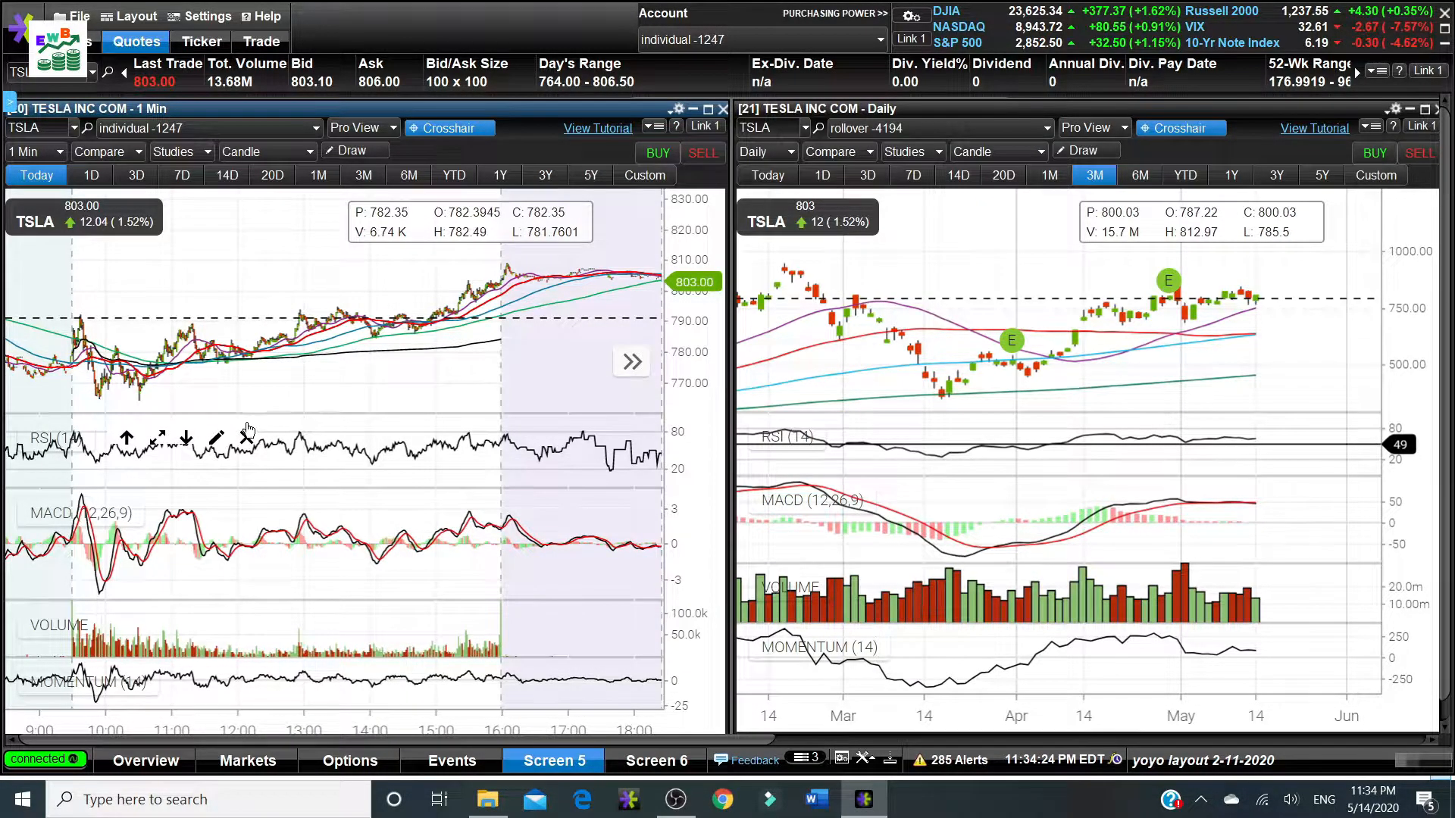
pyautogui.moveTo(247, 400)
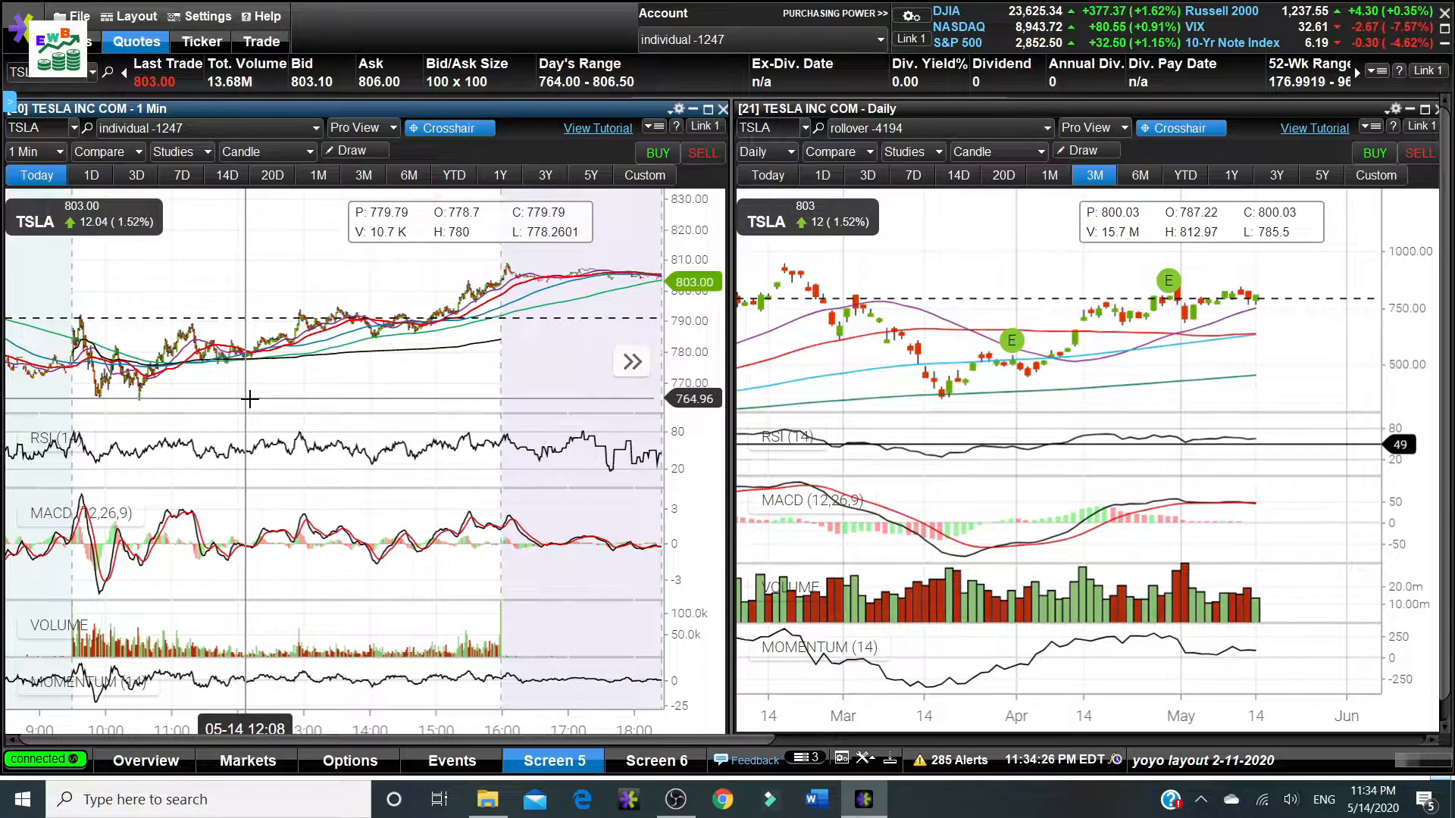
pyautogui.moveTo(237, 370)
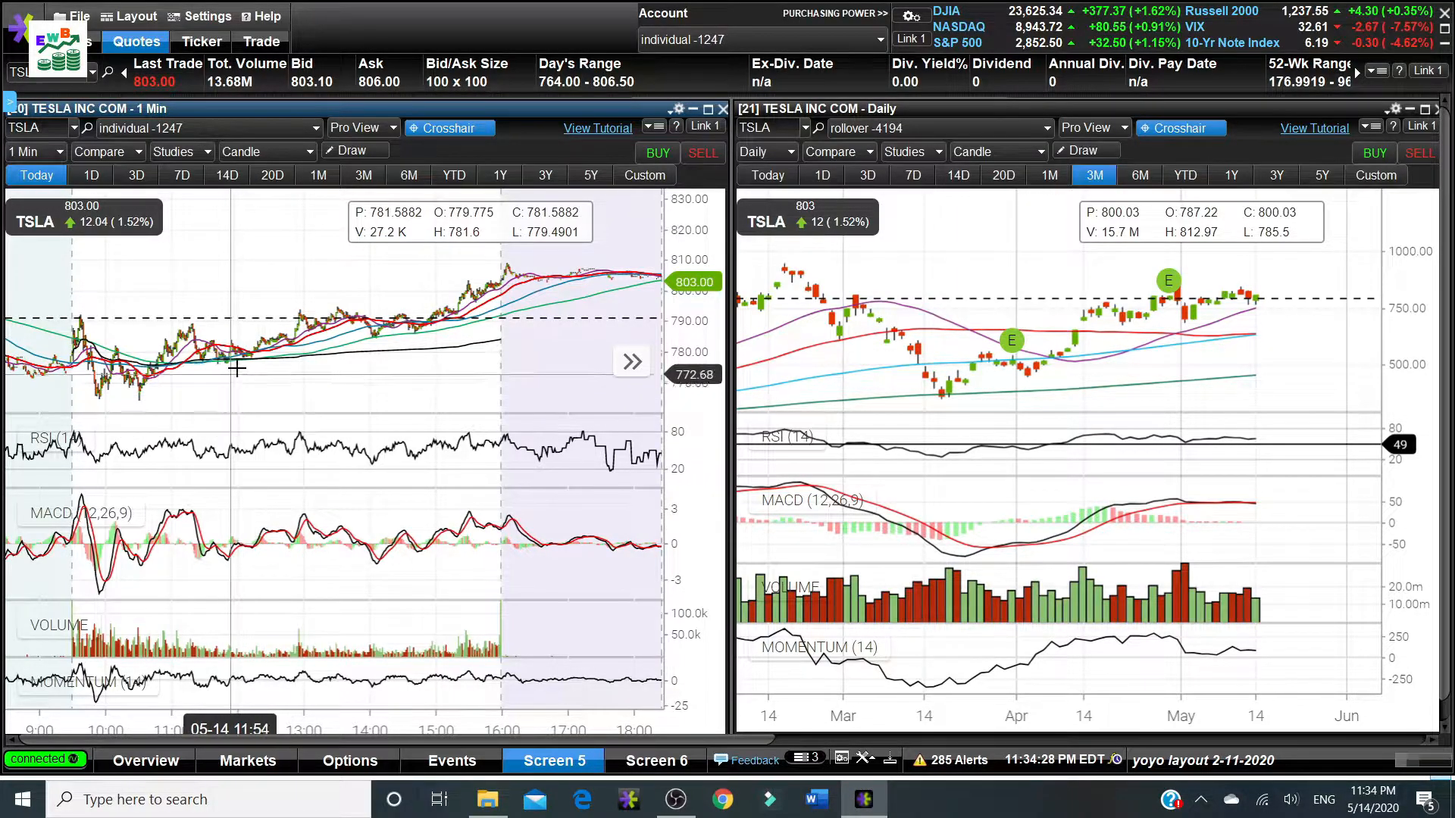
pyautogui.moveTo(468, 350)
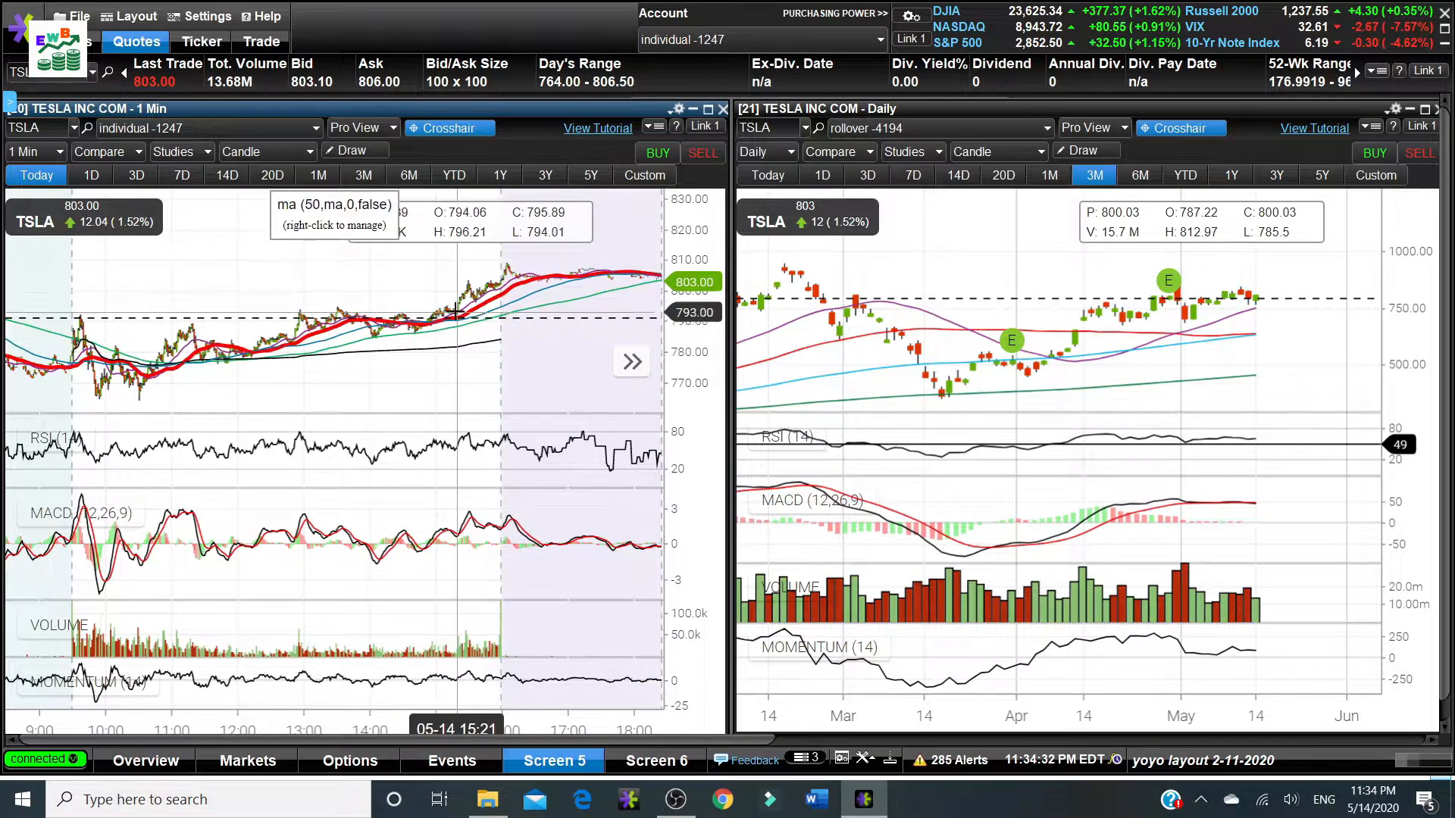
pyautogui.moveTo(458, 306)
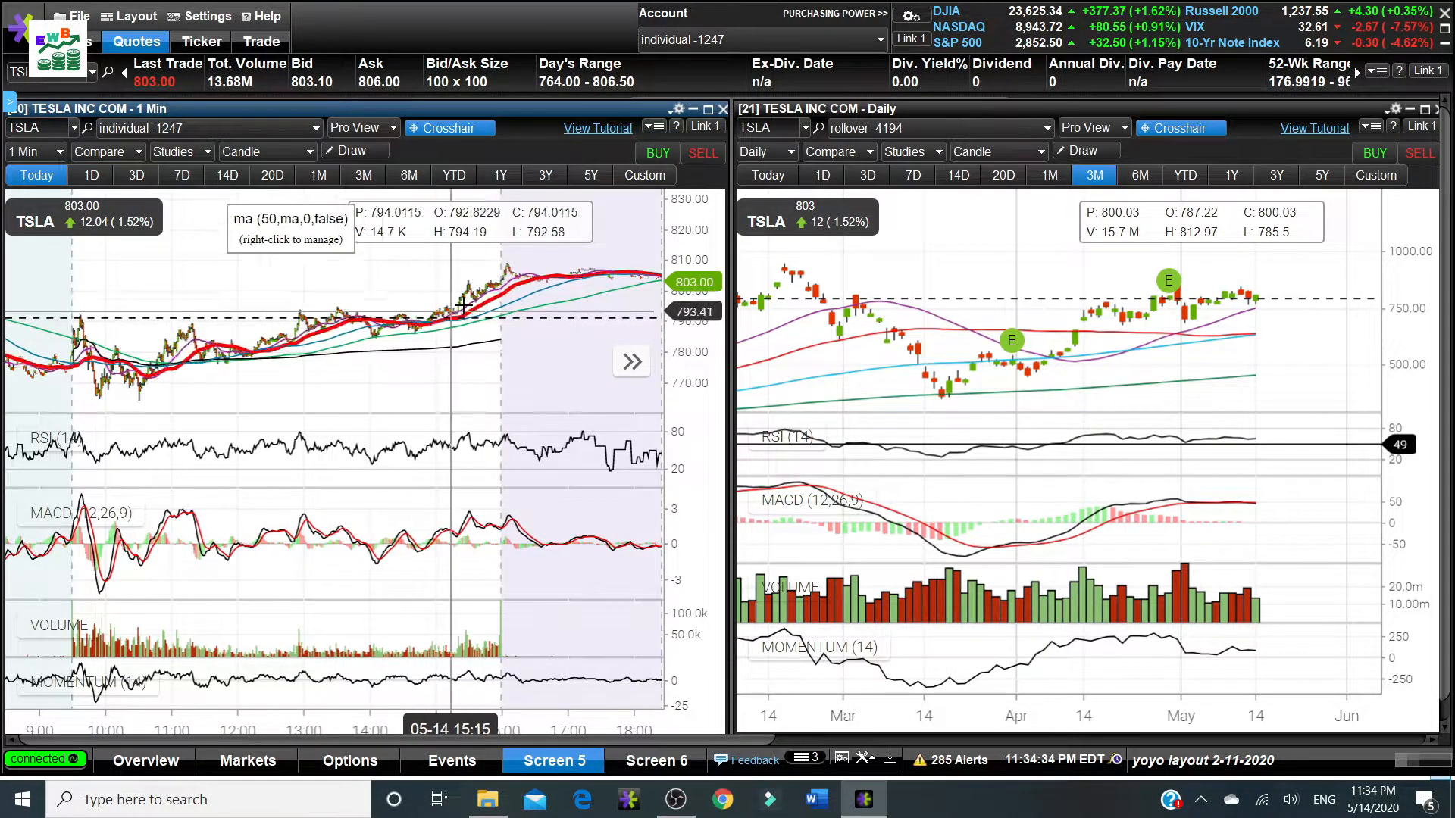
pyautogui.moveTo(336, 332)
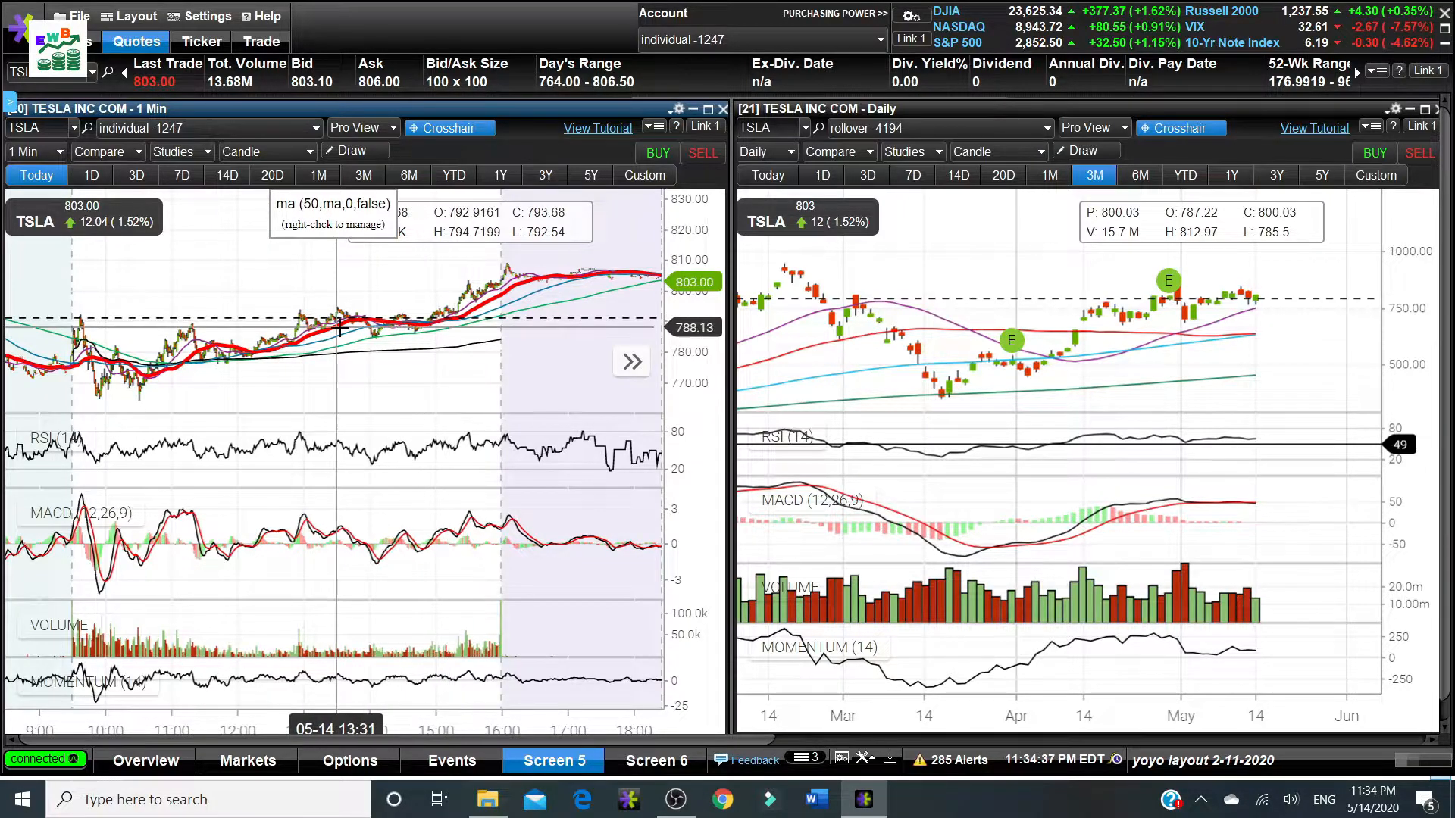
pyautogui.moveTo(357, 329)
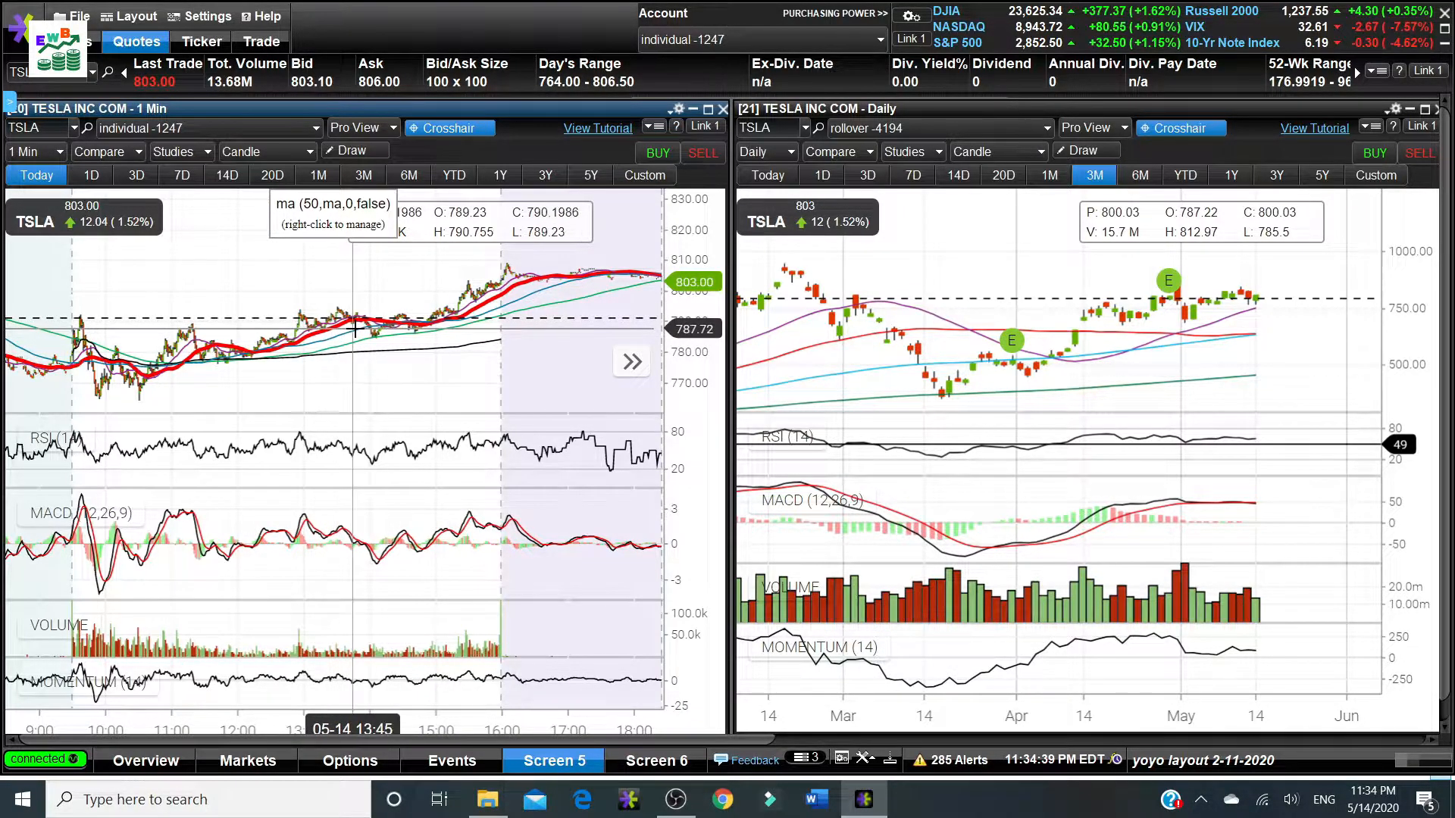
pyautogui.moveTo(350, 369)
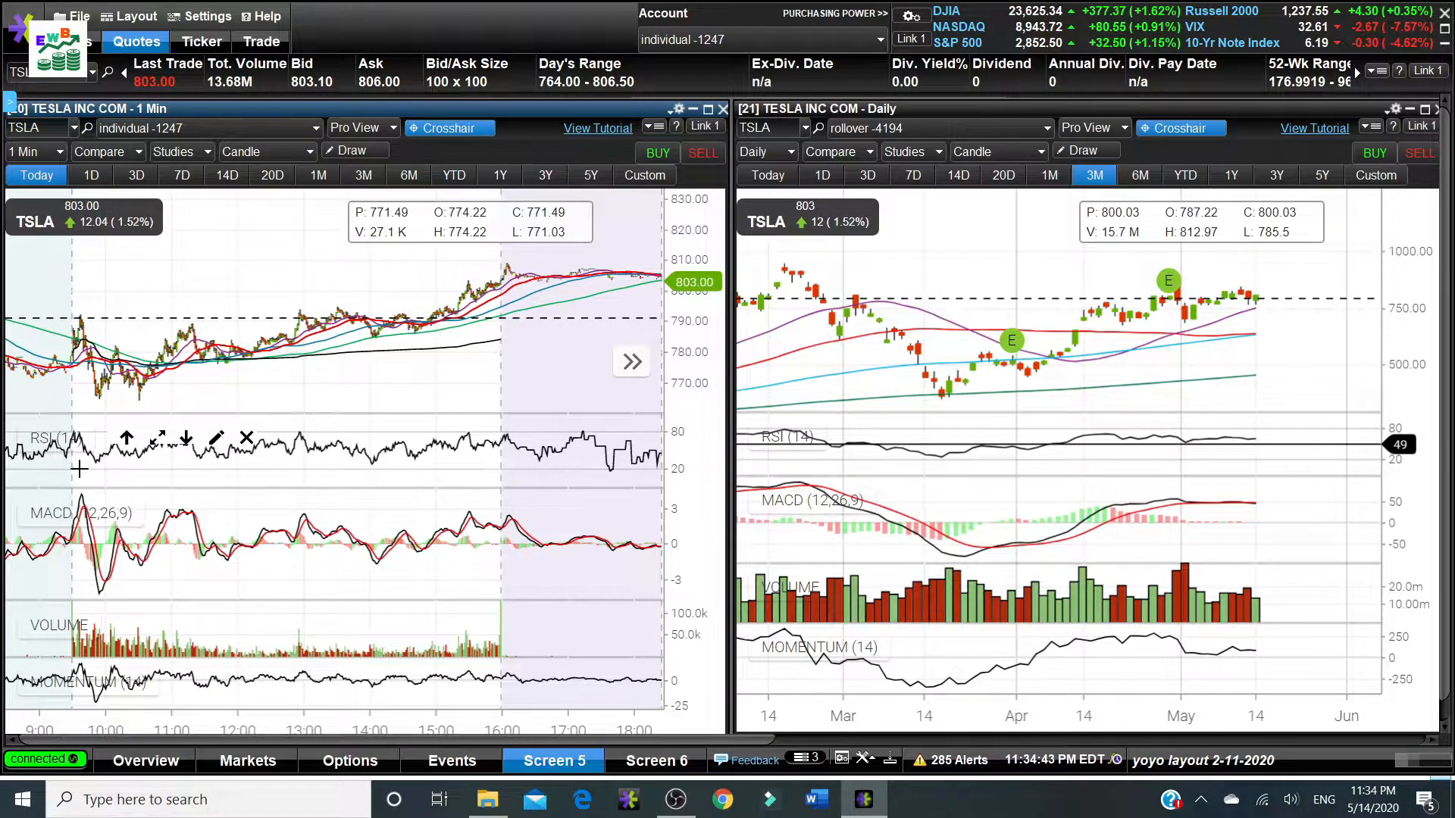
pyautogui.moveTo(307, 694)
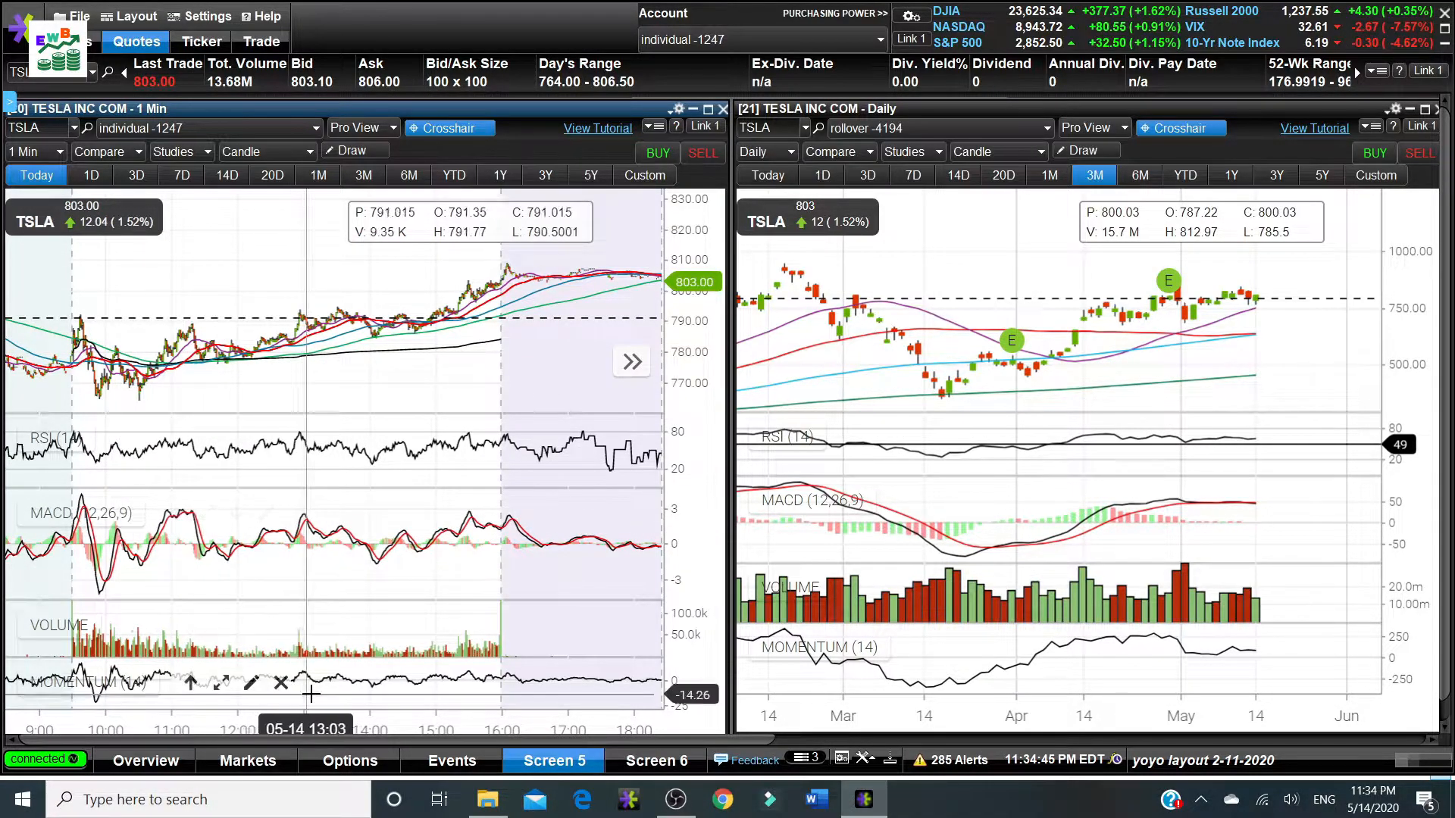
pyautogui.moveTo(397, 375)
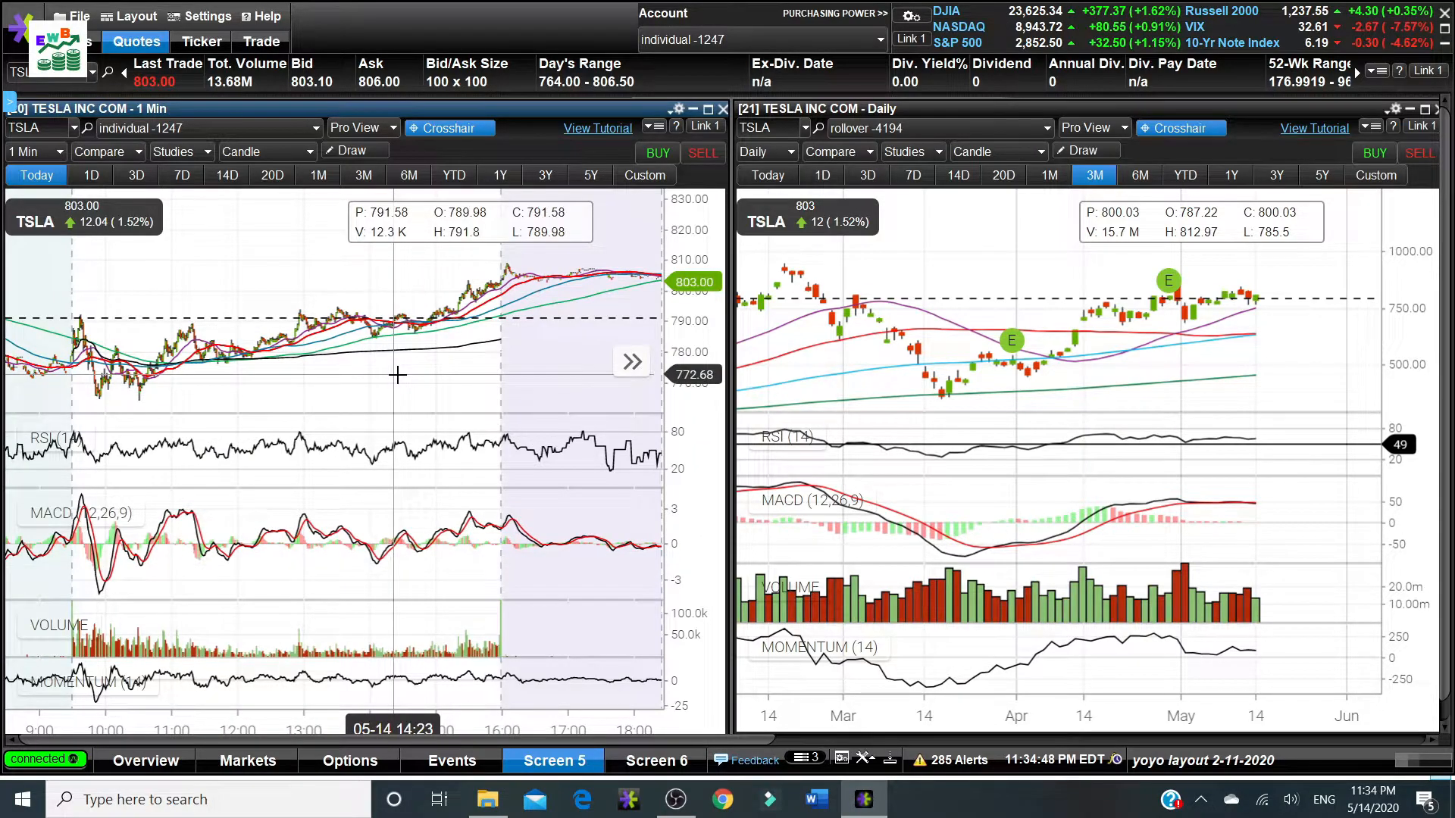
pyautogui.moveTo(415, 360)
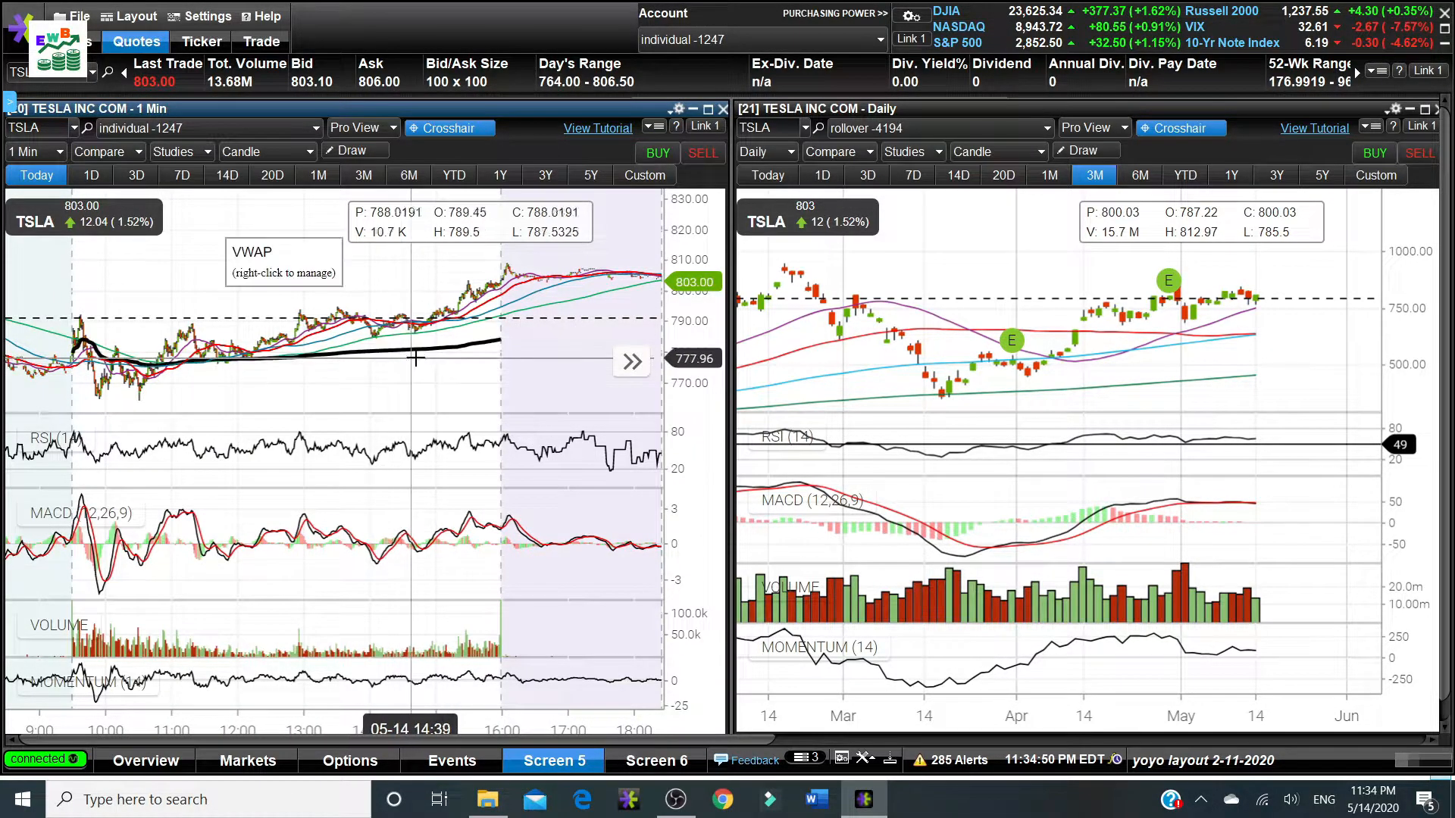
pyautogui.moveTo(415, 358)
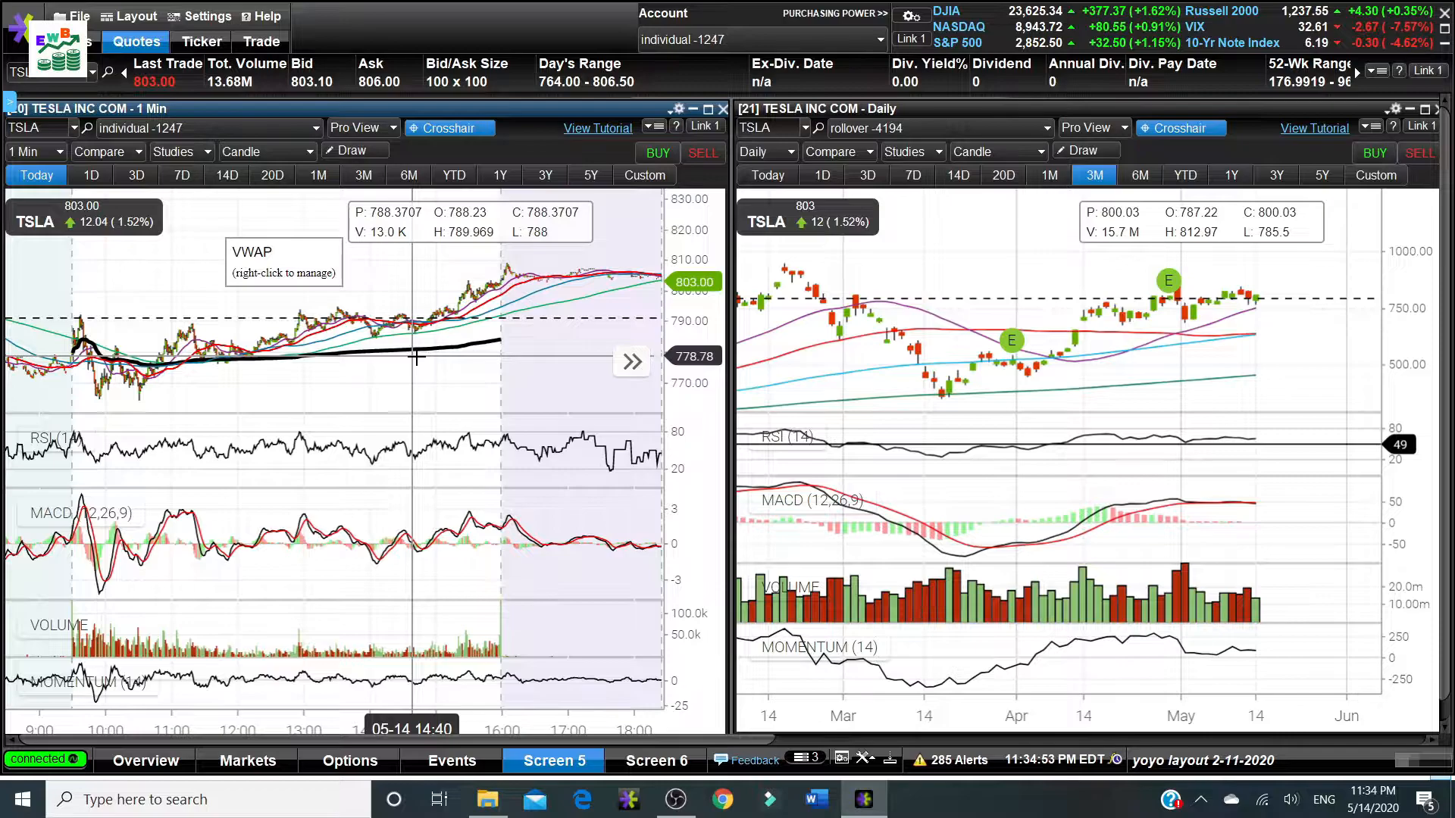
pyautogui.moveTo(415, 365)
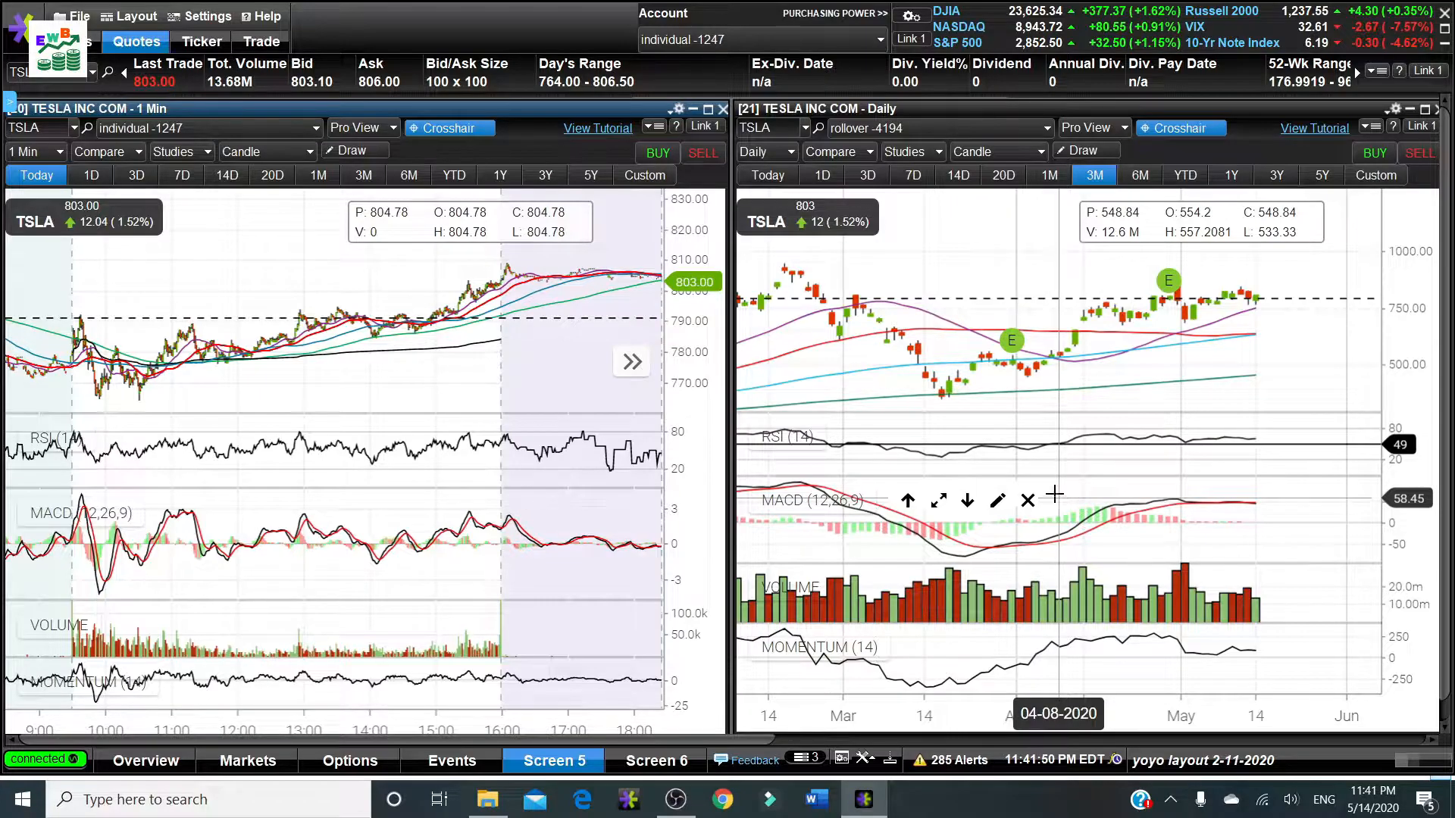
pyautogui.moveTo(481, 384)
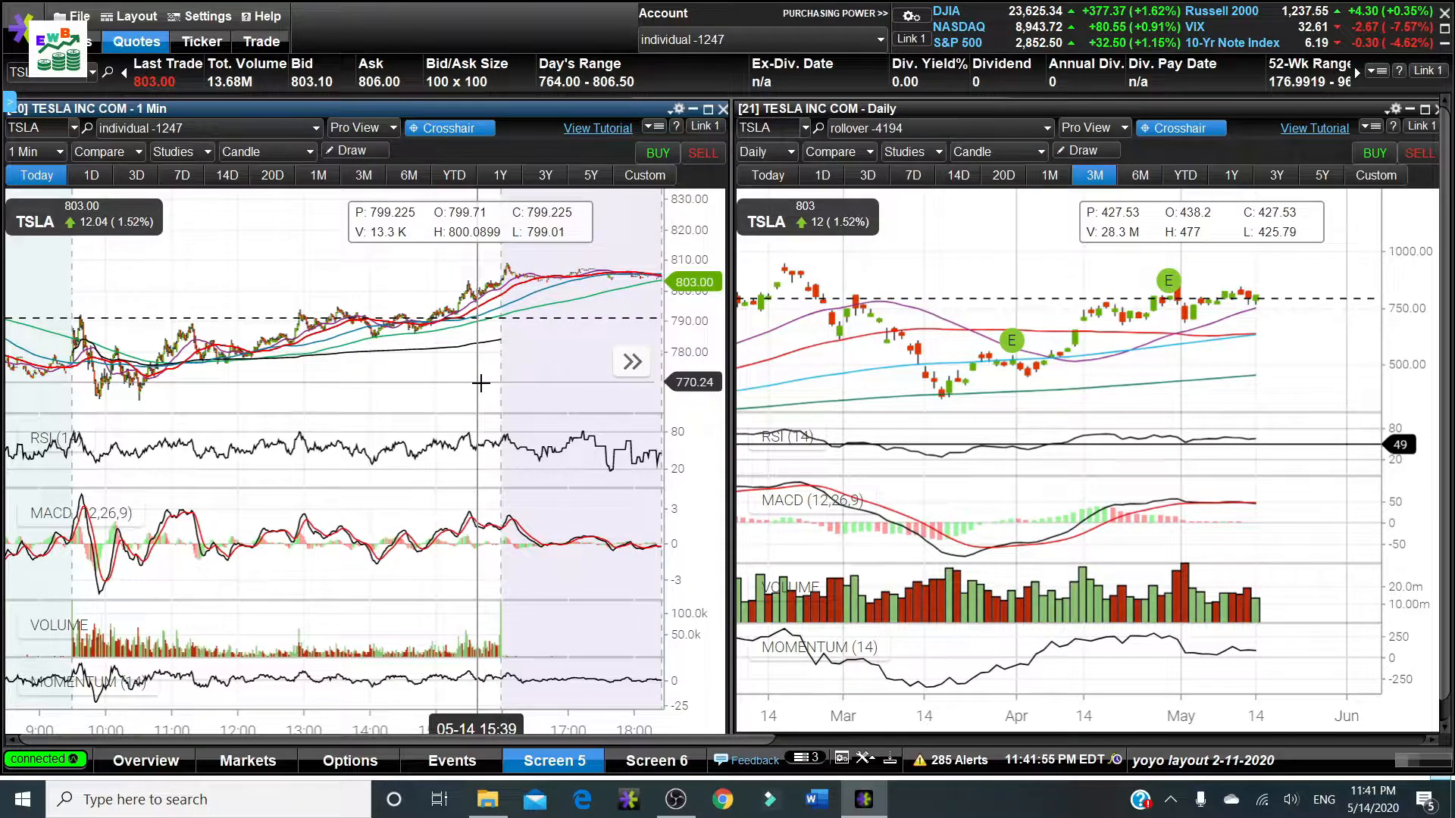
pyautogui.moveTo(484, 384)
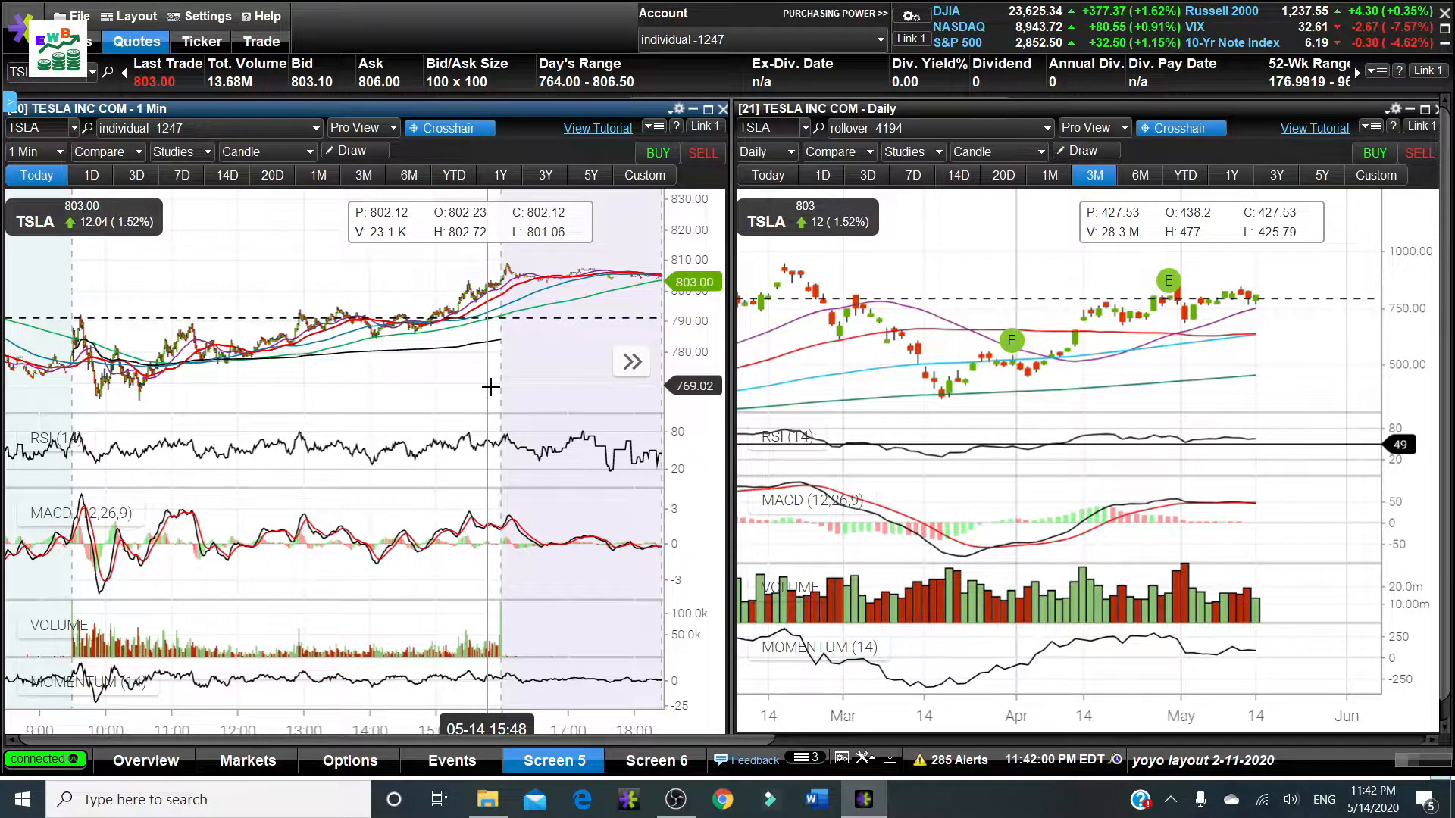
pyautogui.moveTo(418, 307)
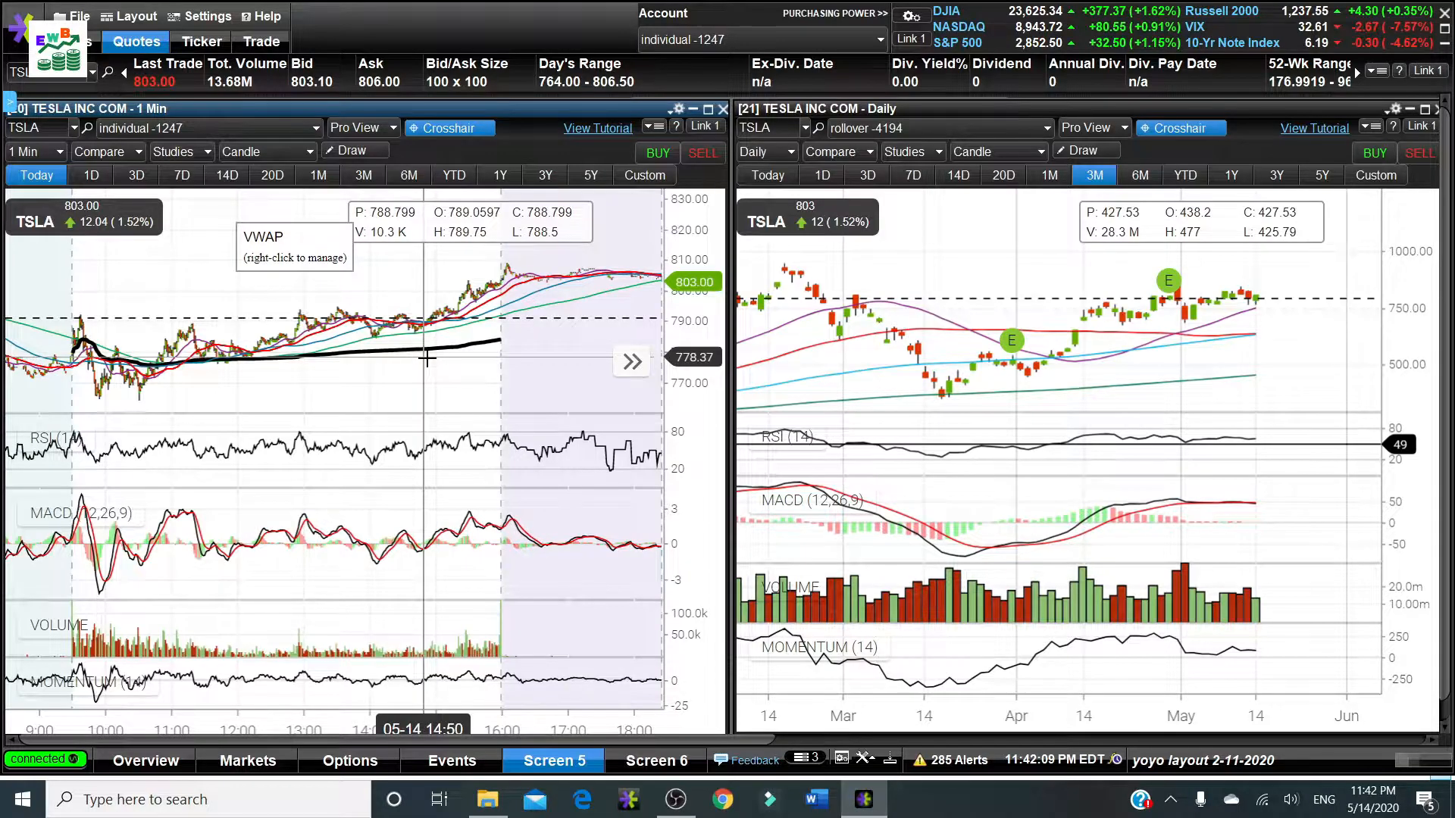
pyautogui.moveTo(449, 362)
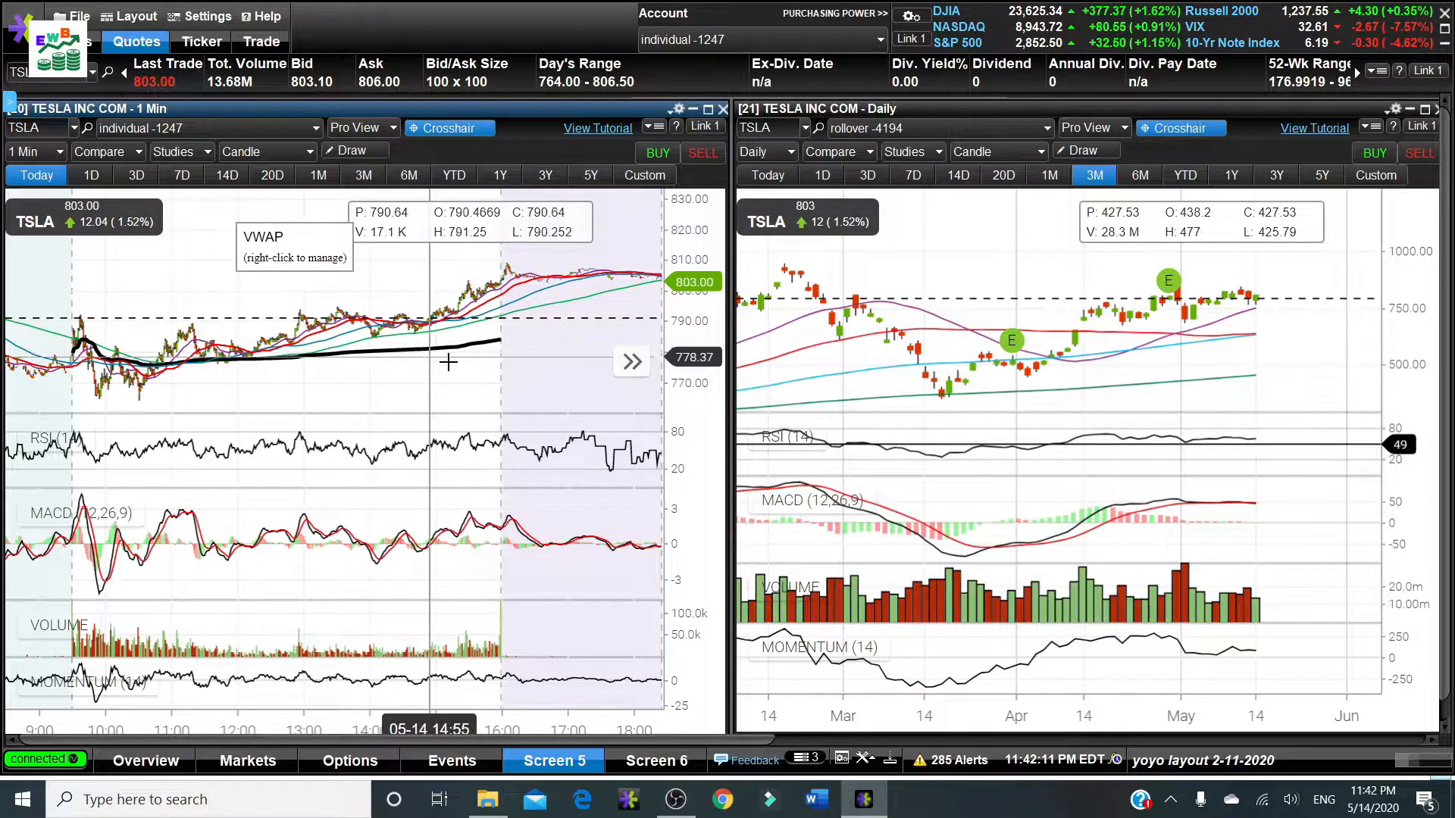
pyautogui.moveTo(551, 386)
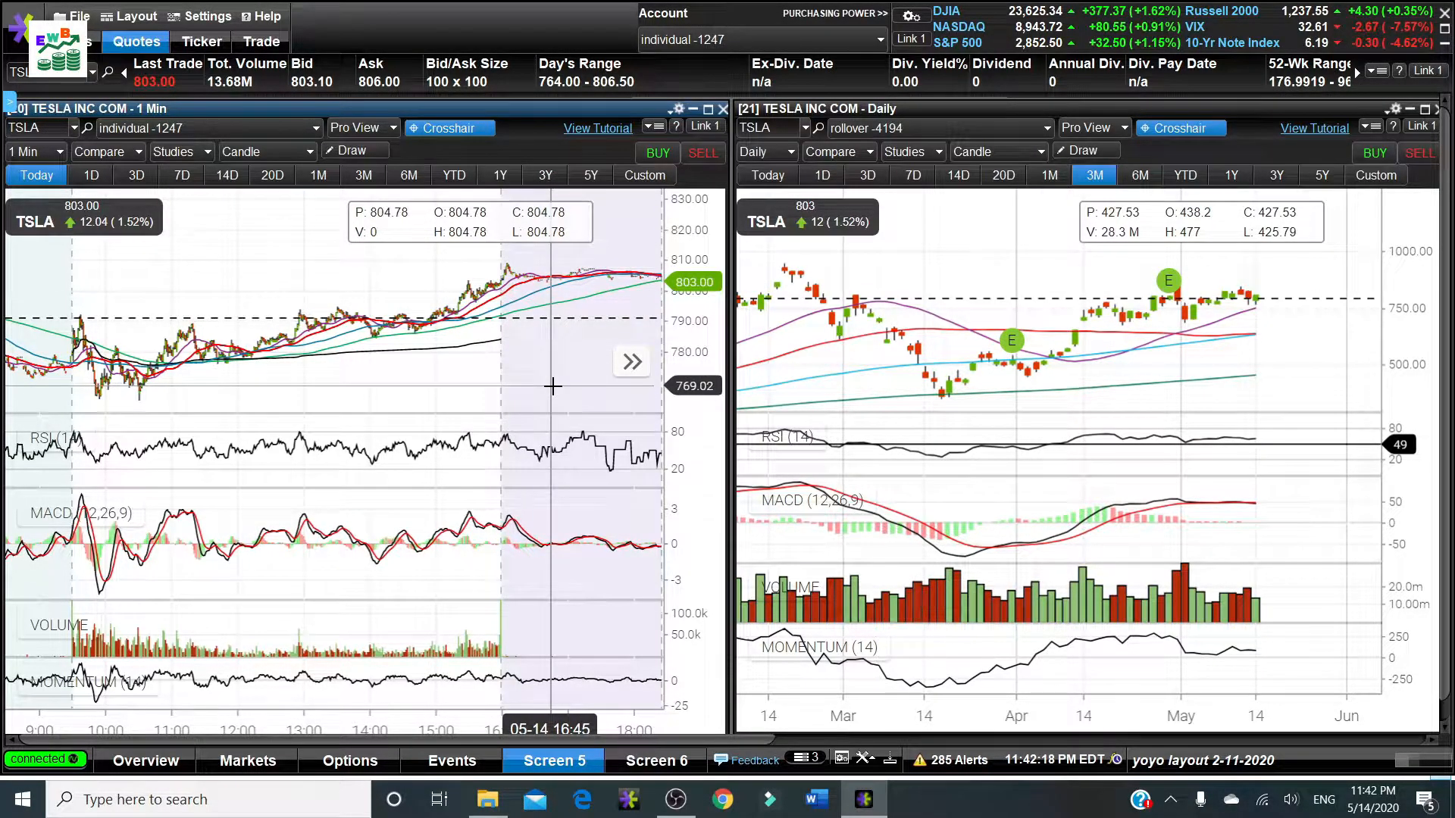